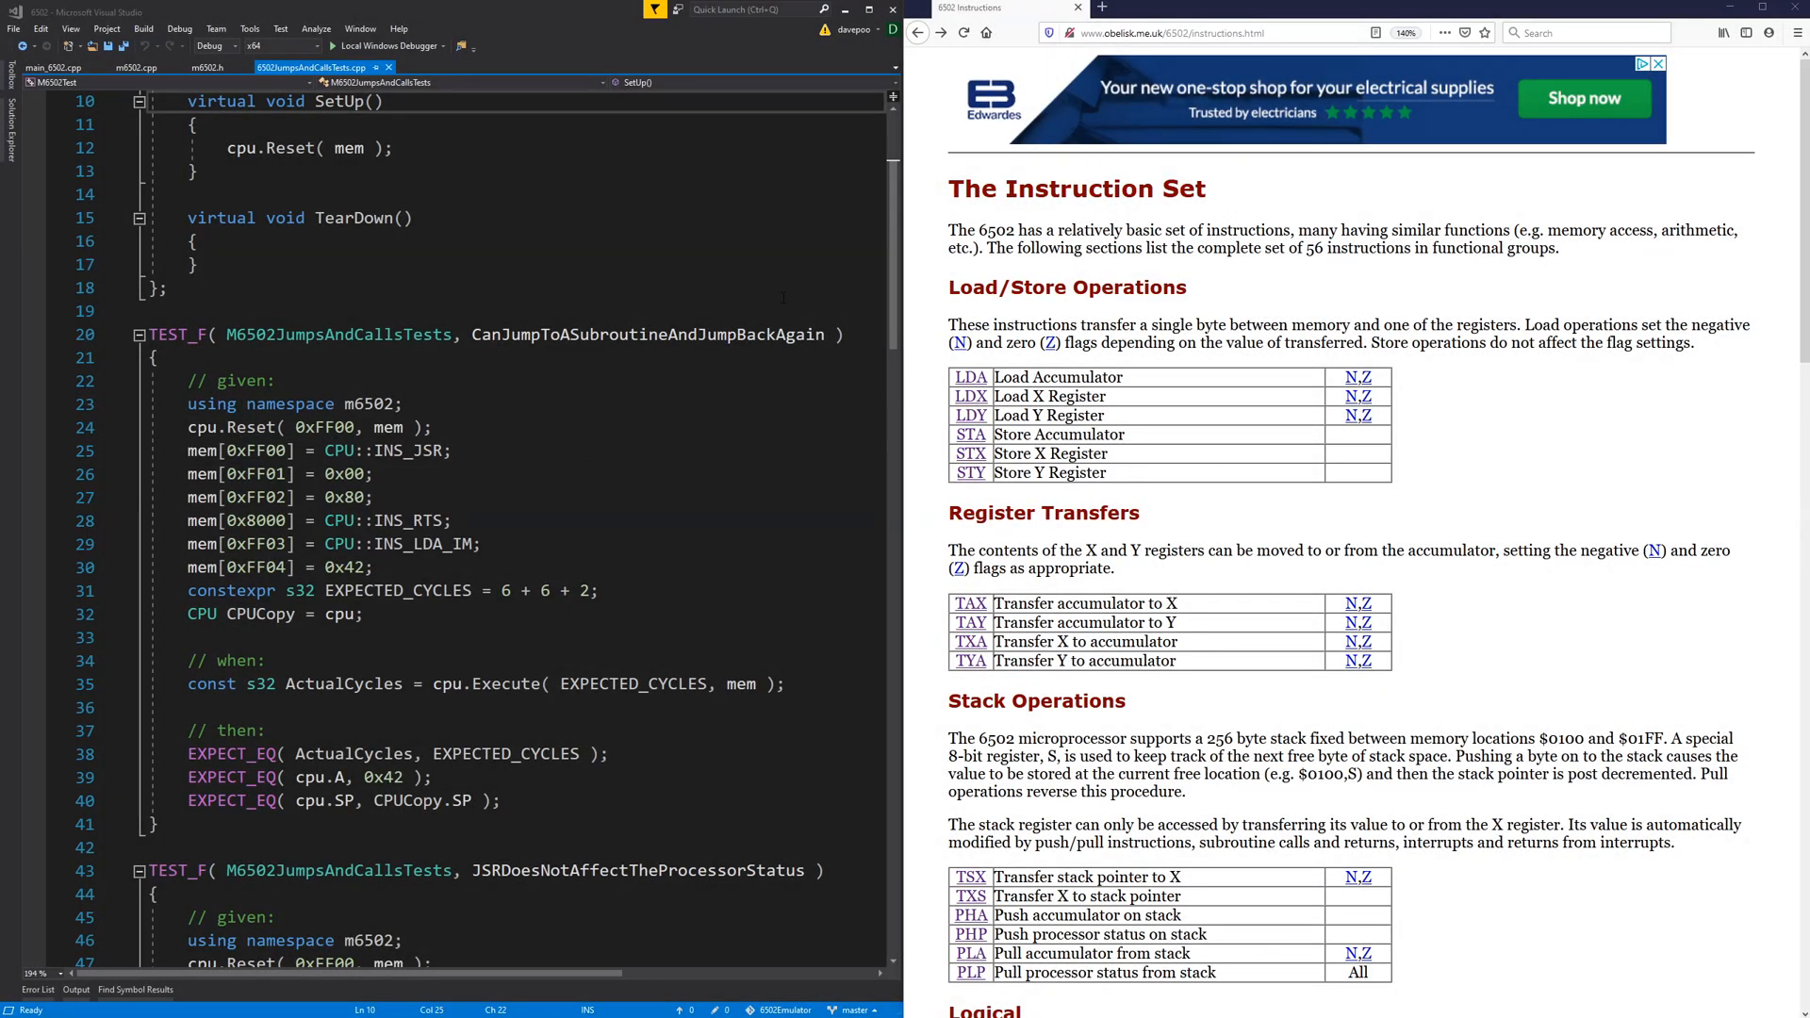
{"action": "mouse_move", "coordinate": [1412, 675]}
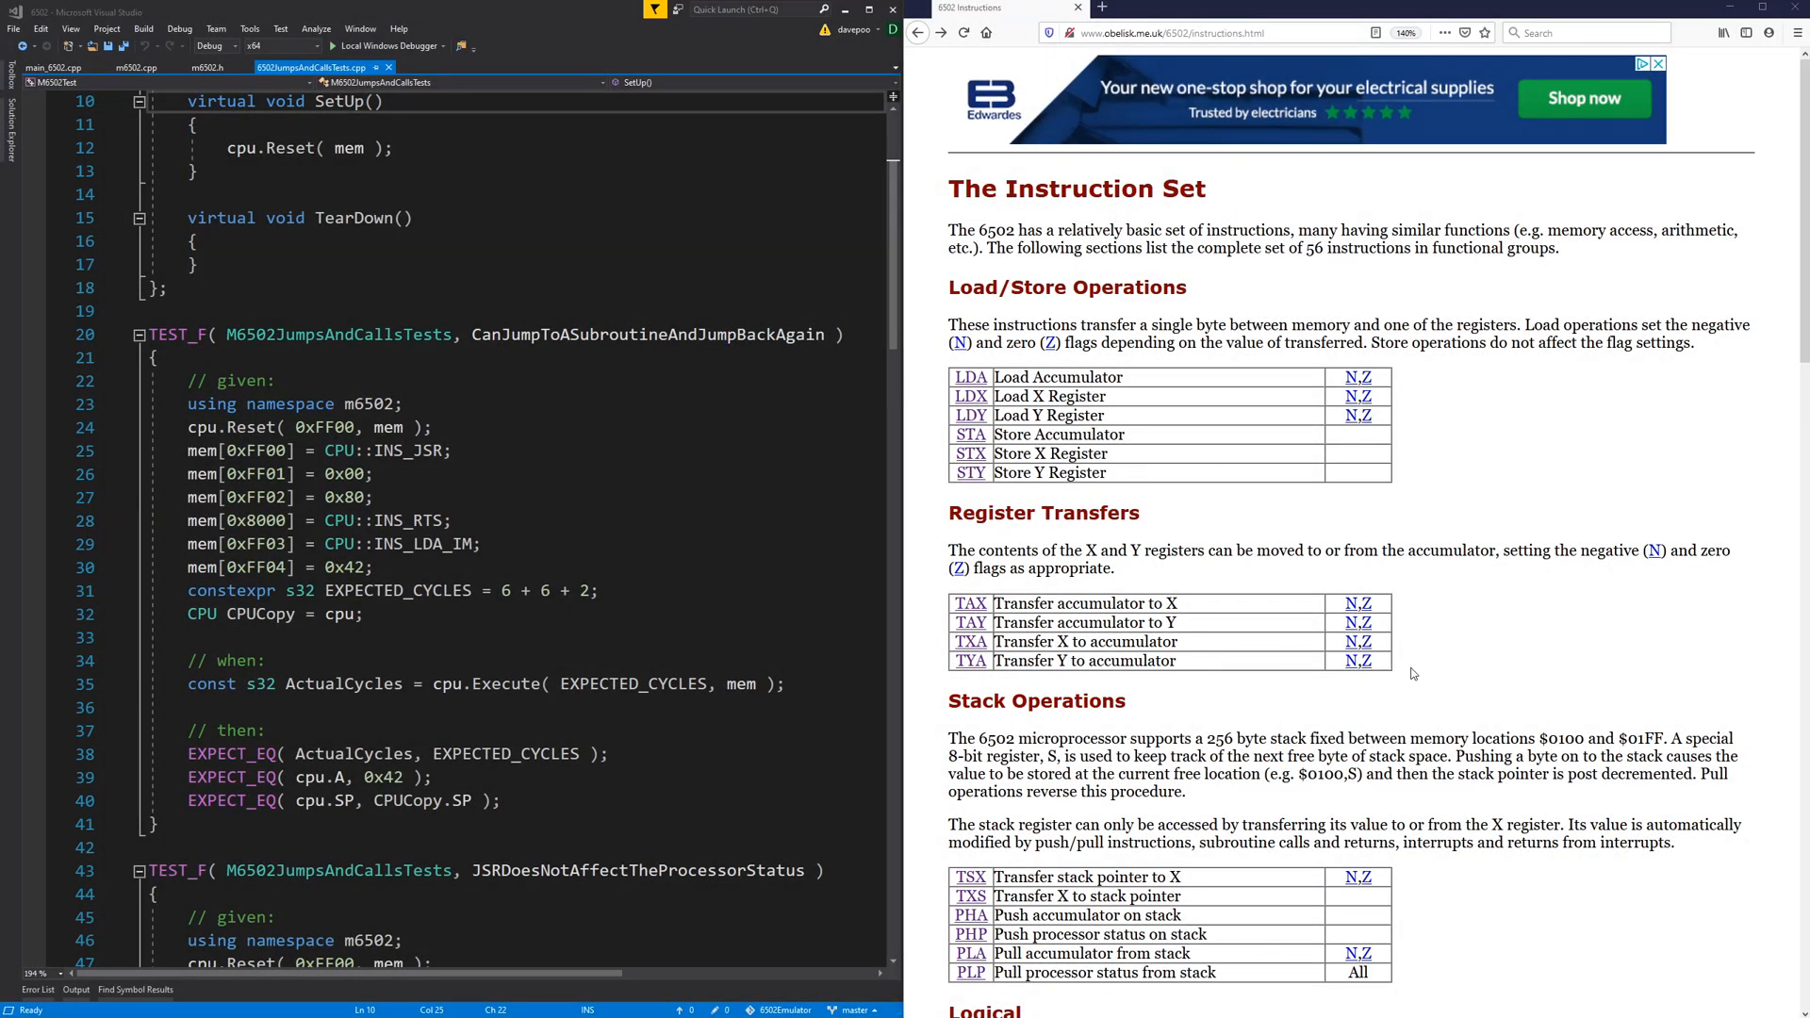
{"action": "mouse_move", "coordinate": [1141, 598]}
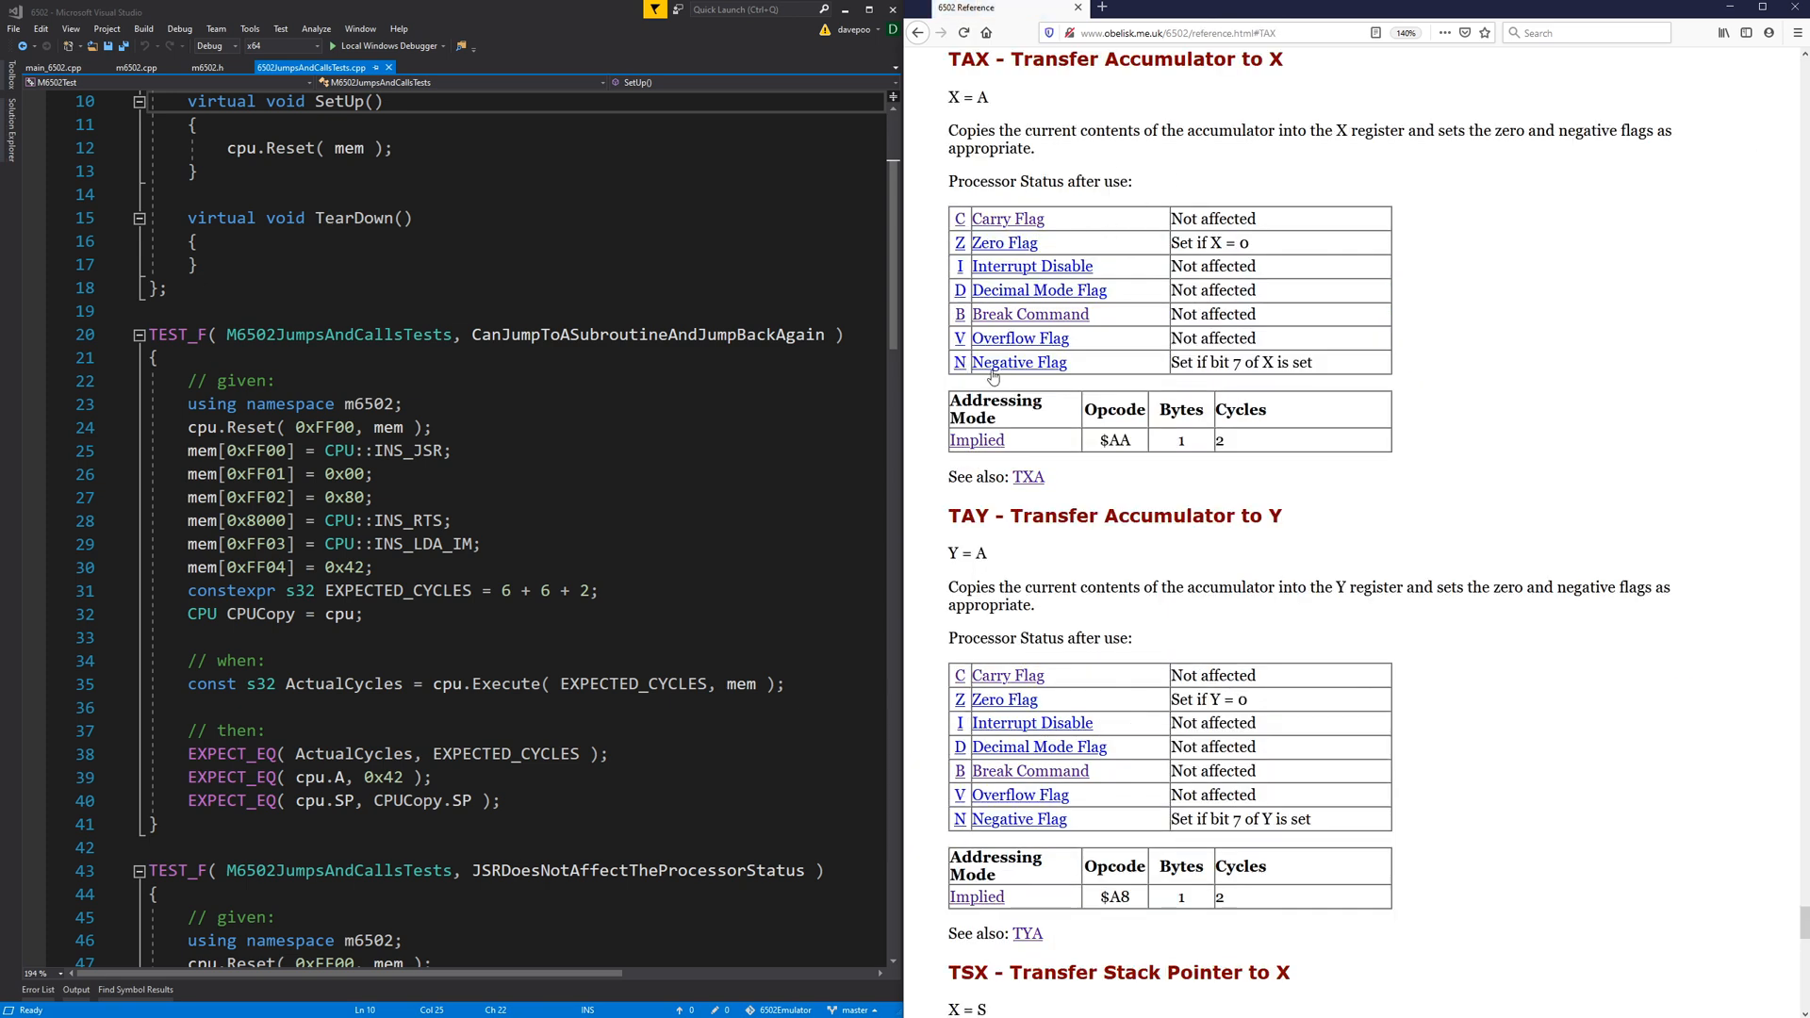
{"action": "mouse_move", "coordinate": [1022, 317]}
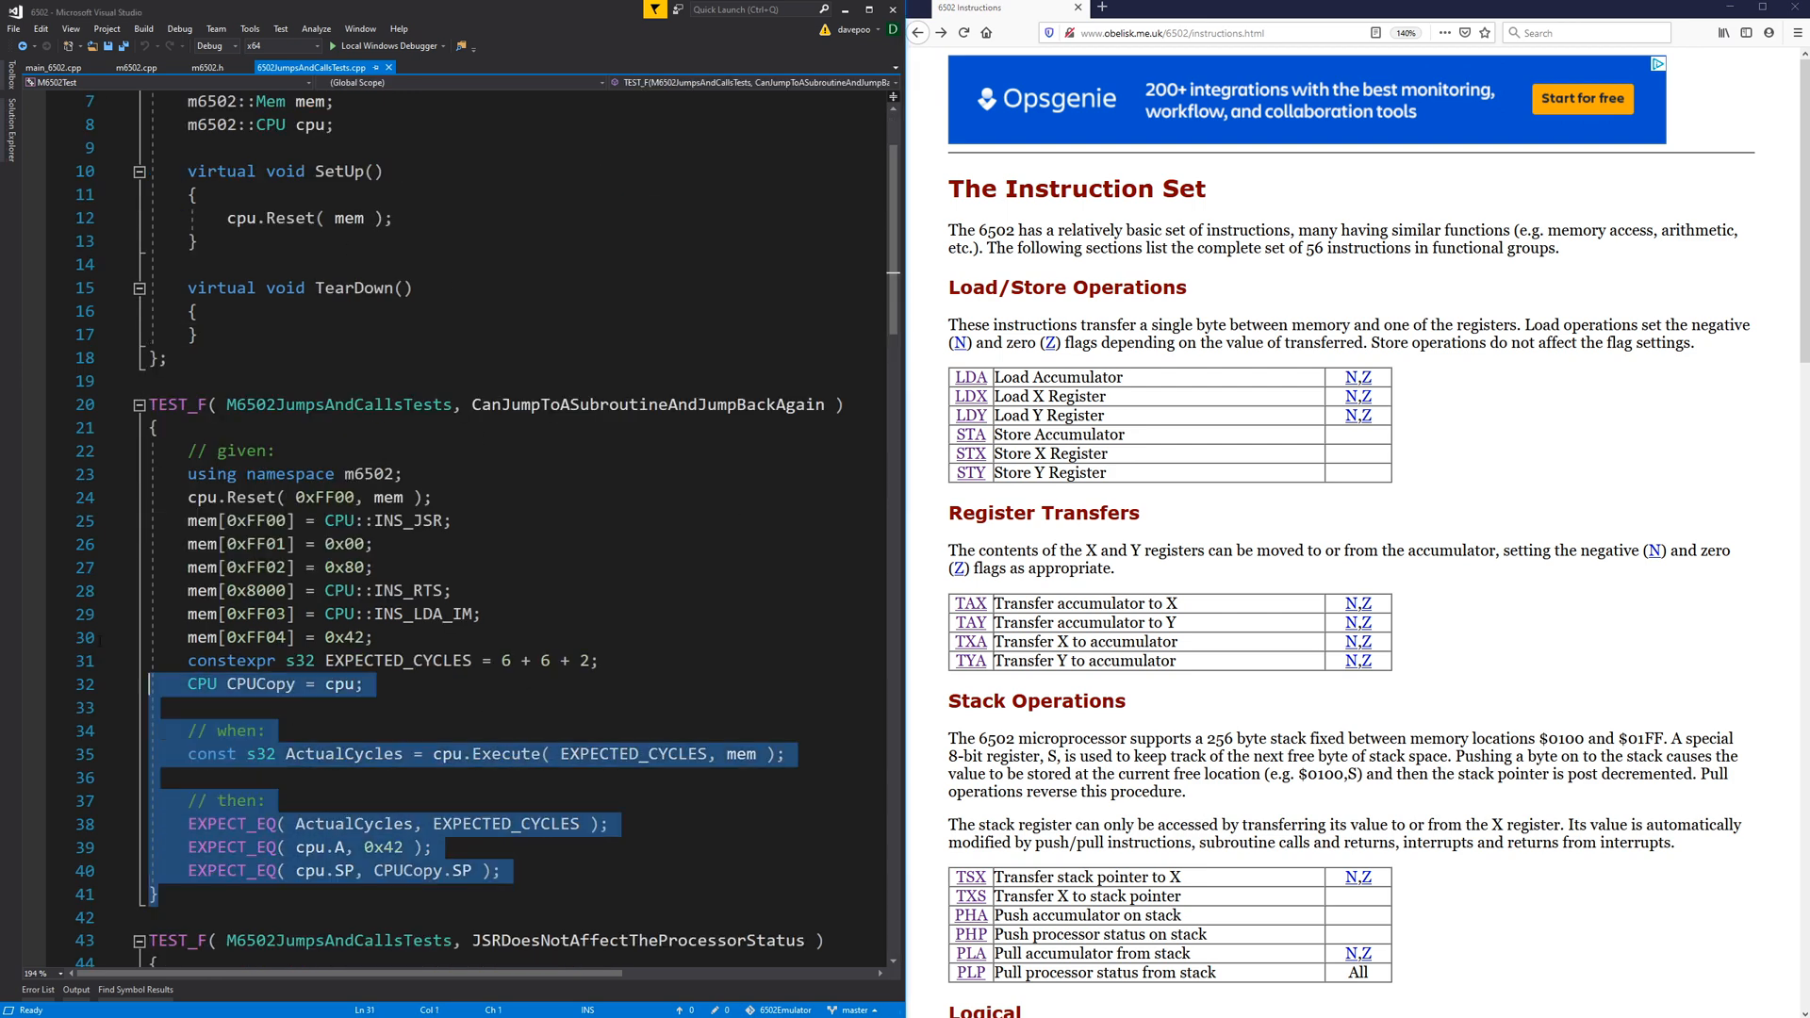
Select and copy the whole jumps-and-calls test file to seed TransferRegisterTests.cpp.
{"action": "left_click", "coordinate": [51, 68]}
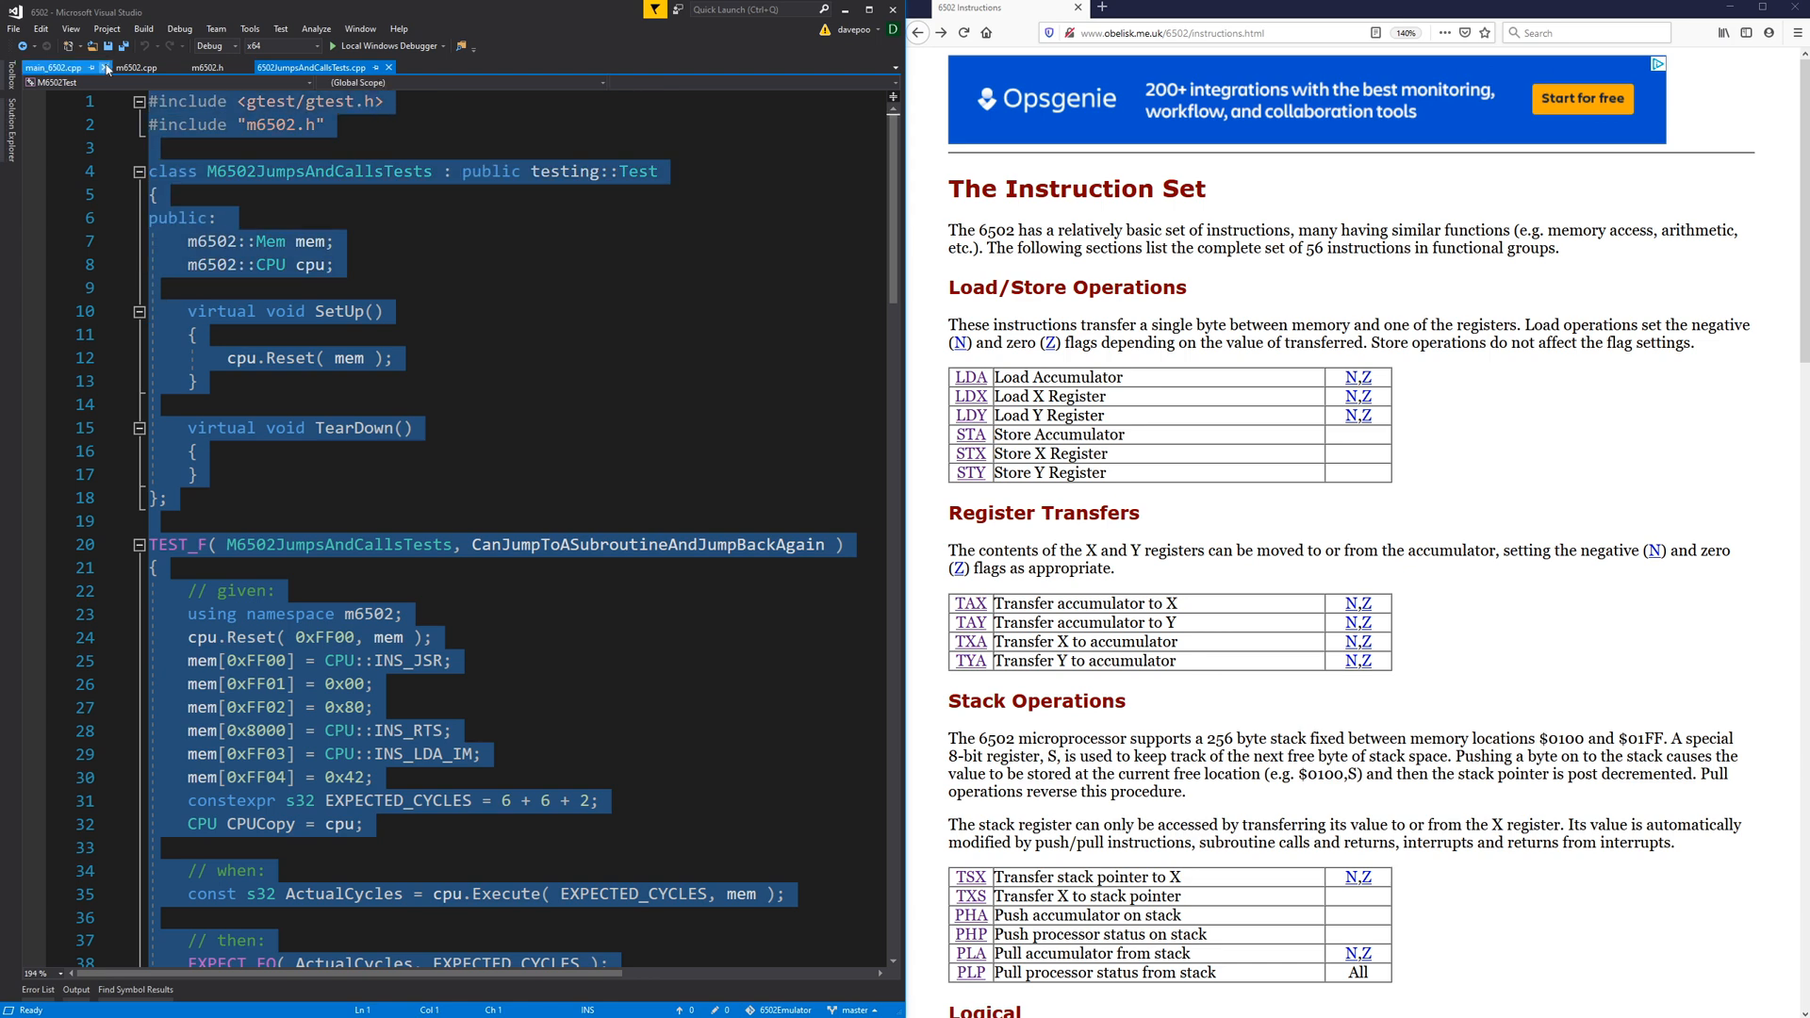
{"action": "right_click", "coordinate": [327, 66]}
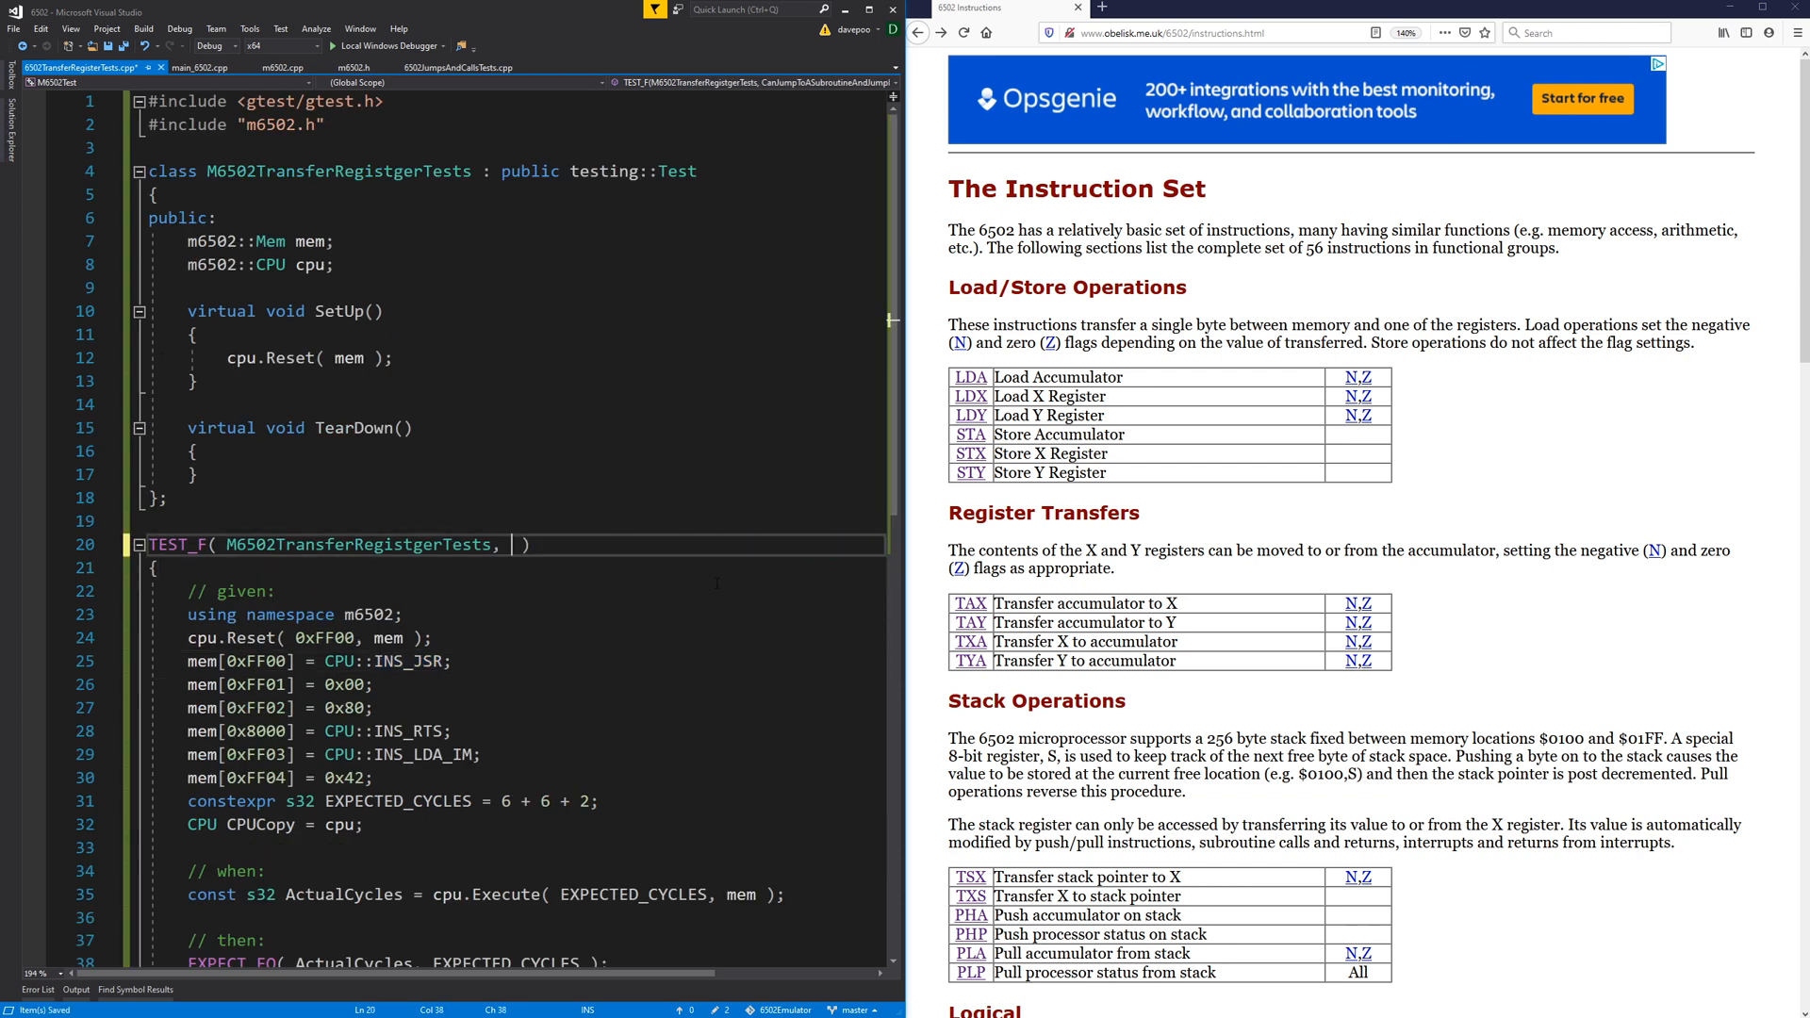
Name the first TEST_F TAX, add a line after cpu.Reset, and show the TAX reference entry.
{"action": "scroll", "scroll_direction": "down", "scroll_amount": 3}
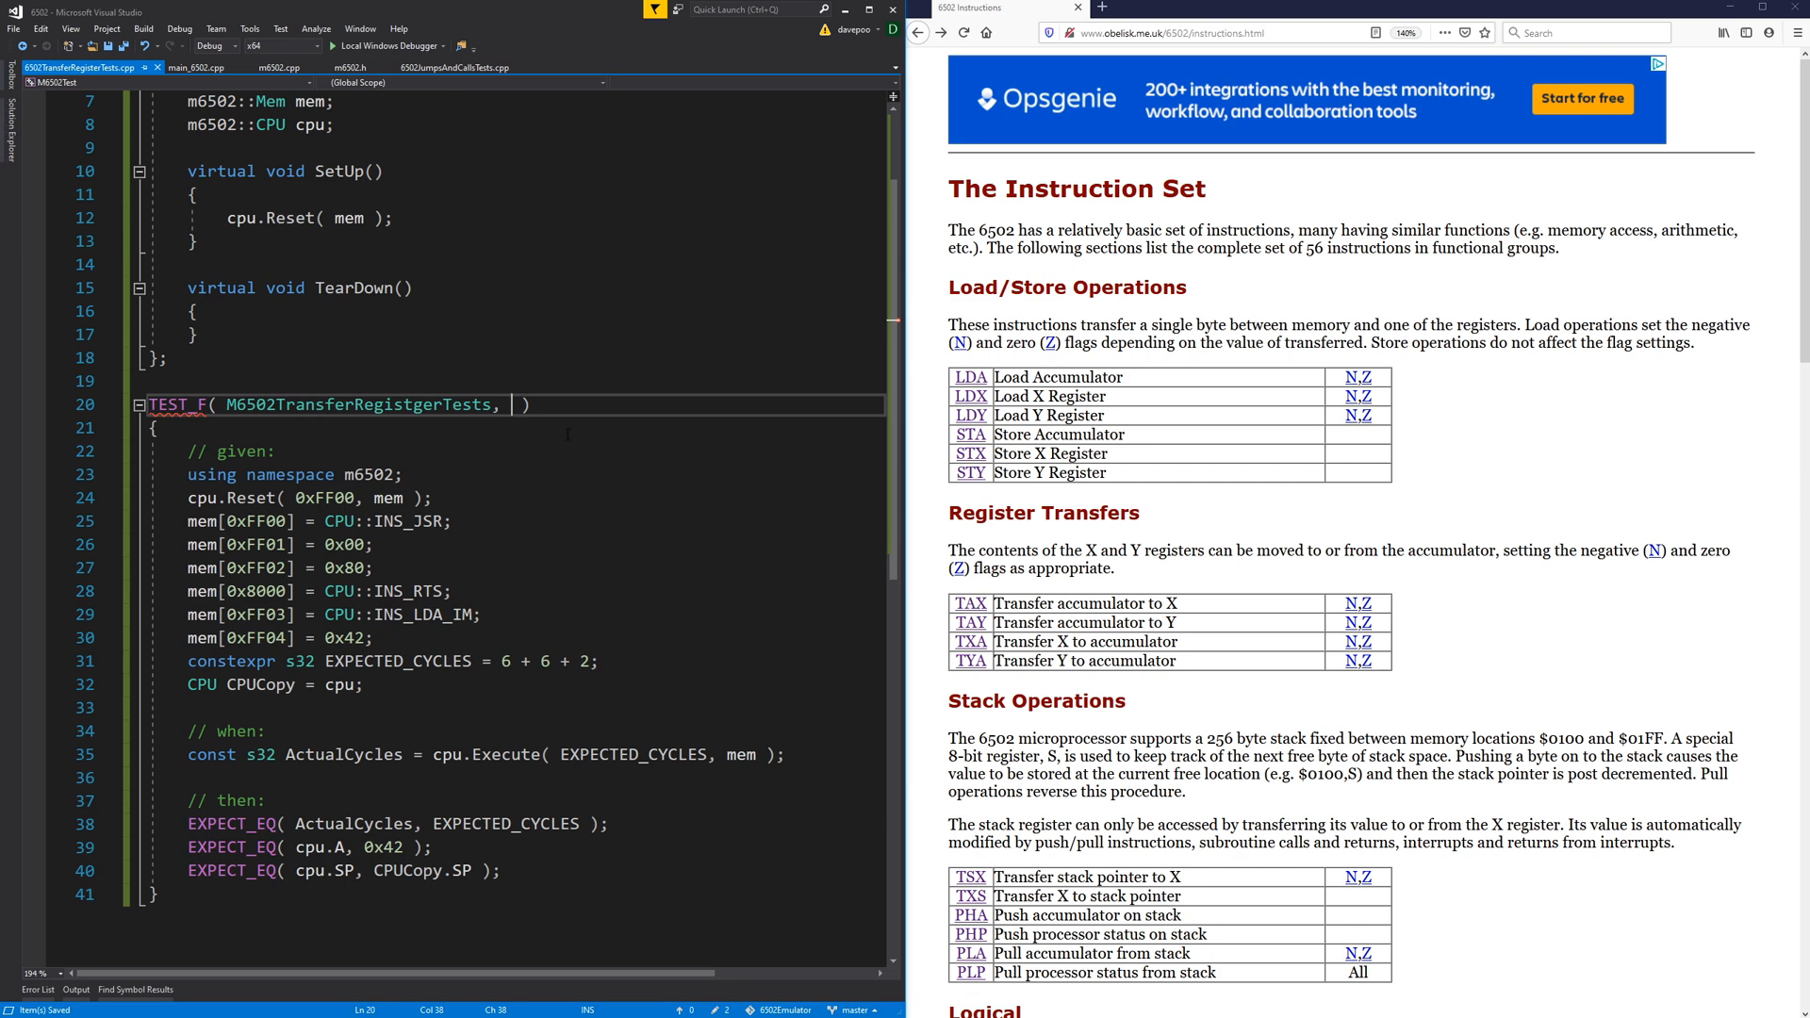
{"action": "type", "text": "TAX"}
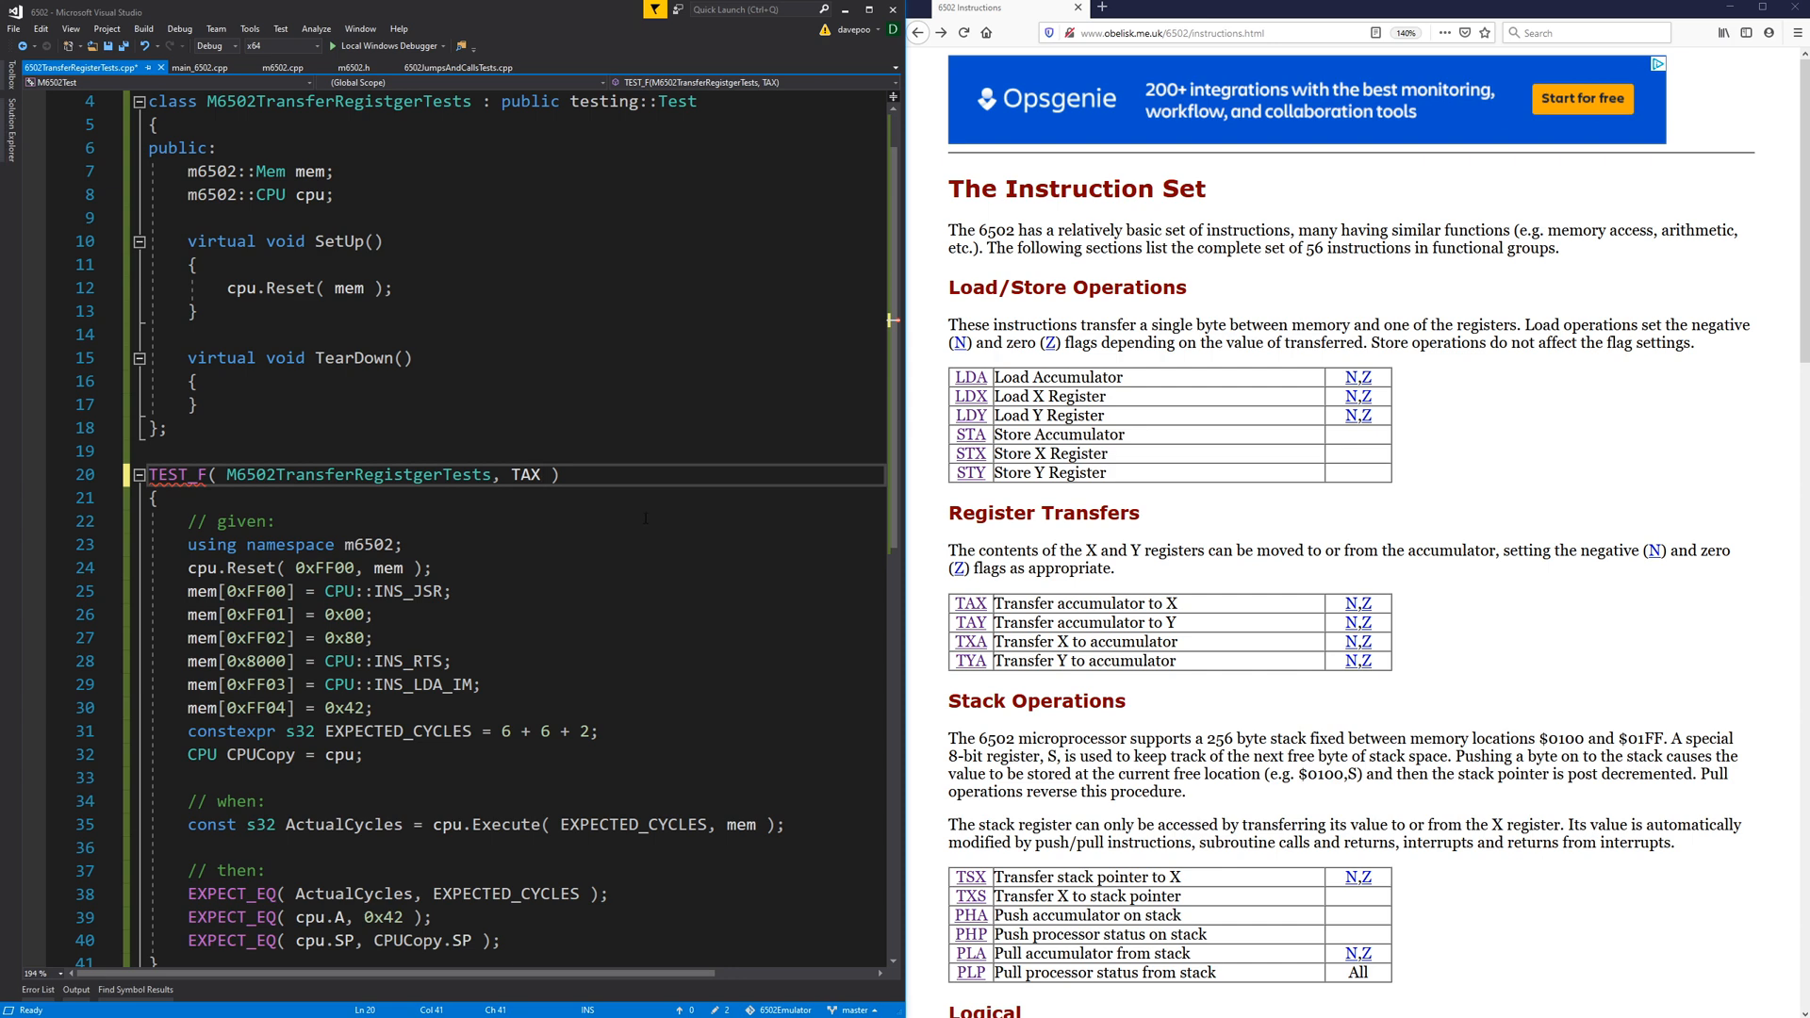
{"action": "mouse_move", "coordinate": [912, 541]}
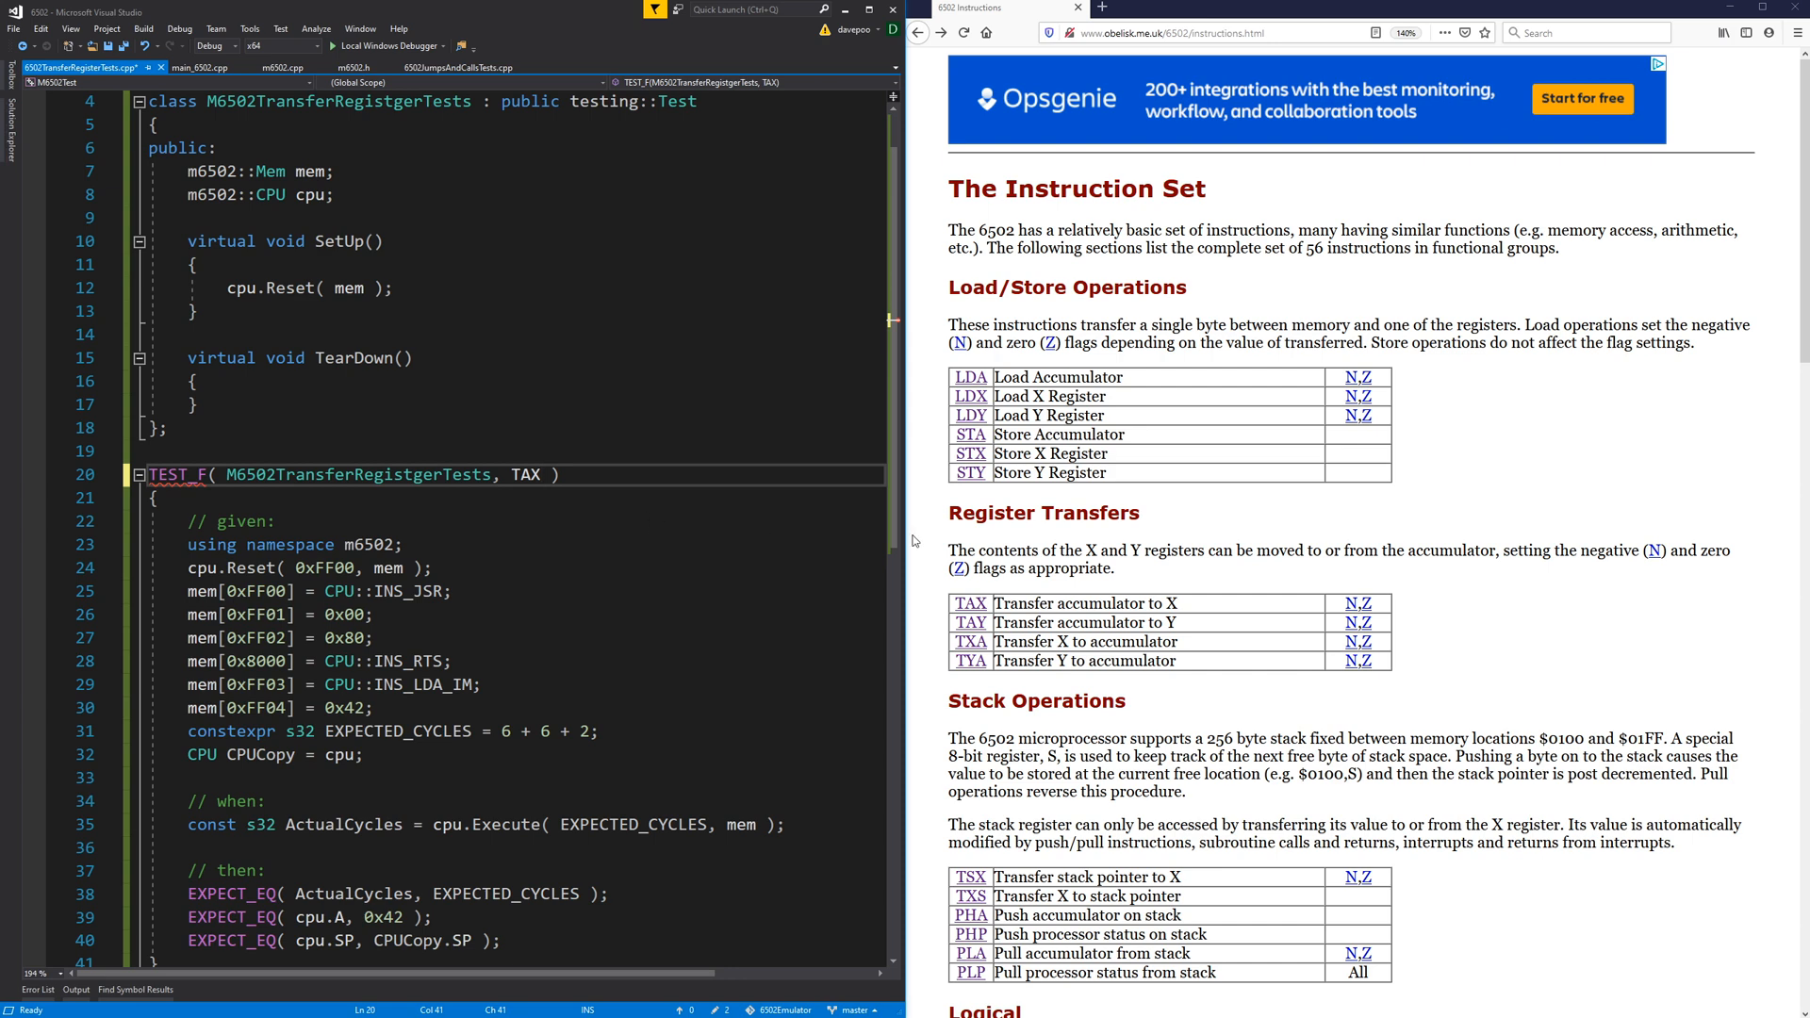
{"action": "left_click", "coordinate": [300, 543]}
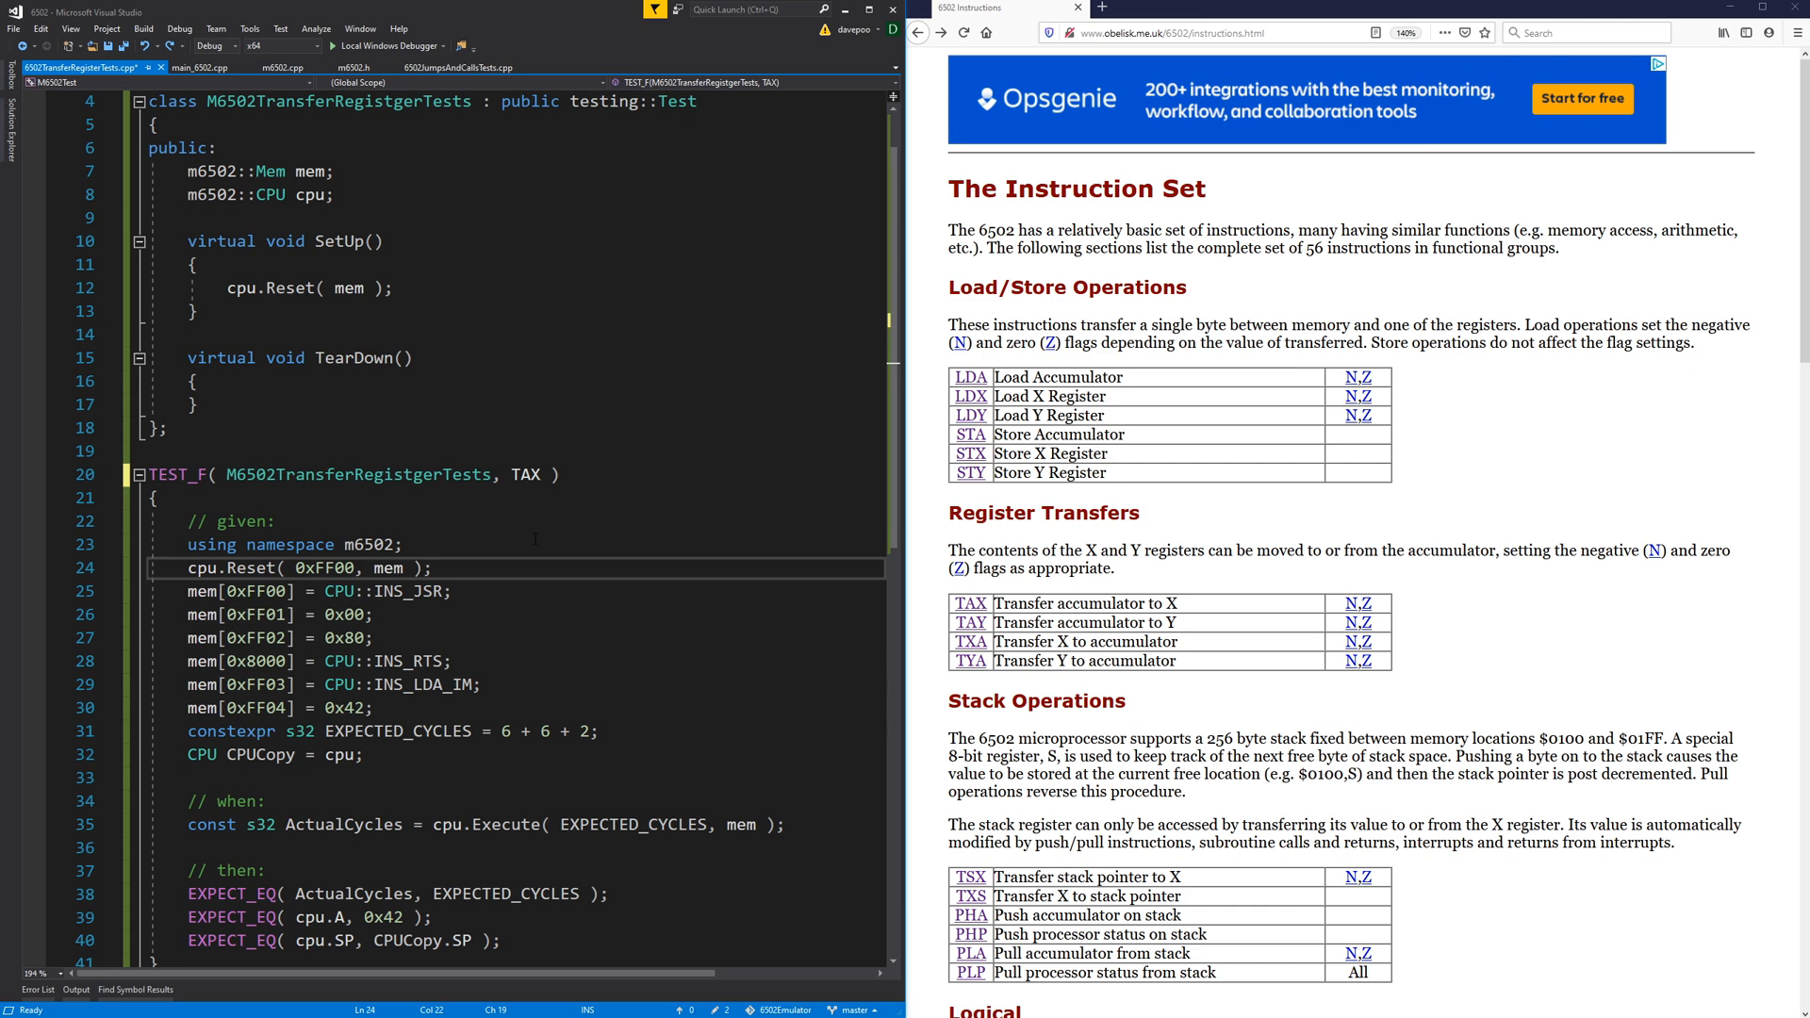
{"action": "mouse_move", "coordinate": [939, 573]}
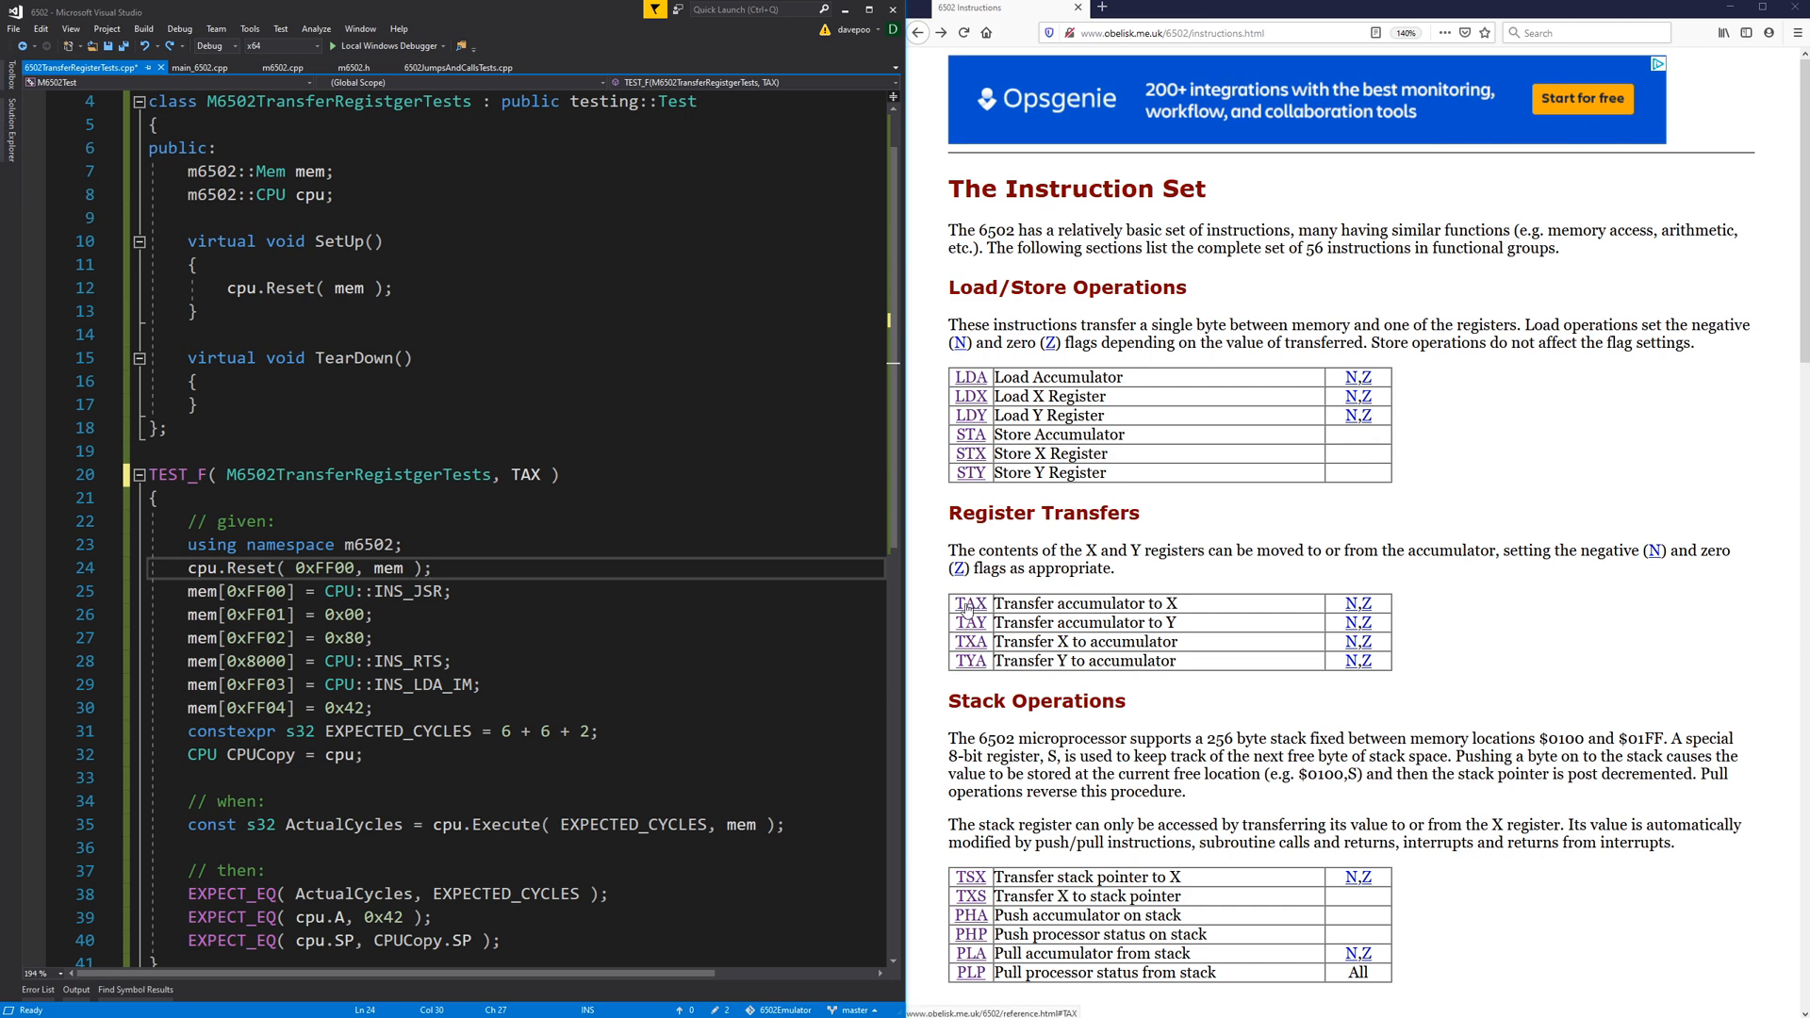
{"action": "left_click", "coordinate": [969, 604]}
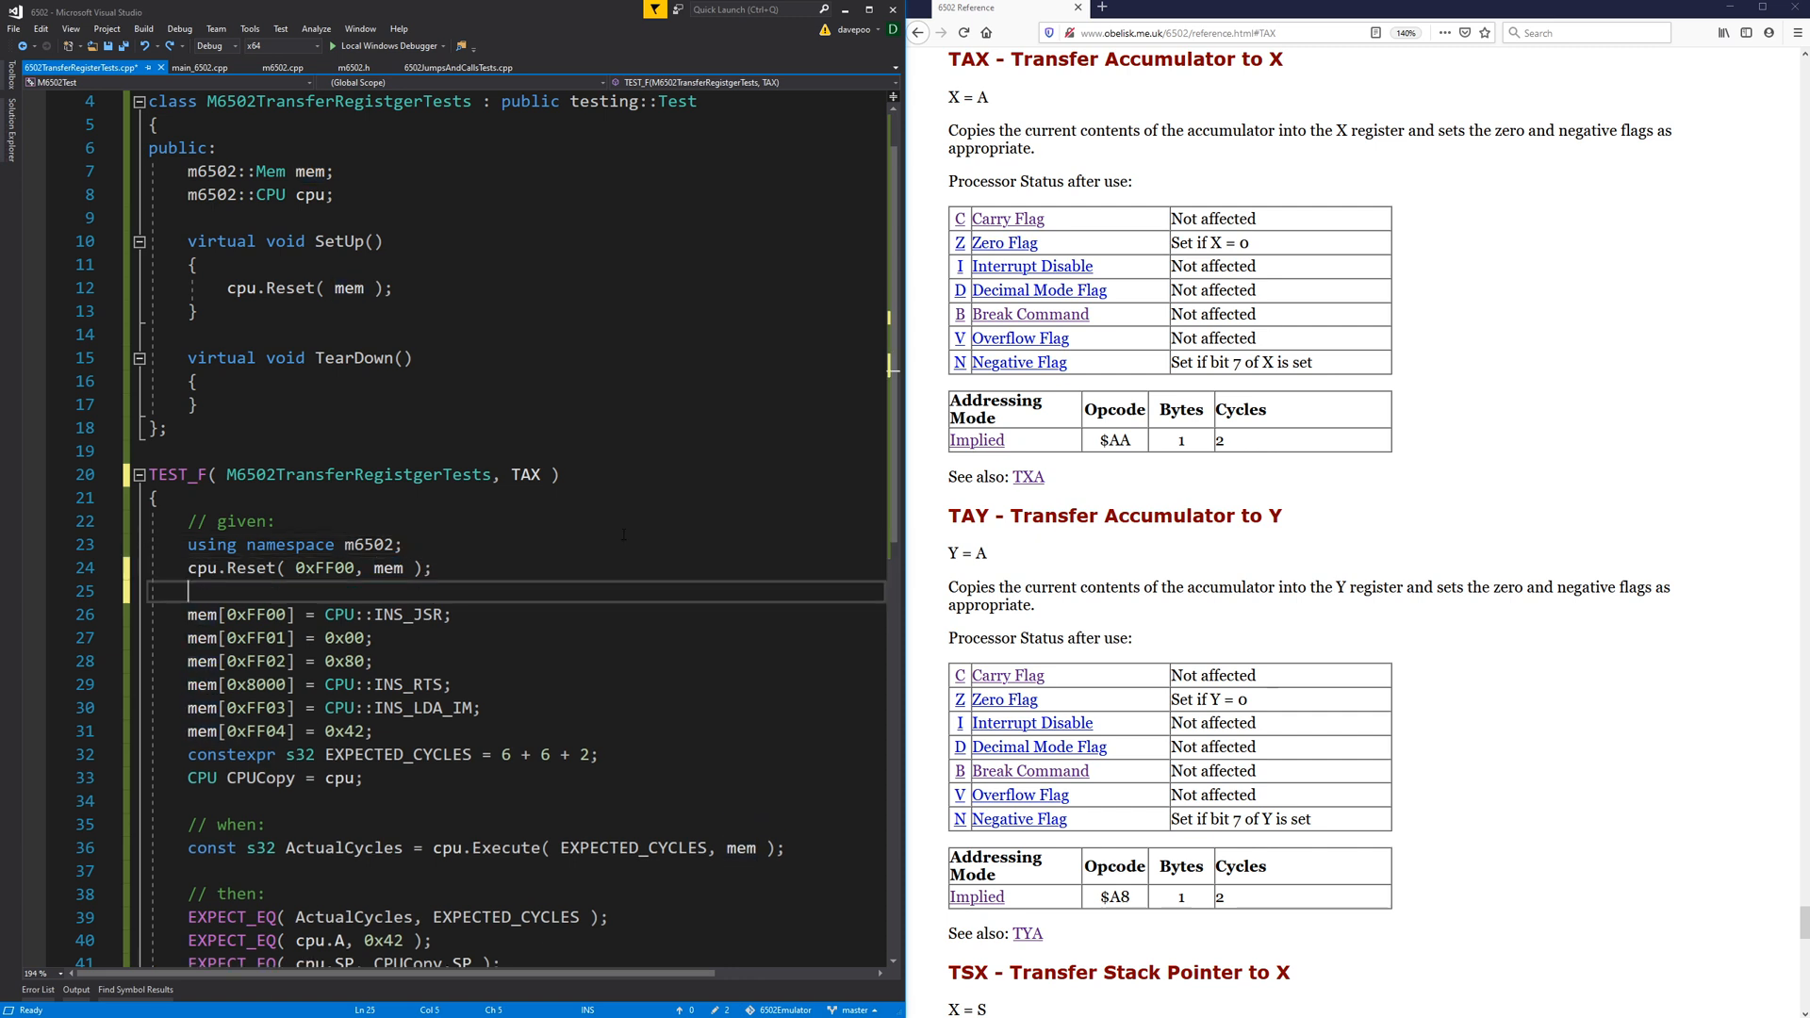
Set up the TAX test with cpu.A = 0x42 and cpu.X = 0x32.
{"action": "type", "text": "cpu"}
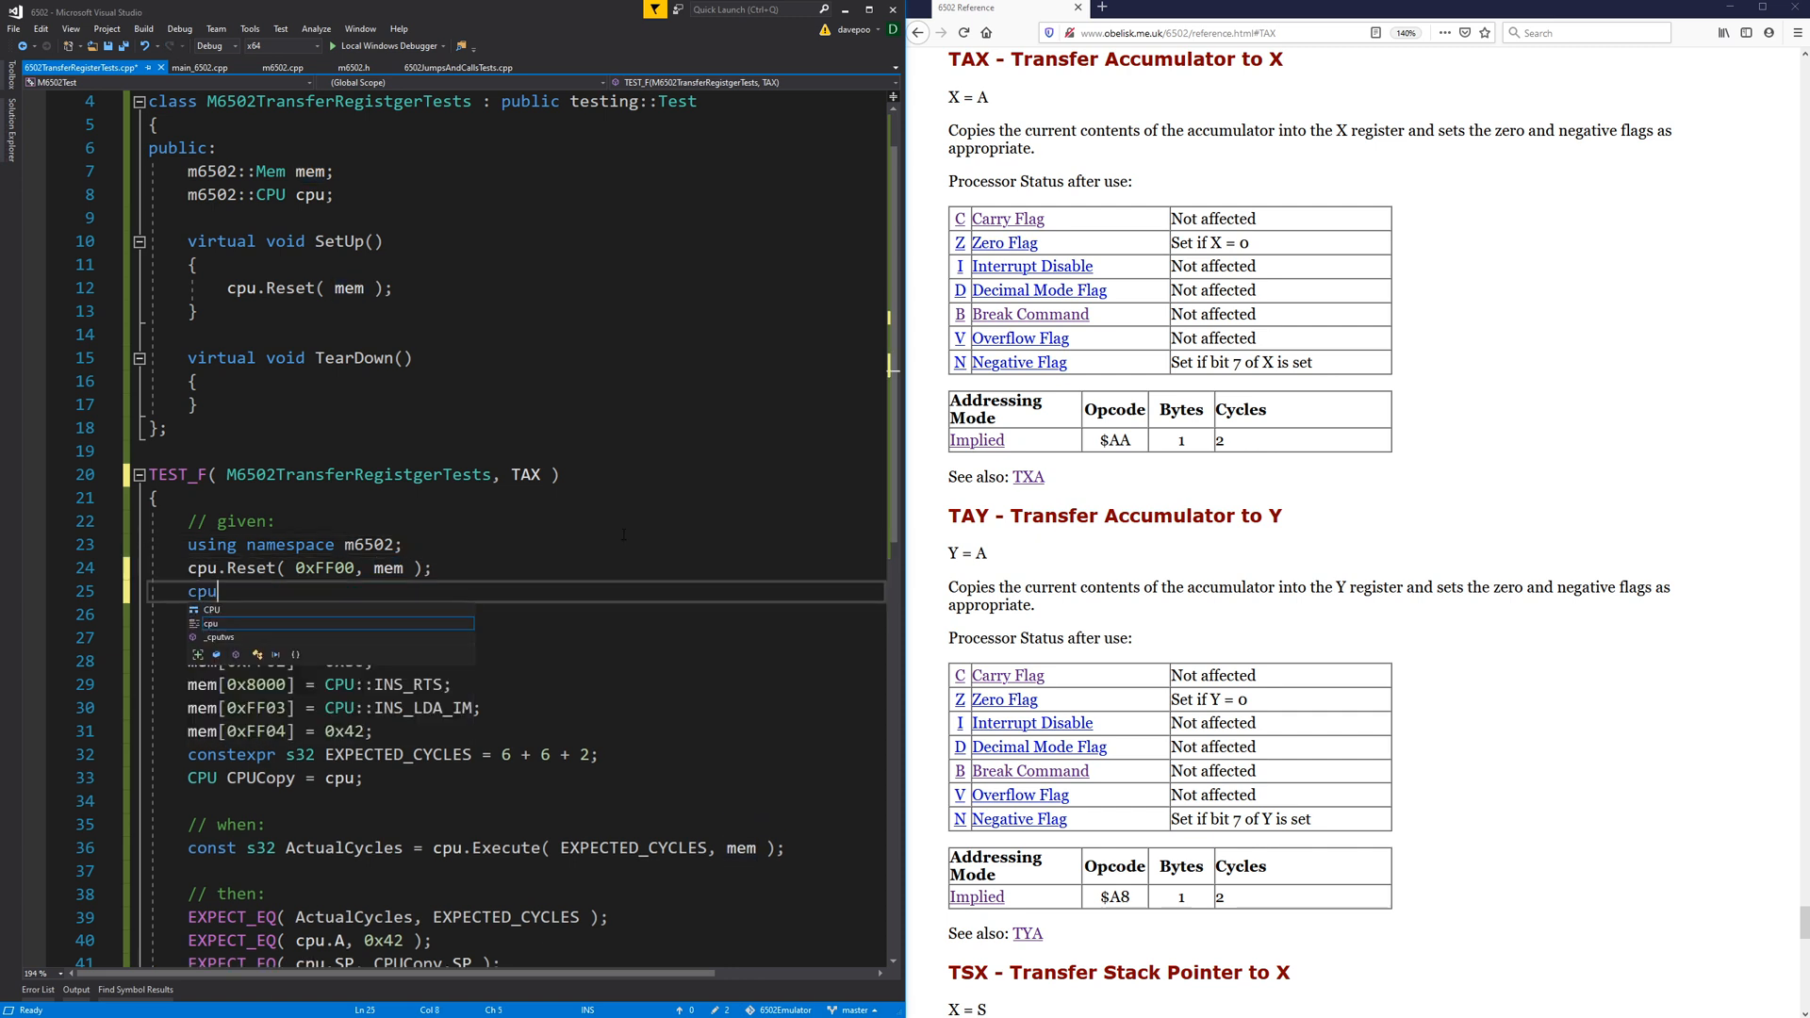
{"action": "type", "text": ".A = 0"}
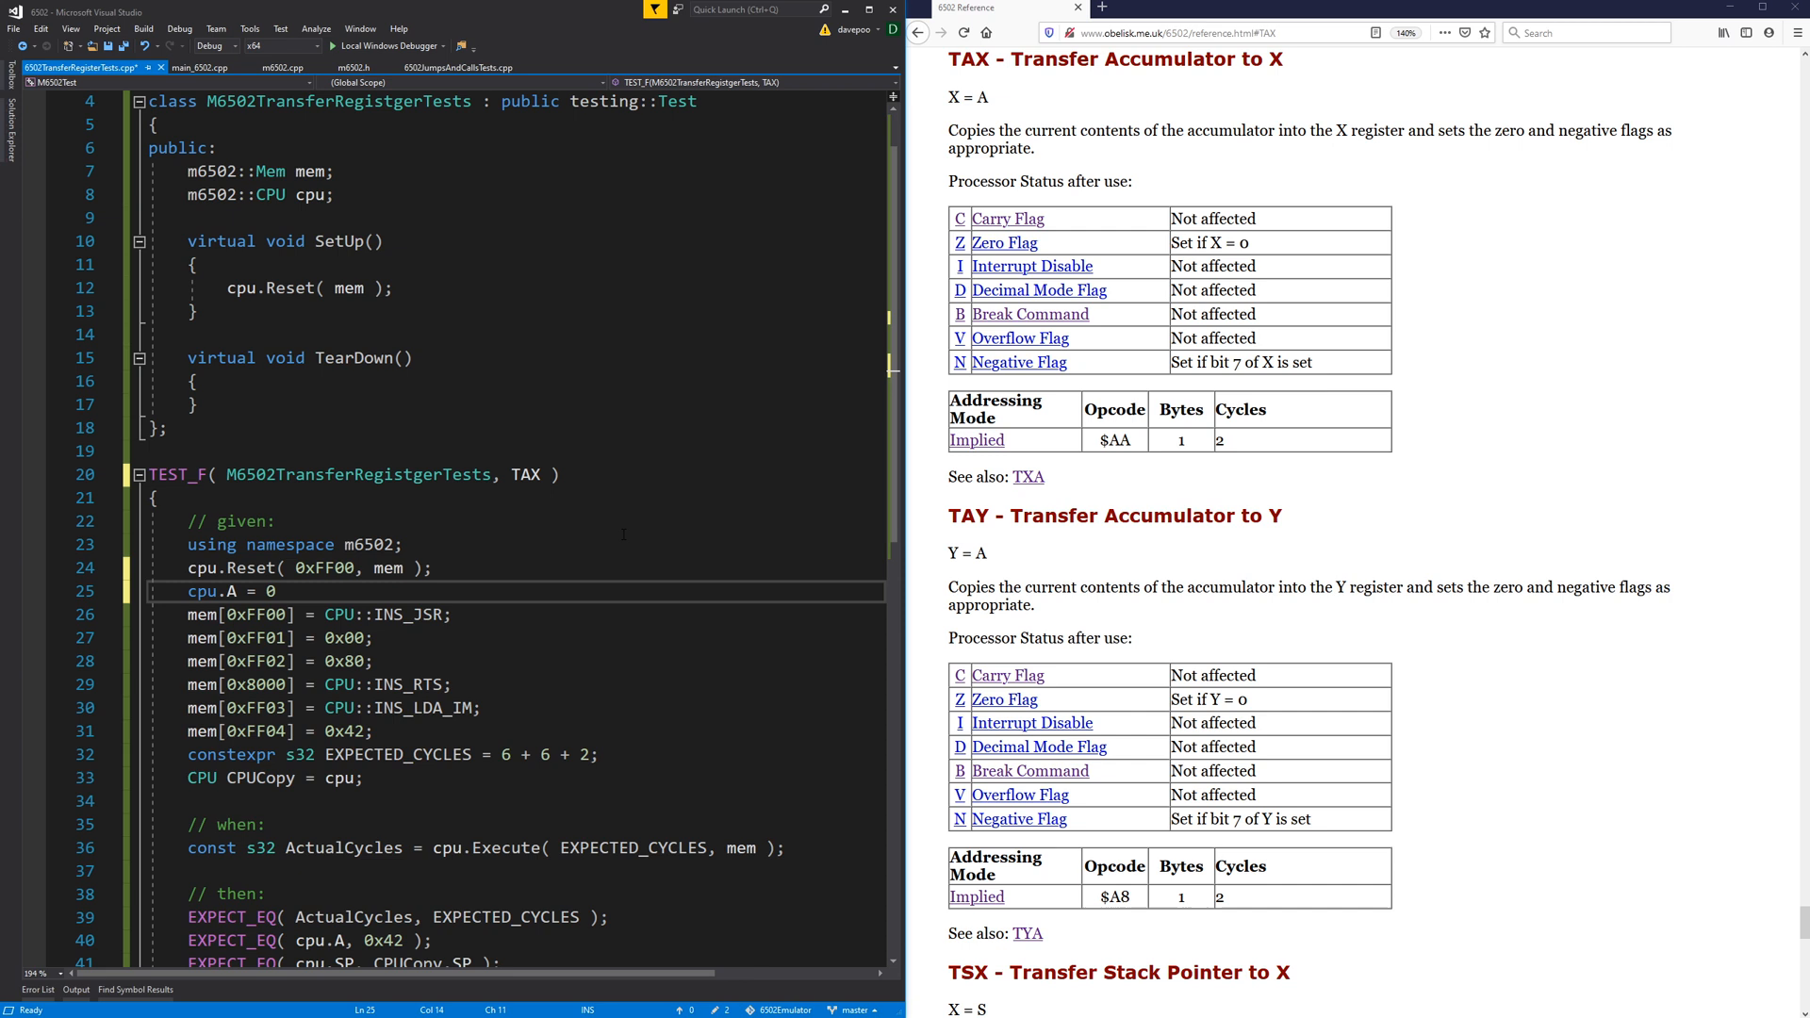
{"action": "type", "text": "x42"}
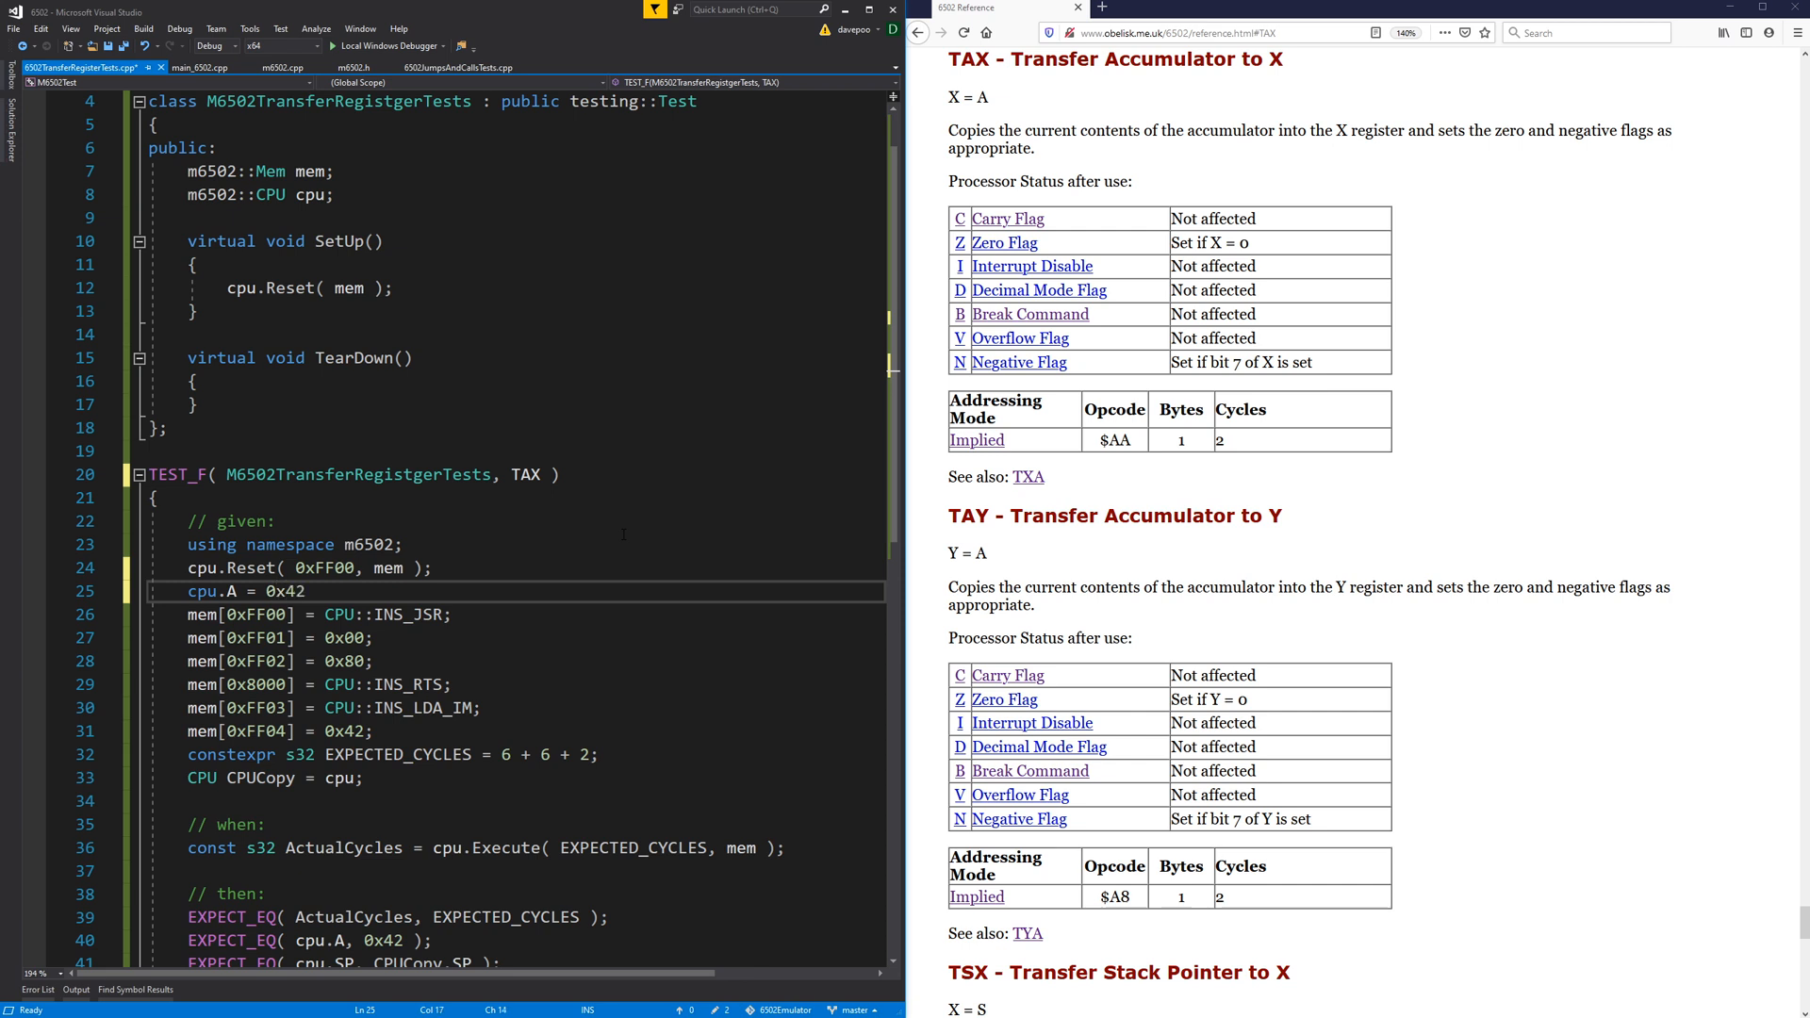
{"action": "key", "text": "enter"}
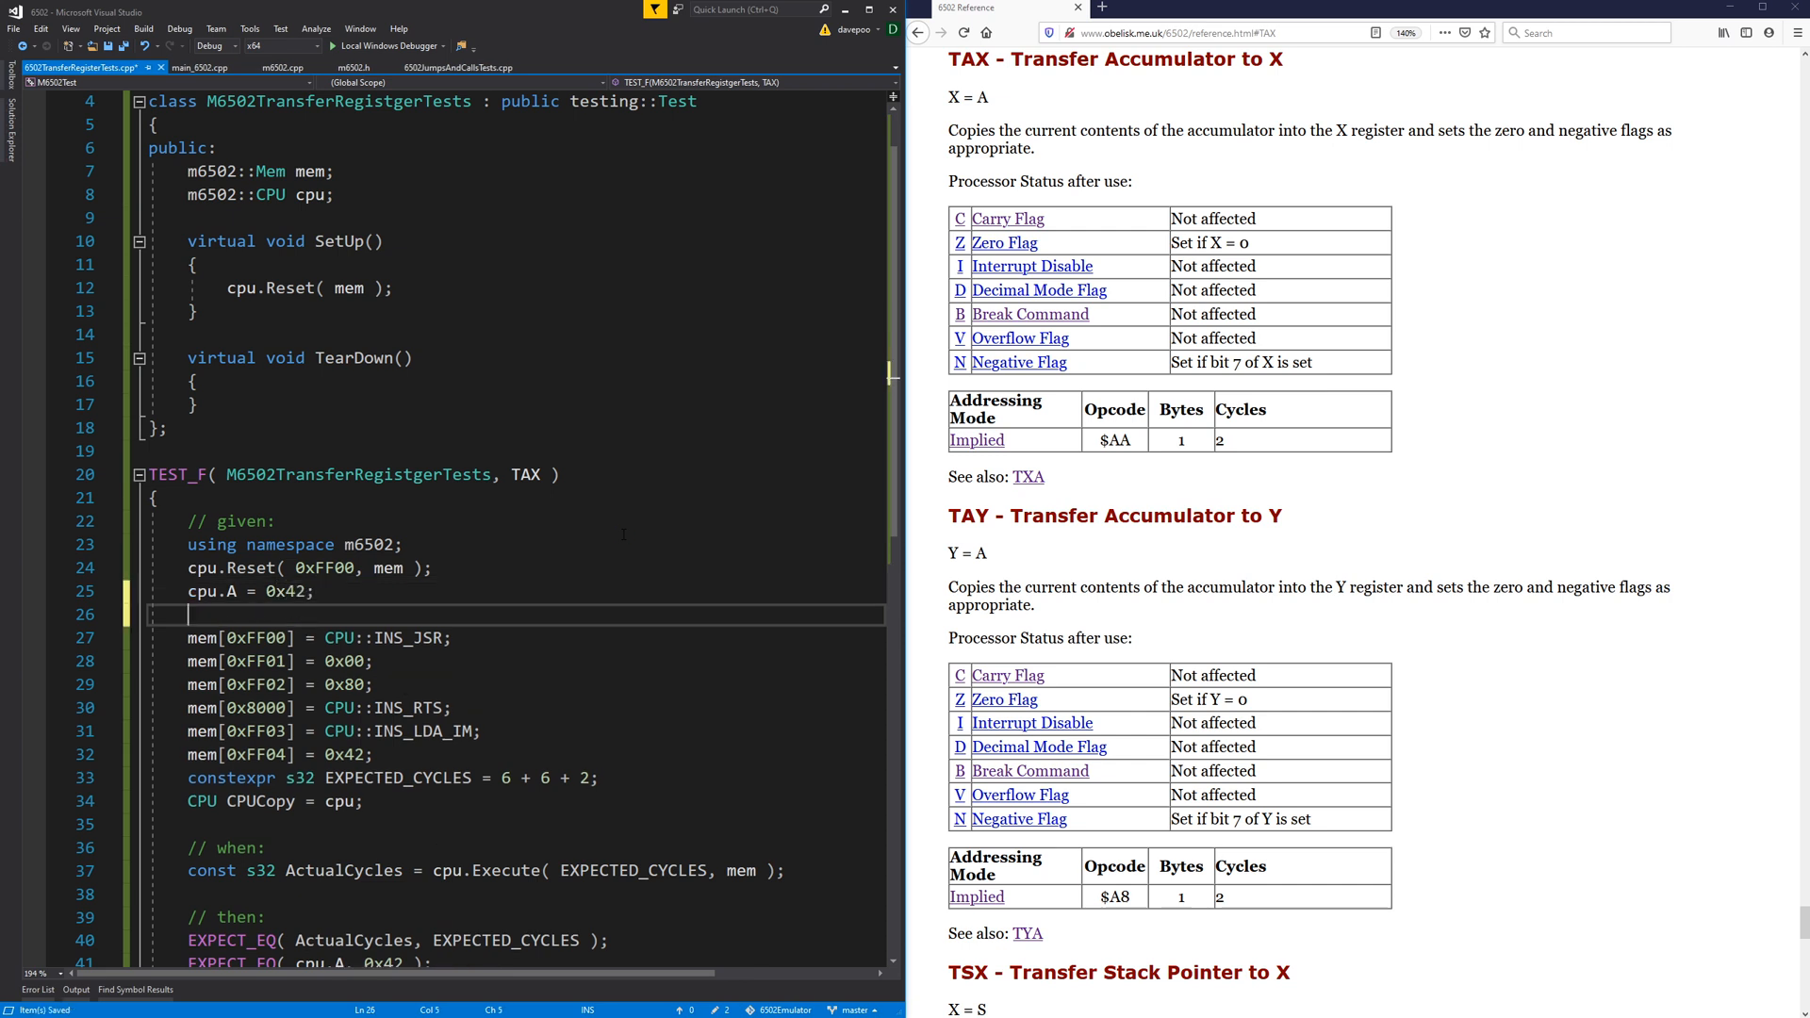
{"action": "type", "text": "cpu.X = 0"}
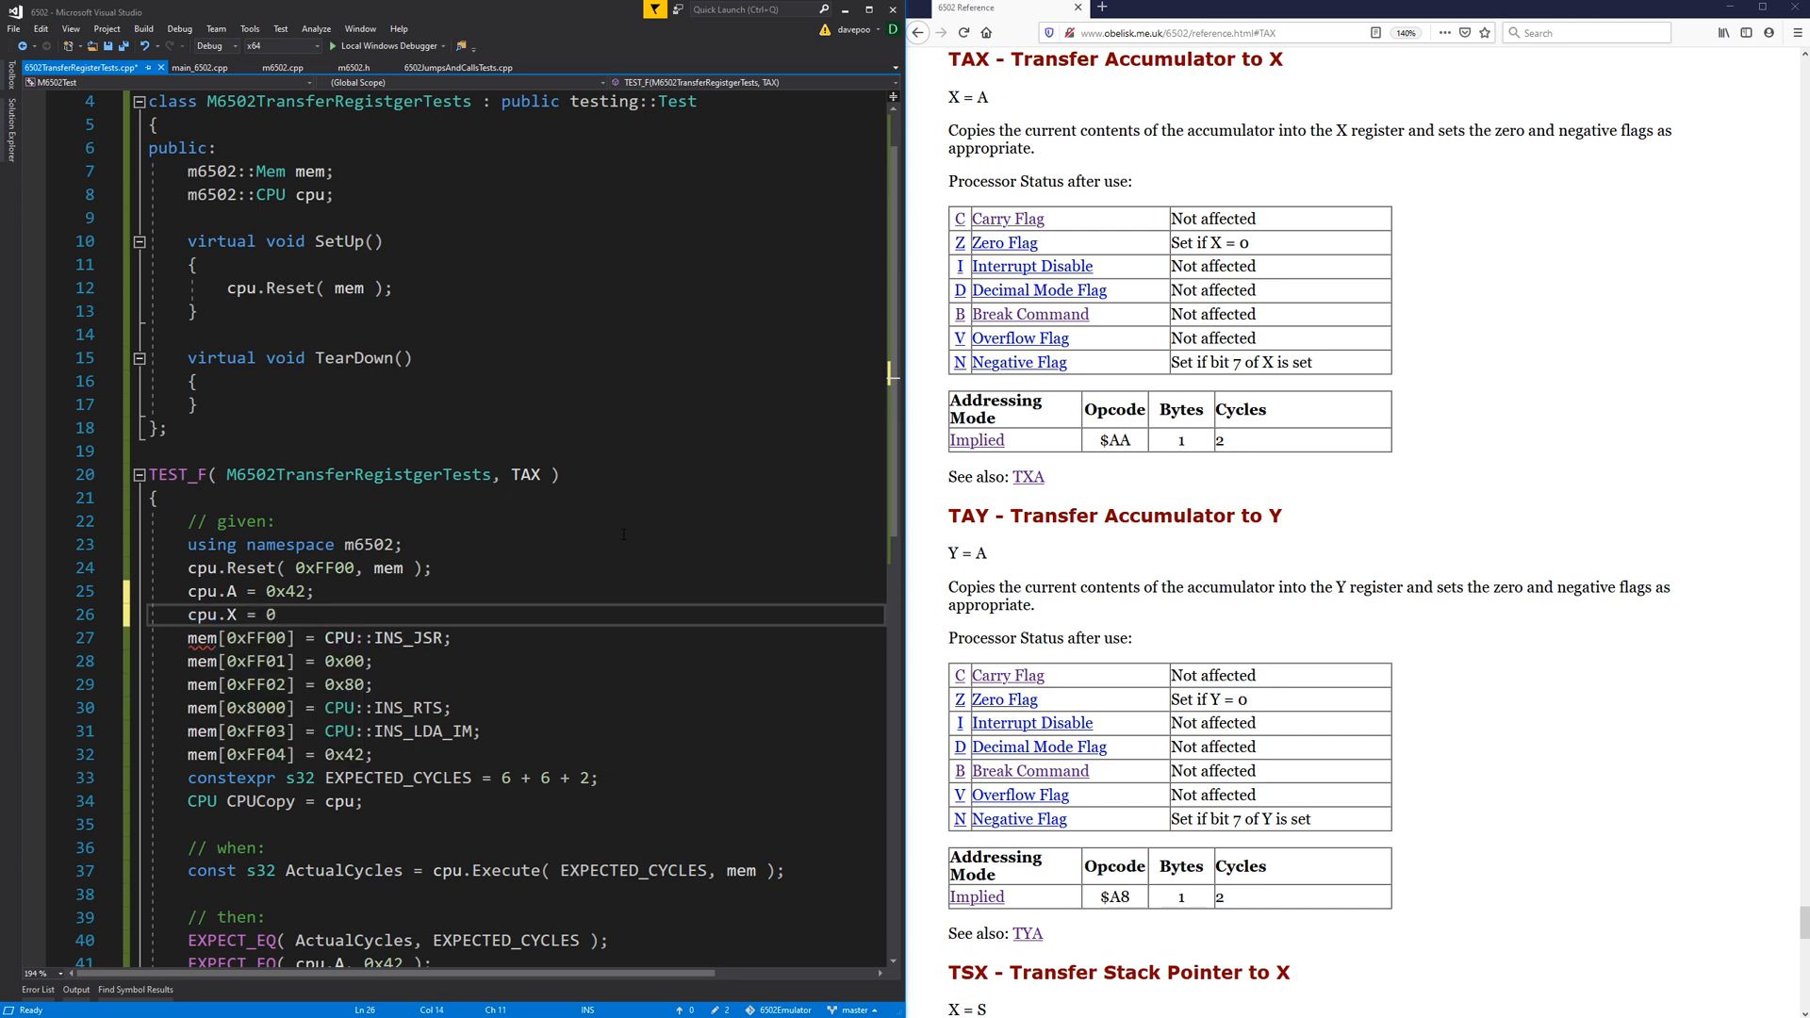
{"action": "type", "text": "x"}
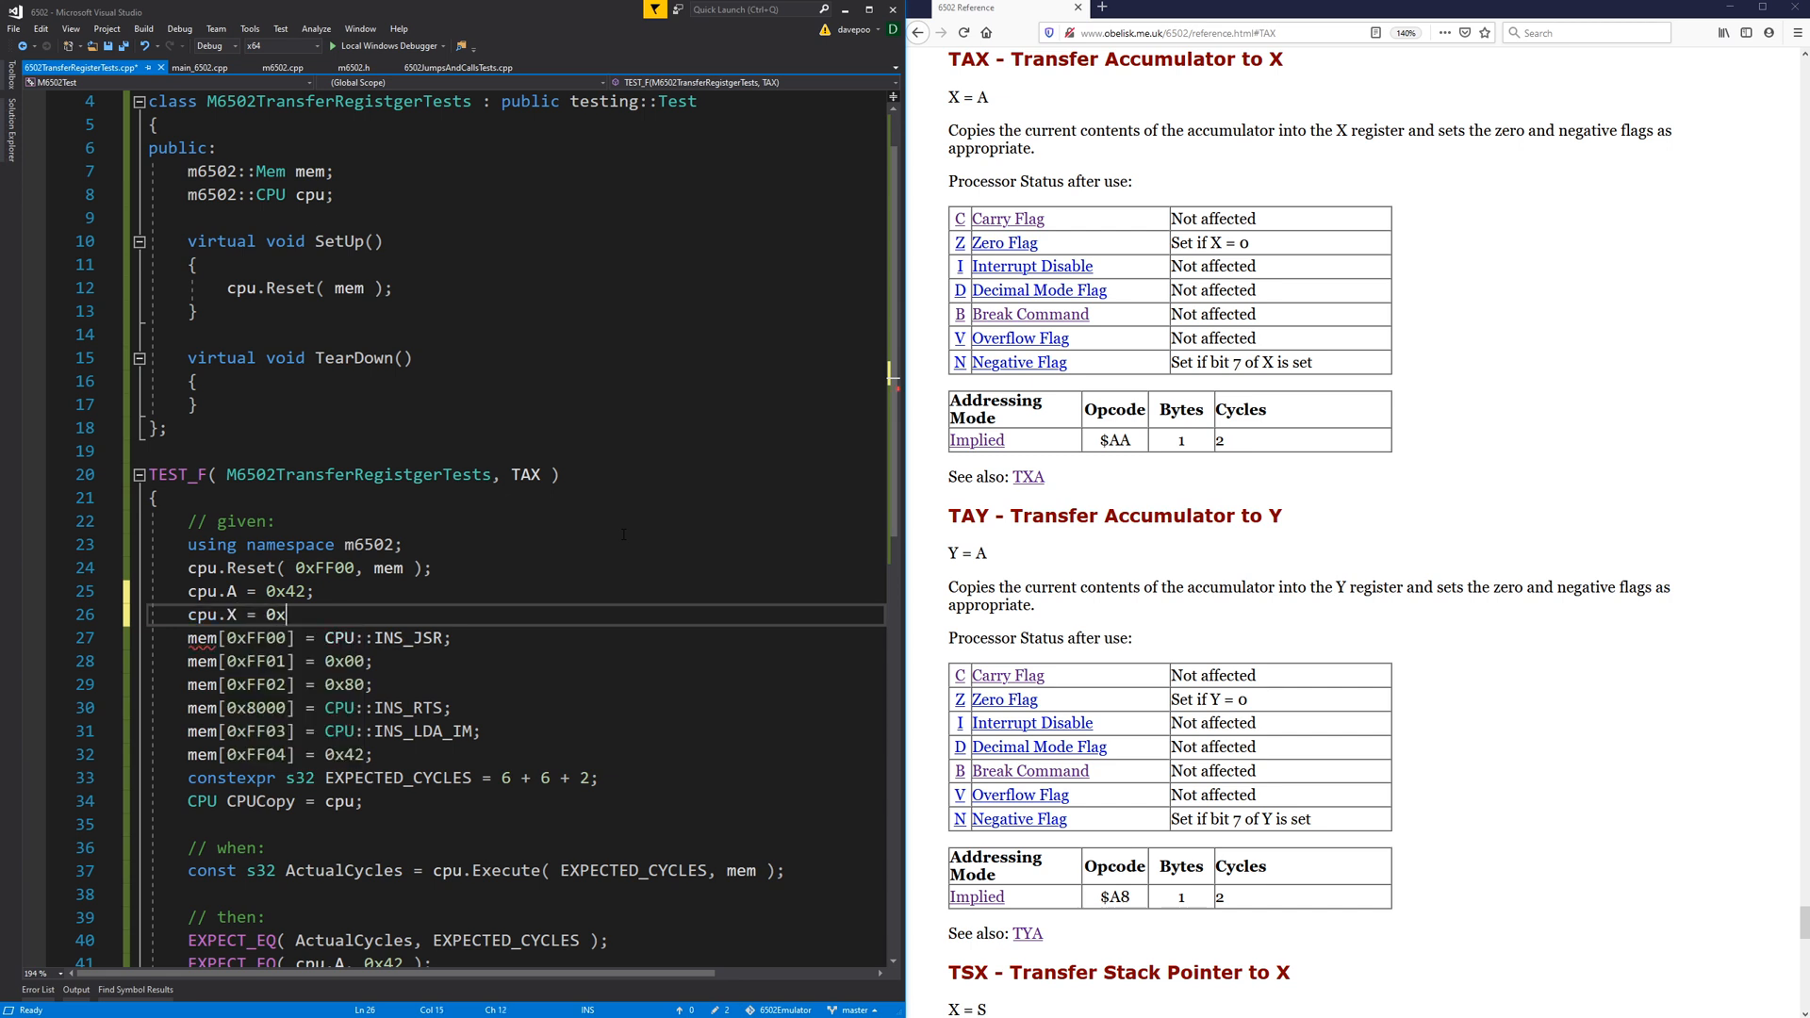
{"action": "type", "text": "32;"}
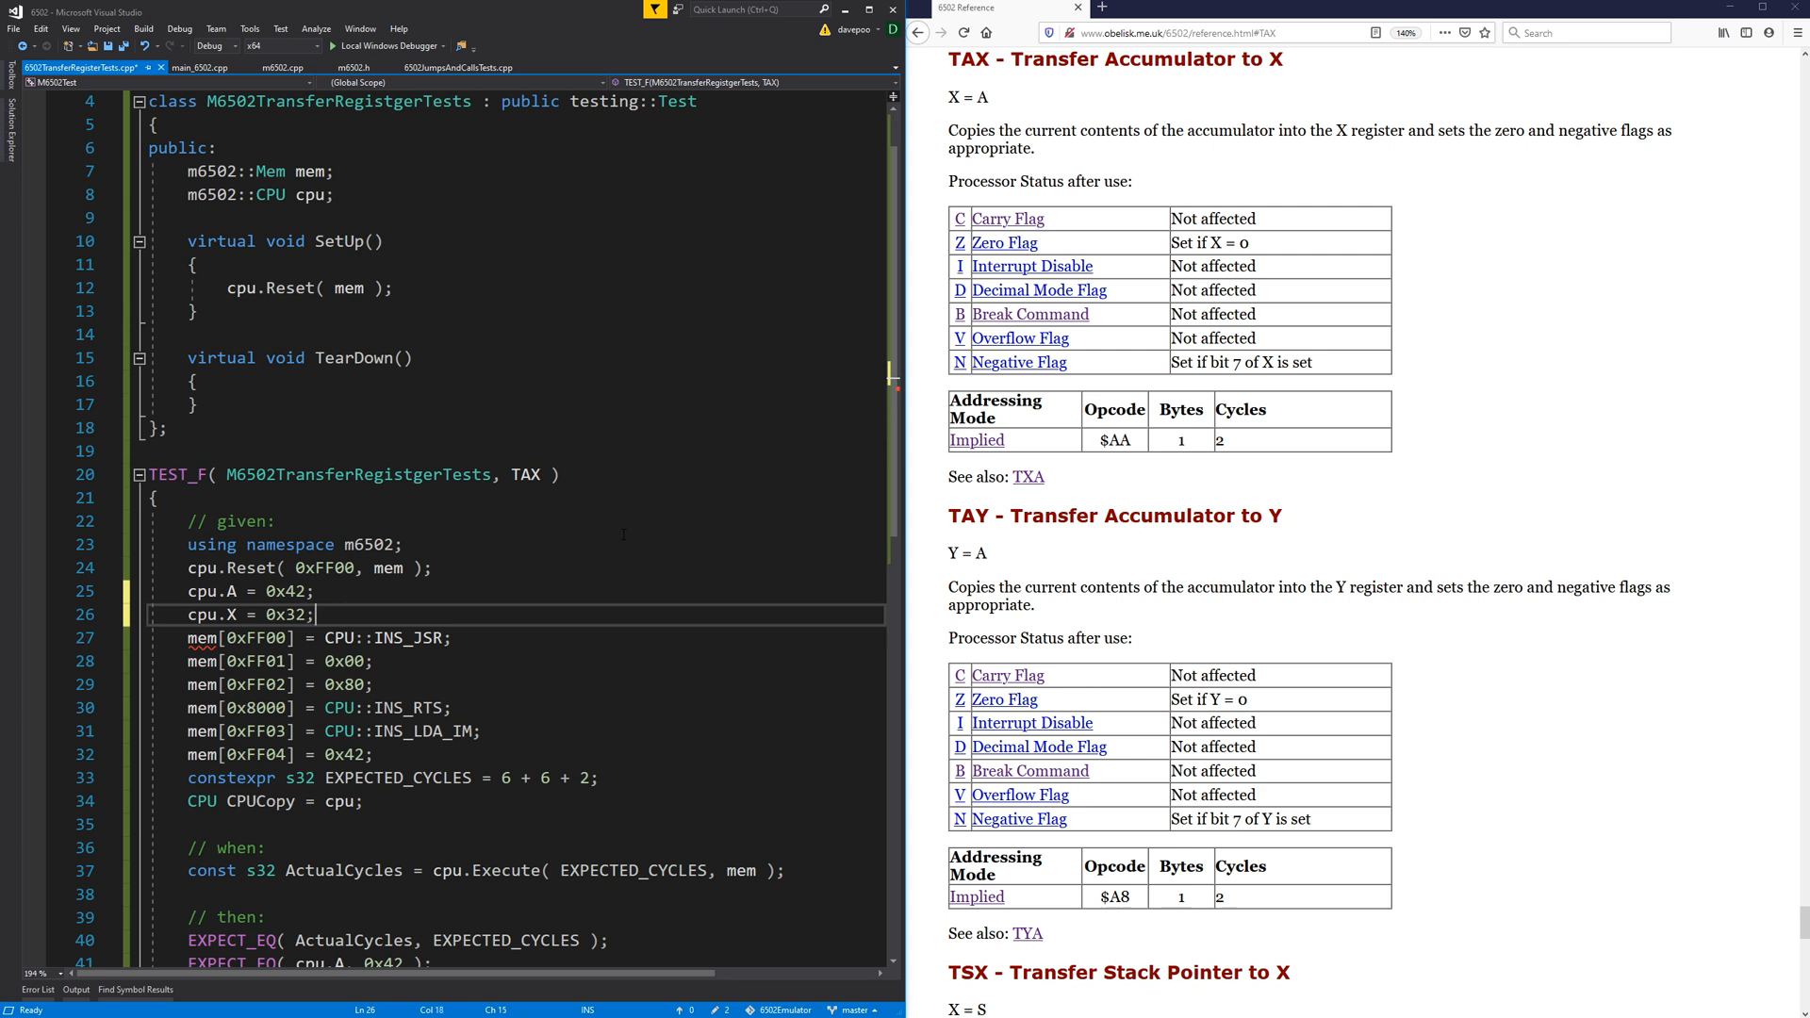
{"action": "key", "text": "enter"}
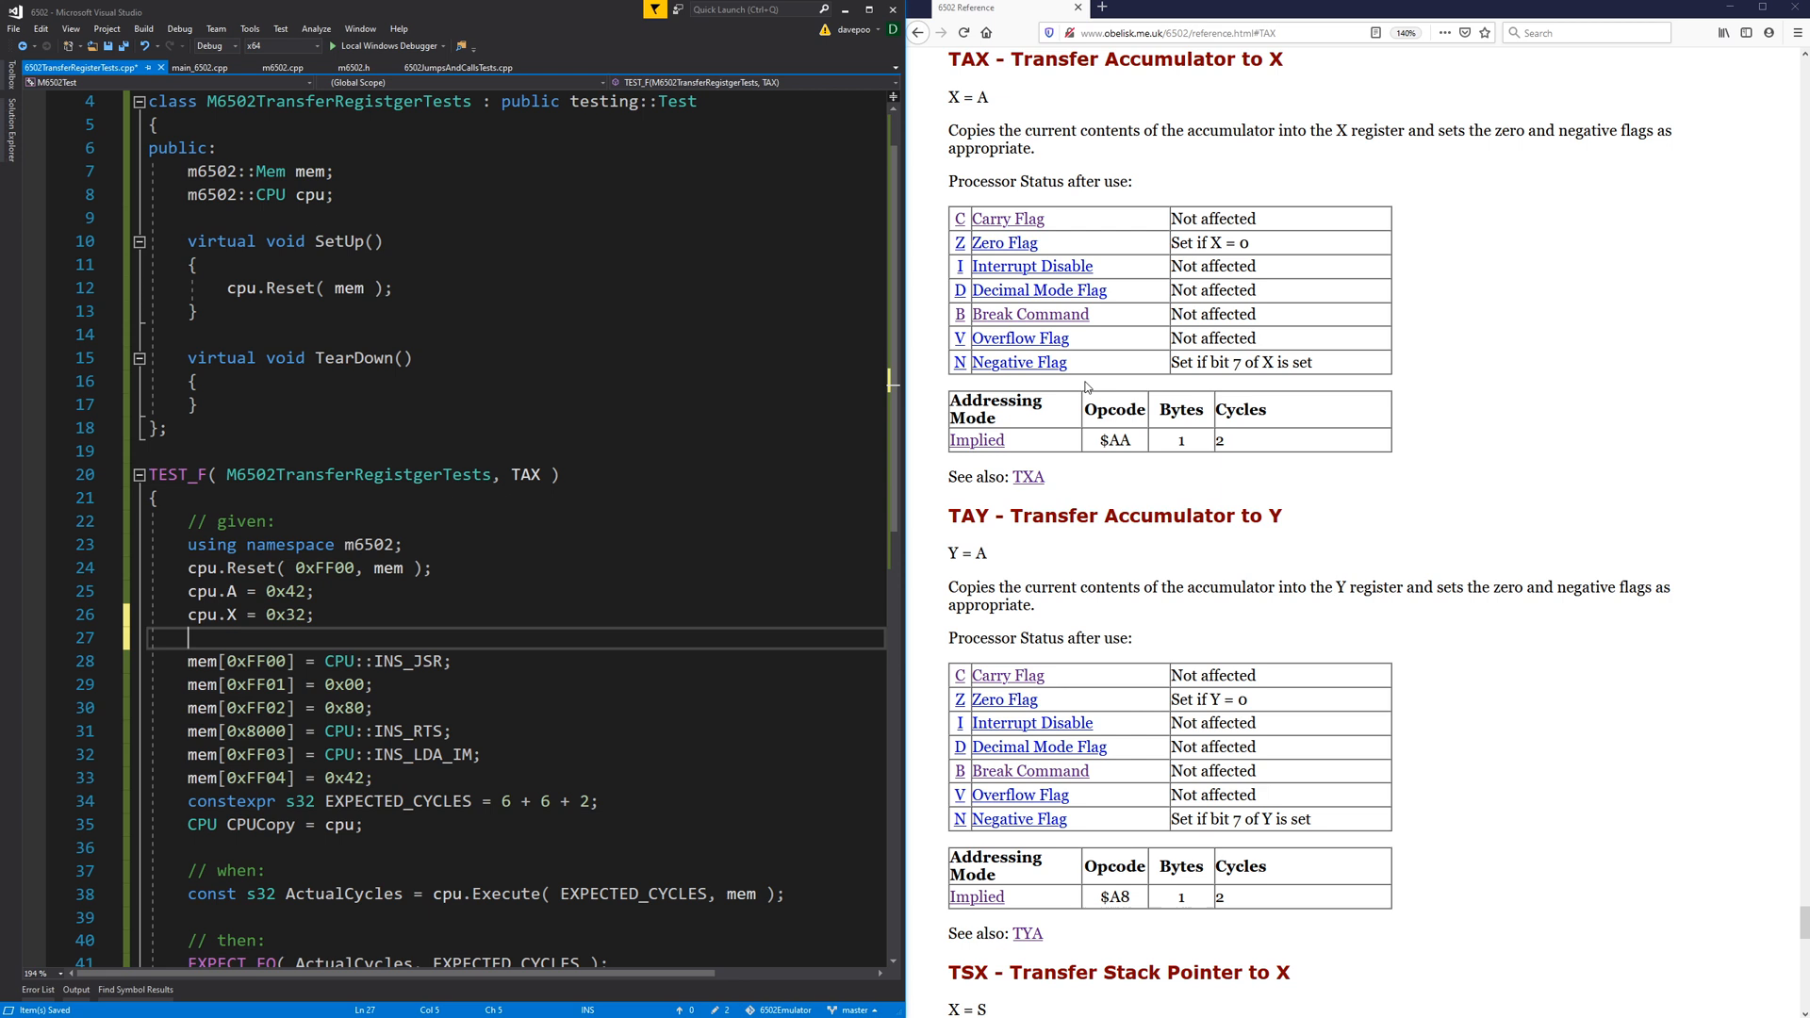
Add cpu.Flag.Z = true and cpu.Flag.N = true to the setup.
{"action": "type", "text": "cpu"}
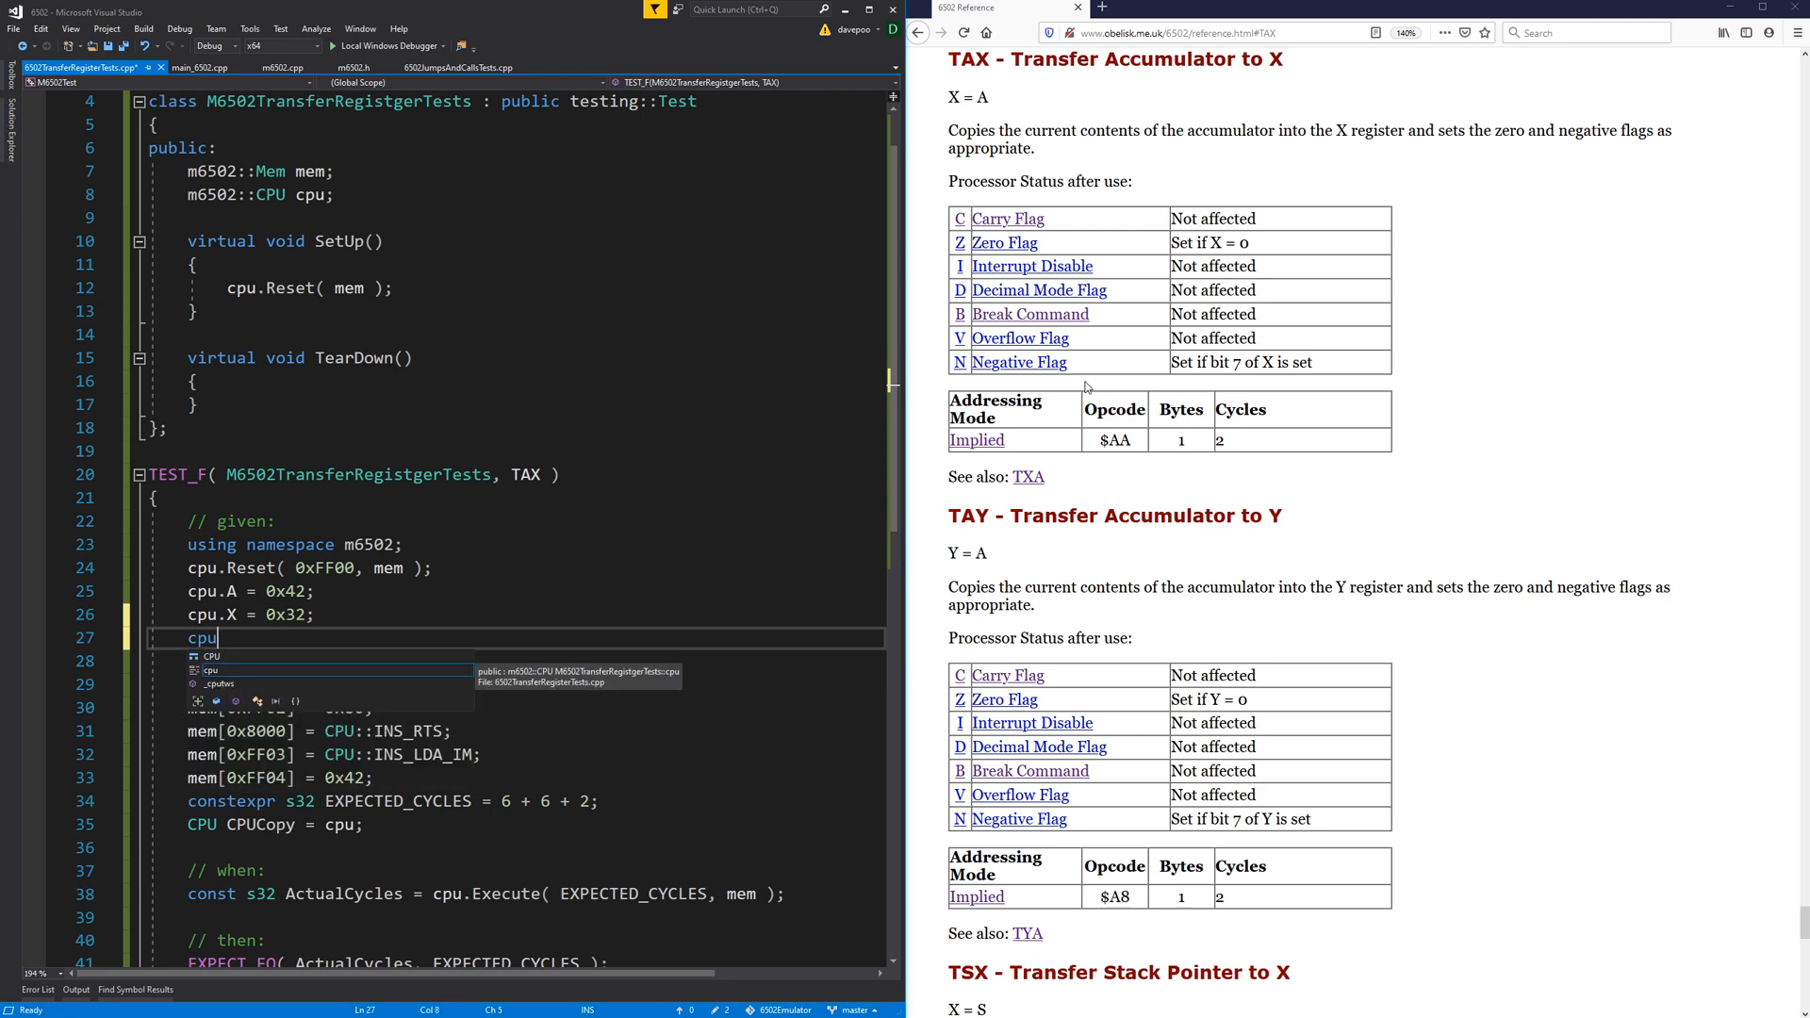
{"action": "type", "text": ".FL"}
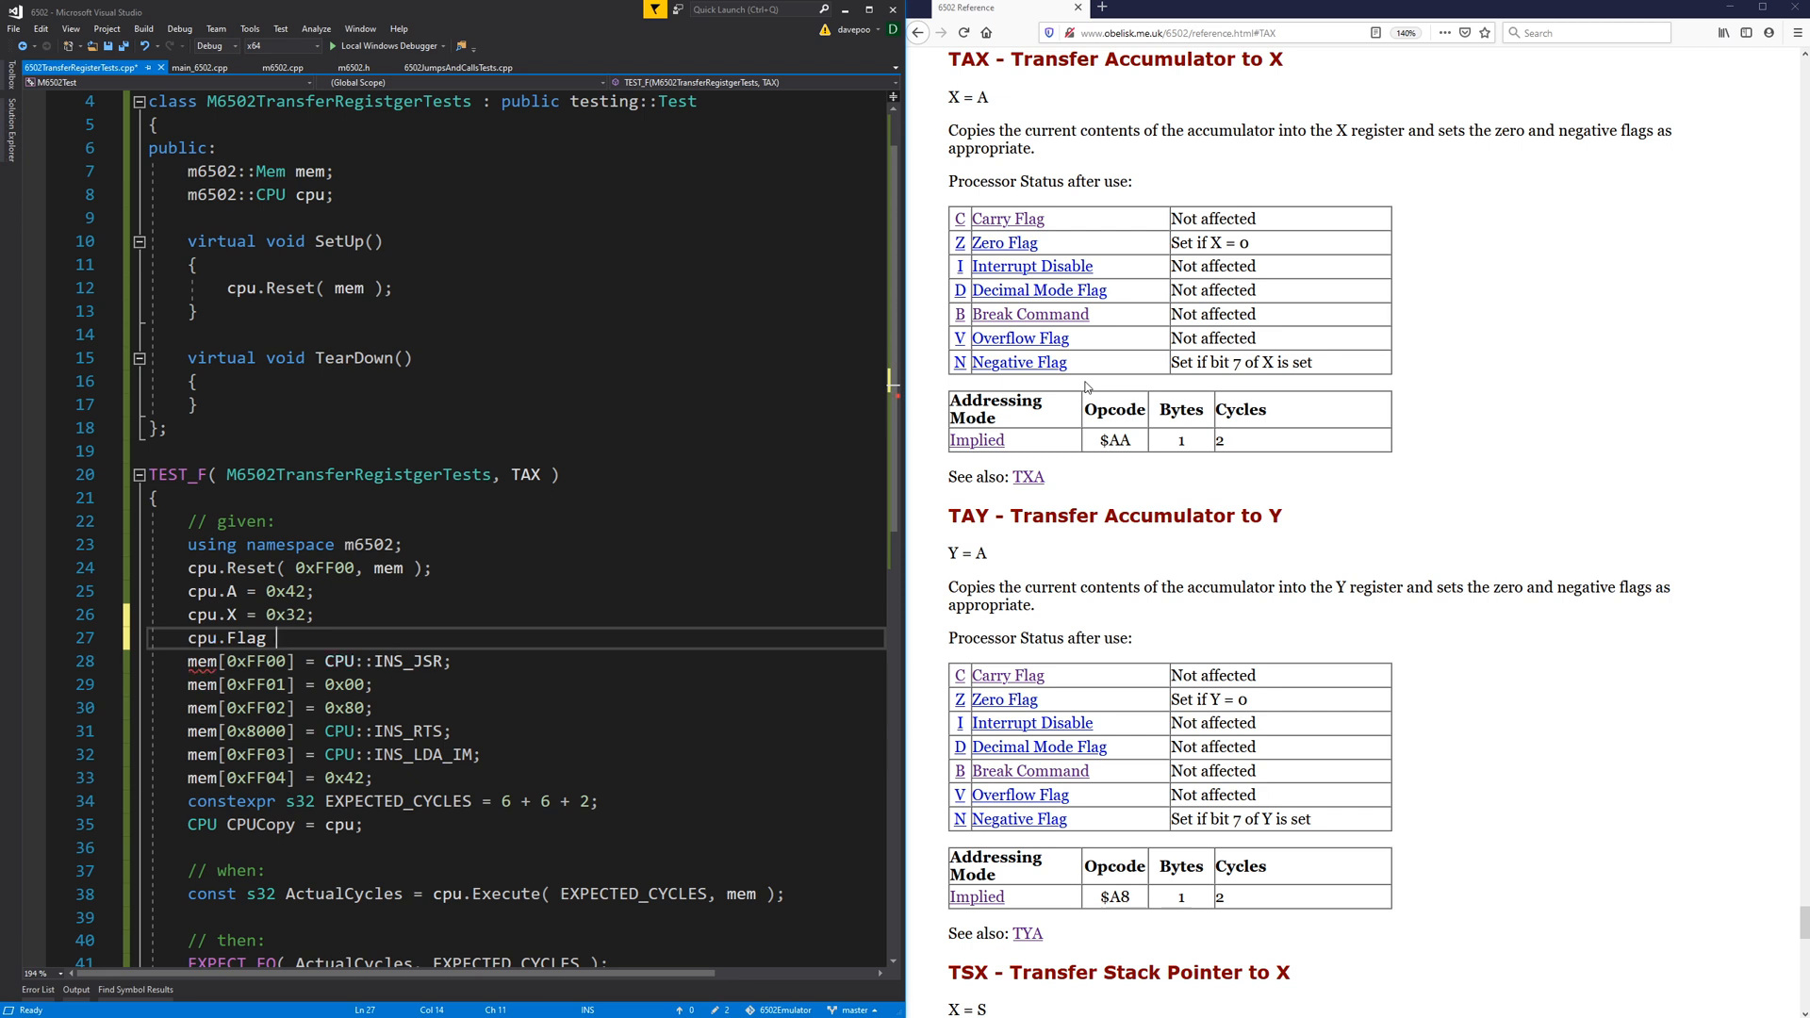
{"action": "type", "text": ".Z = true;"}
{"action": "type", "text": "cpu.Flag.N = true;"}
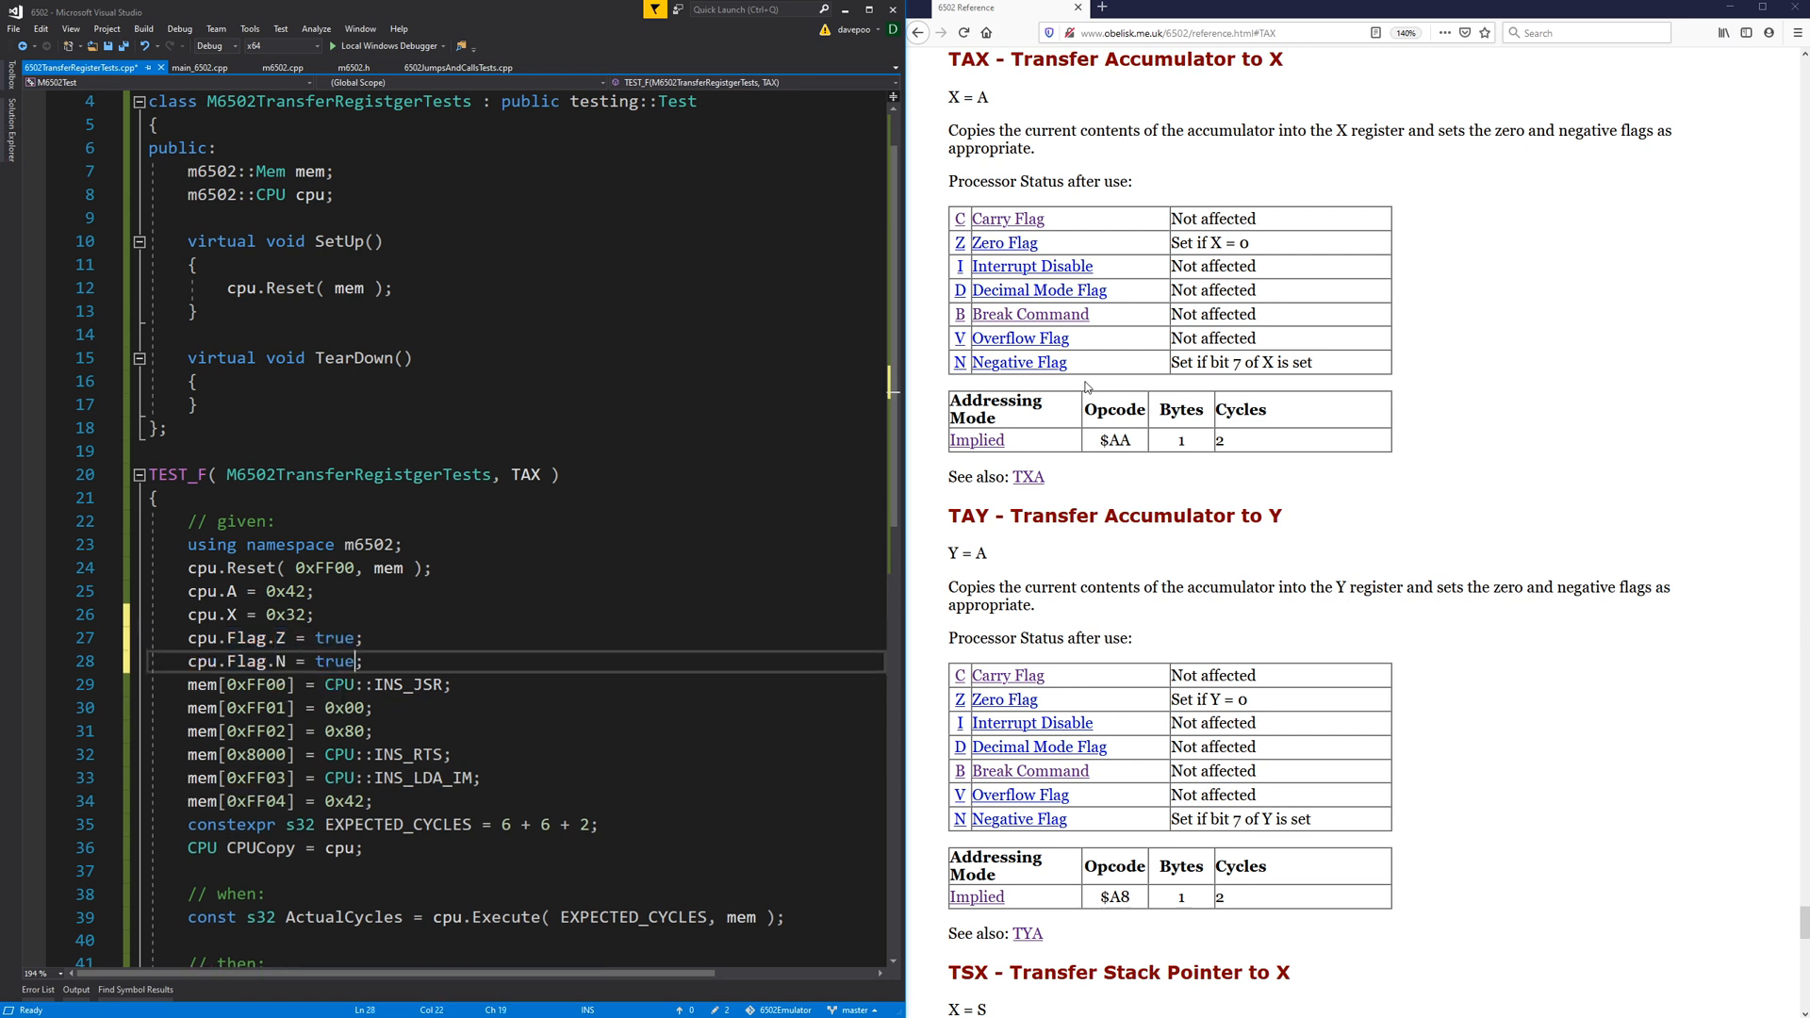
{"action": "left_click", "coordinate": [314, 661]}
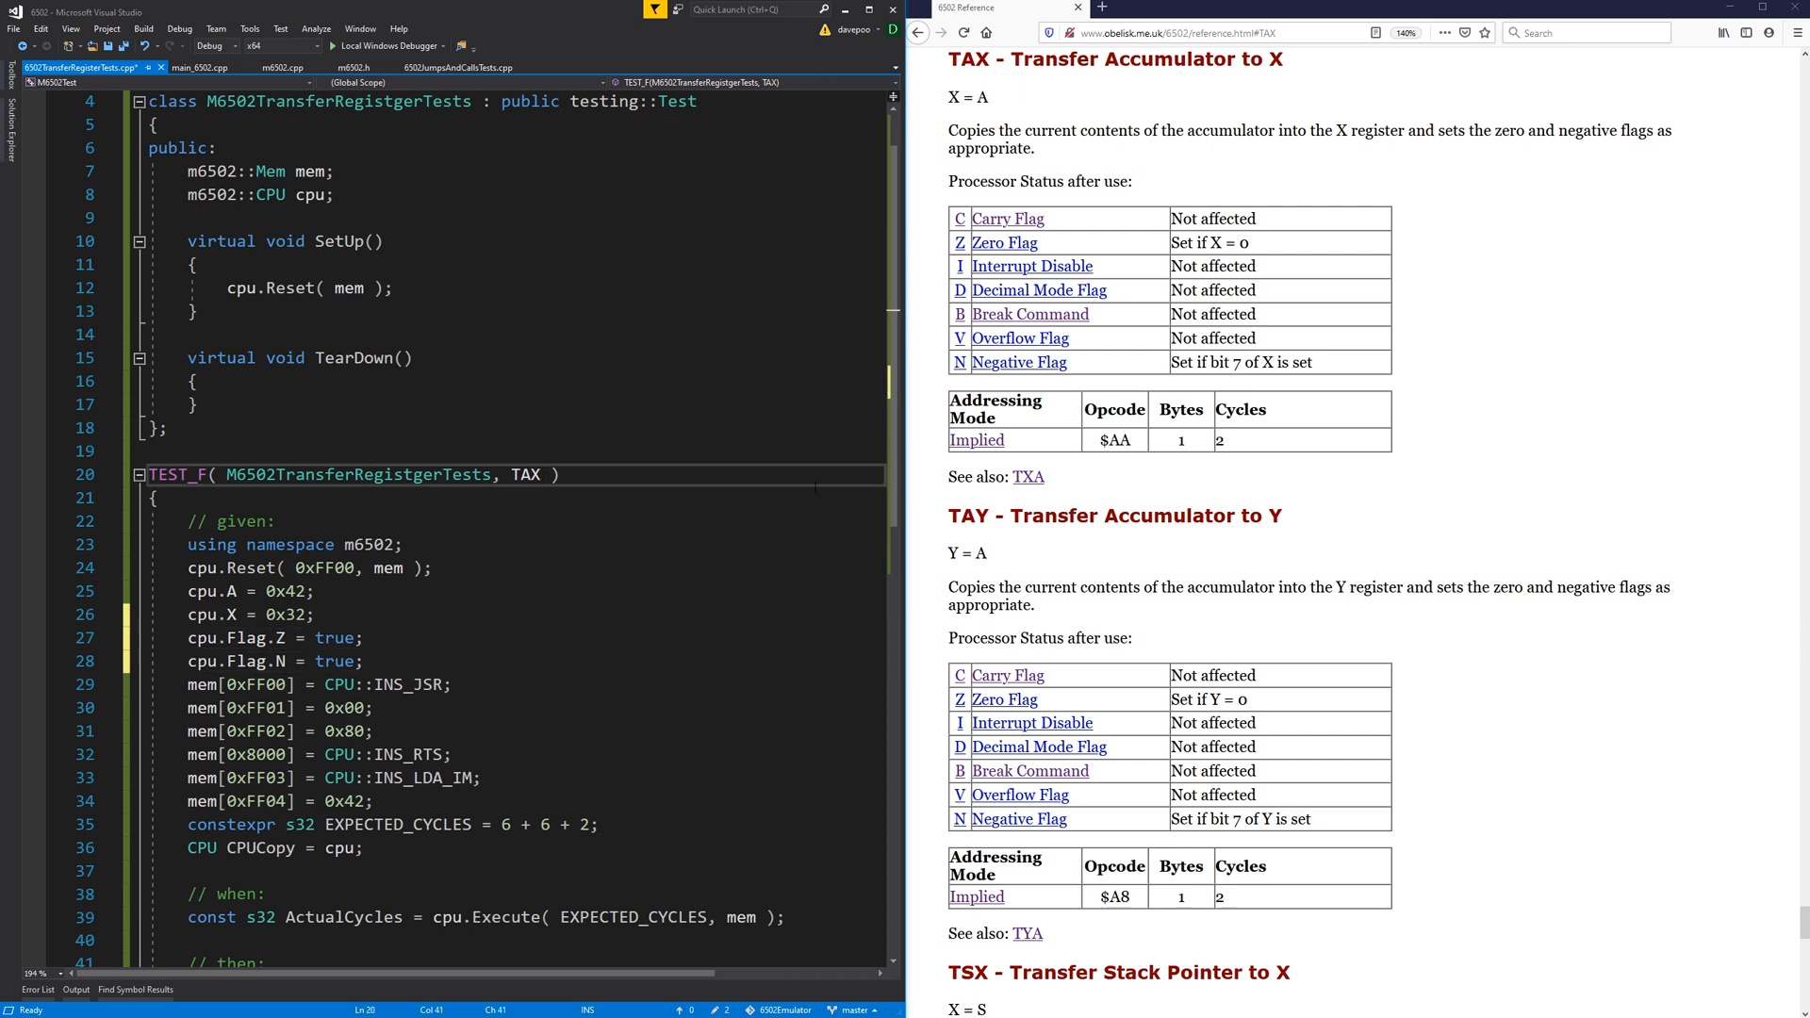
Rename the test TAXCanTransferANonNegativeNonZeroValue and load only CPU::INS_TAX at 0xFF00.
{"action": "type", "text": "f"}
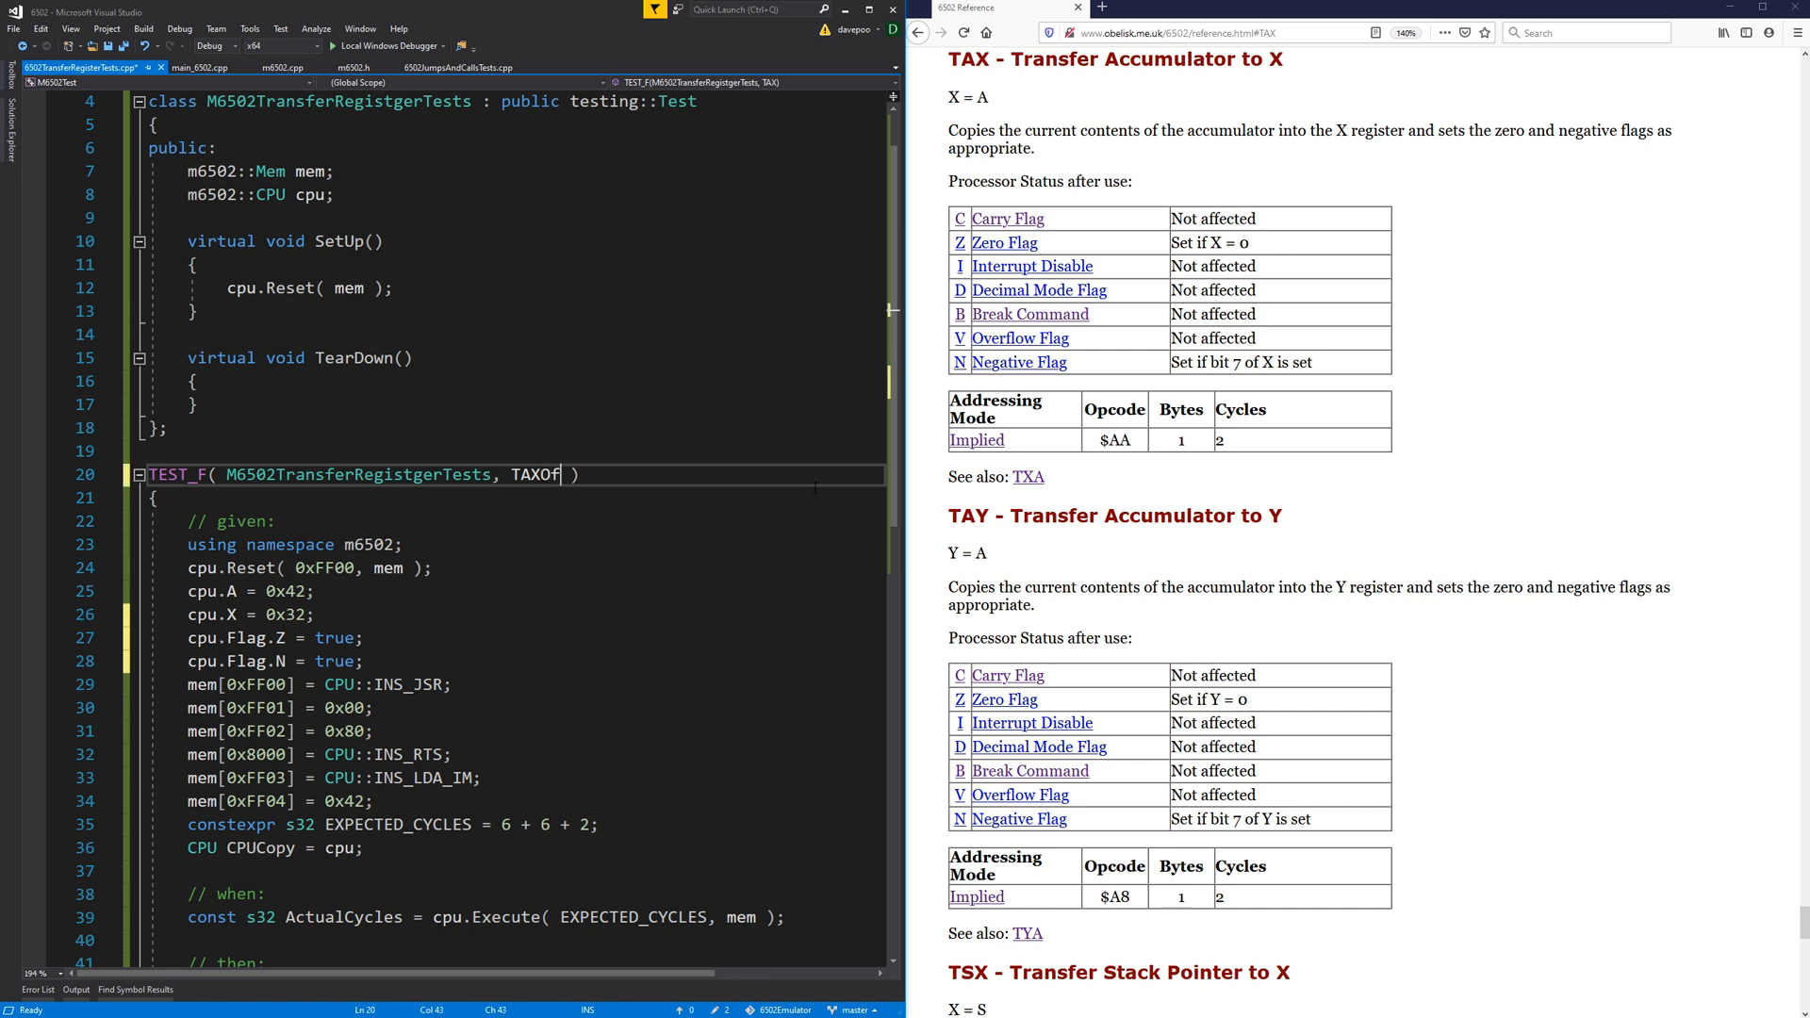
{"action": "type", "text": "ANonGe"}
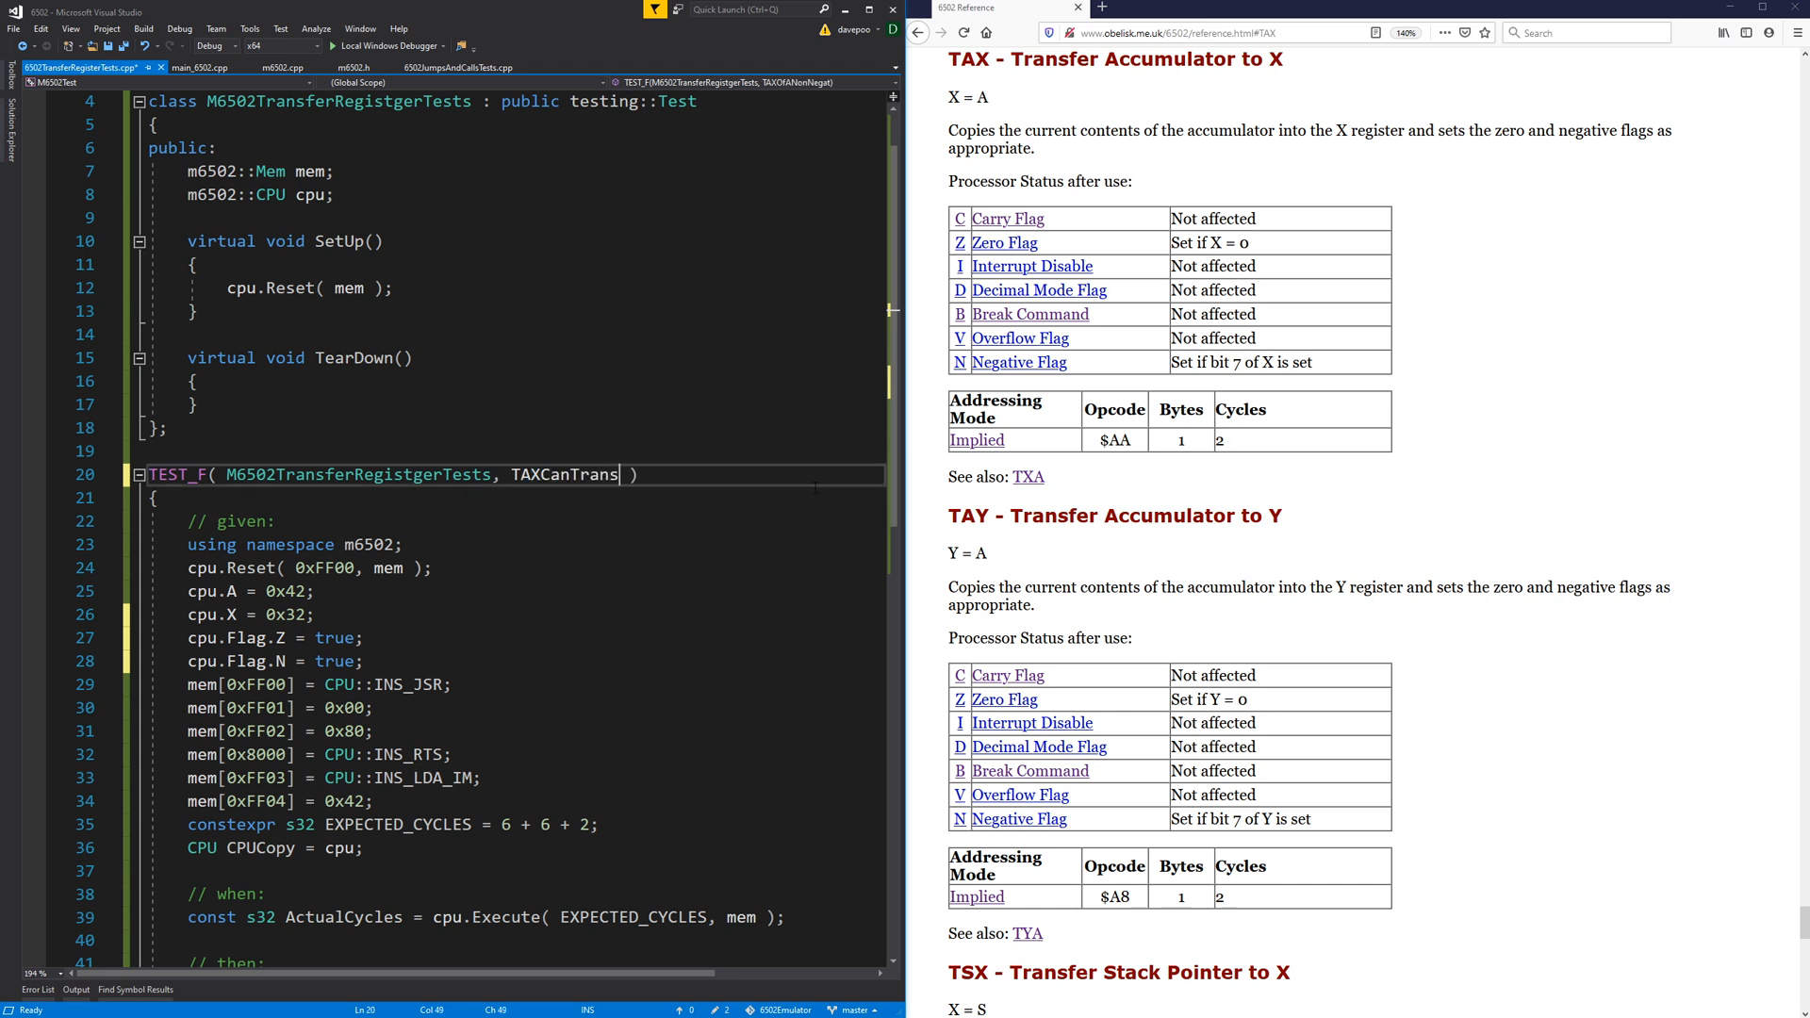
{"action": "type", "text": "ferANonNegative"}
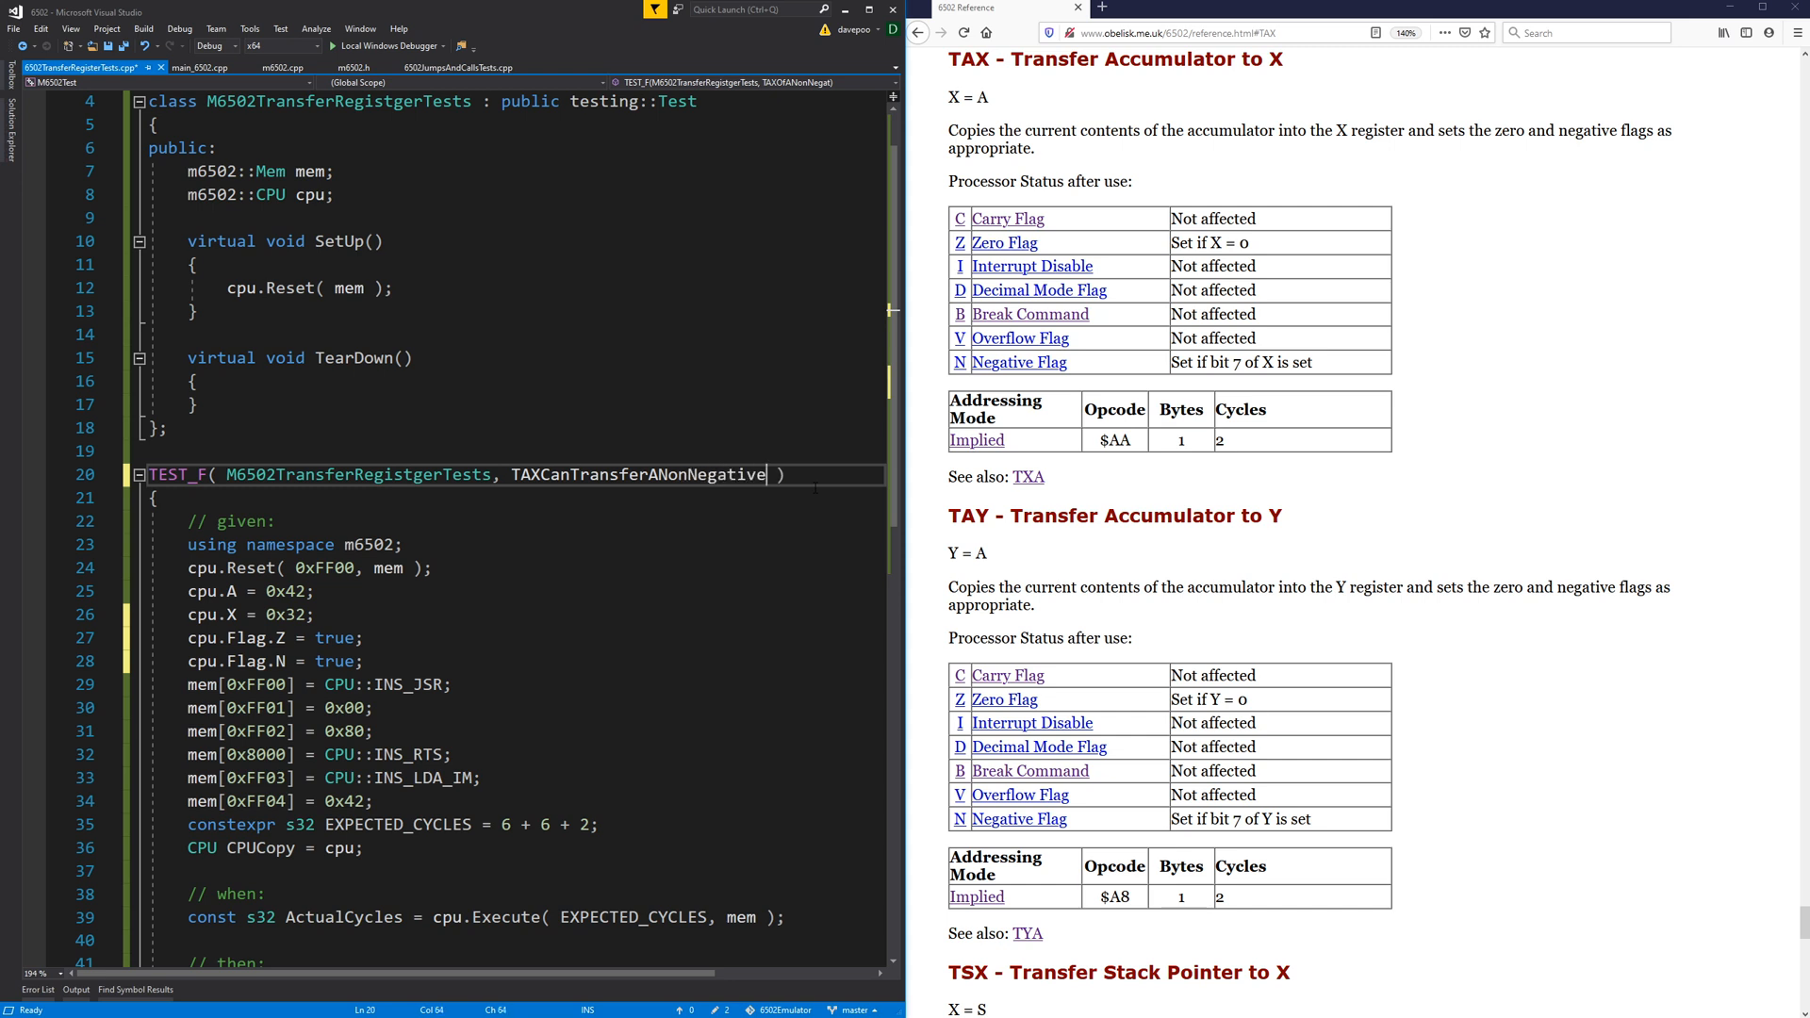
{"action": "type", "text": "Non"}
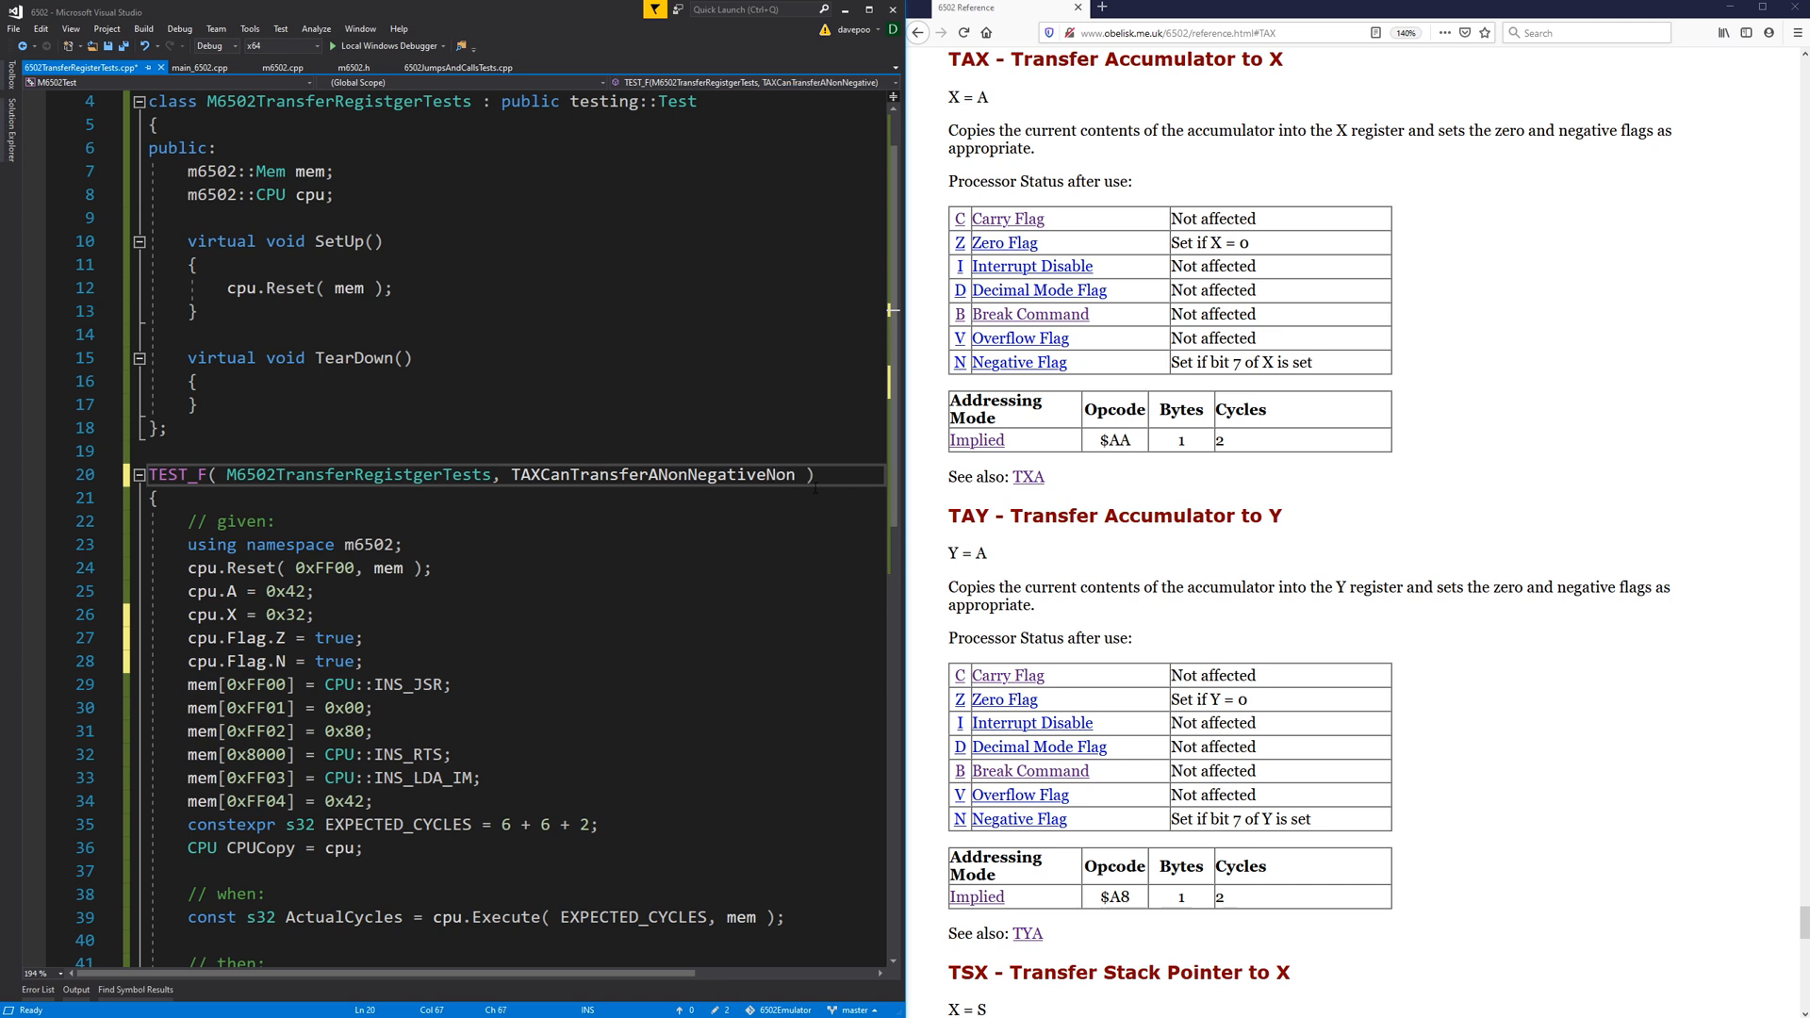
{"action": "type", "text": "ZeroValue"}
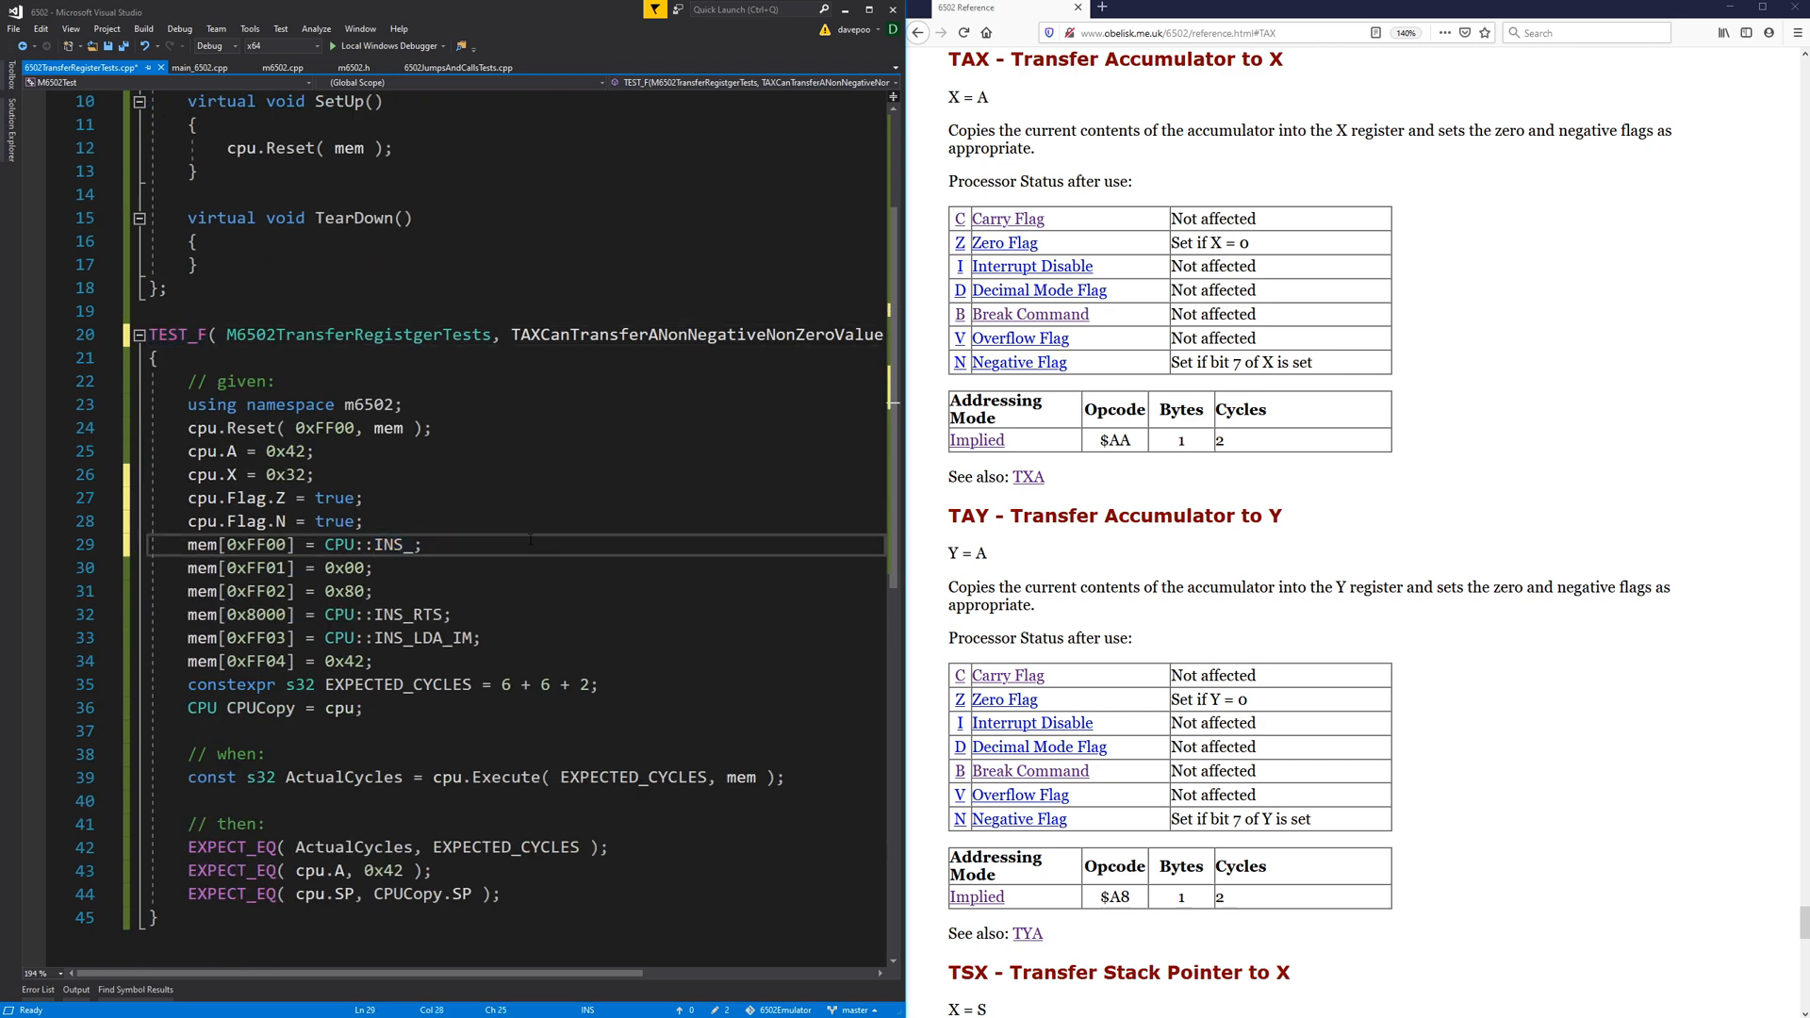
{"action": "type", "text": "TAX"}
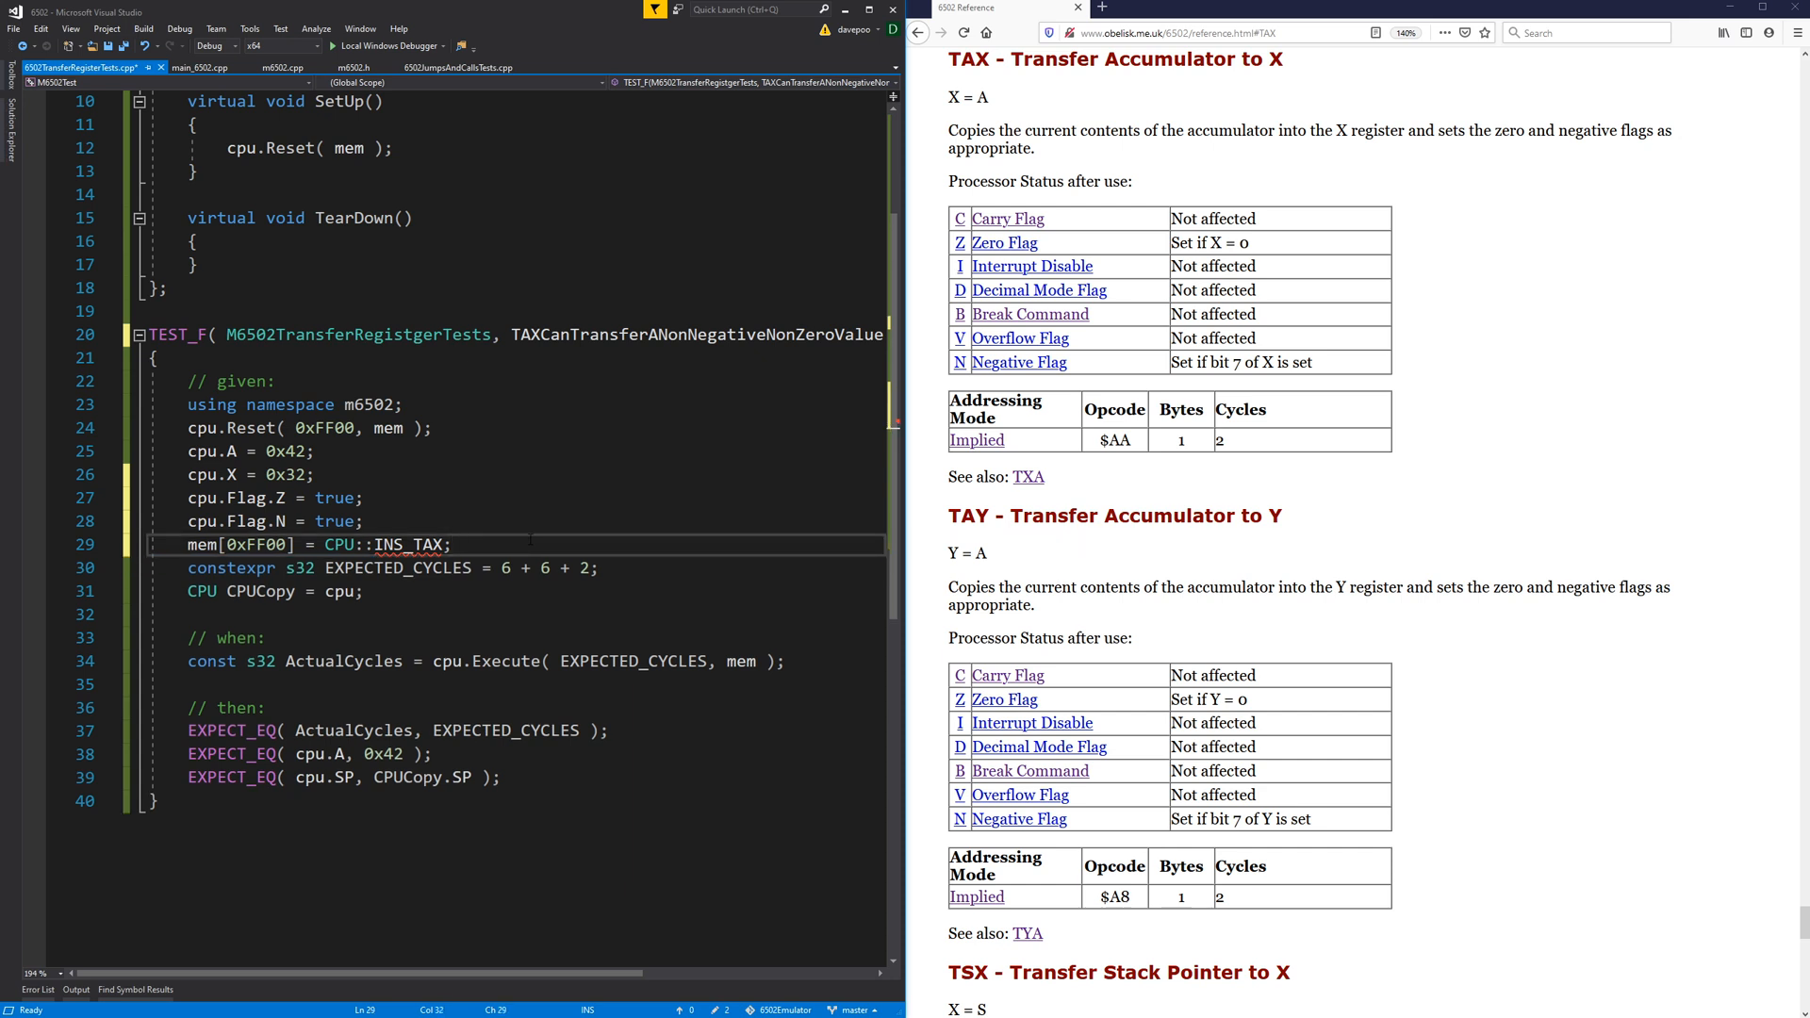
Replace the 6 + 6 + 2 EXPECTED_CYCLES with 2.
{"action": "double_click", "coordinate": [506, 568]}
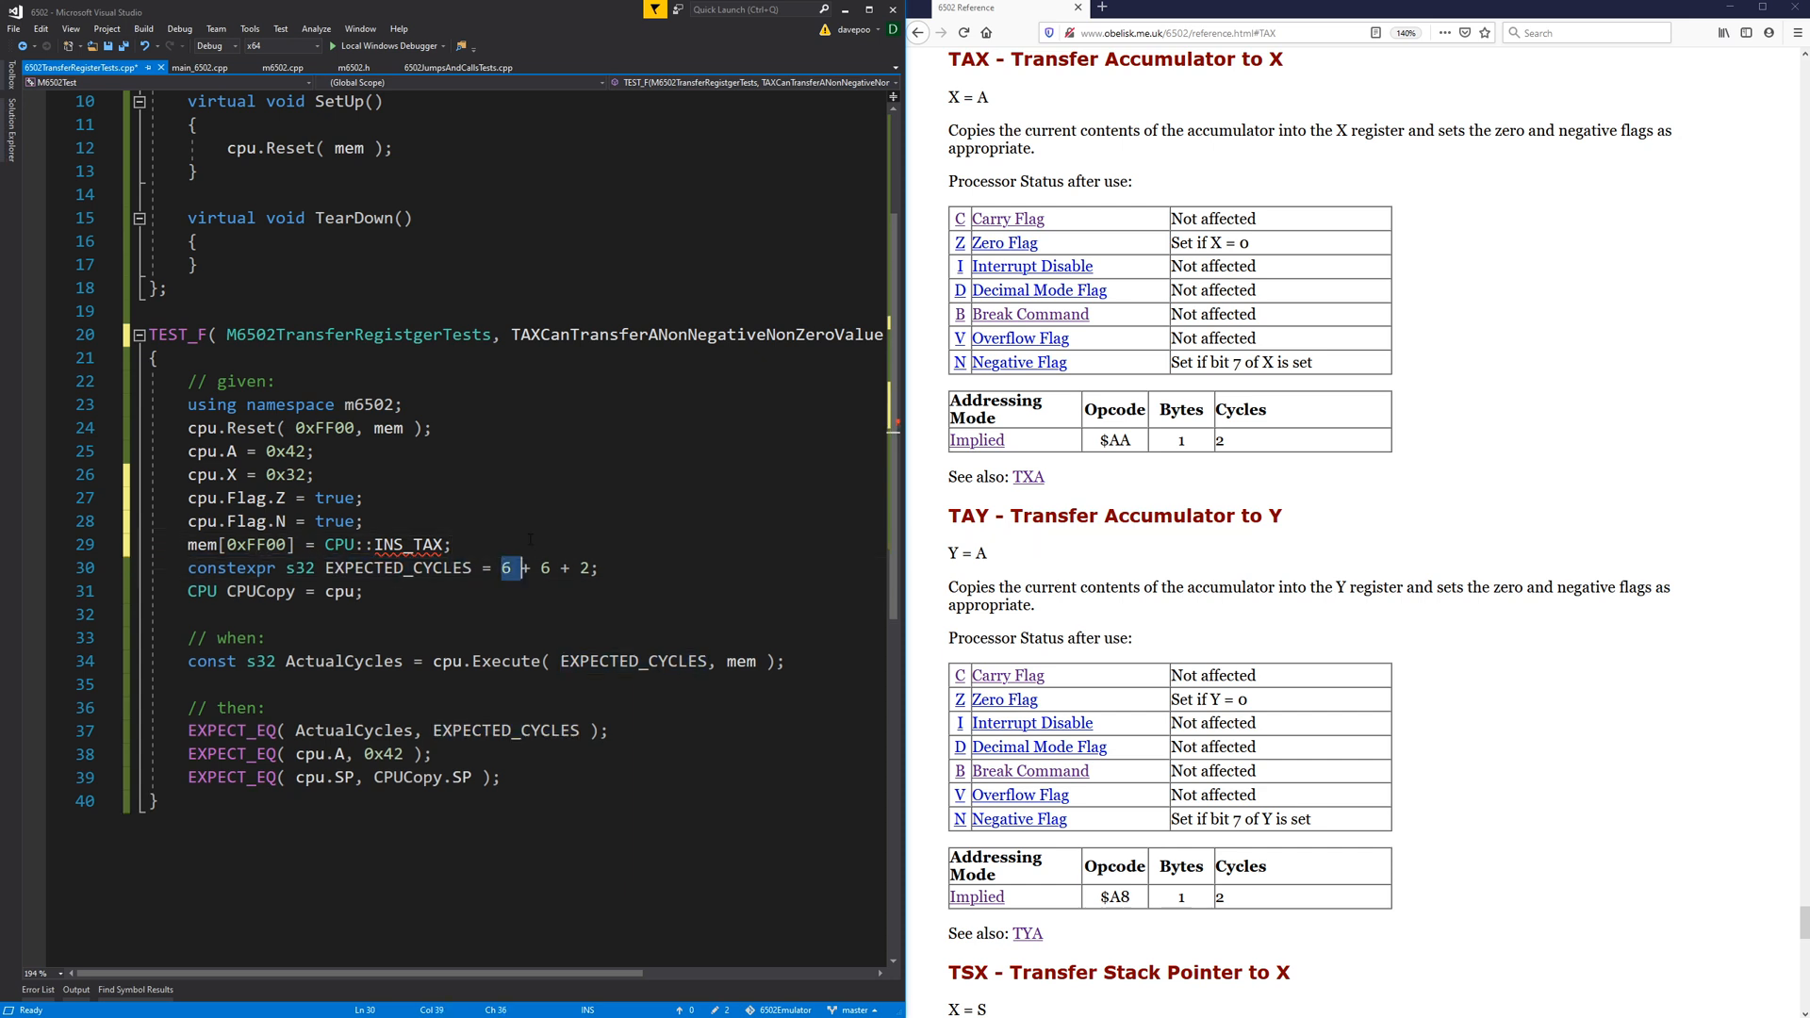
{"action": "type", "text": "2"}
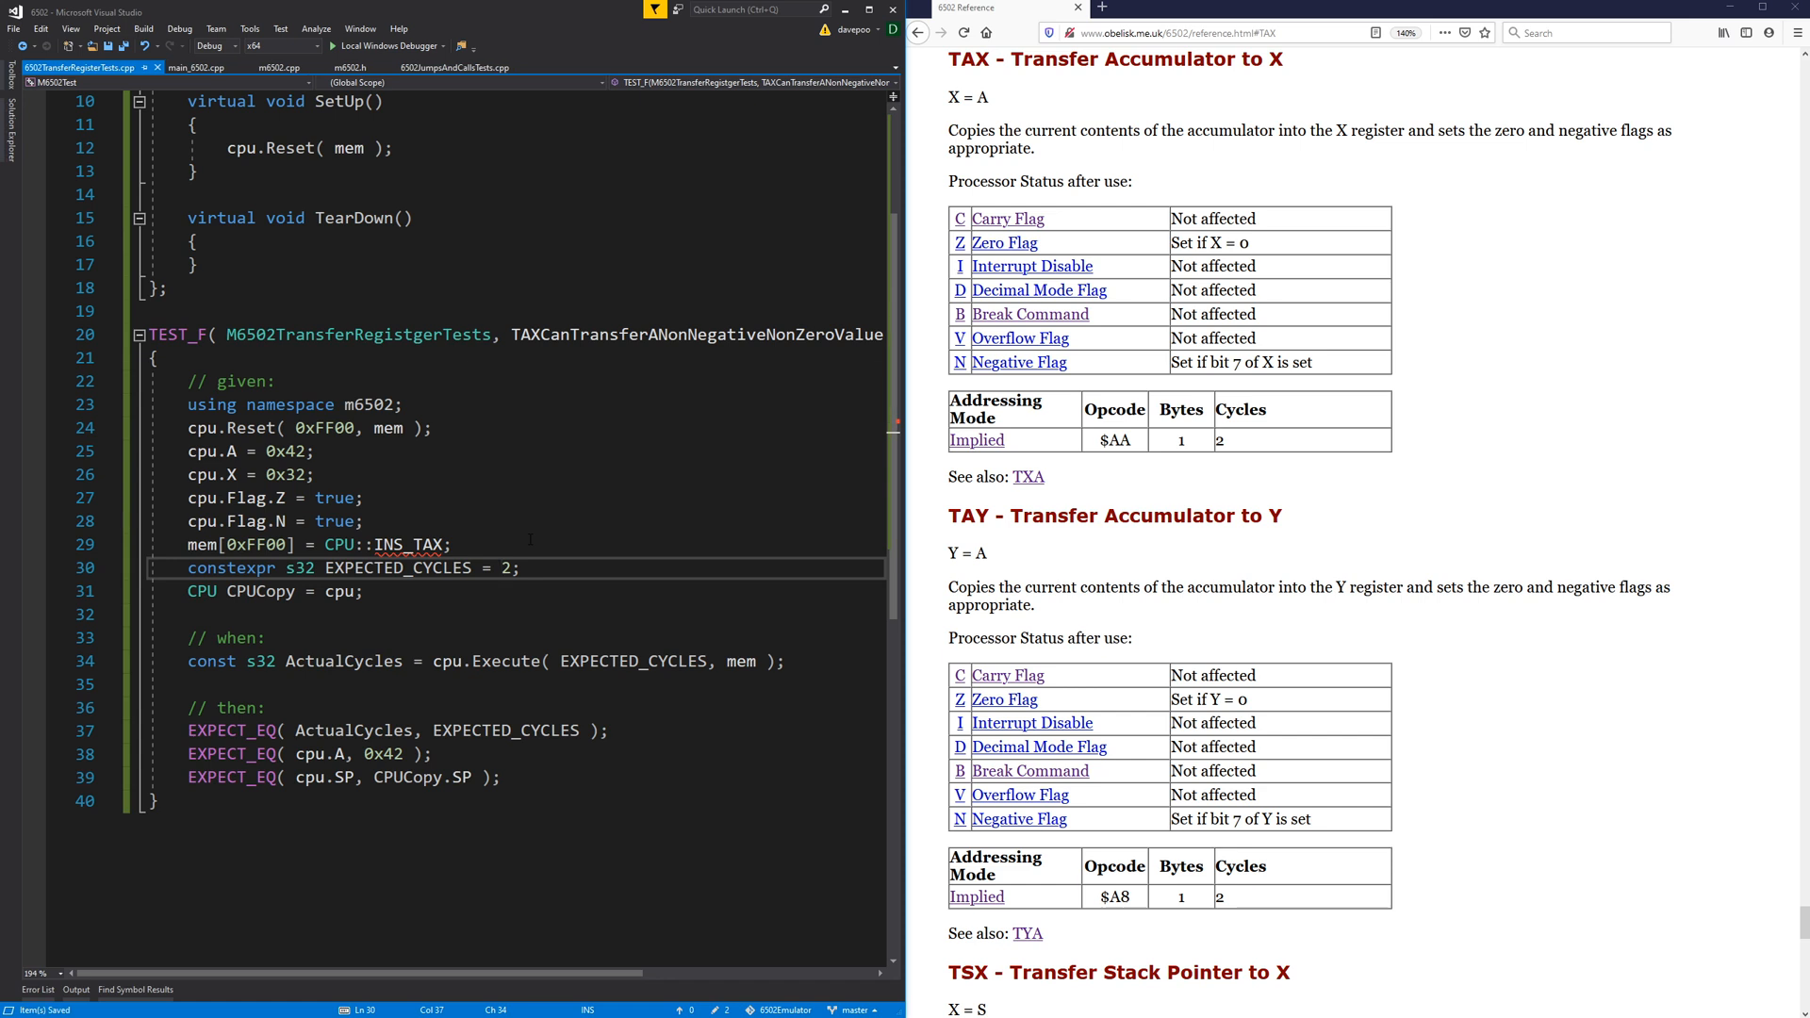
{"action": "left_click", "coordinate": [268, 637]}
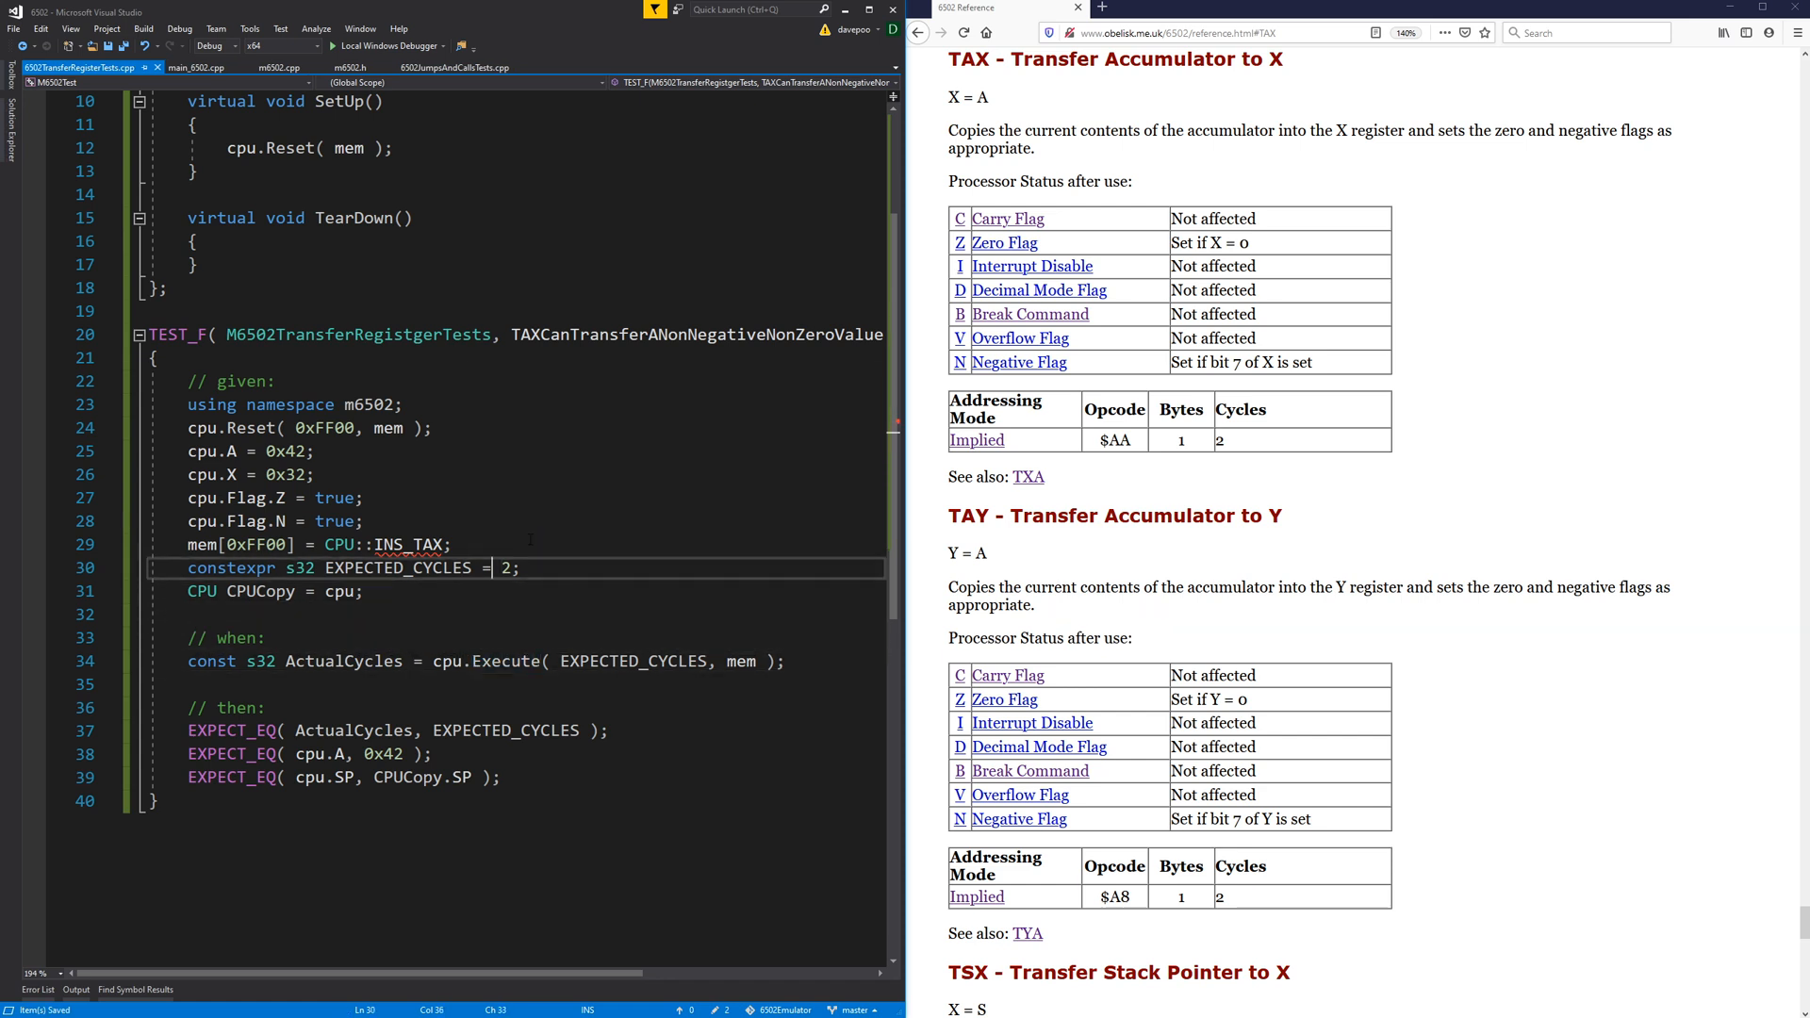
Expect cpu.X to equal 0x42 and EXPECT_FALSE on Flag.Z and Flag.N.
{"action": "double_click", "coordinate": [396, 567]}
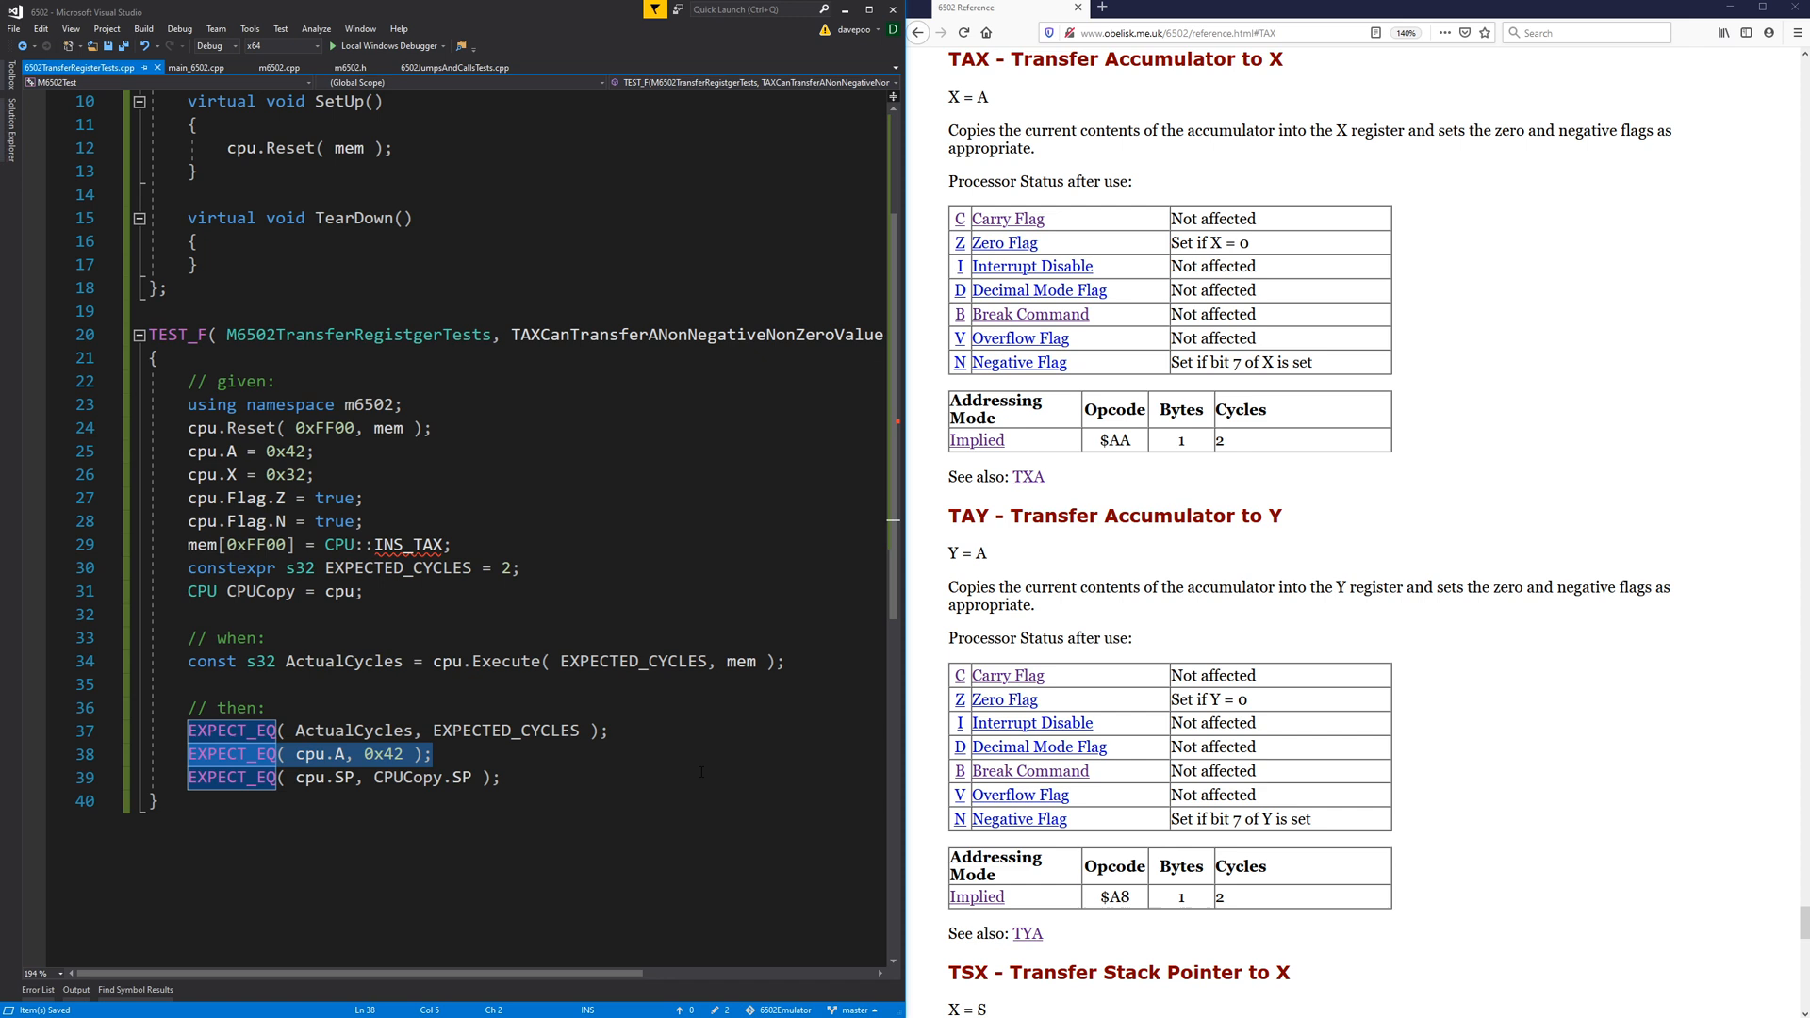
{"action": "left_click", "coordinate": [433, 754]}
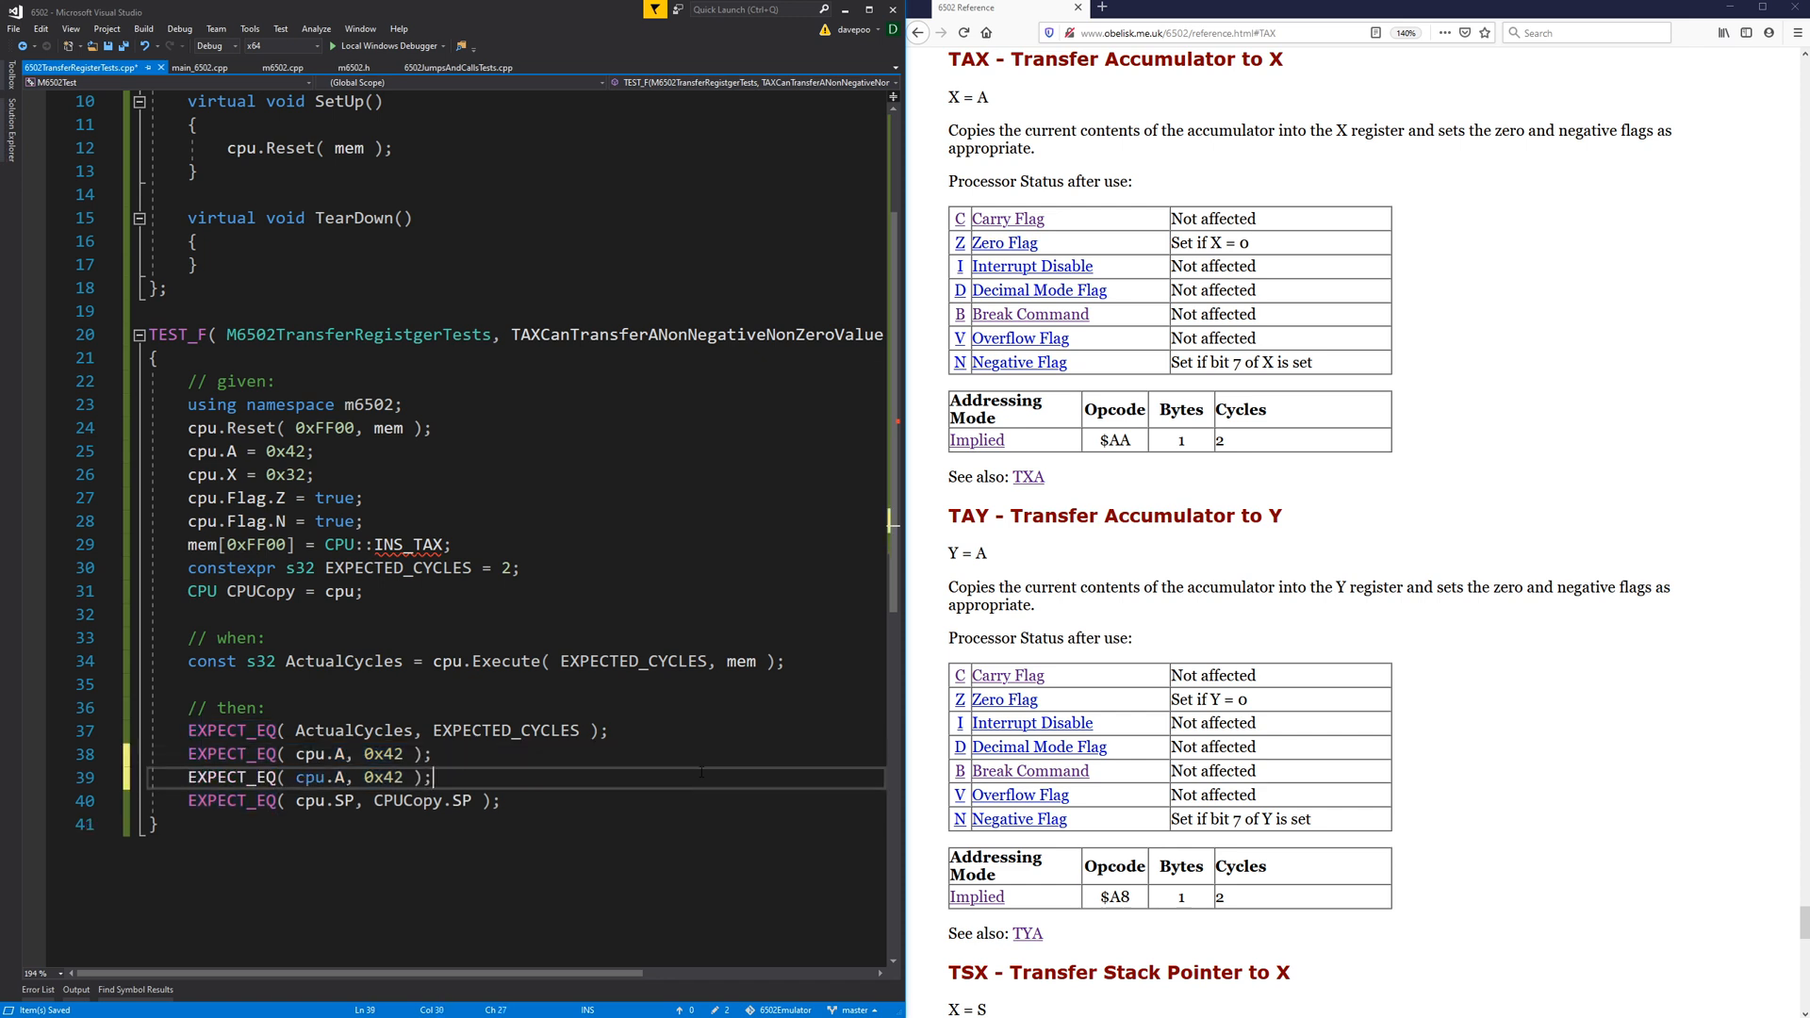
{"action": "type", "text": "X"}
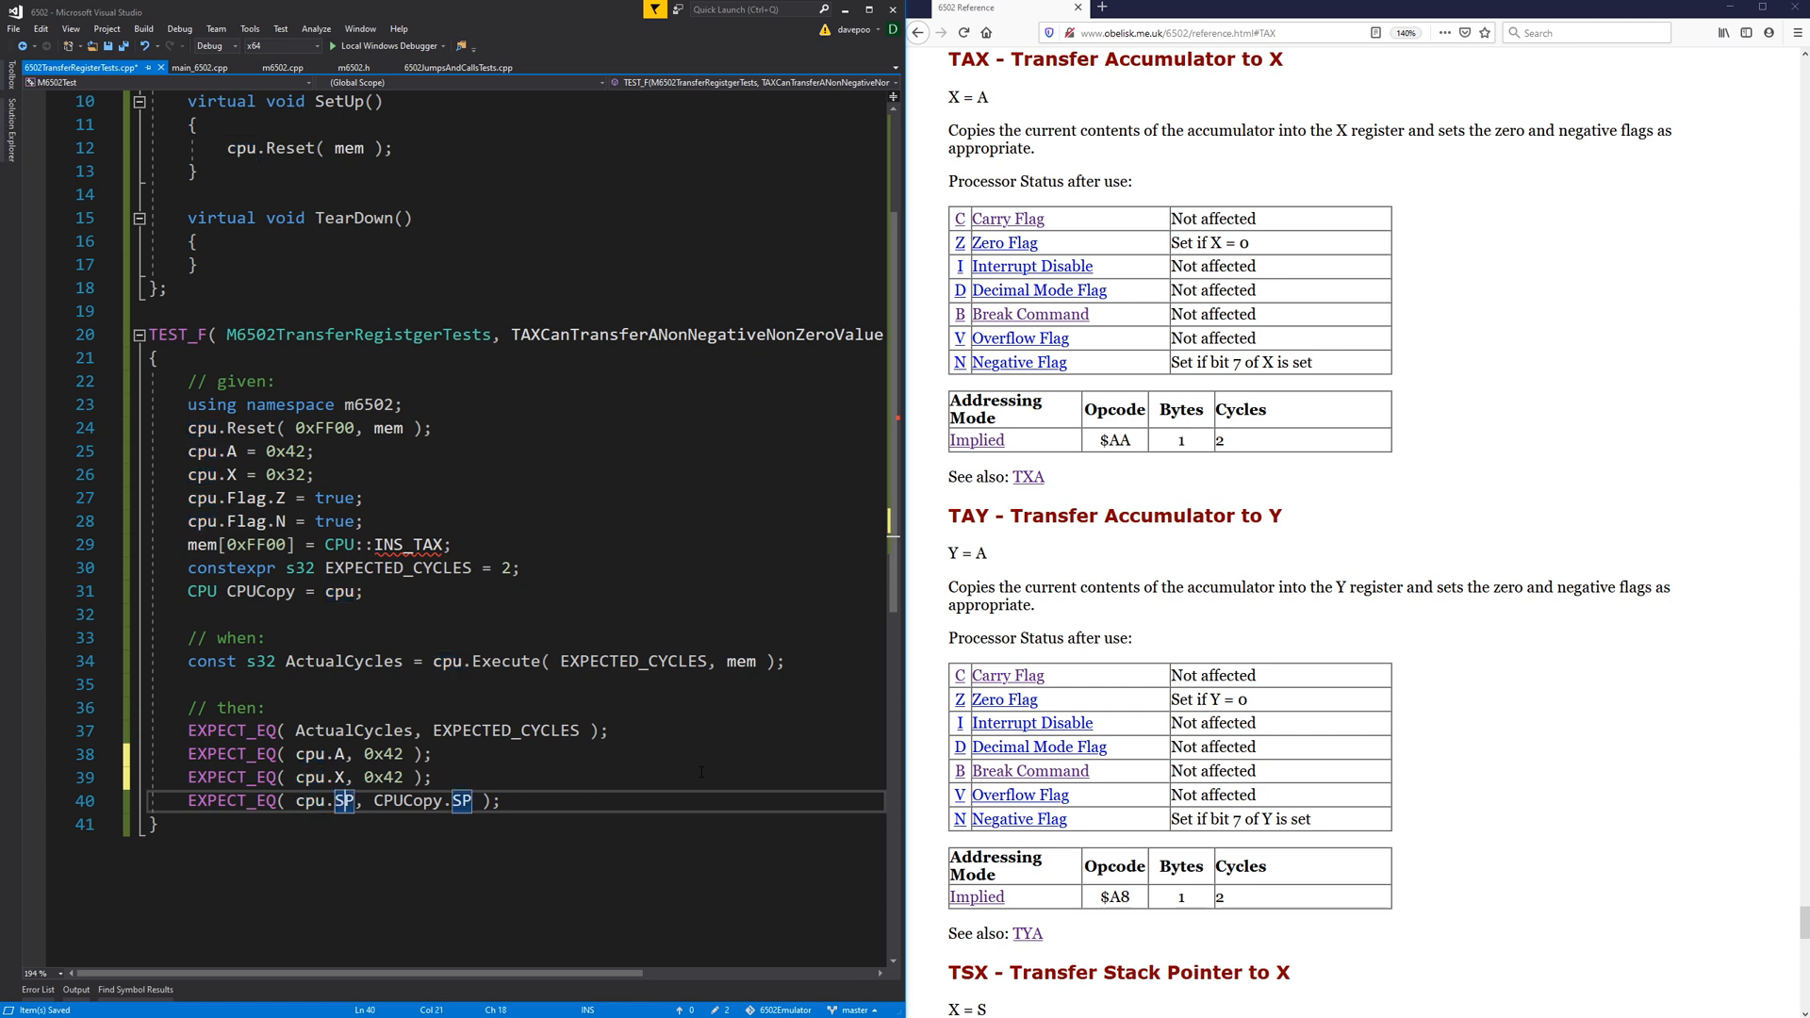
{"action": "type", "text": "Fla"}
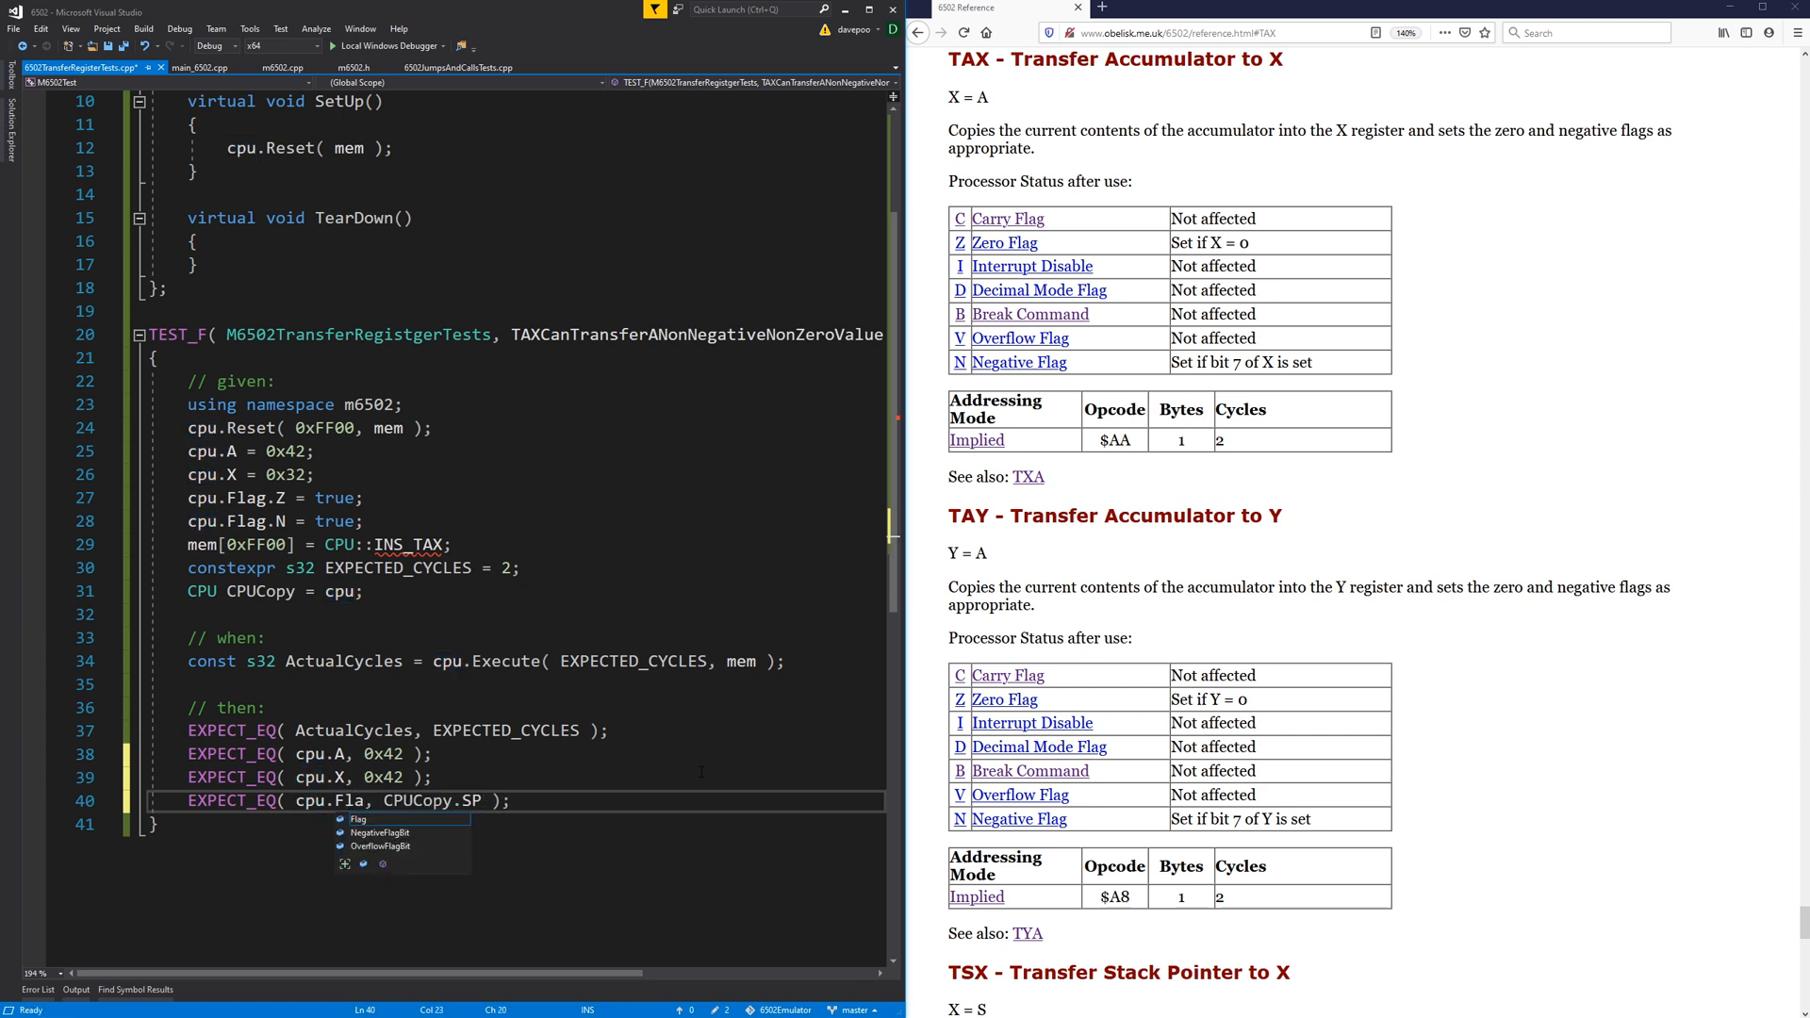
{"action": "type", "text": ".Z"}
{"action": "type", "text": "EXPECT_FALSE( cpu.Flag.N );"}
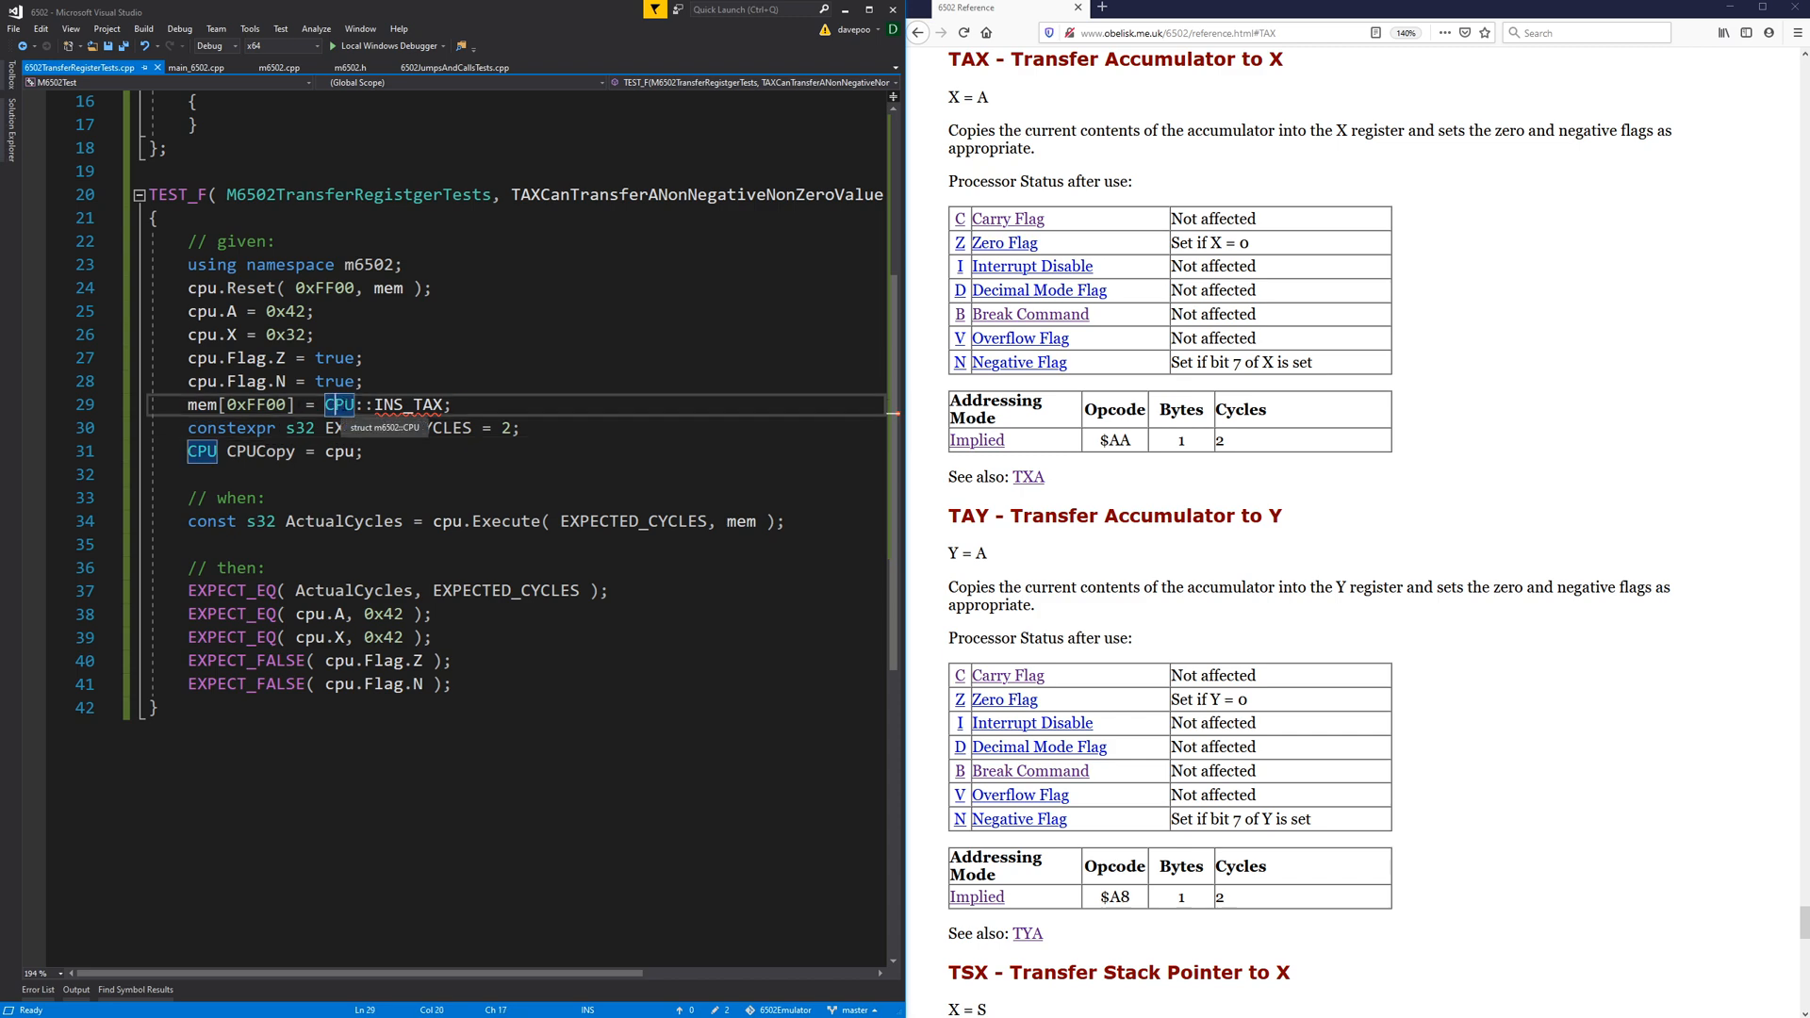
In m6502.h add //Transfer Registers with INS_TAX = 0xAA, INS_TAY, INS_TXA and INS_TYA = 0x98.
{"action": "left_click", "coordinate": [347, 66]}
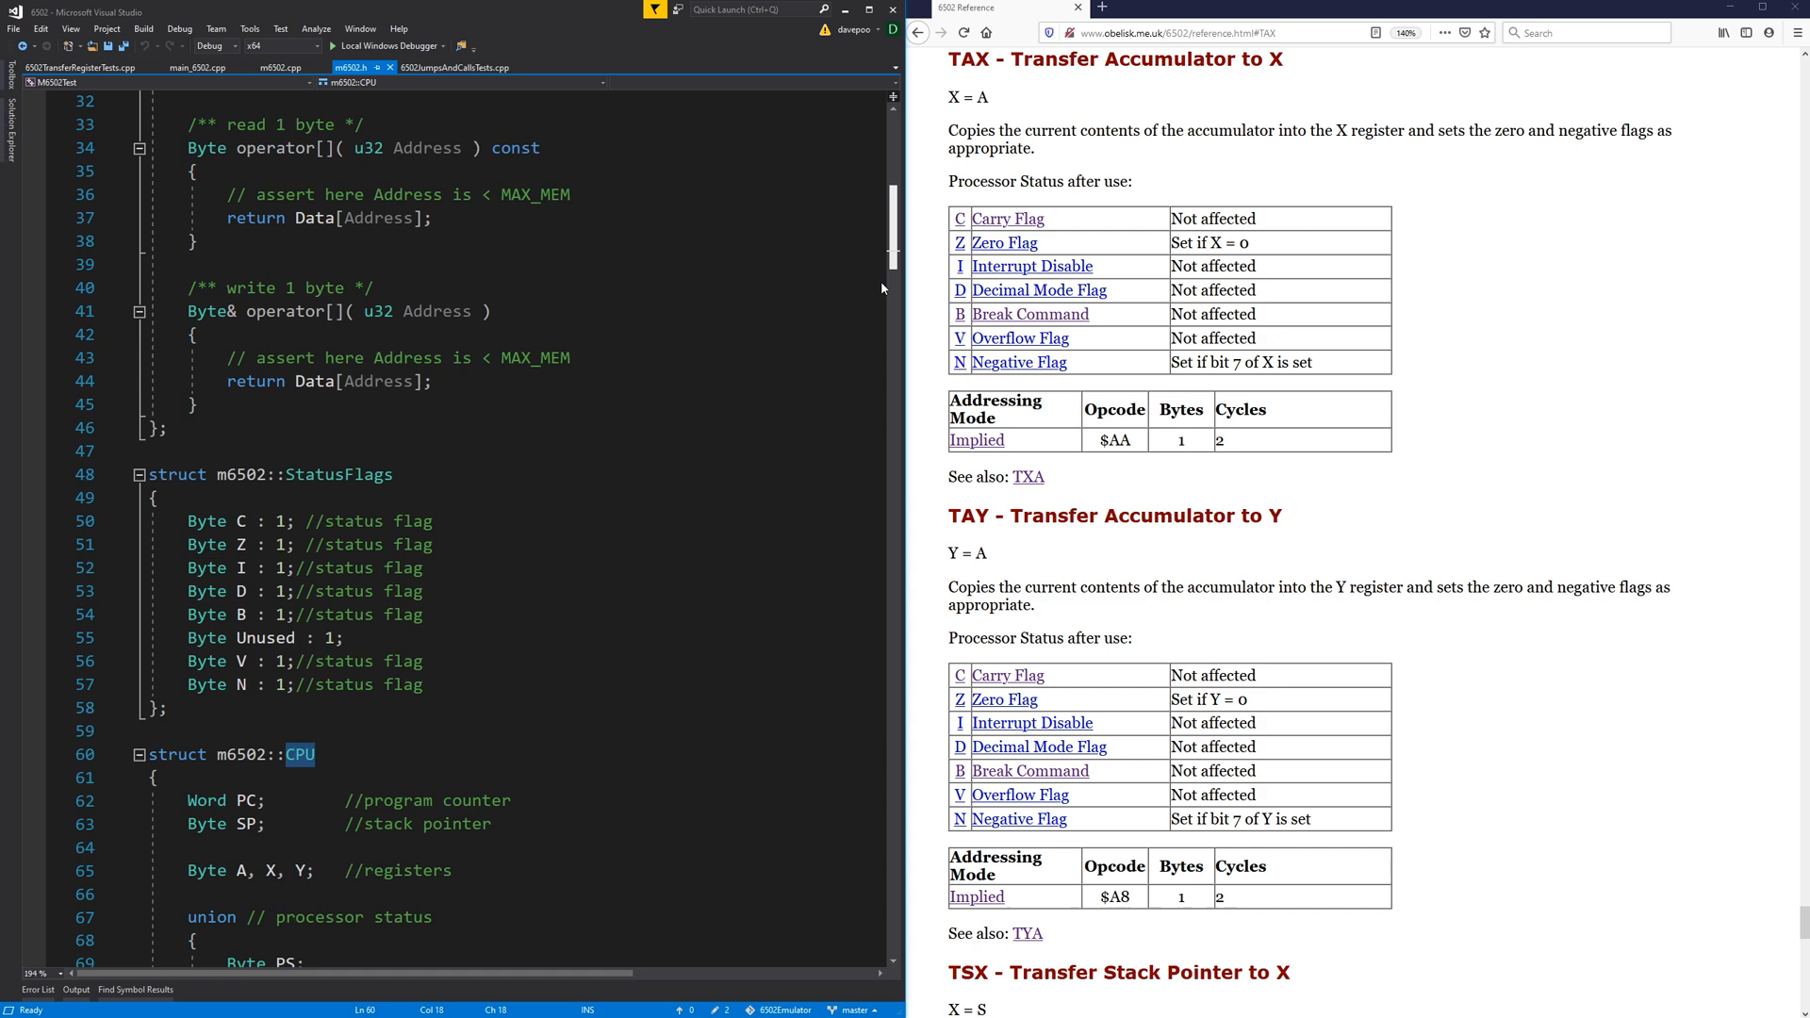
{"action": "scroll", "scroll_direction": "down", "scroll_amount": 3}
{"action": "type", "text": "INS_TAX"}
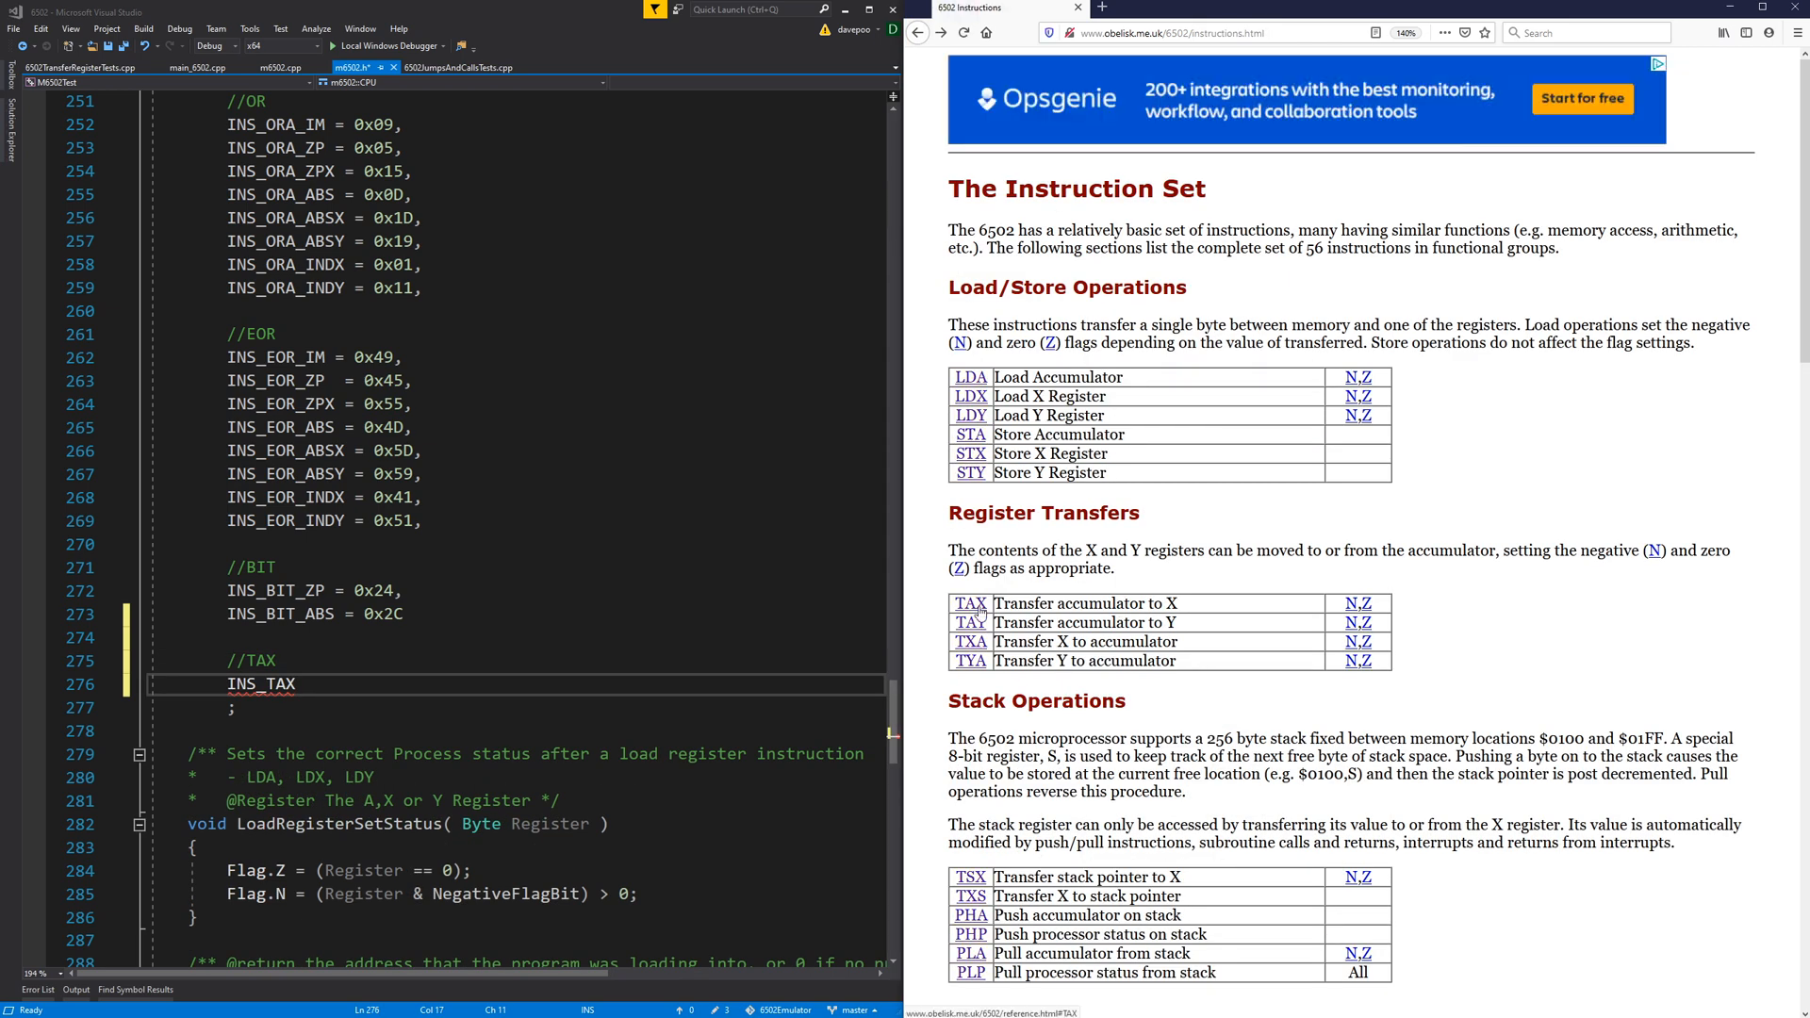
{"action": "left_click", "coordinate": [969, 603]}
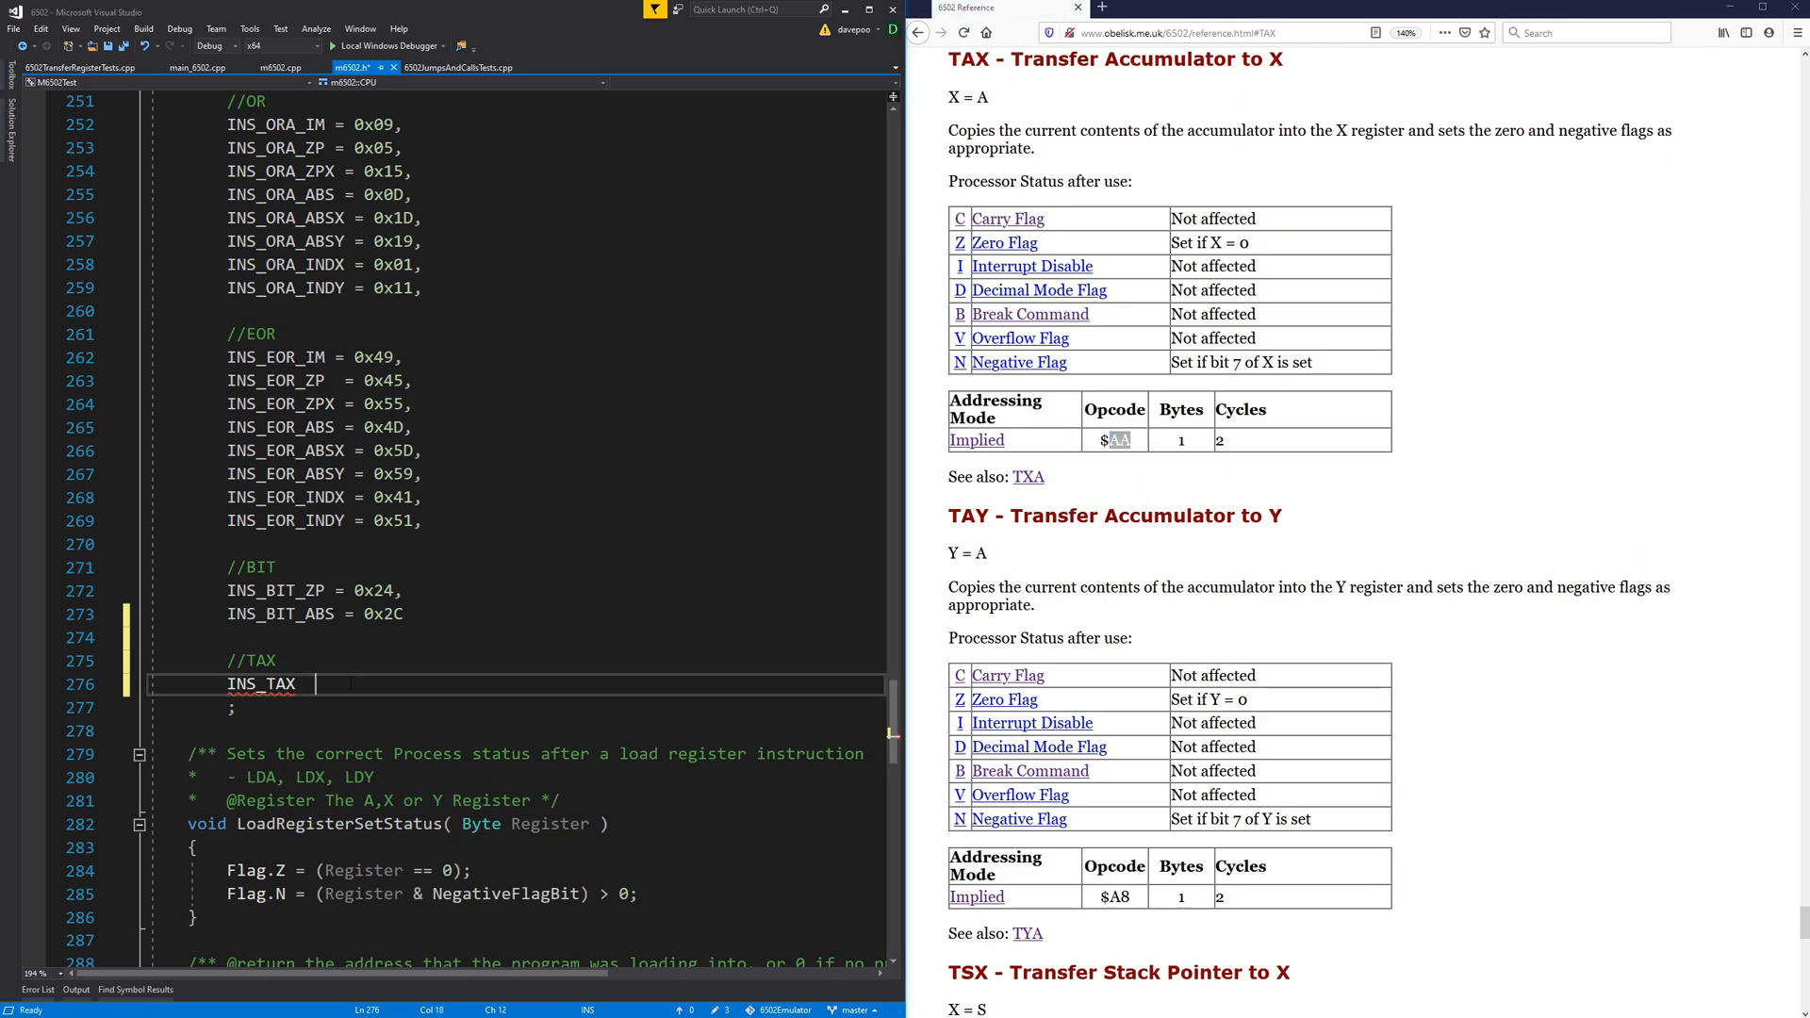
{"action": "type", "text": "= 0xAA,"}
{"action": "left_click", "coordinate": [516, 660]}
{"action": "type", "text": "rans"}
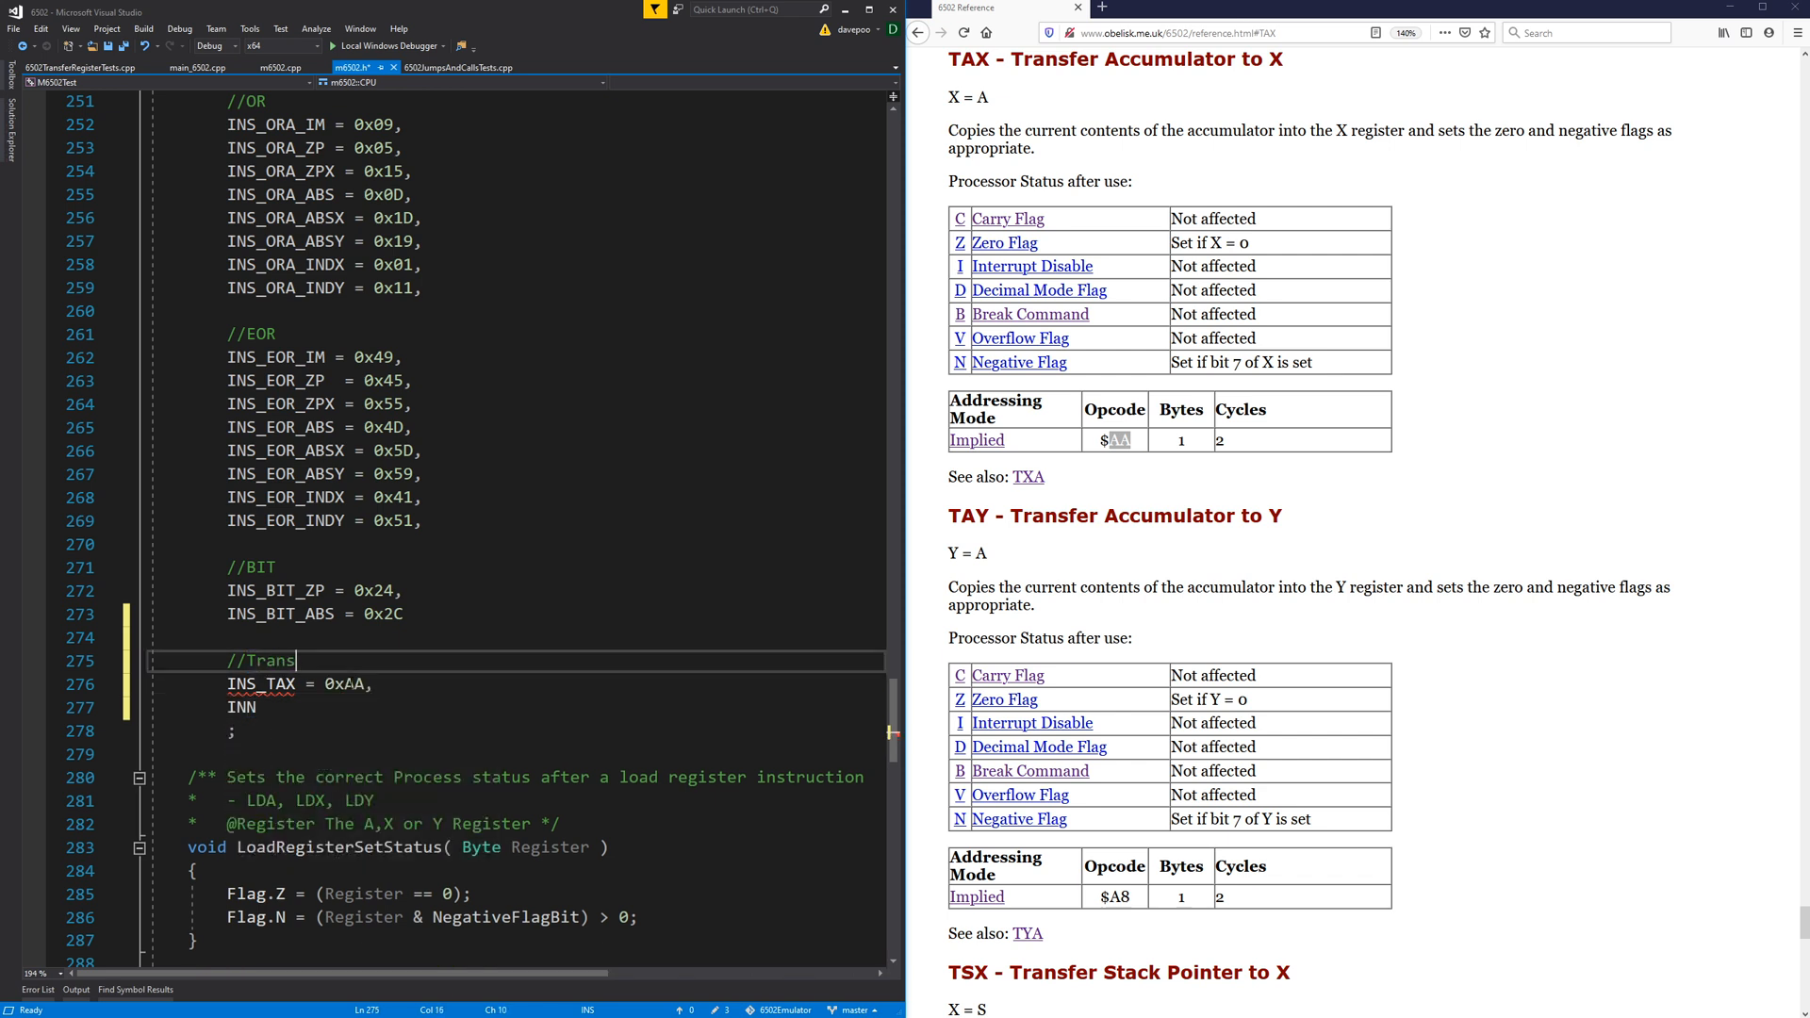
{"action": "type", "text": "fer Registers"}
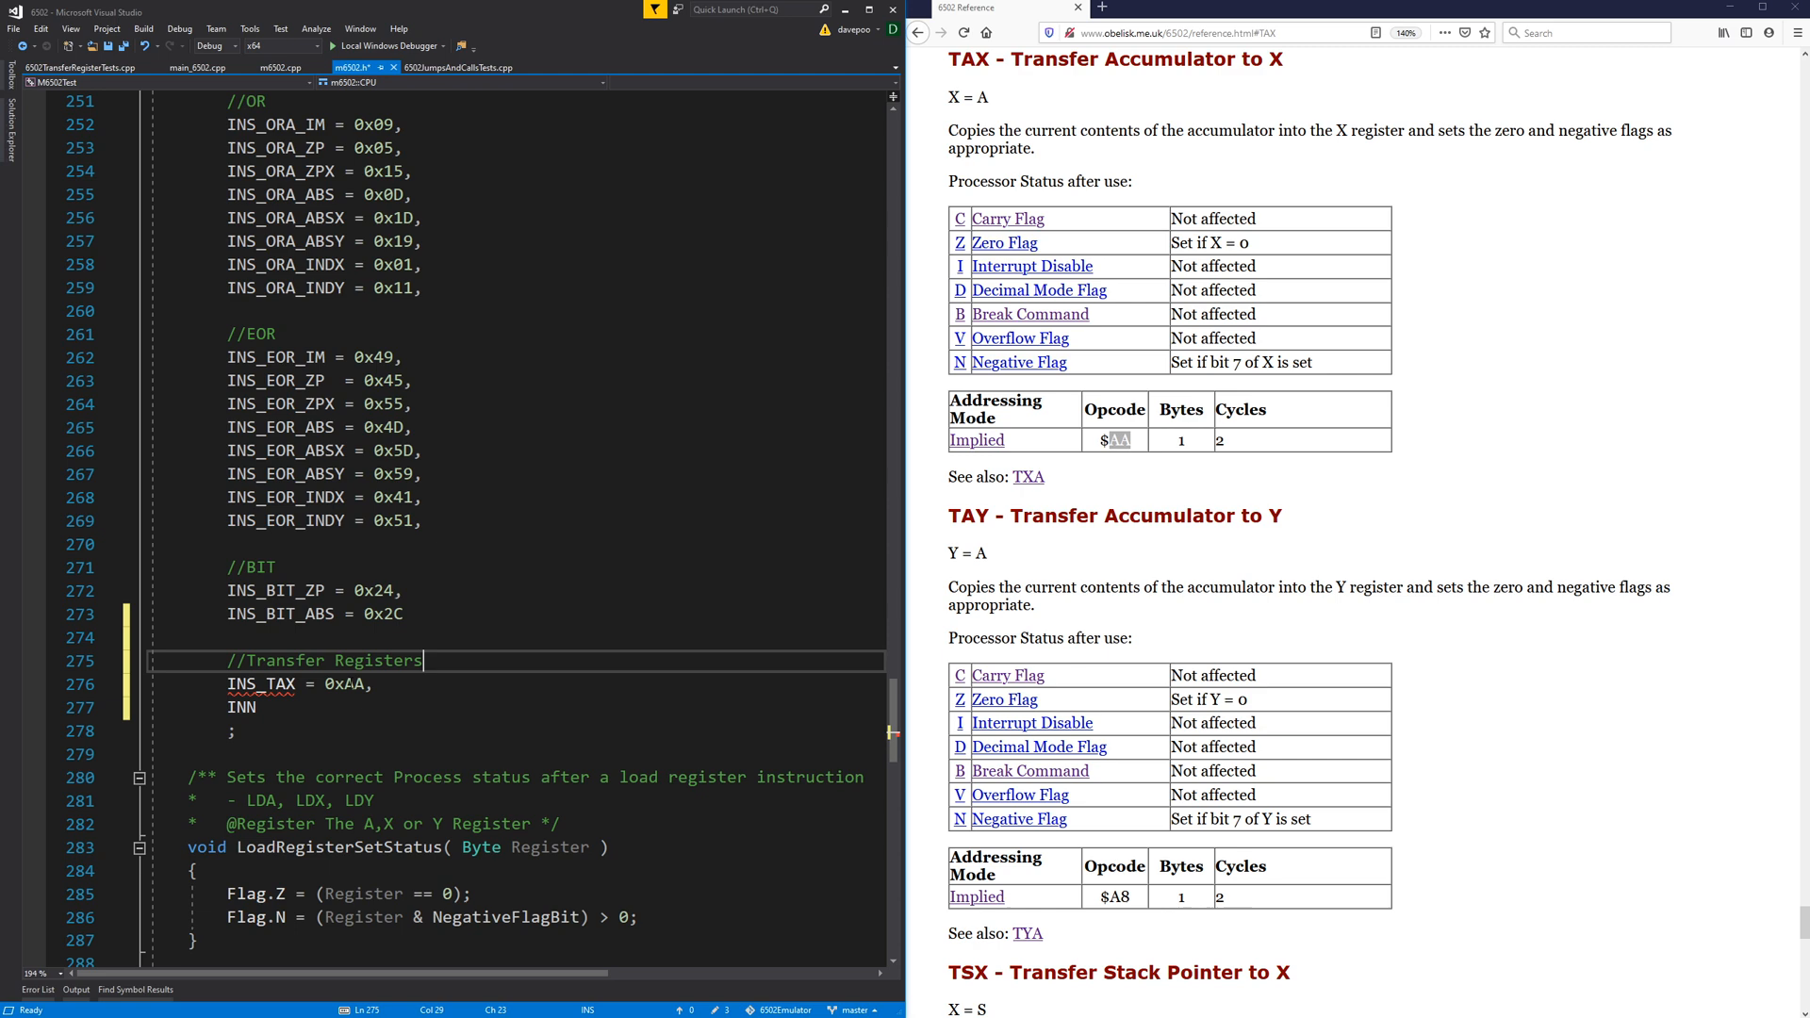
{"action": "type", "text": "INS_TAY = 0xA8,"}
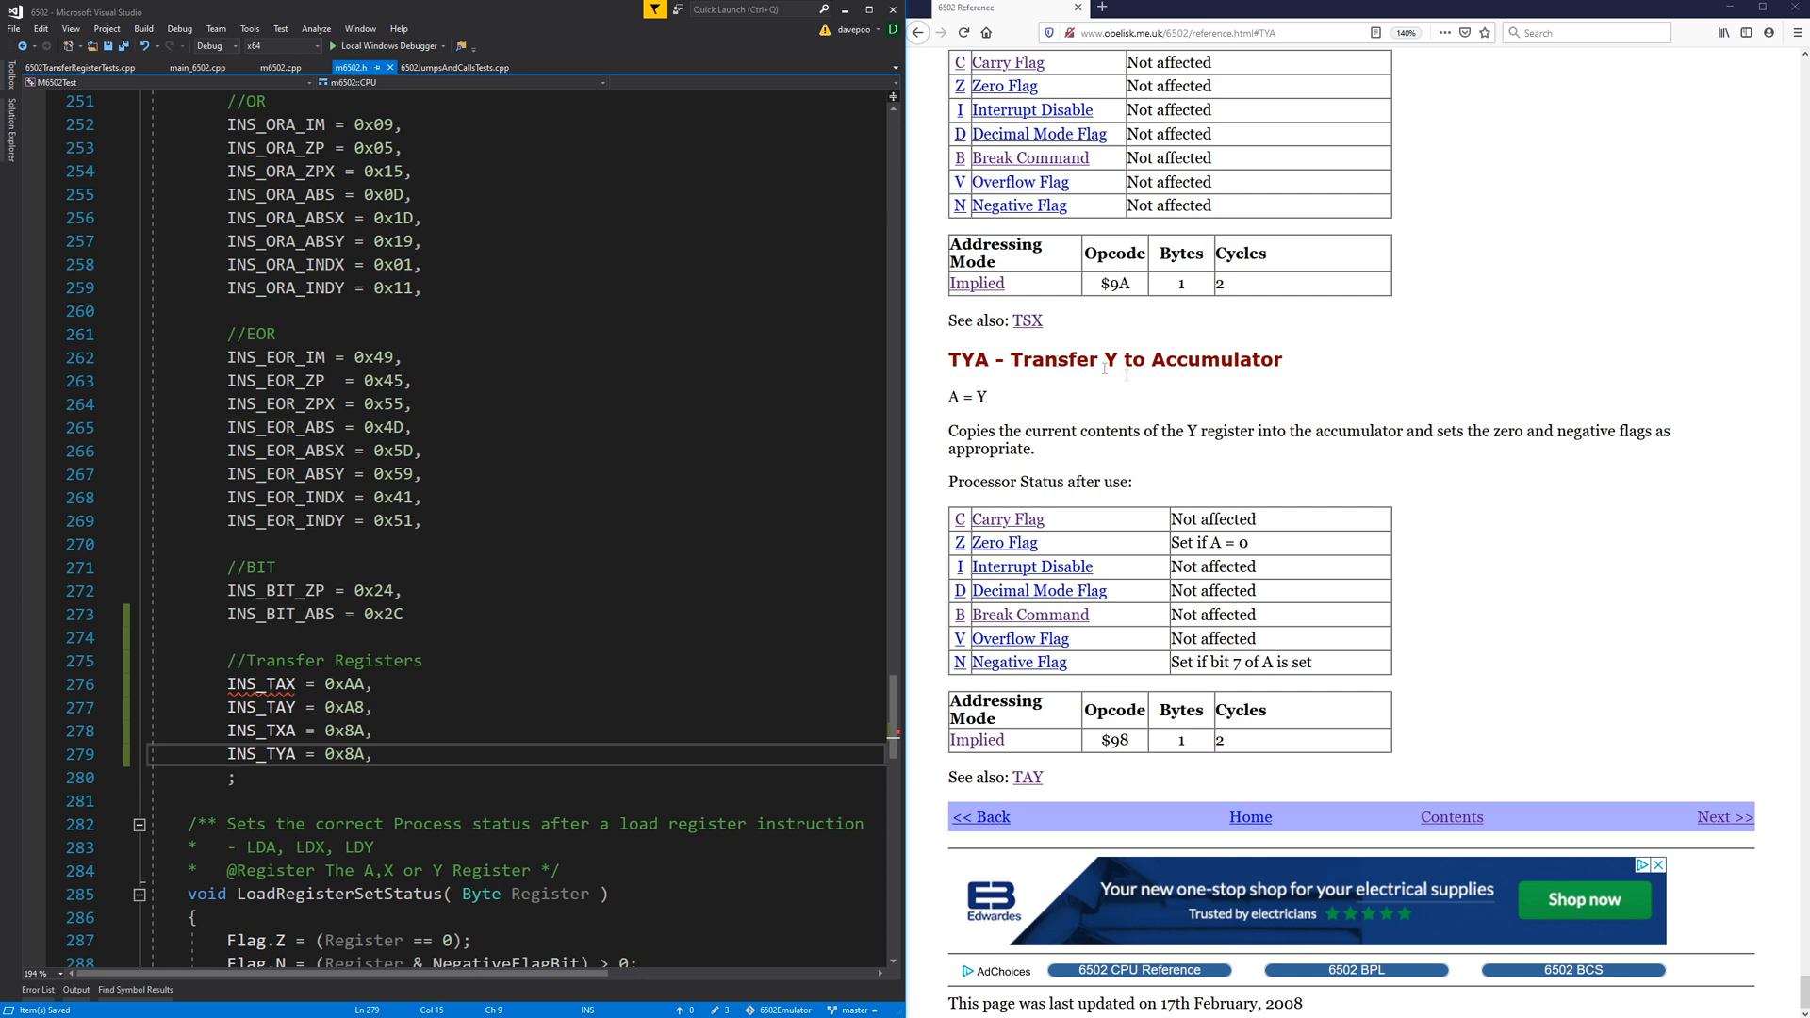
{"action": "type", "text": "0x98"}
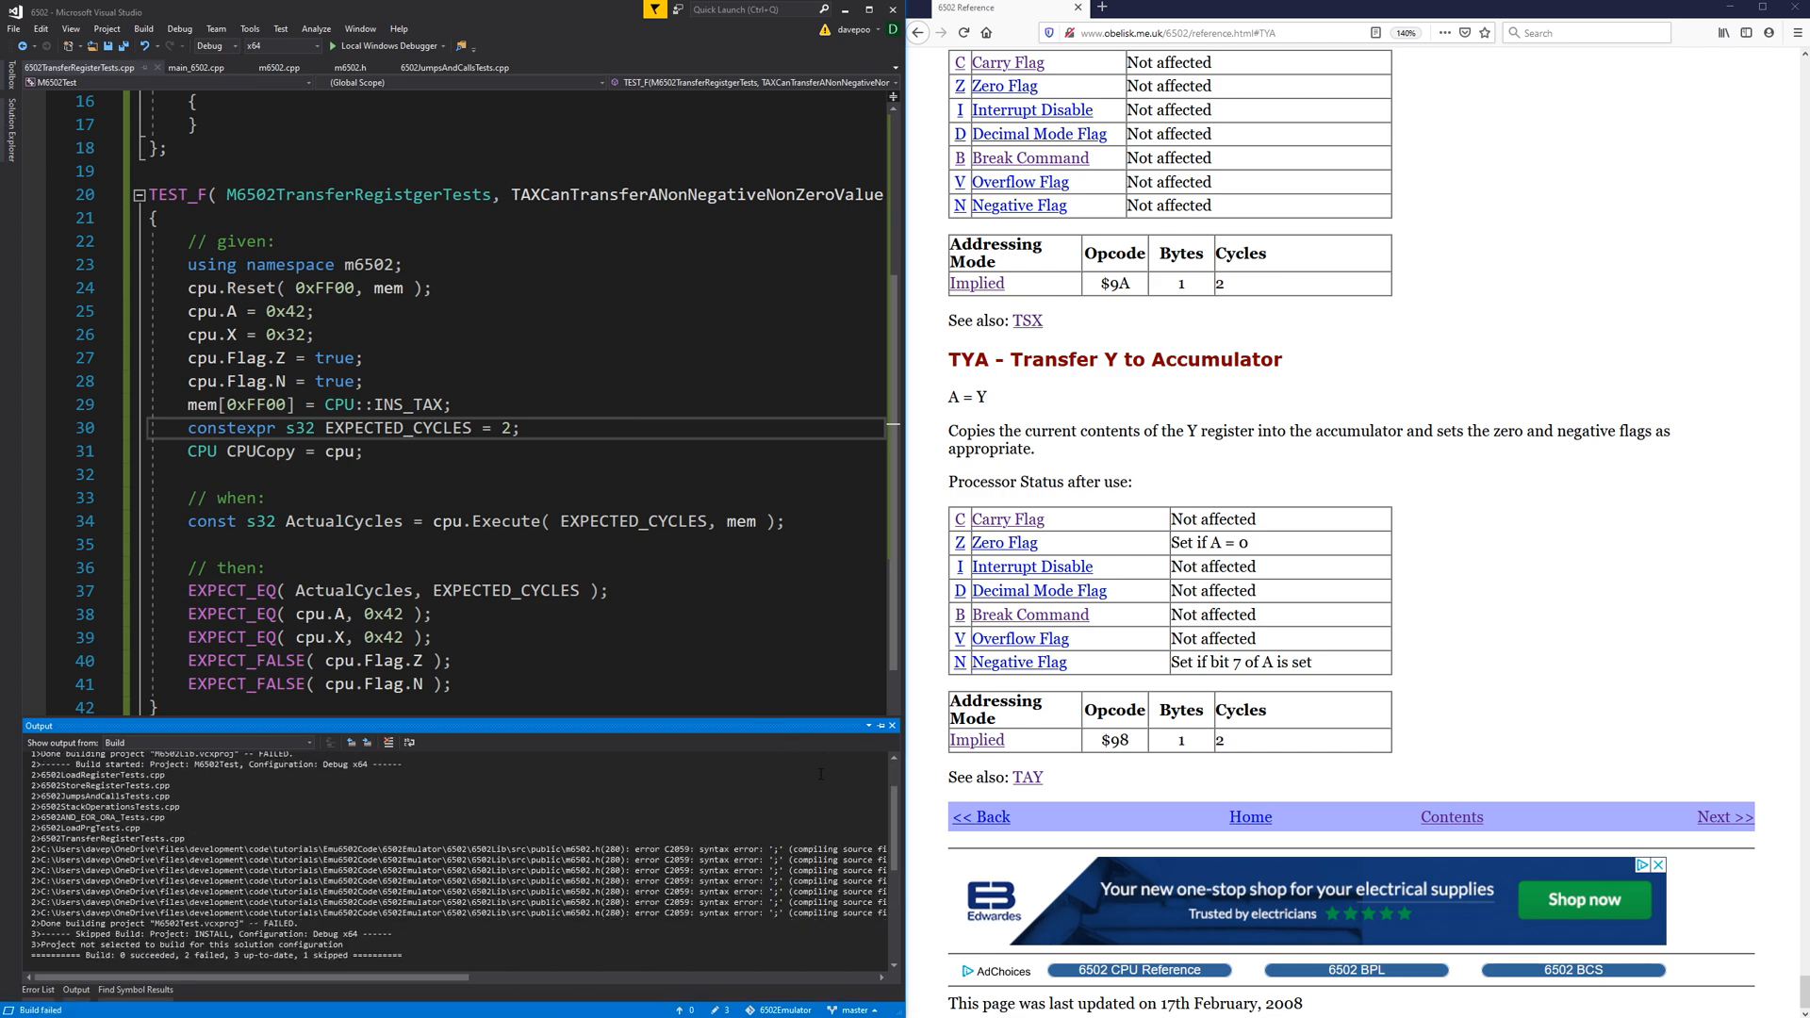
Jump to the syntax error, add the comma after INS_BIT_ABS = 0x2C, and rebuild.
{"action": "left_click", "coordinate": [343, 68]}
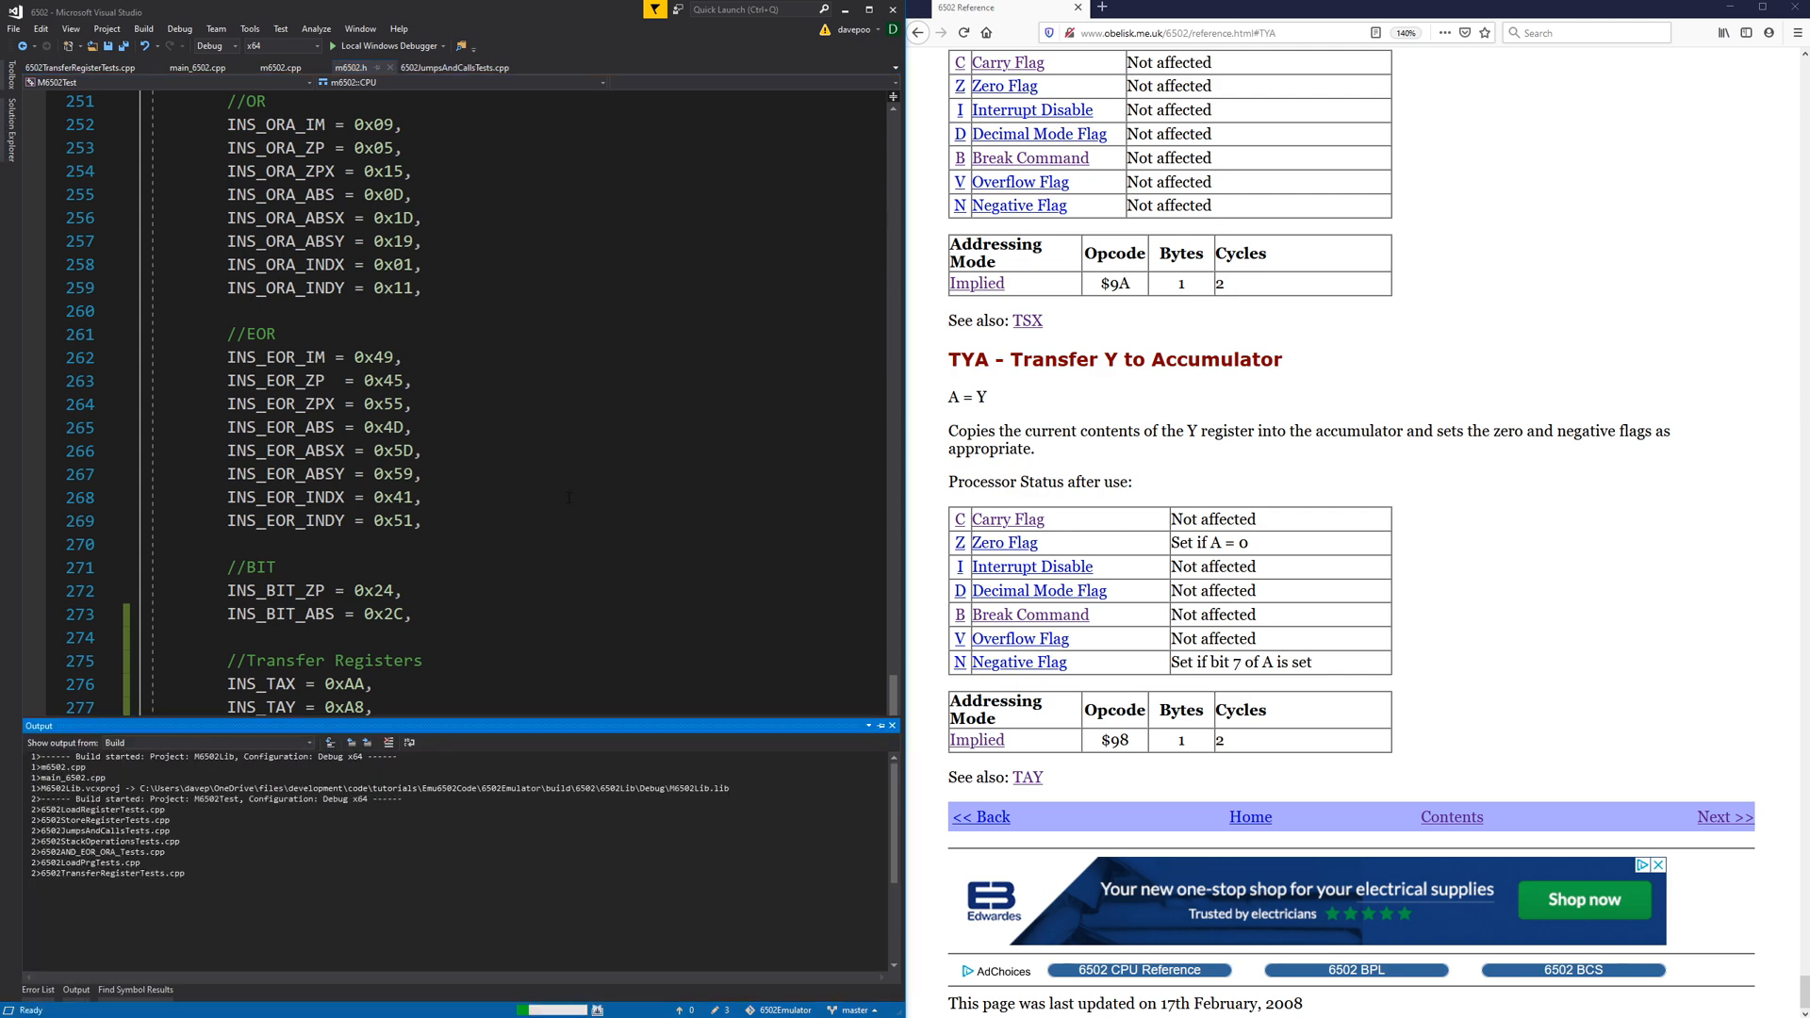
{"action": "left_click", "coordinate": [81, 68]}
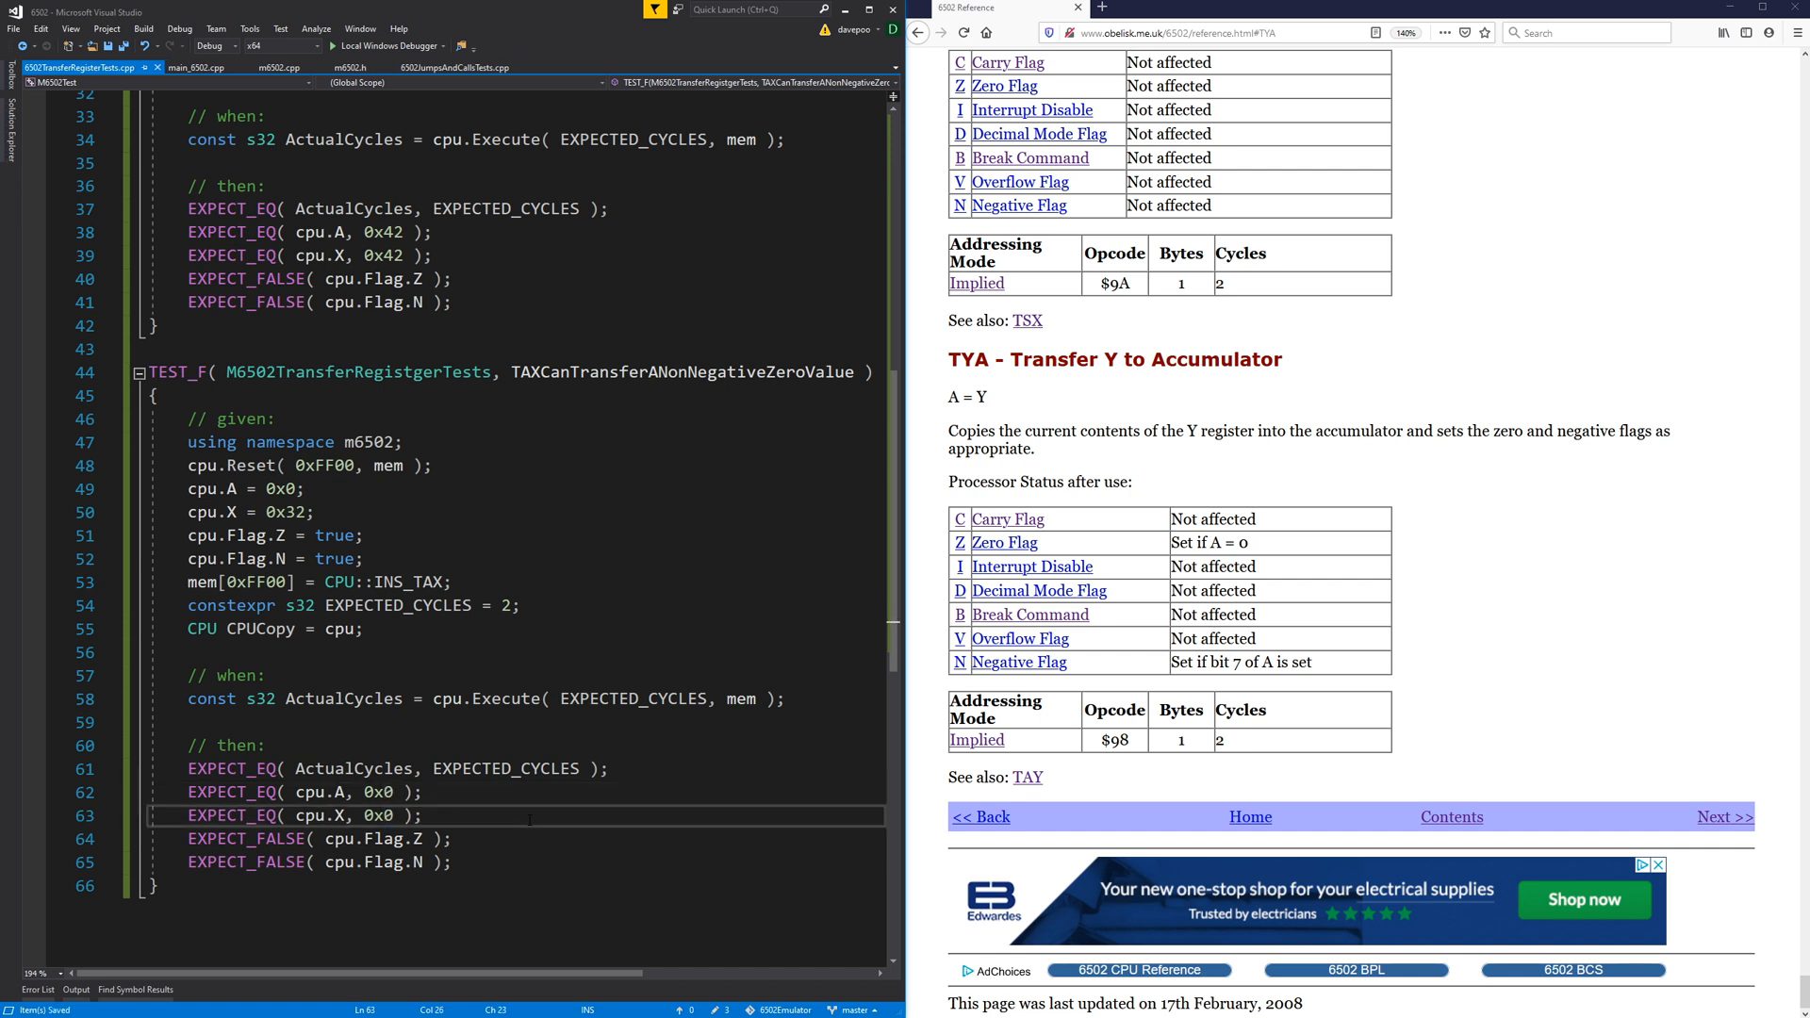
Start the copied TAXCanTransferANegativeValue test with Flag.Z set to false.
{"action": "left_click", "coordinate": [323, 839]}
{"action": "type", "text": "TRU"}
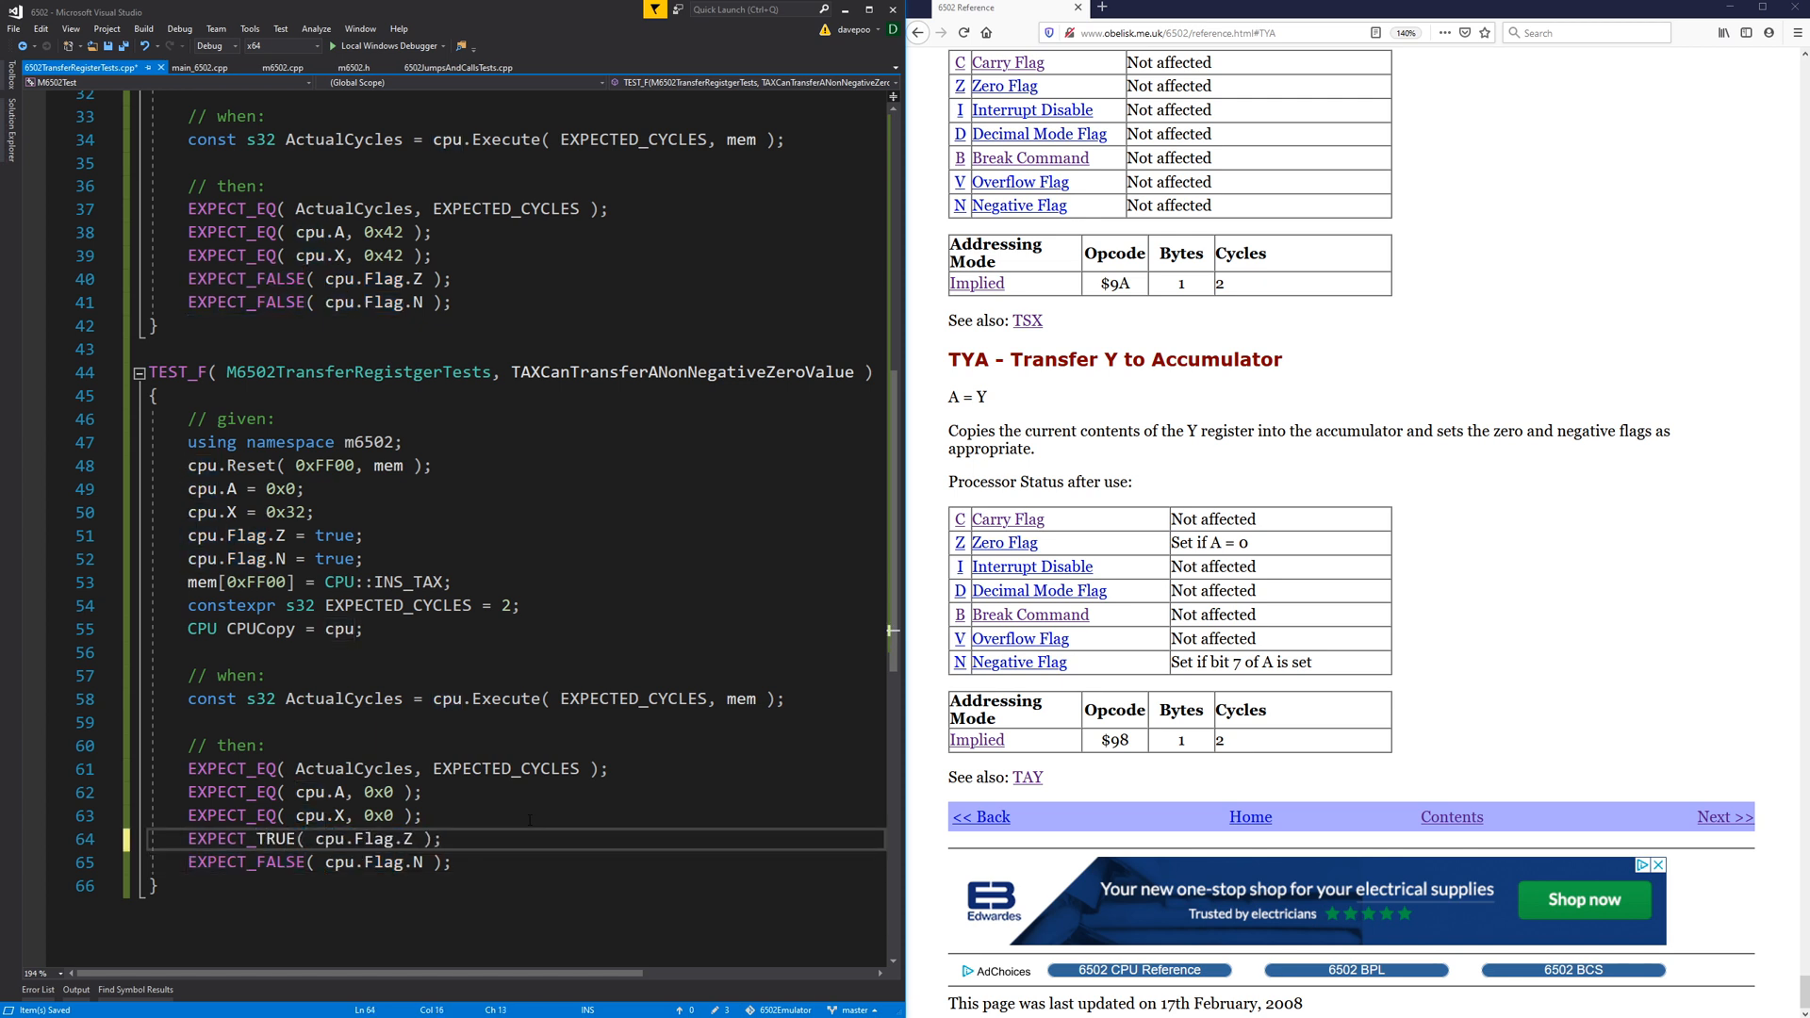
{"action": "double_click", "coordinate": [242, 839]}
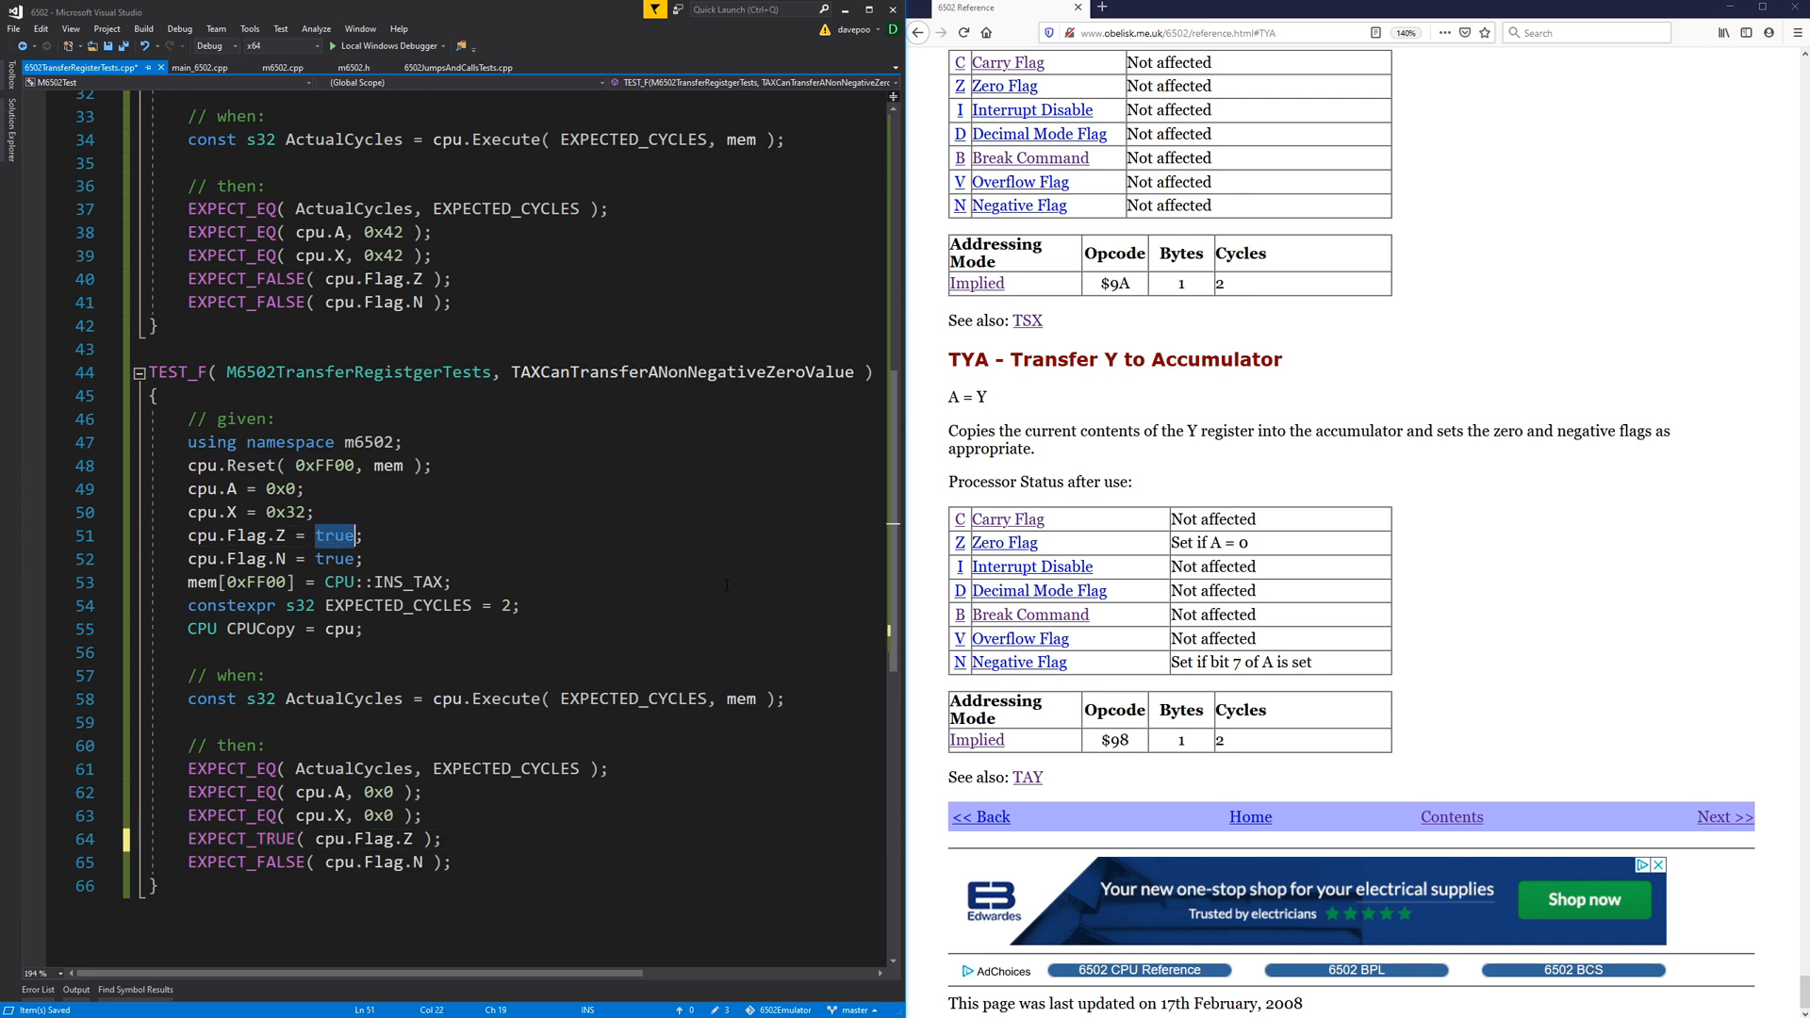
{"action": "type", "text": "false;"}
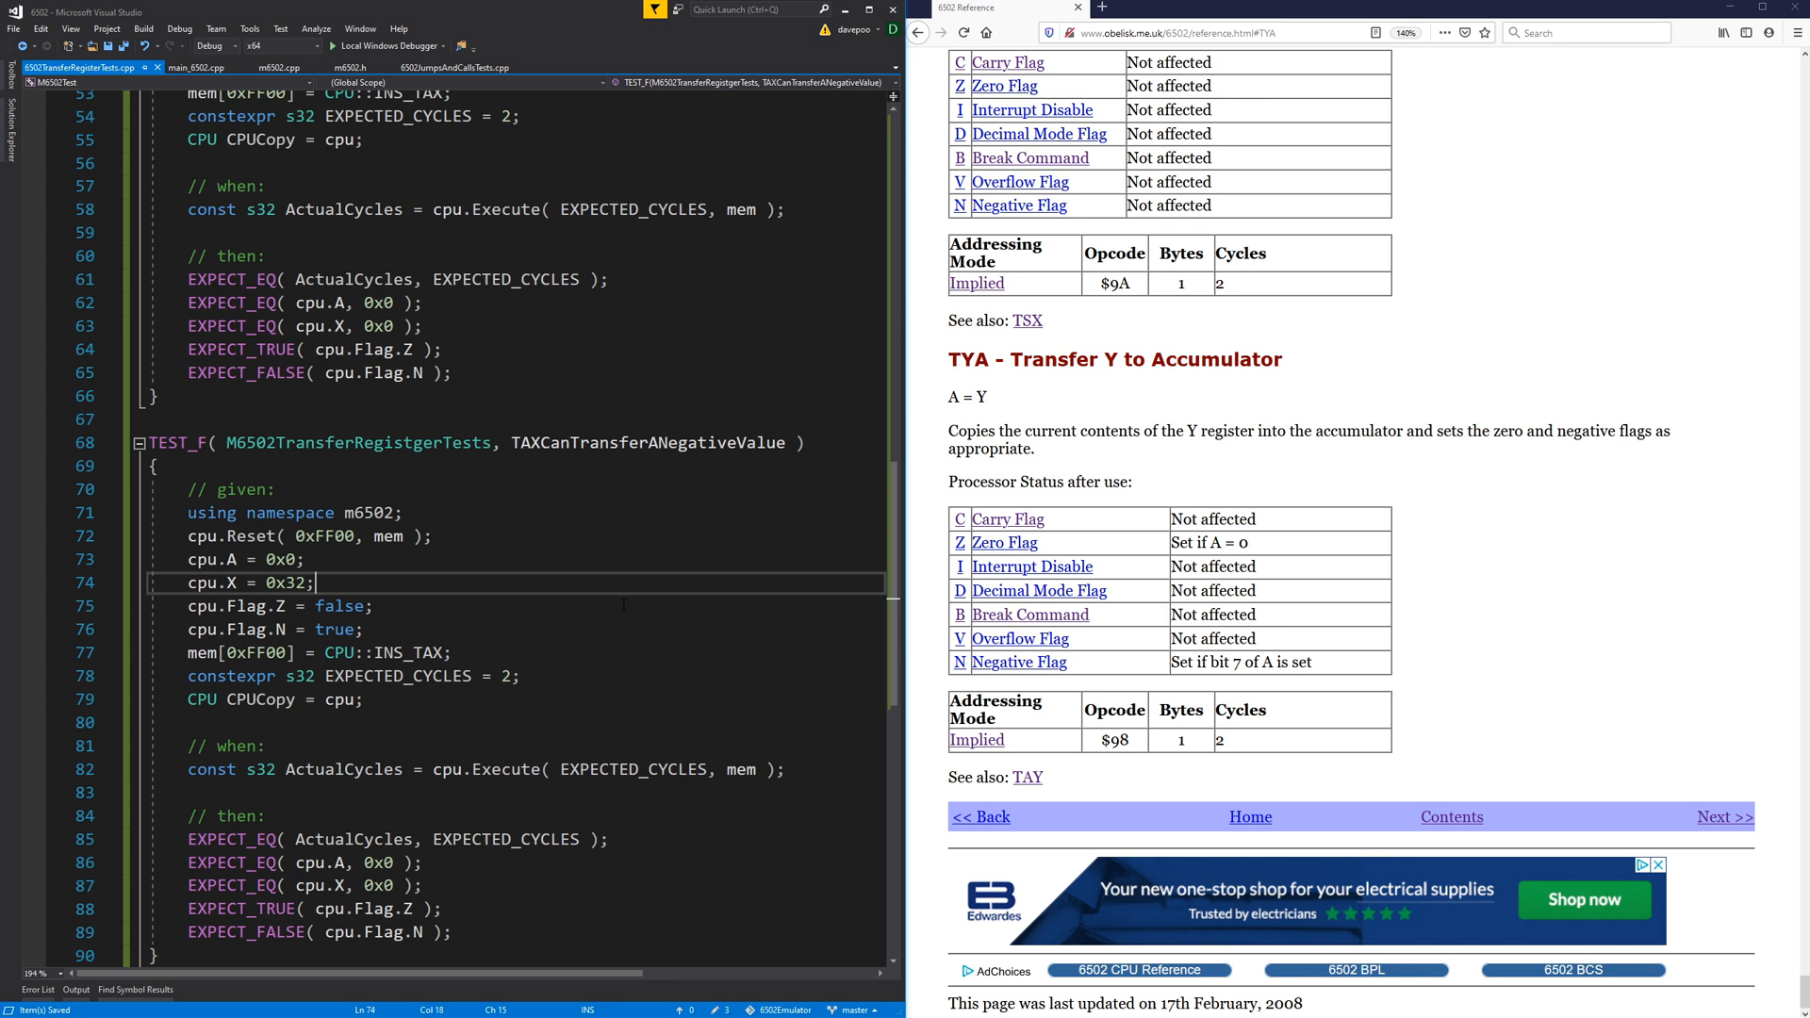
Load A with 0b10001011 in the negative-value TAX test.
{"action": "left_click", "coordinate": [296, 558]}
{"action": "type", "text": "b"}
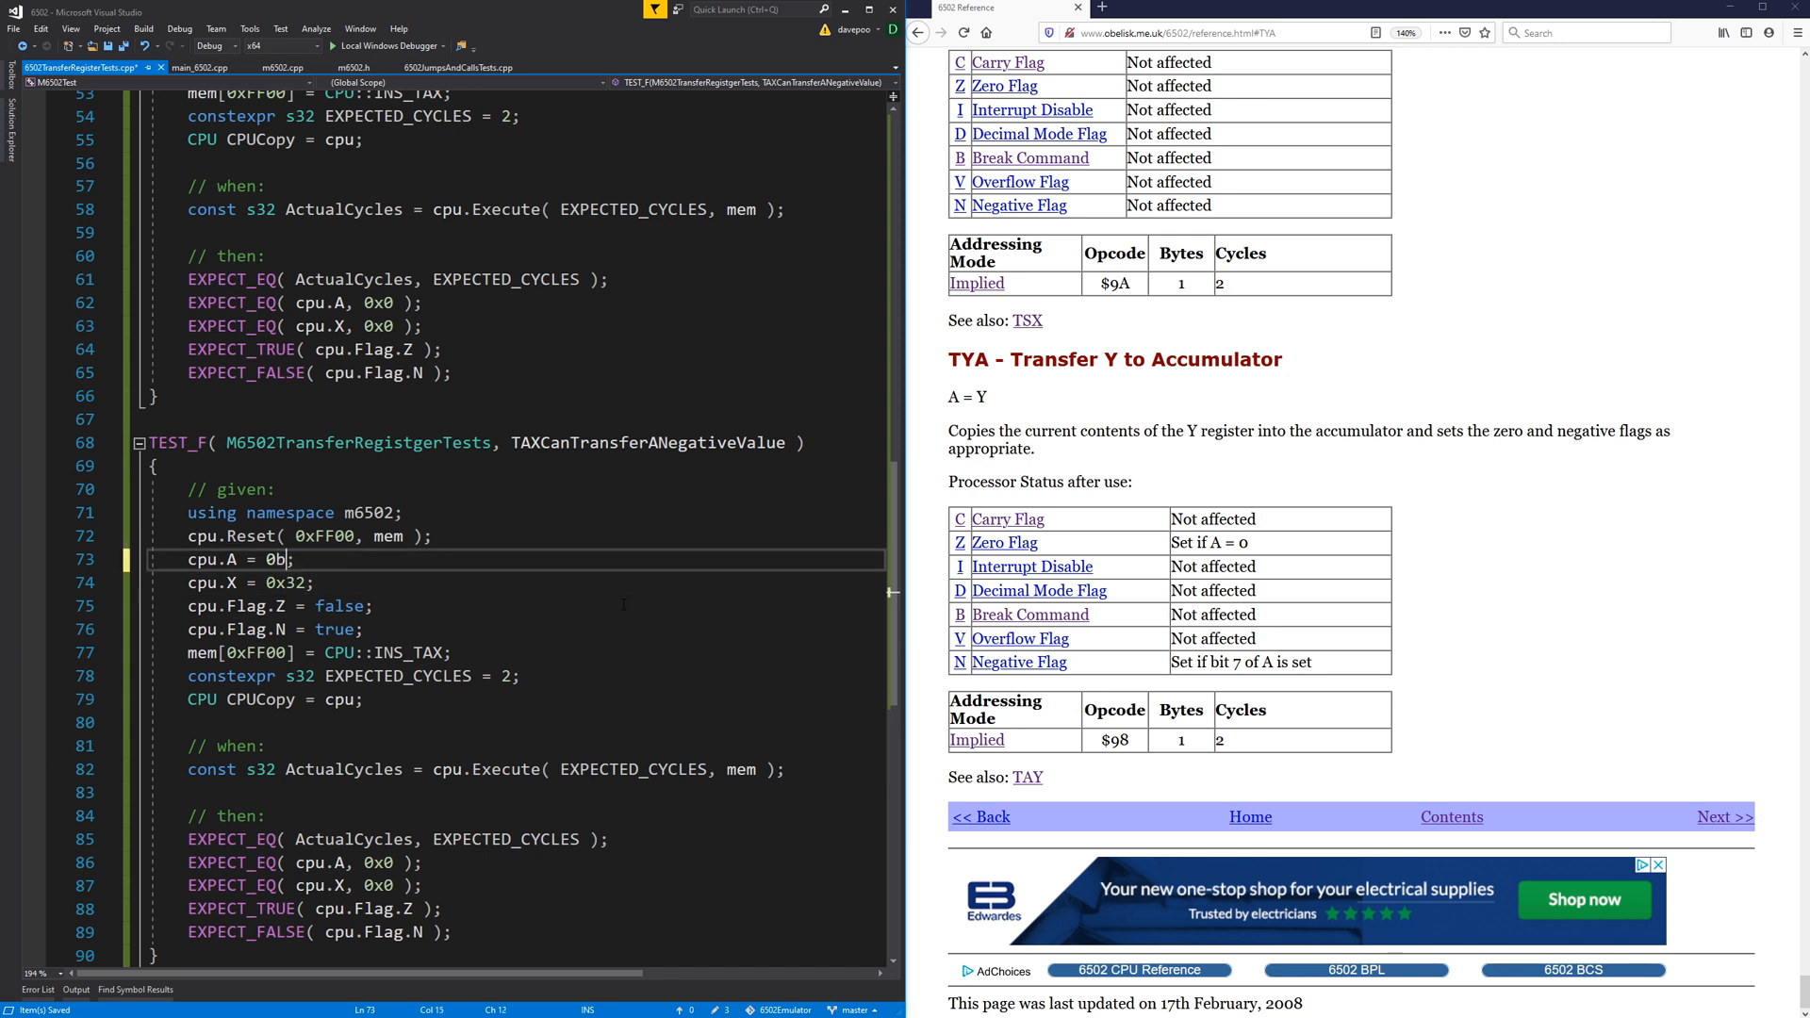
{"action": "type", "text": "1"}
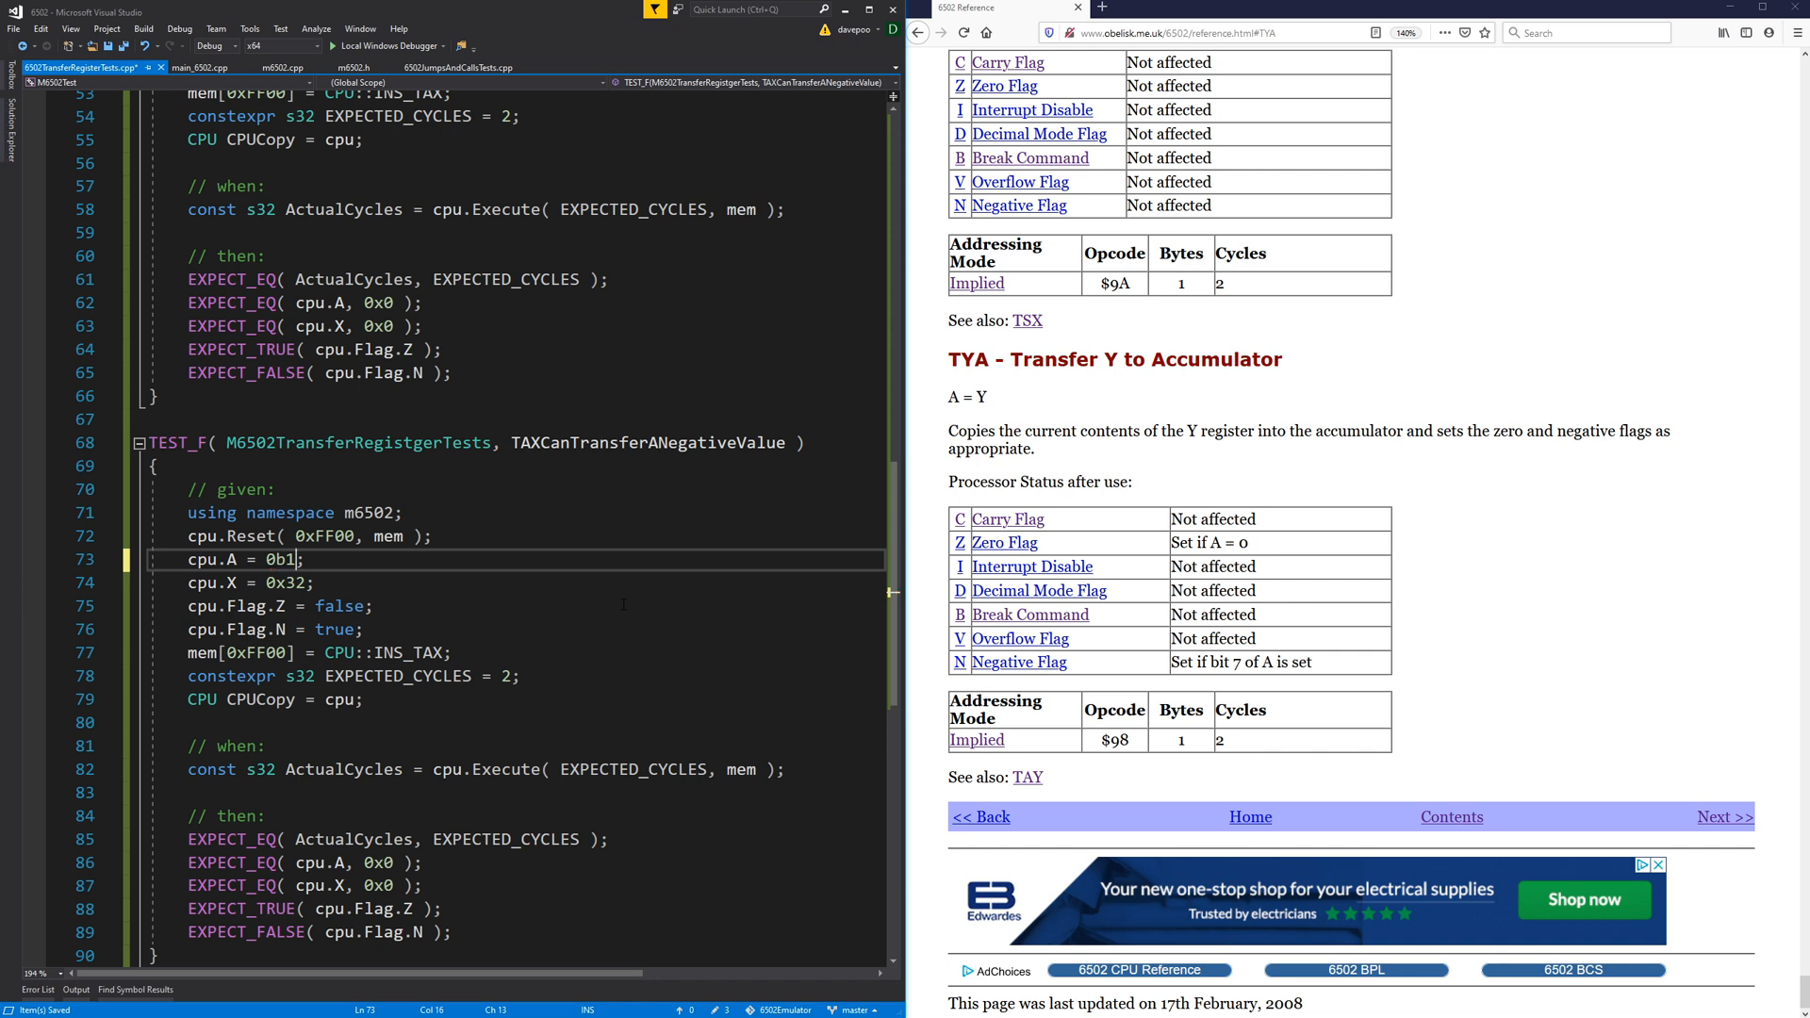
{"action": "type", "text": "0000000"}
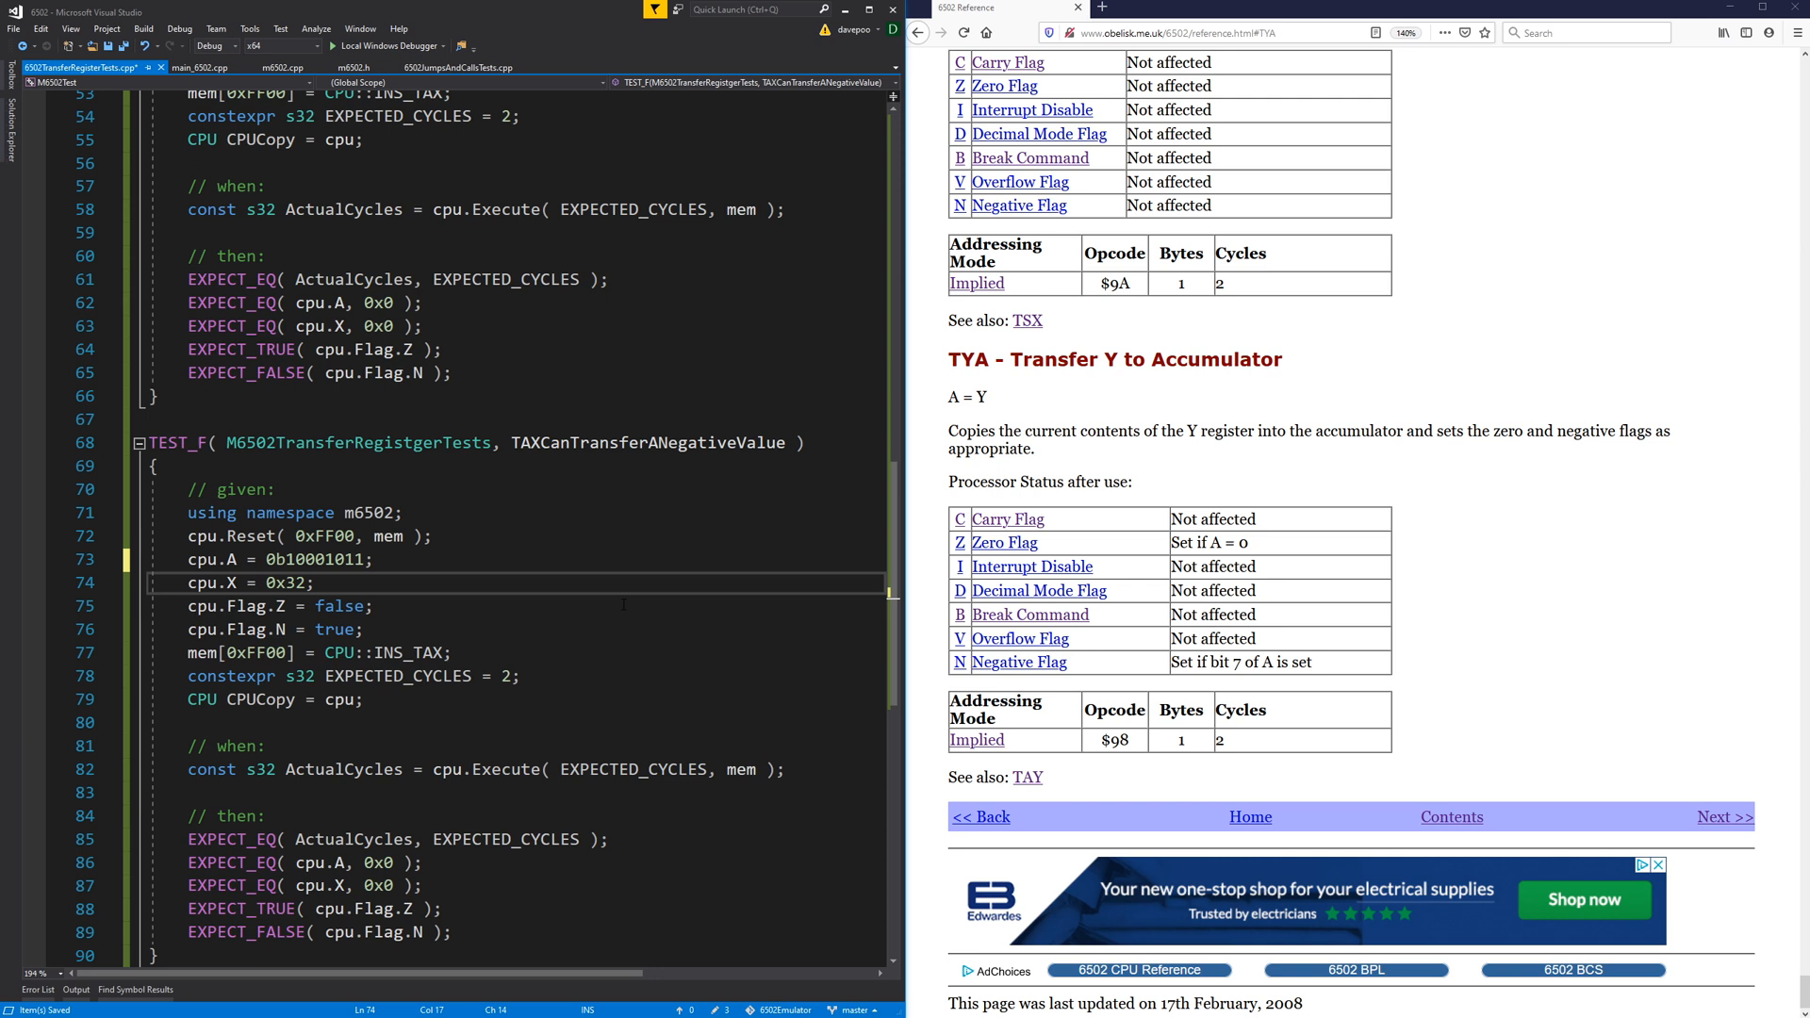
{"action": "double_click", "coordinate": [315, 558]}
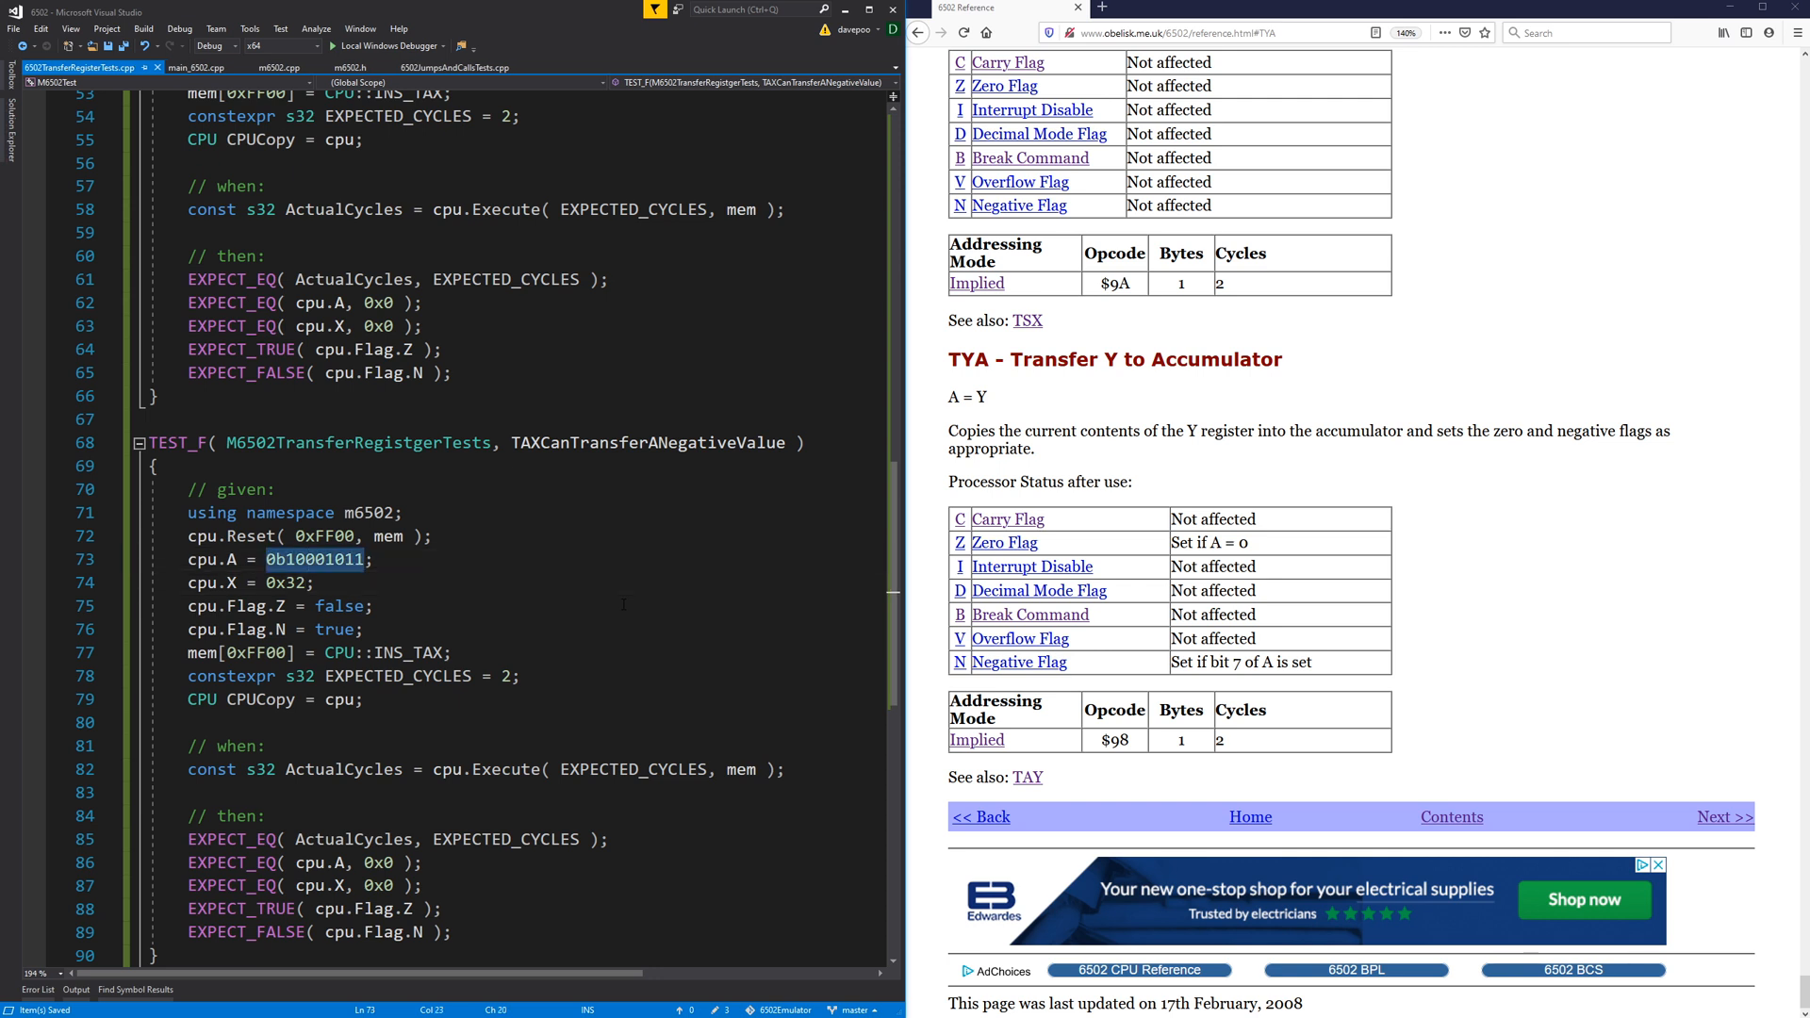
Expect A and X to hold 0b10001011 with Z false and N true after the transfer.
{"action": "double_click", "coordinate": [340, 605]}
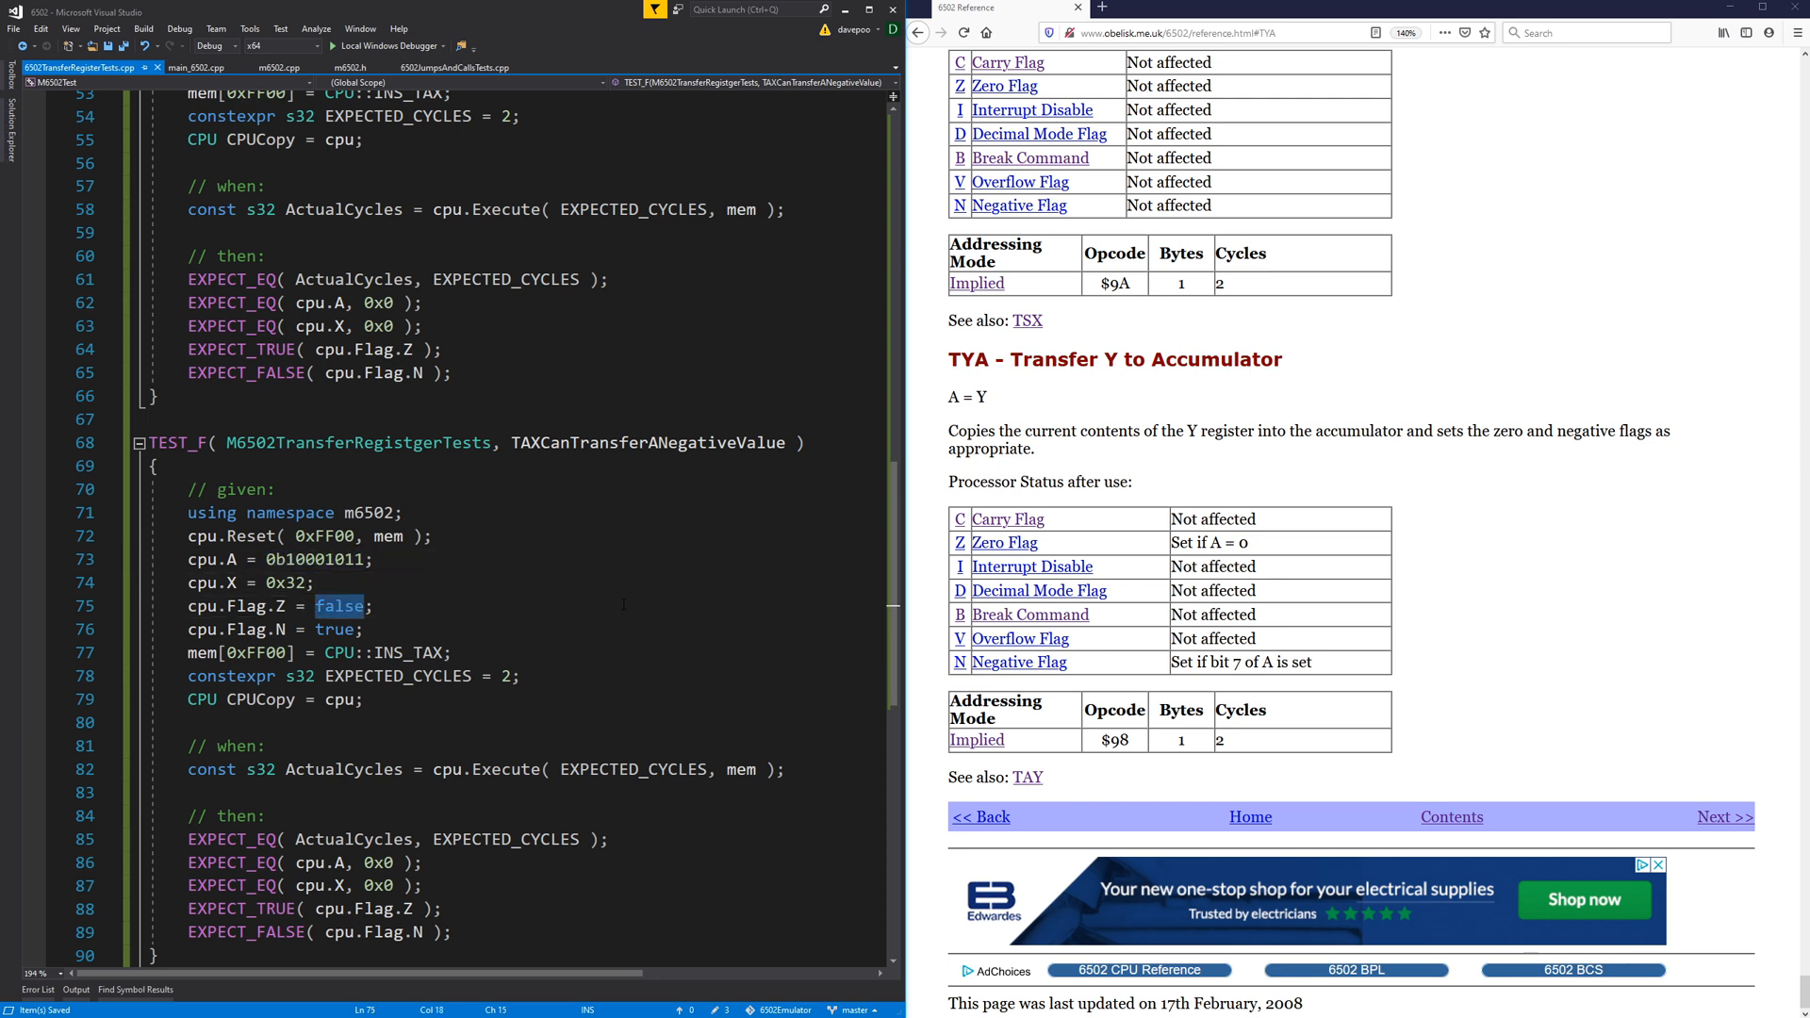
{"action": "type", "text": "true"}
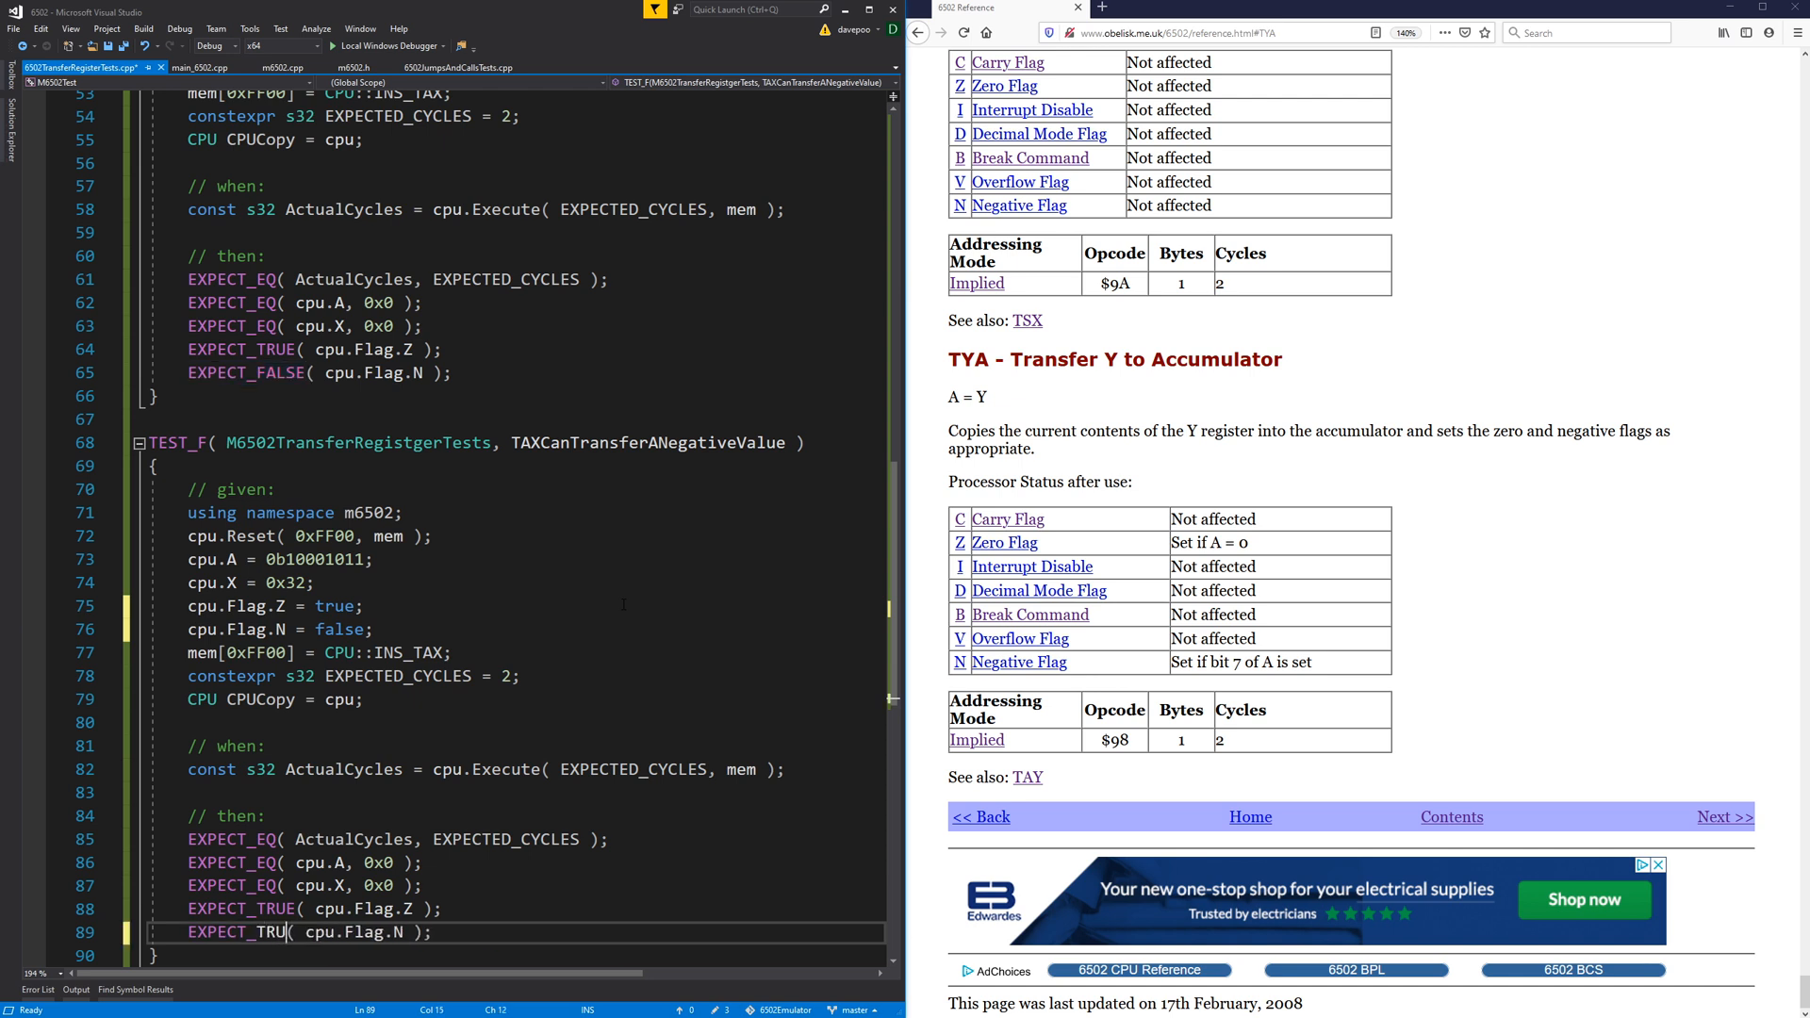
{"action": "type", "text": "FALS"}
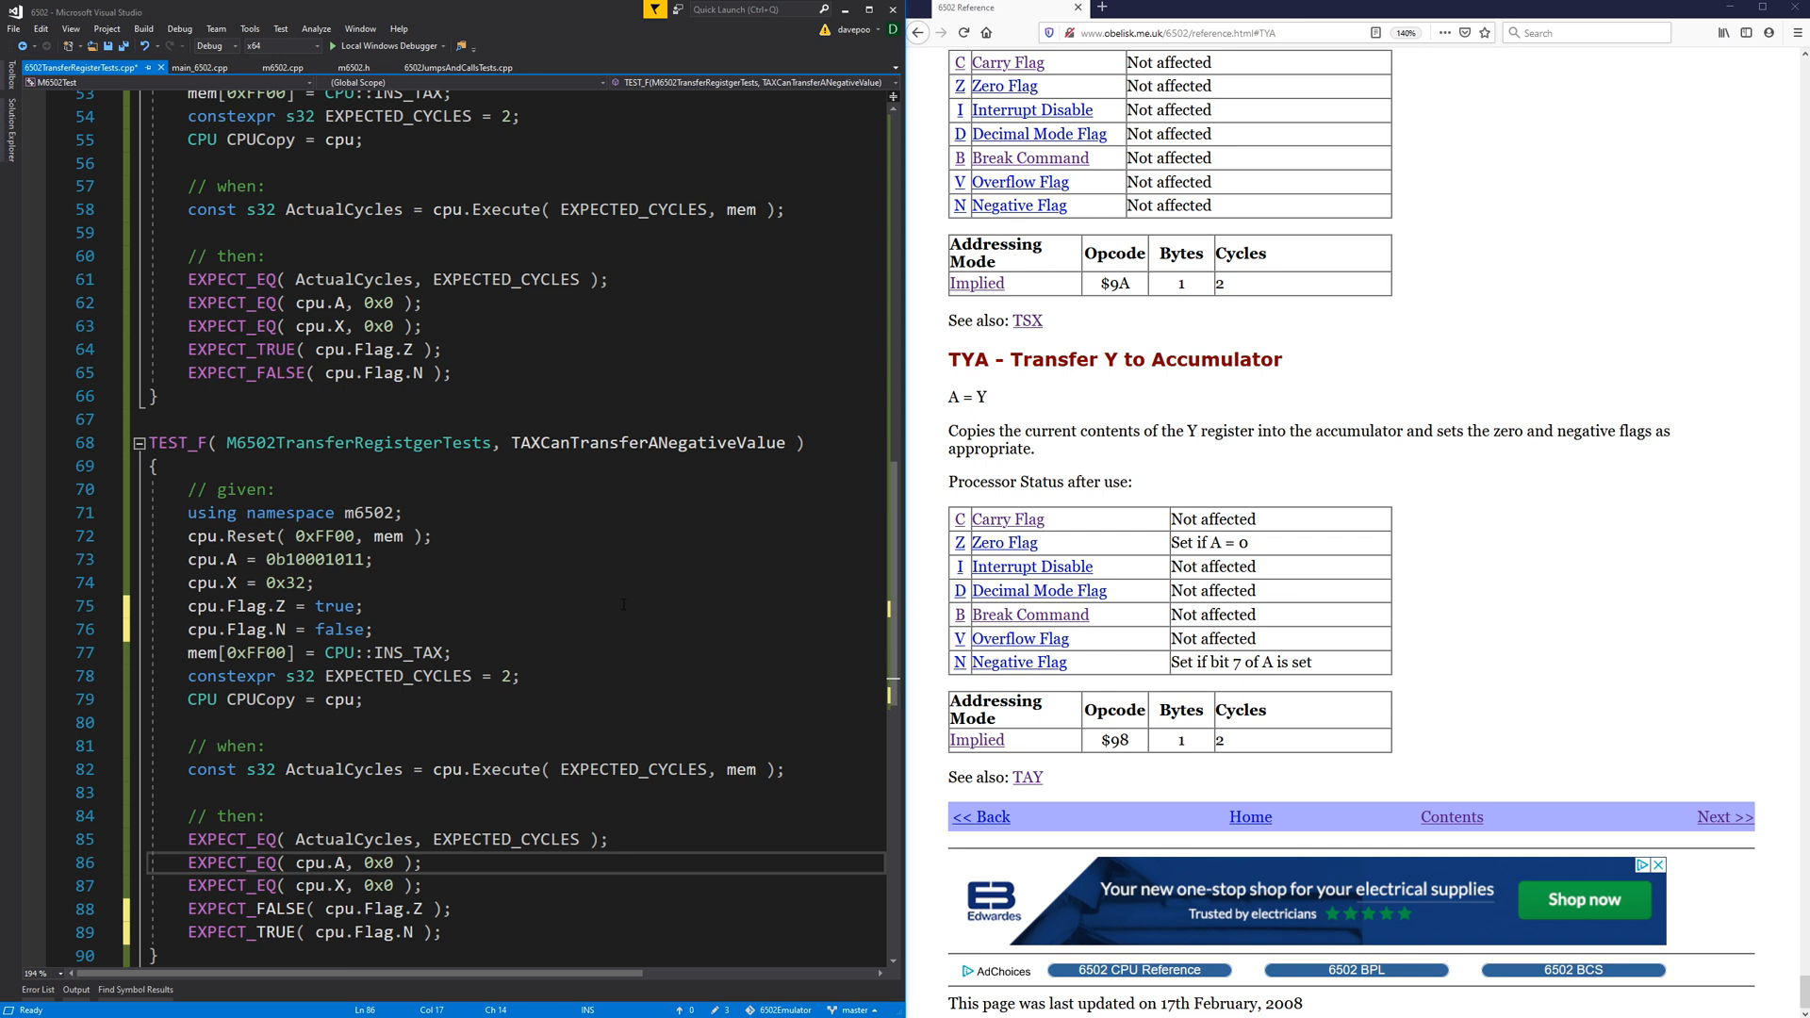
{"action": "double_click", "coordinate": [315, 558]}
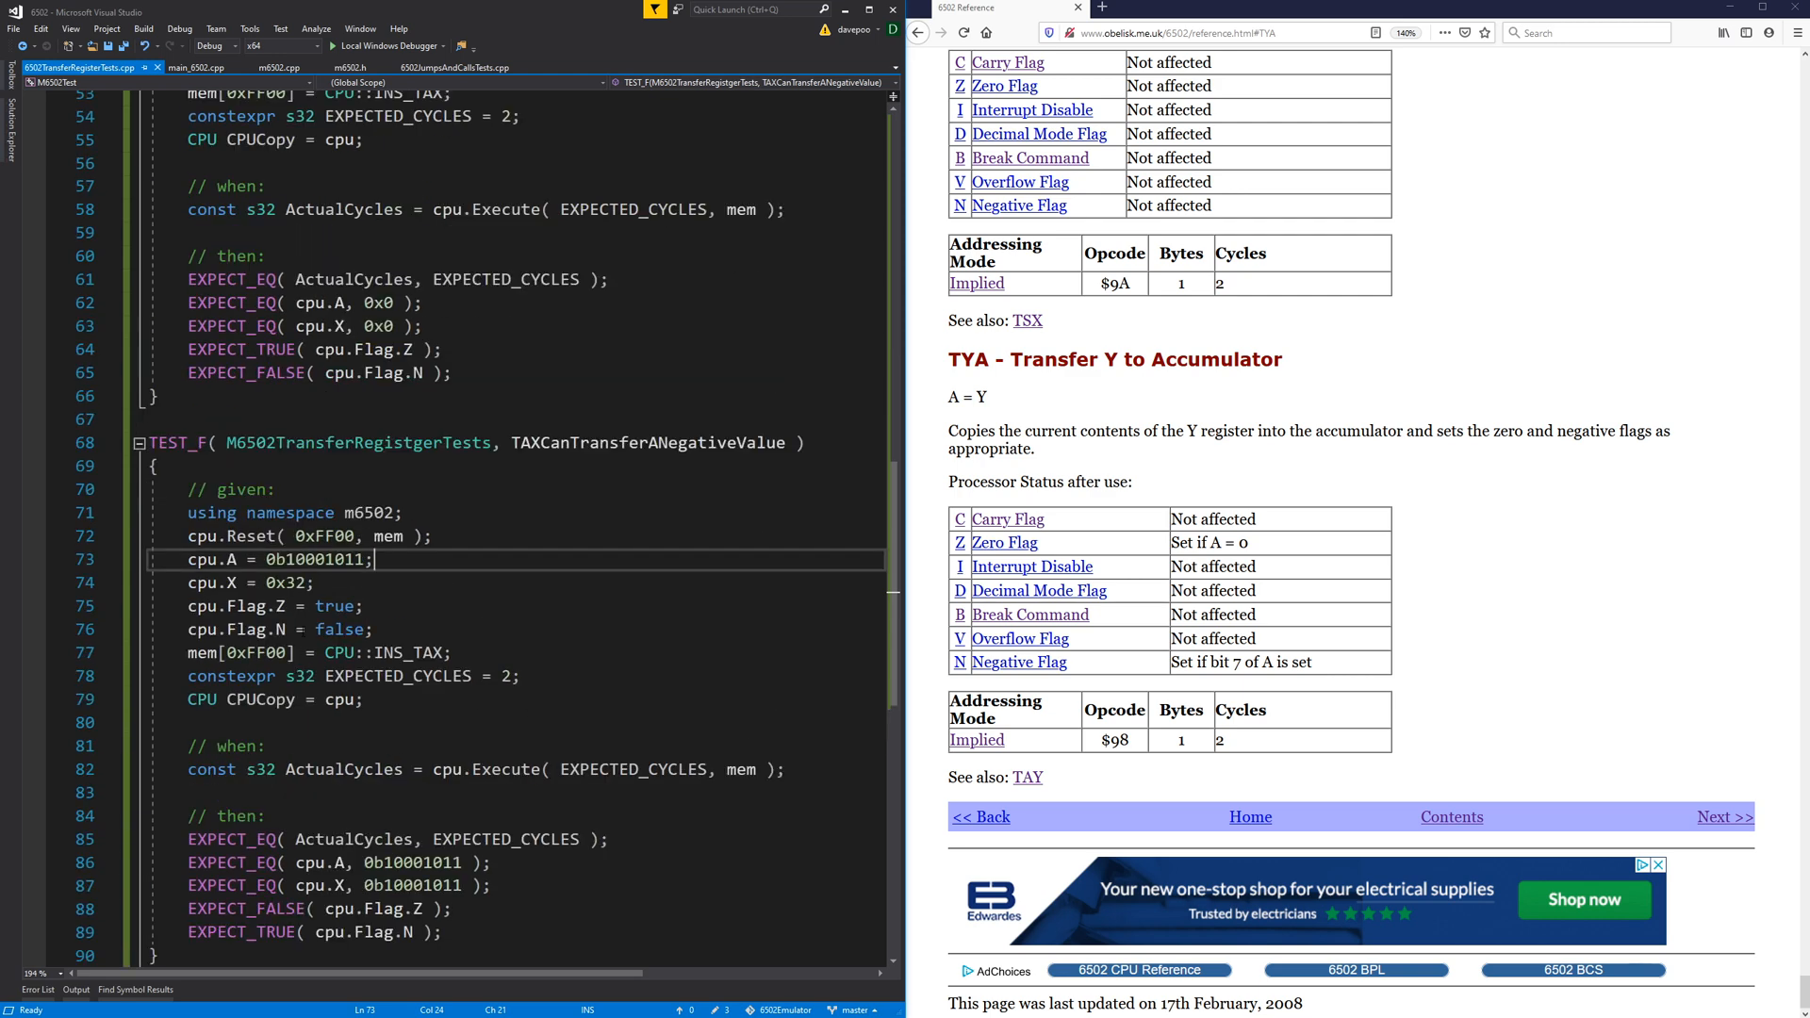
{"action": "scroll", "scroll_direction": "up", "scroll_amount": 3}
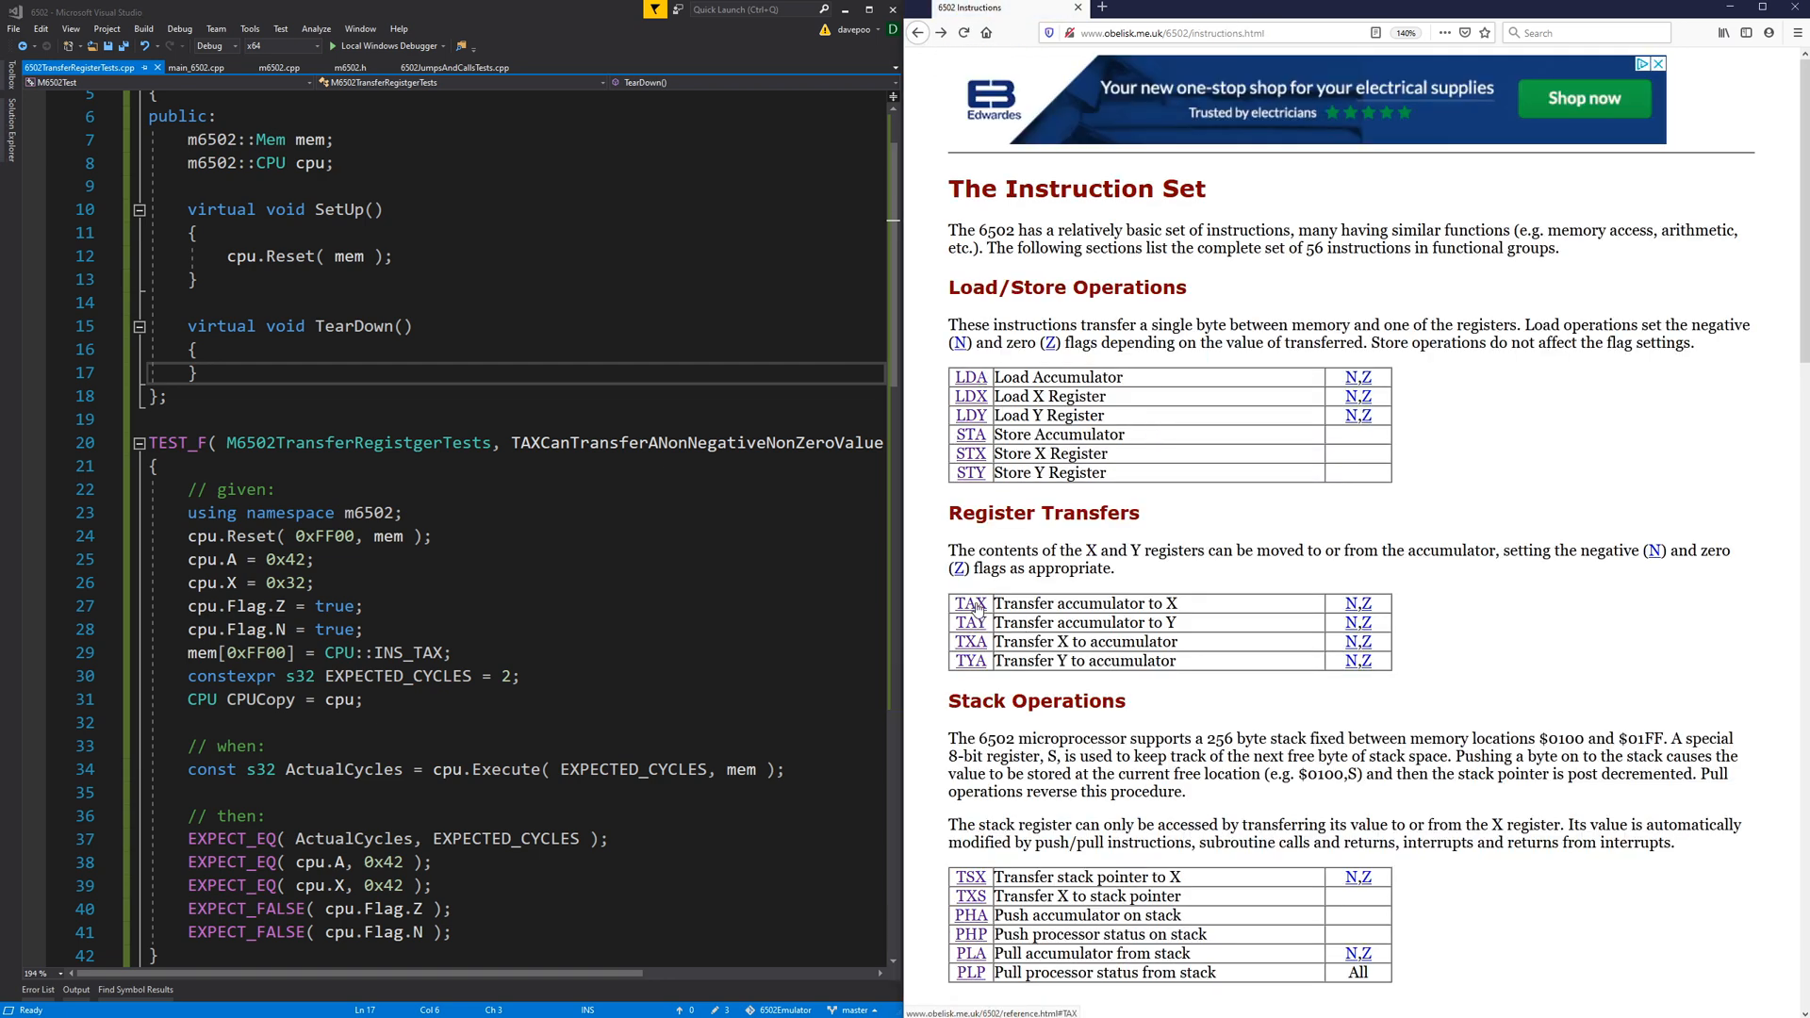
Declare void ExpectUnaffectedRegisters( m6502::CPU CPUBefore ) in the test fixture.
{"action": "left_click", "coordinate": [969, 603]}
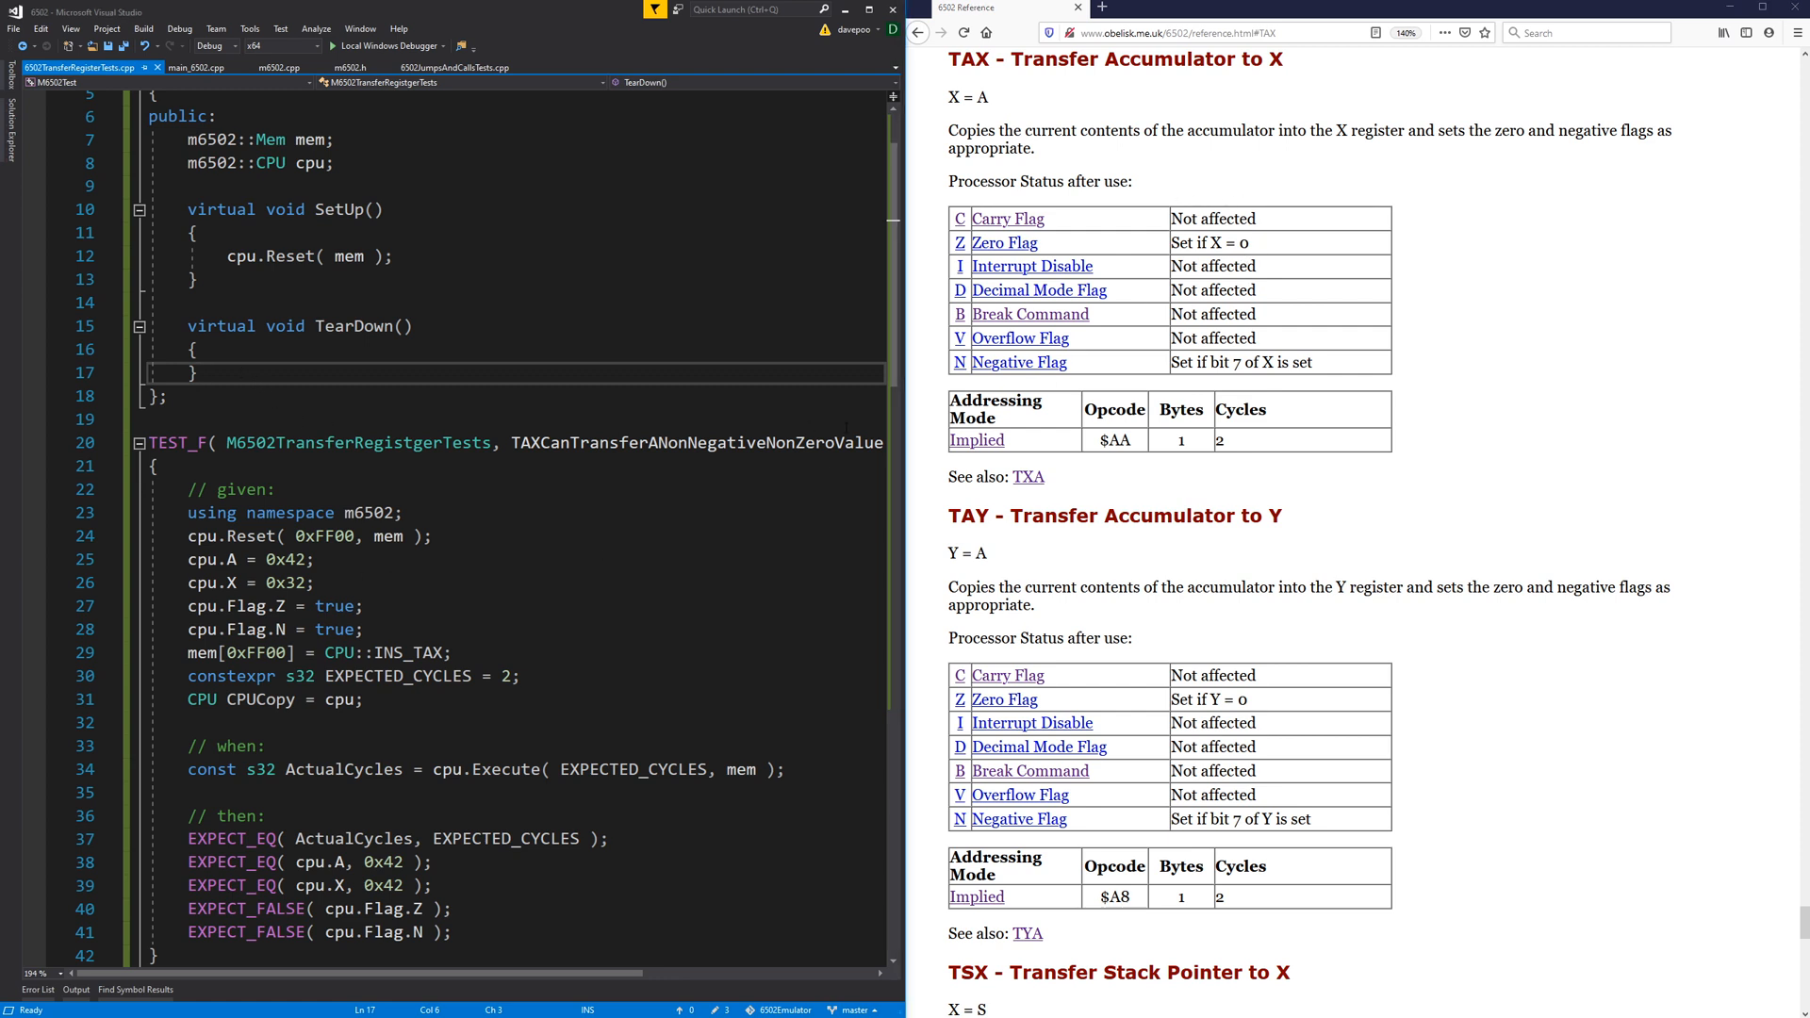
{"action": "type", "text": "void"}
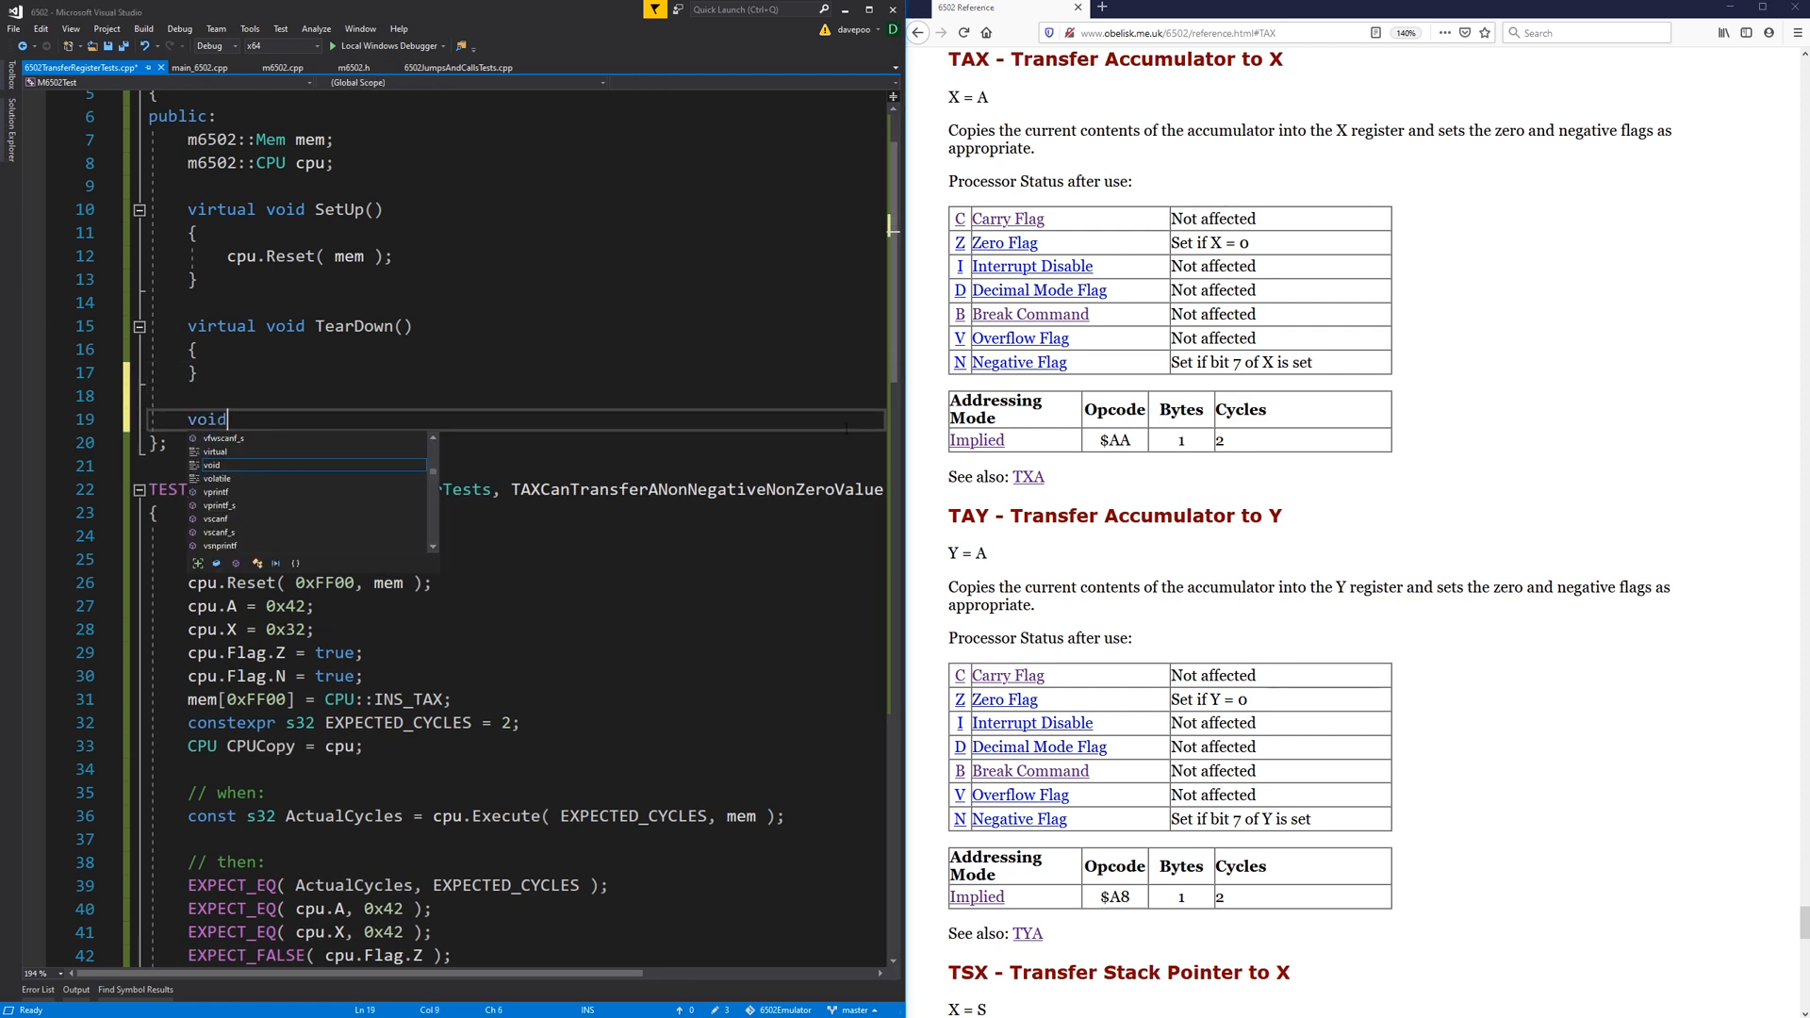
{"action": "type", "text": "T"}
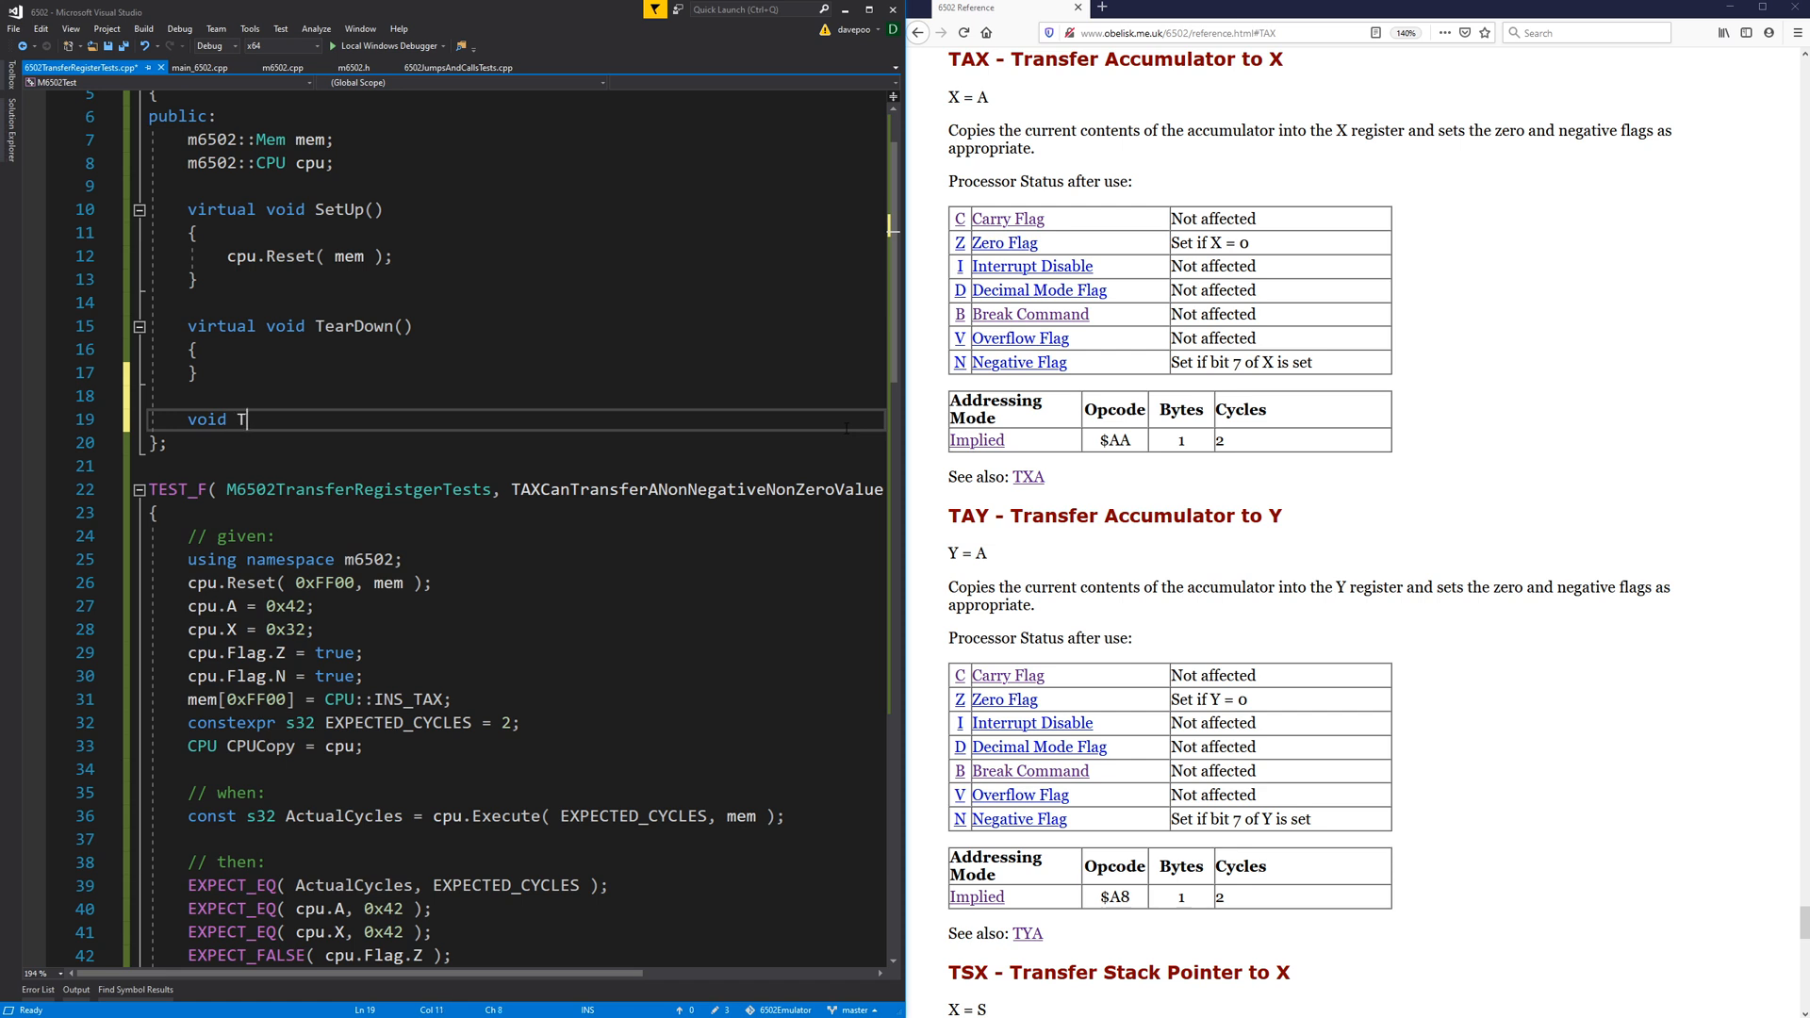
{"action": "type", "text": "estUn"}
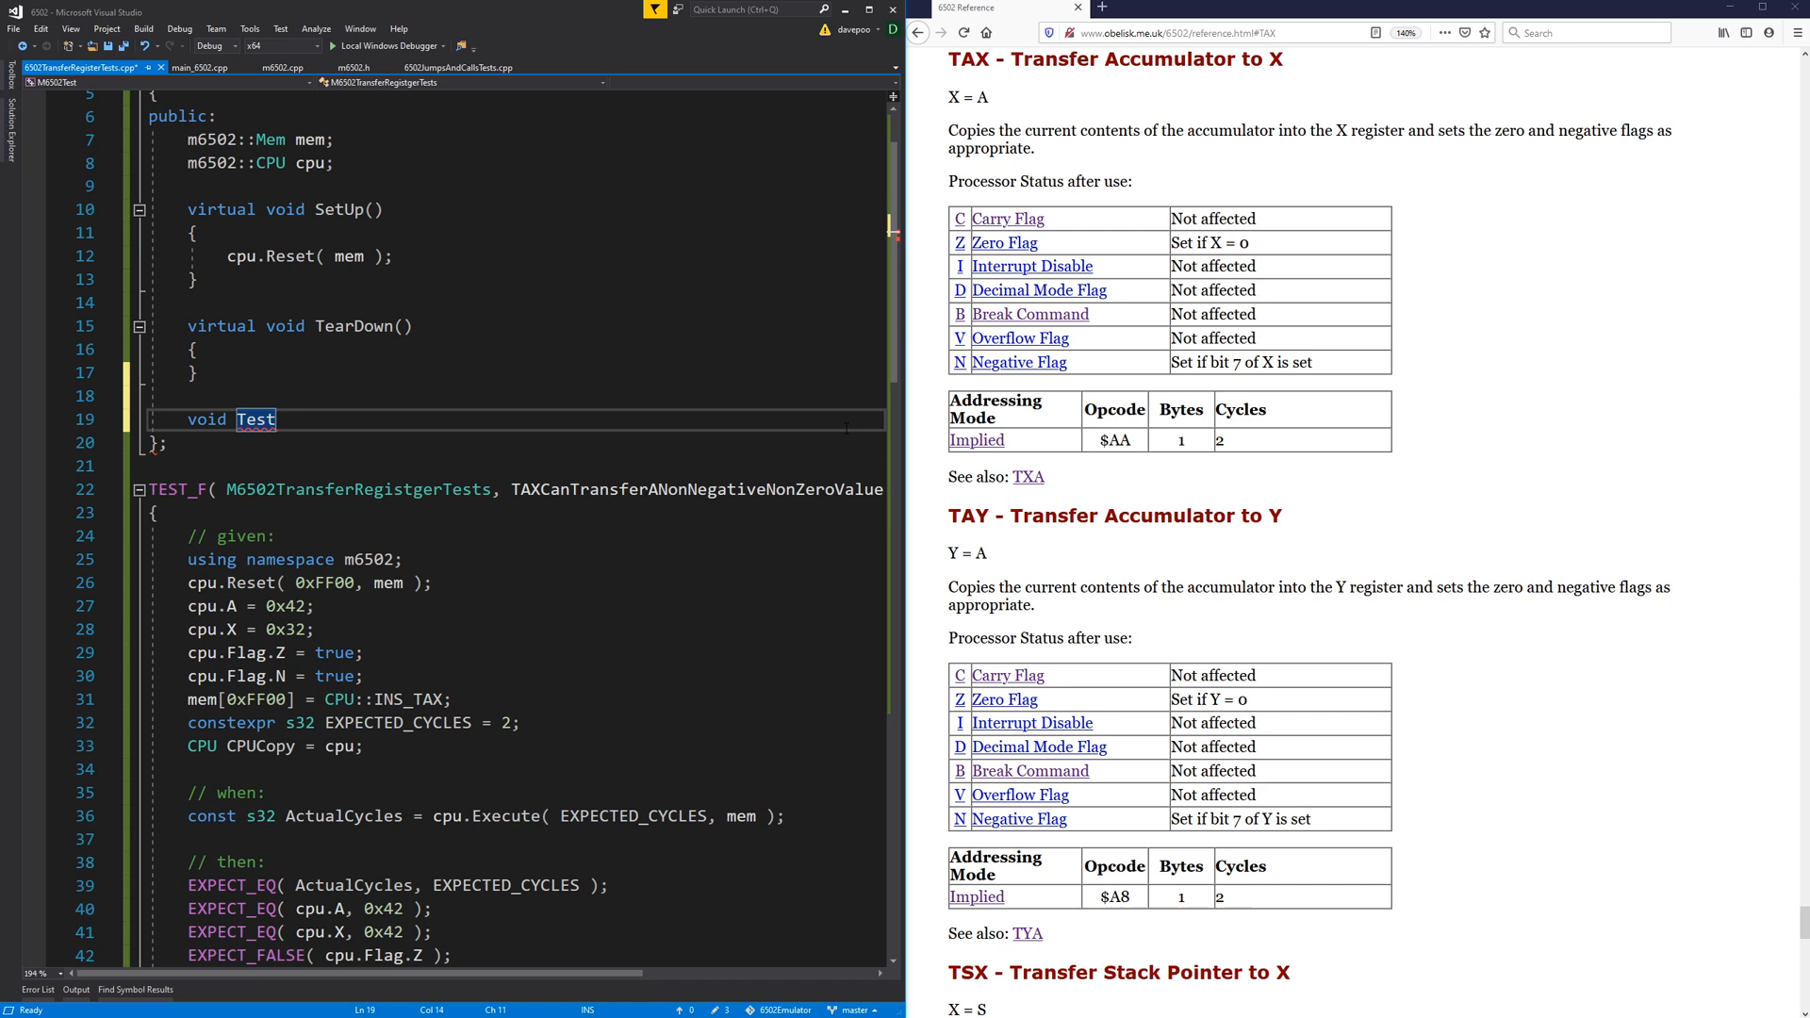
{"action": "type", "text": "Ex"}
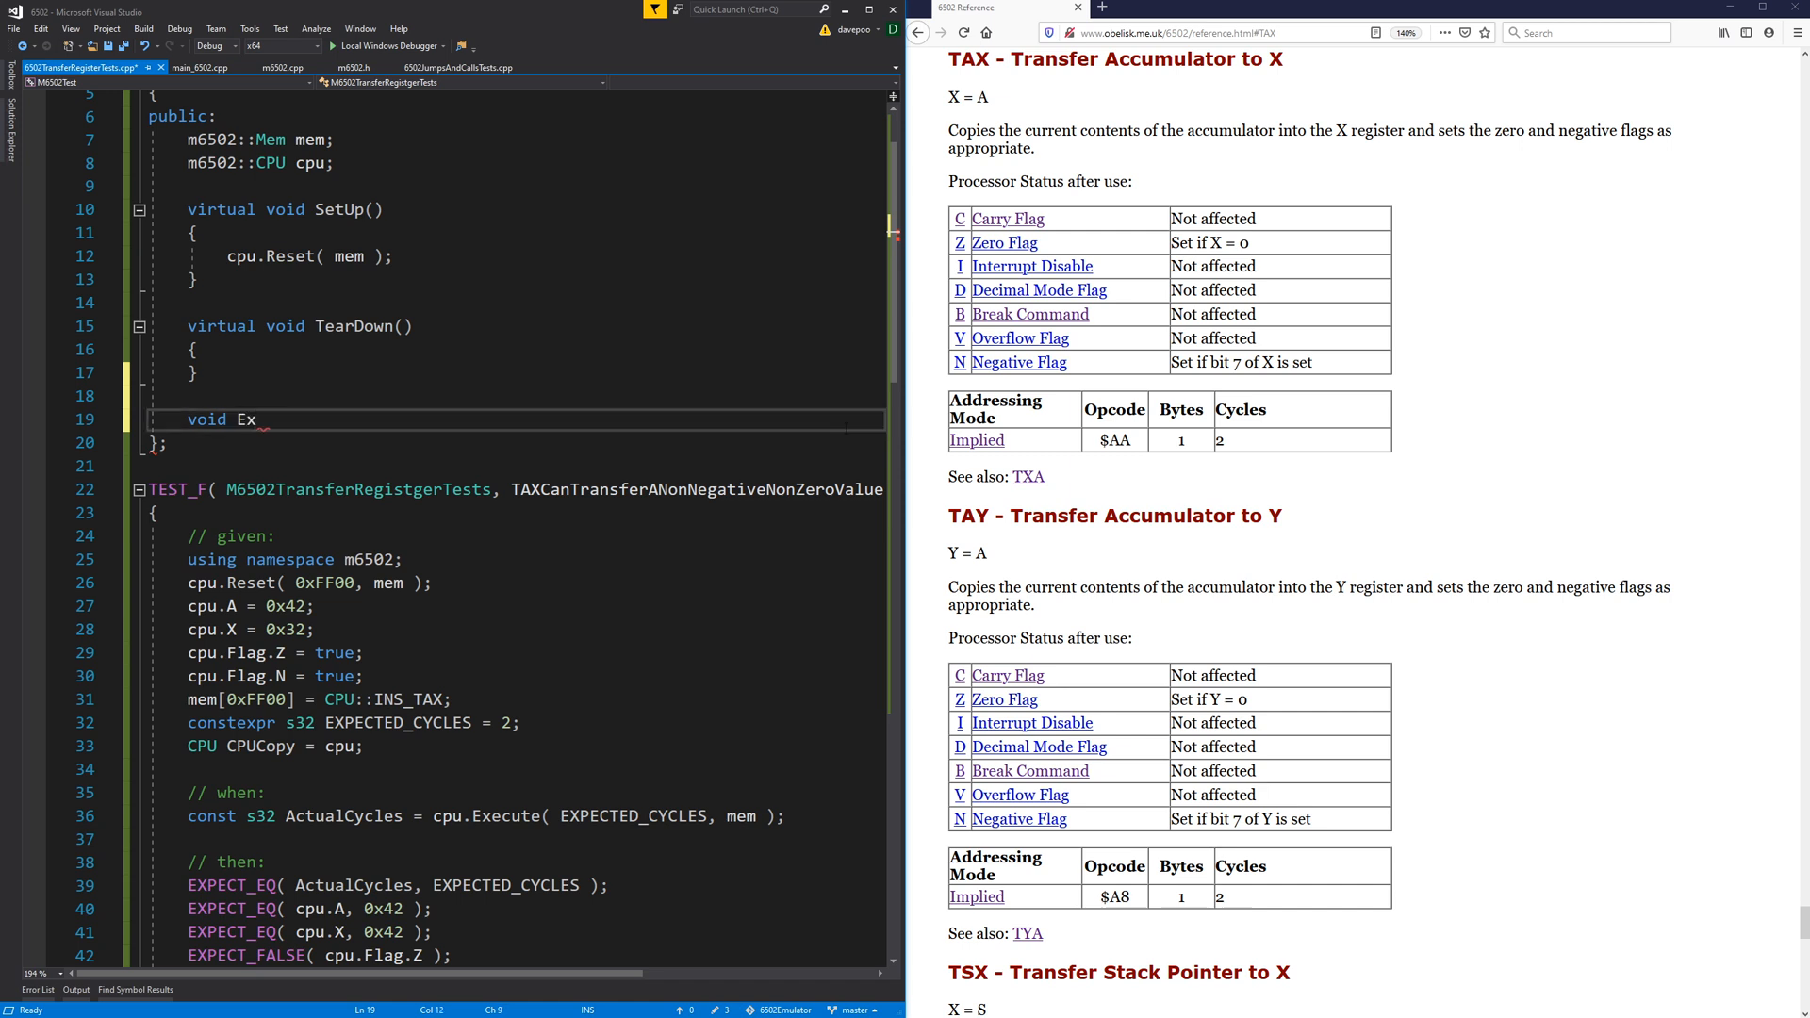
{"action": "type", "text": "pect"}
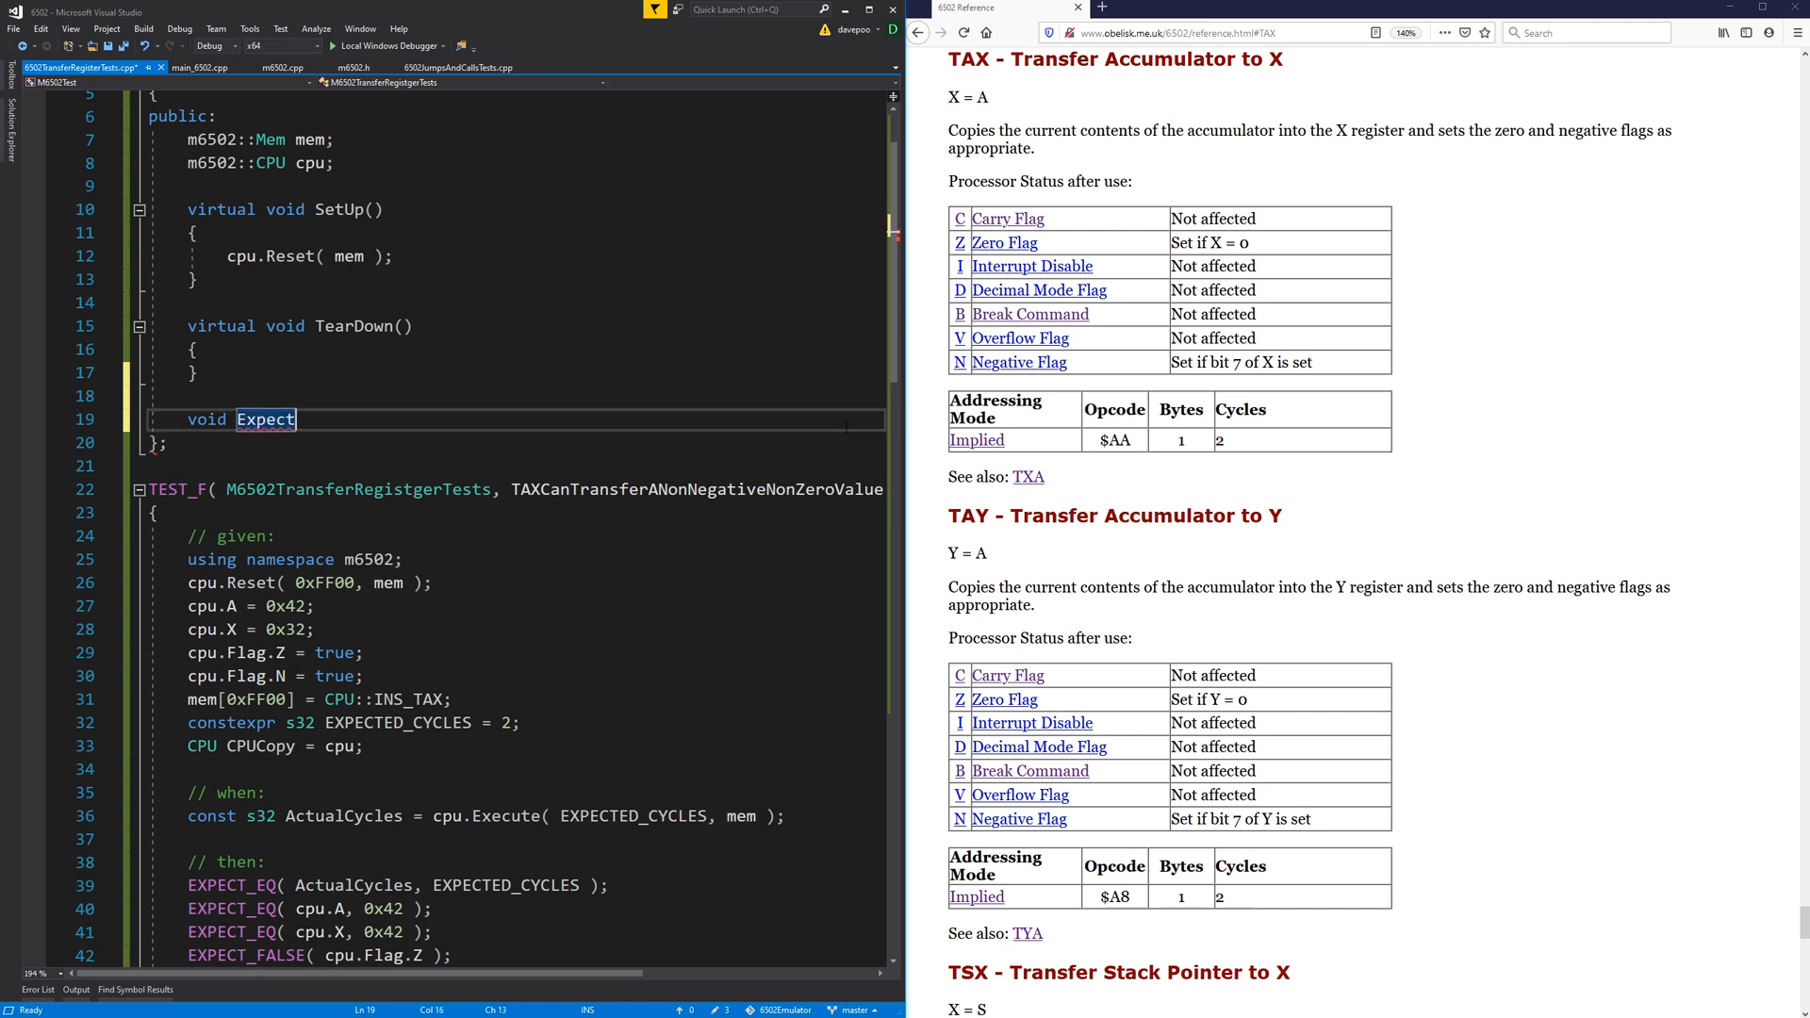
{"action": "type", "text": "Unaff"}
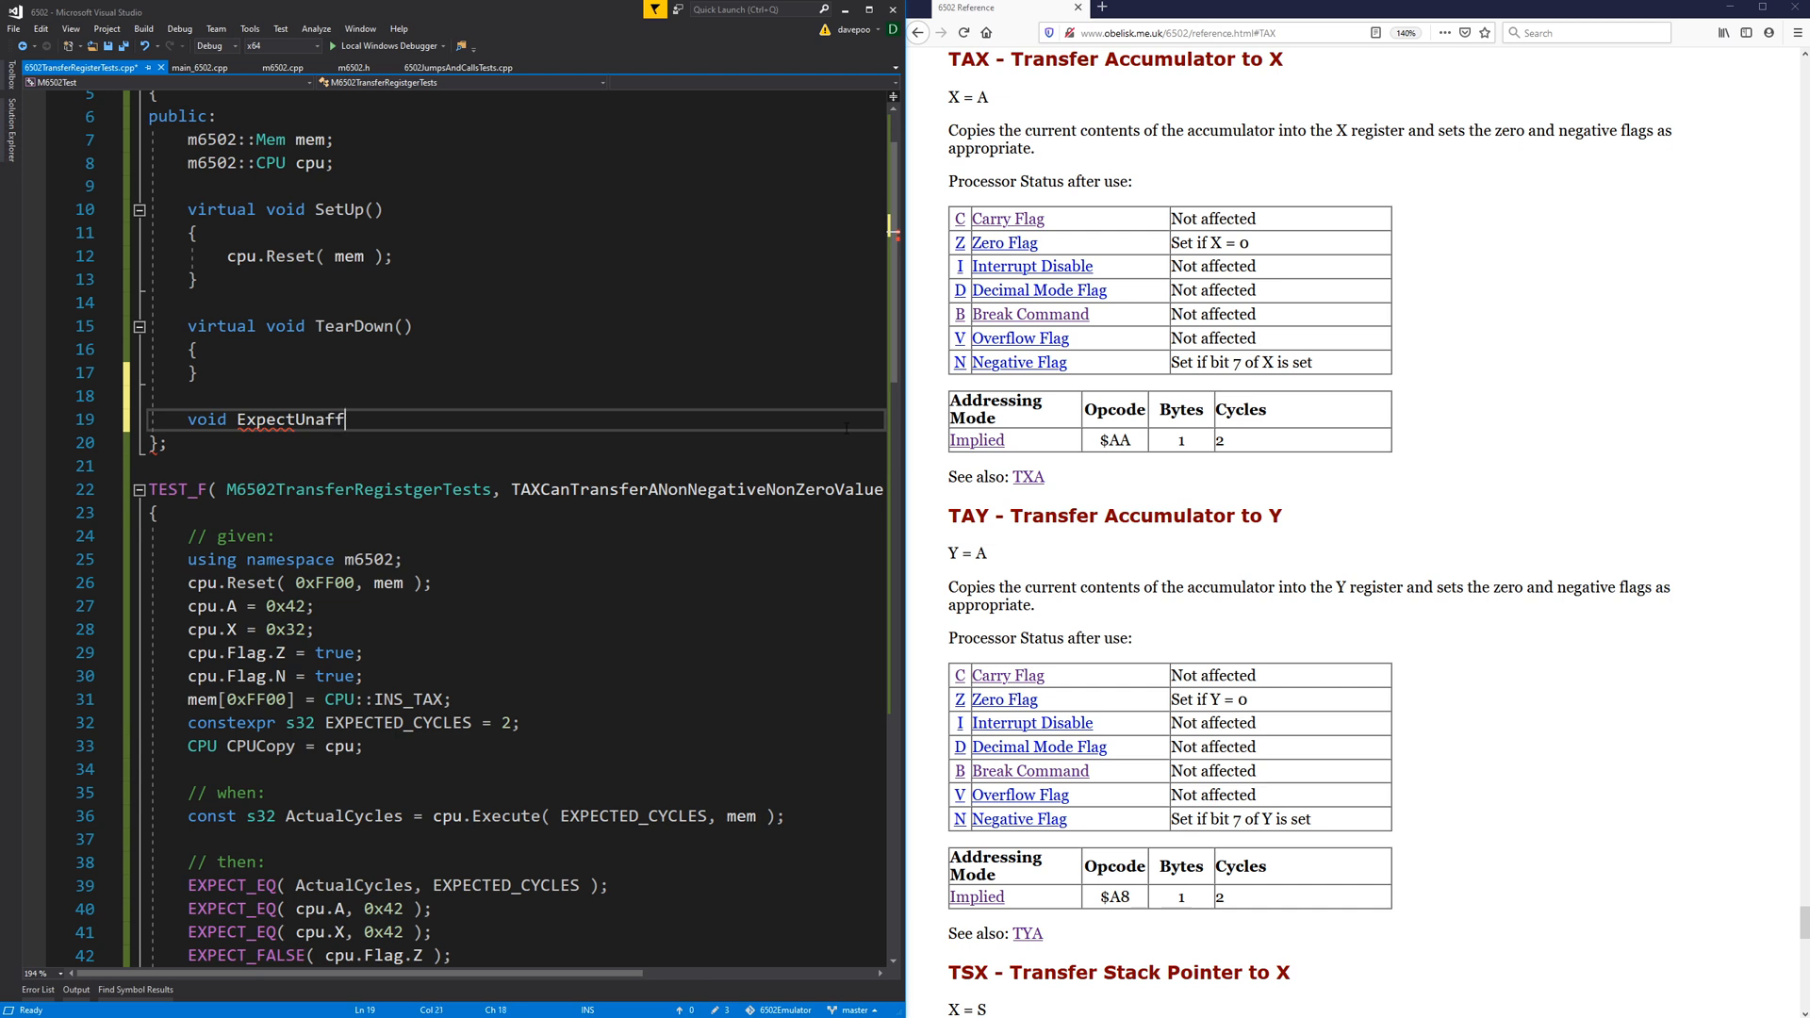
{"action": "type", "text": "ectedRegisters("}
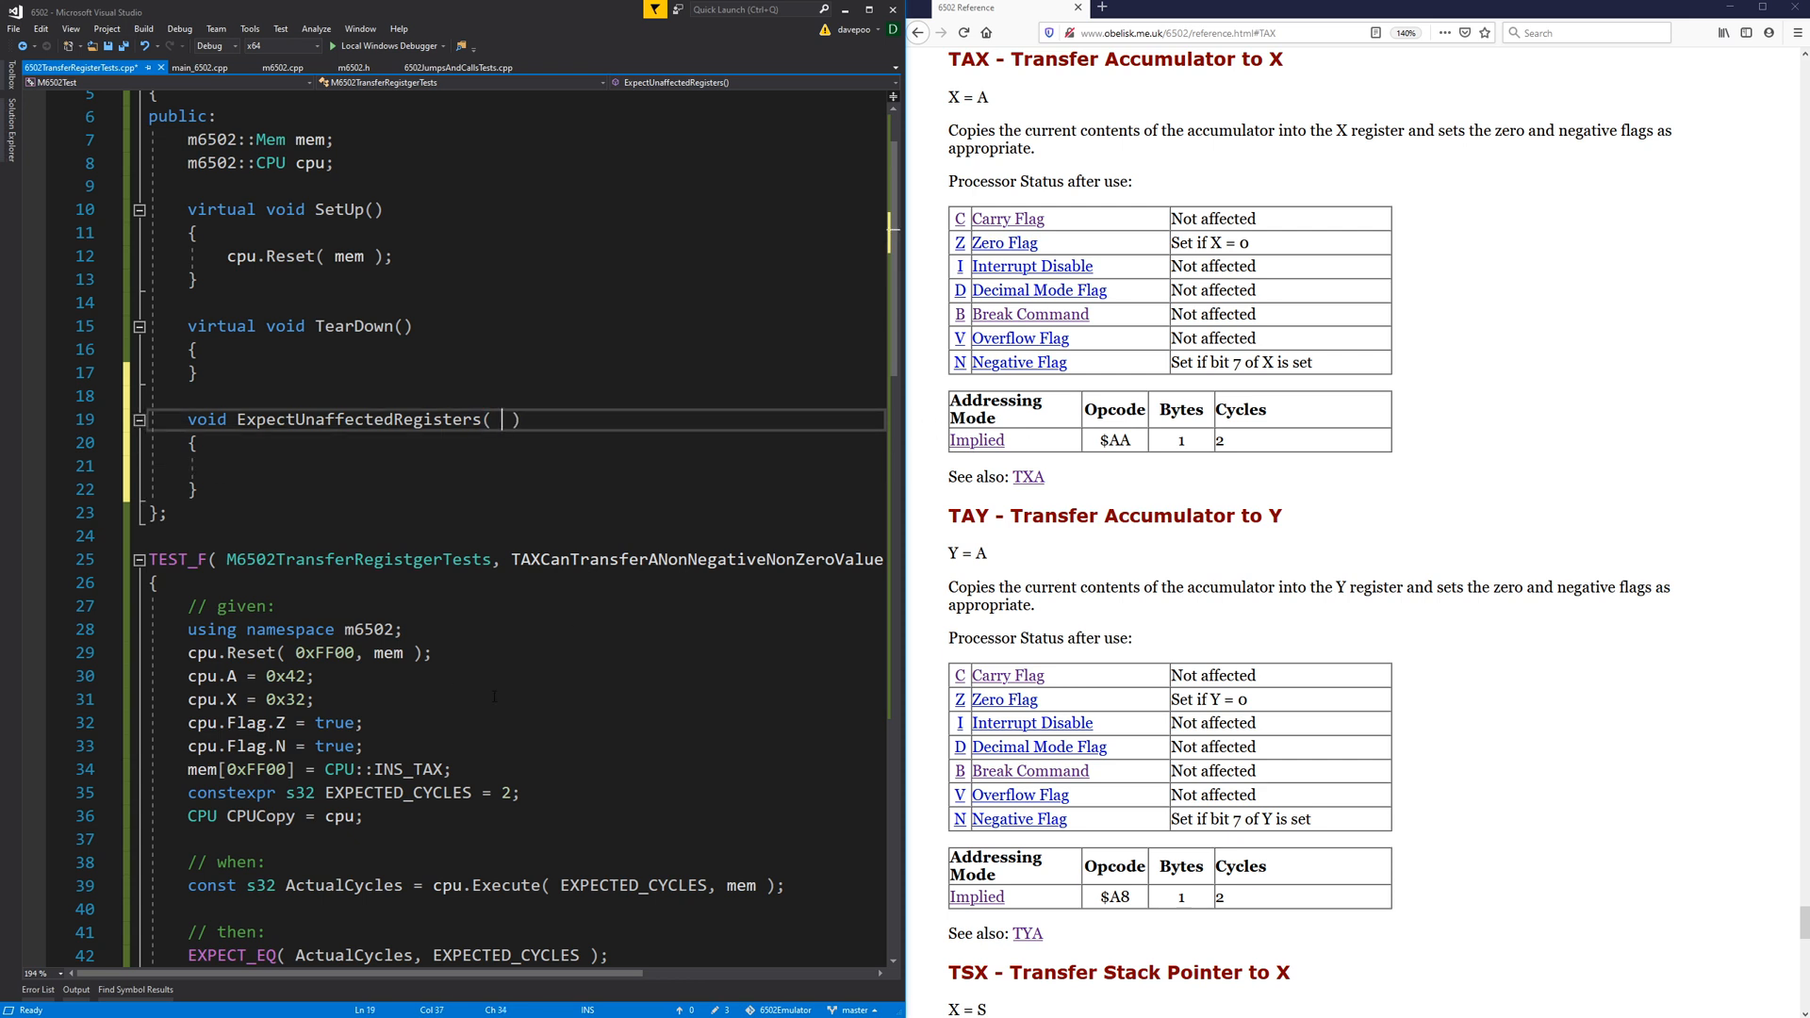
{"action": "double_click", "coordinate": [202, 816]}
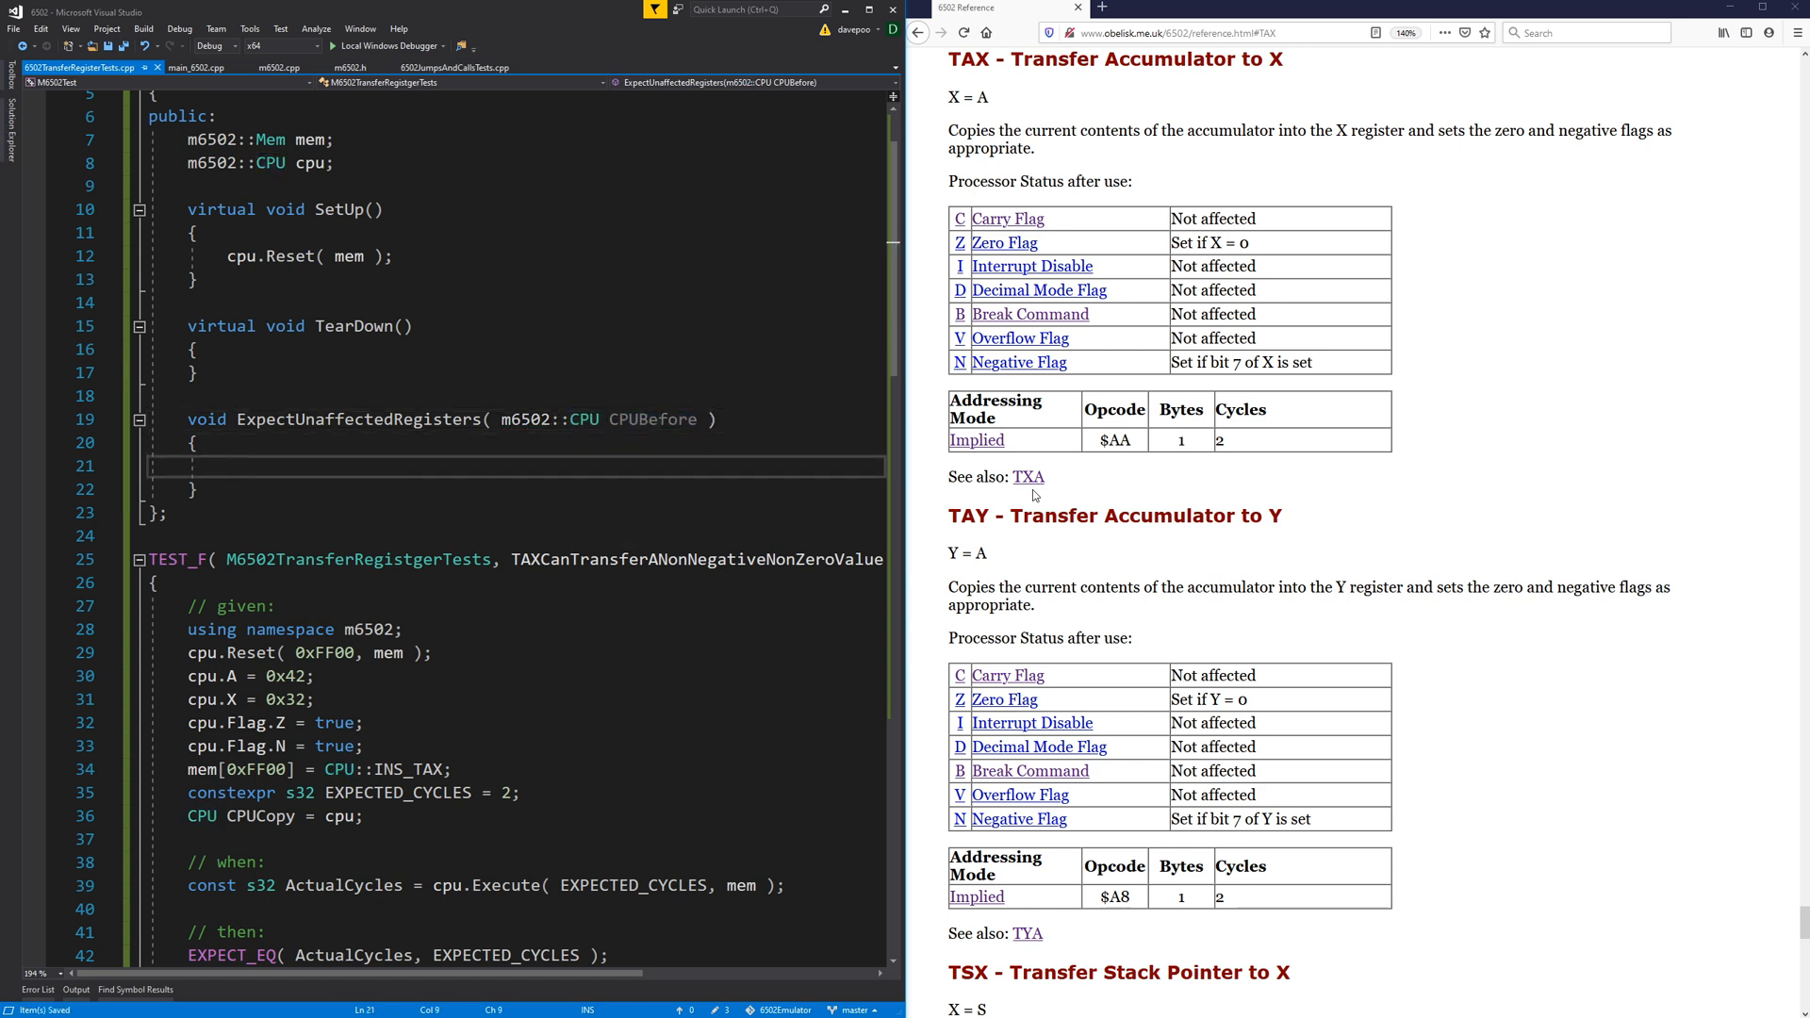
Fill the helper with EXPECT_EQ( CPUBefore.Flag.C, cpu.Flag.C ) checks for each status flag.
{"action": "type", "text": "EXPECT_EQ("}
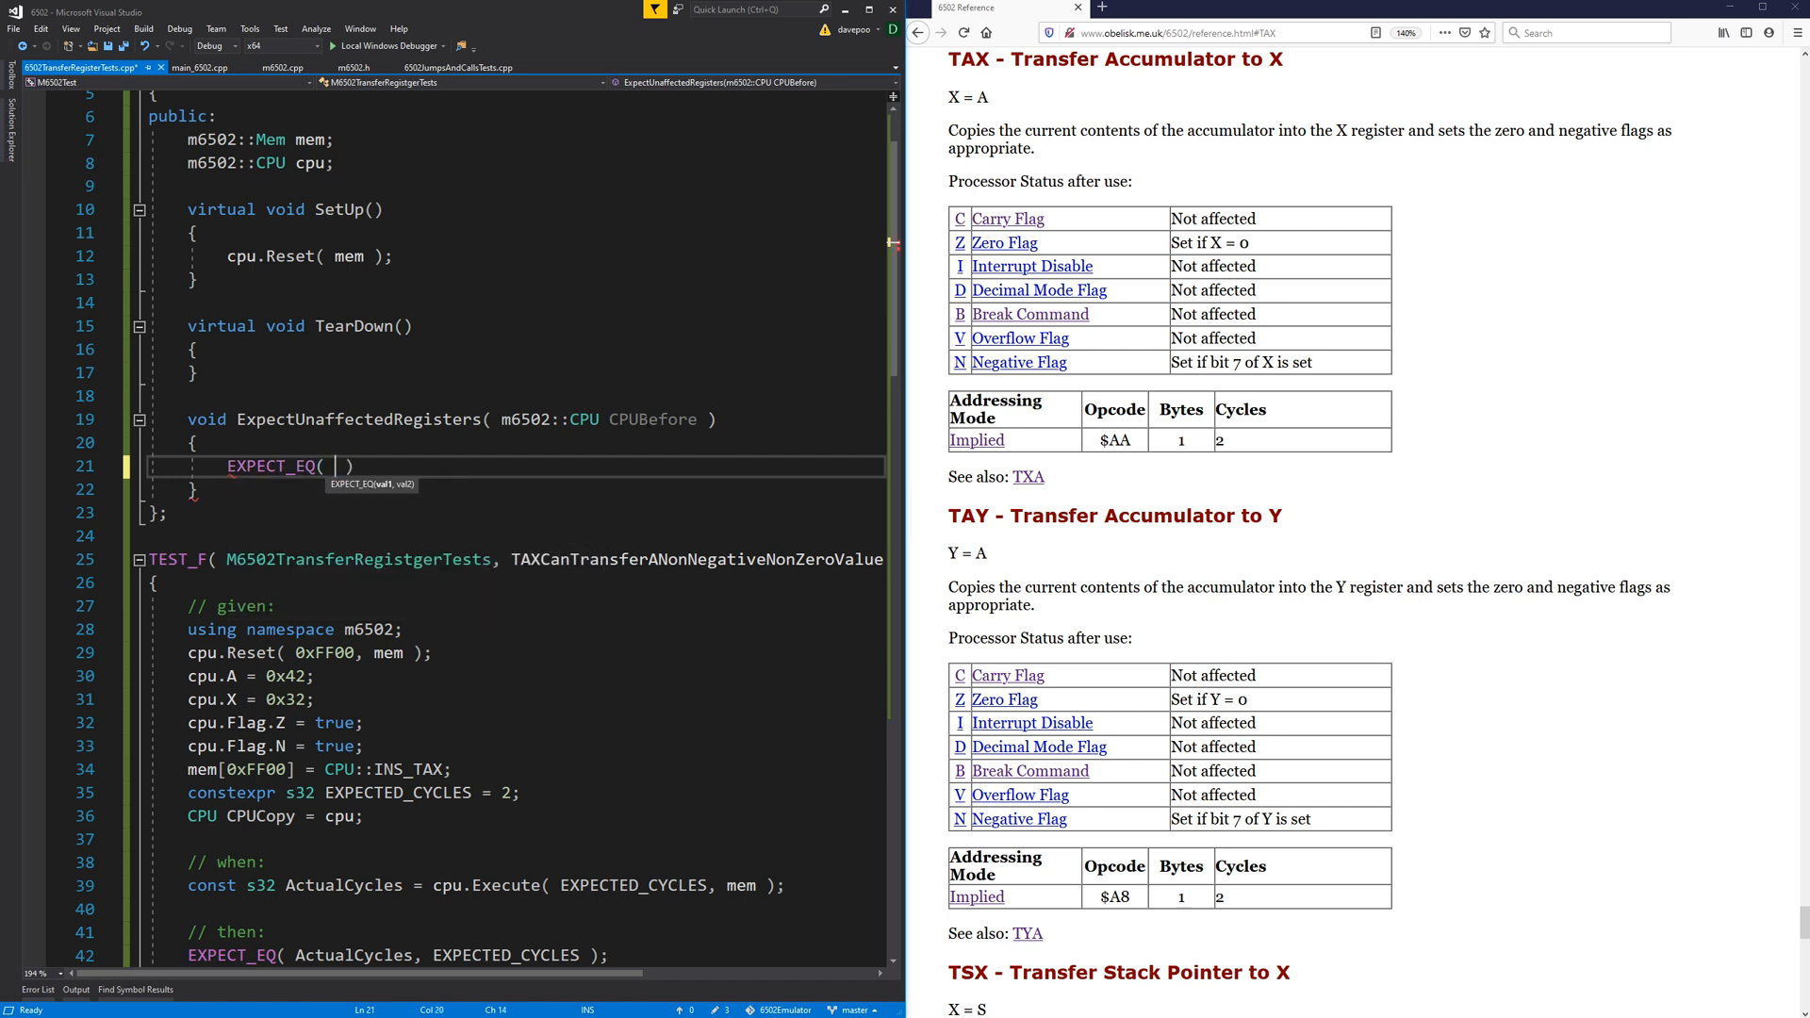
{"action": "type", "text": "CPUBefore."}
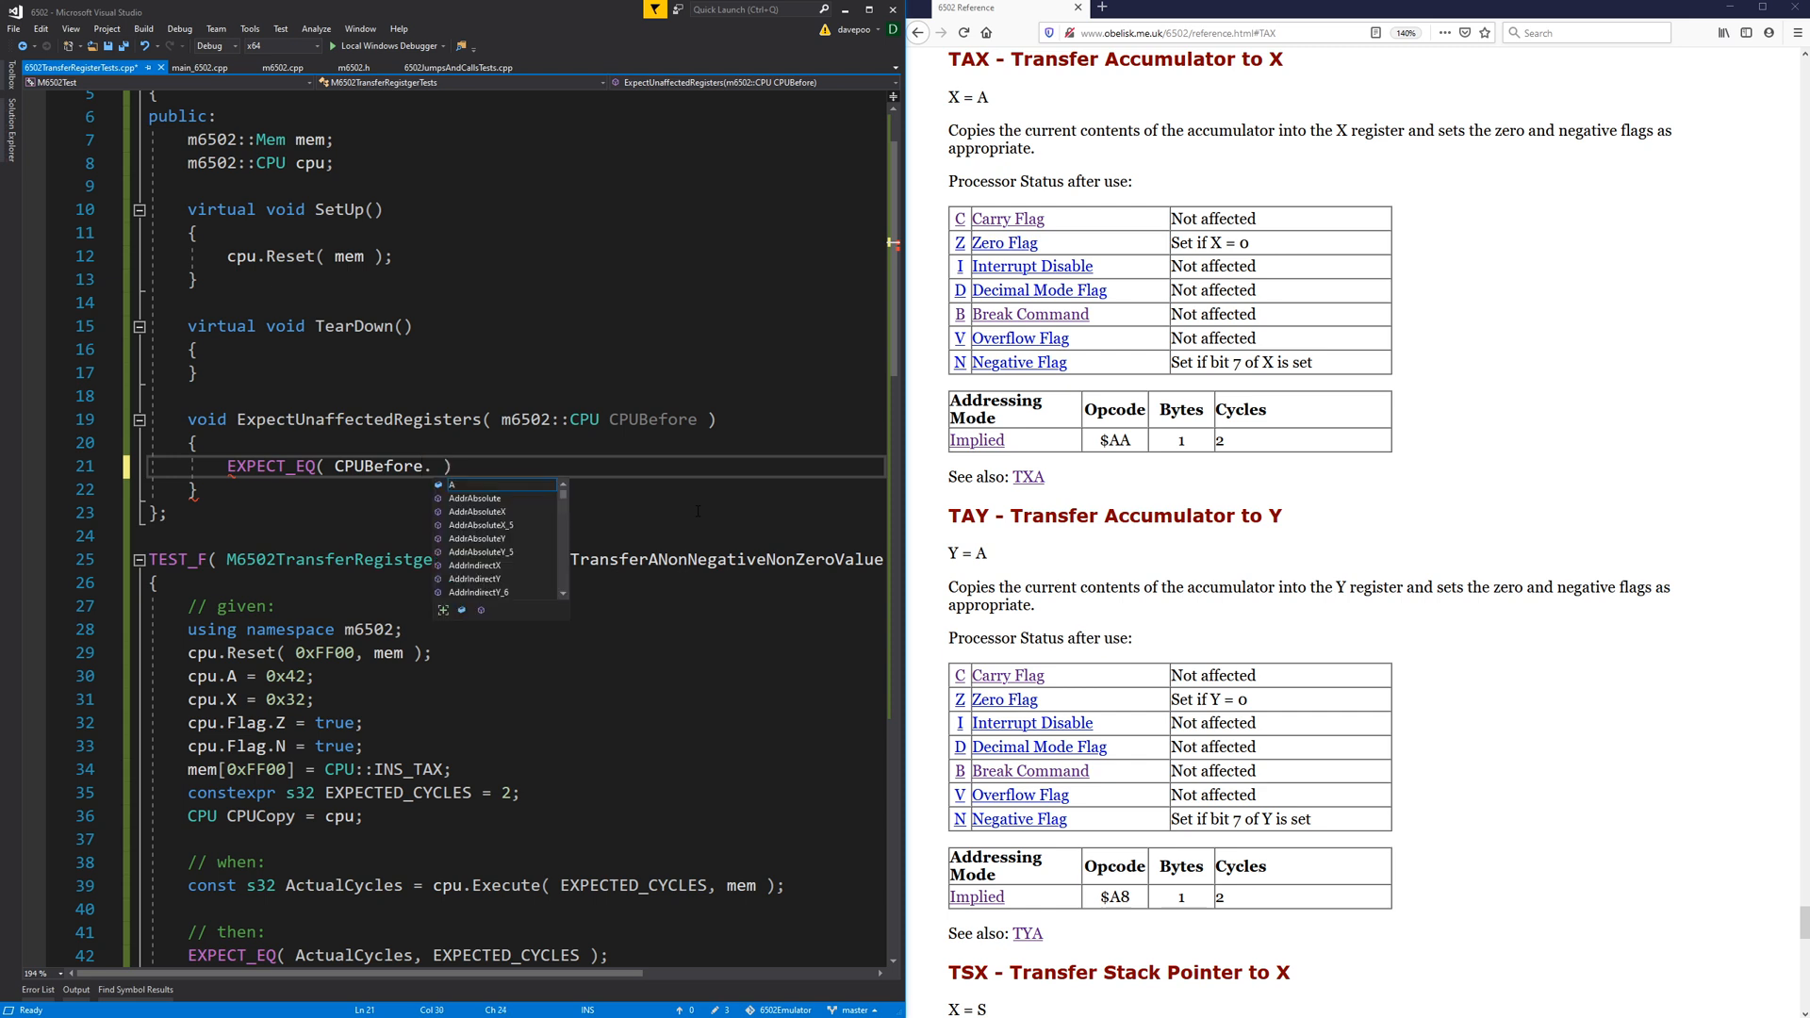
{"action": "type", "text": "C"}
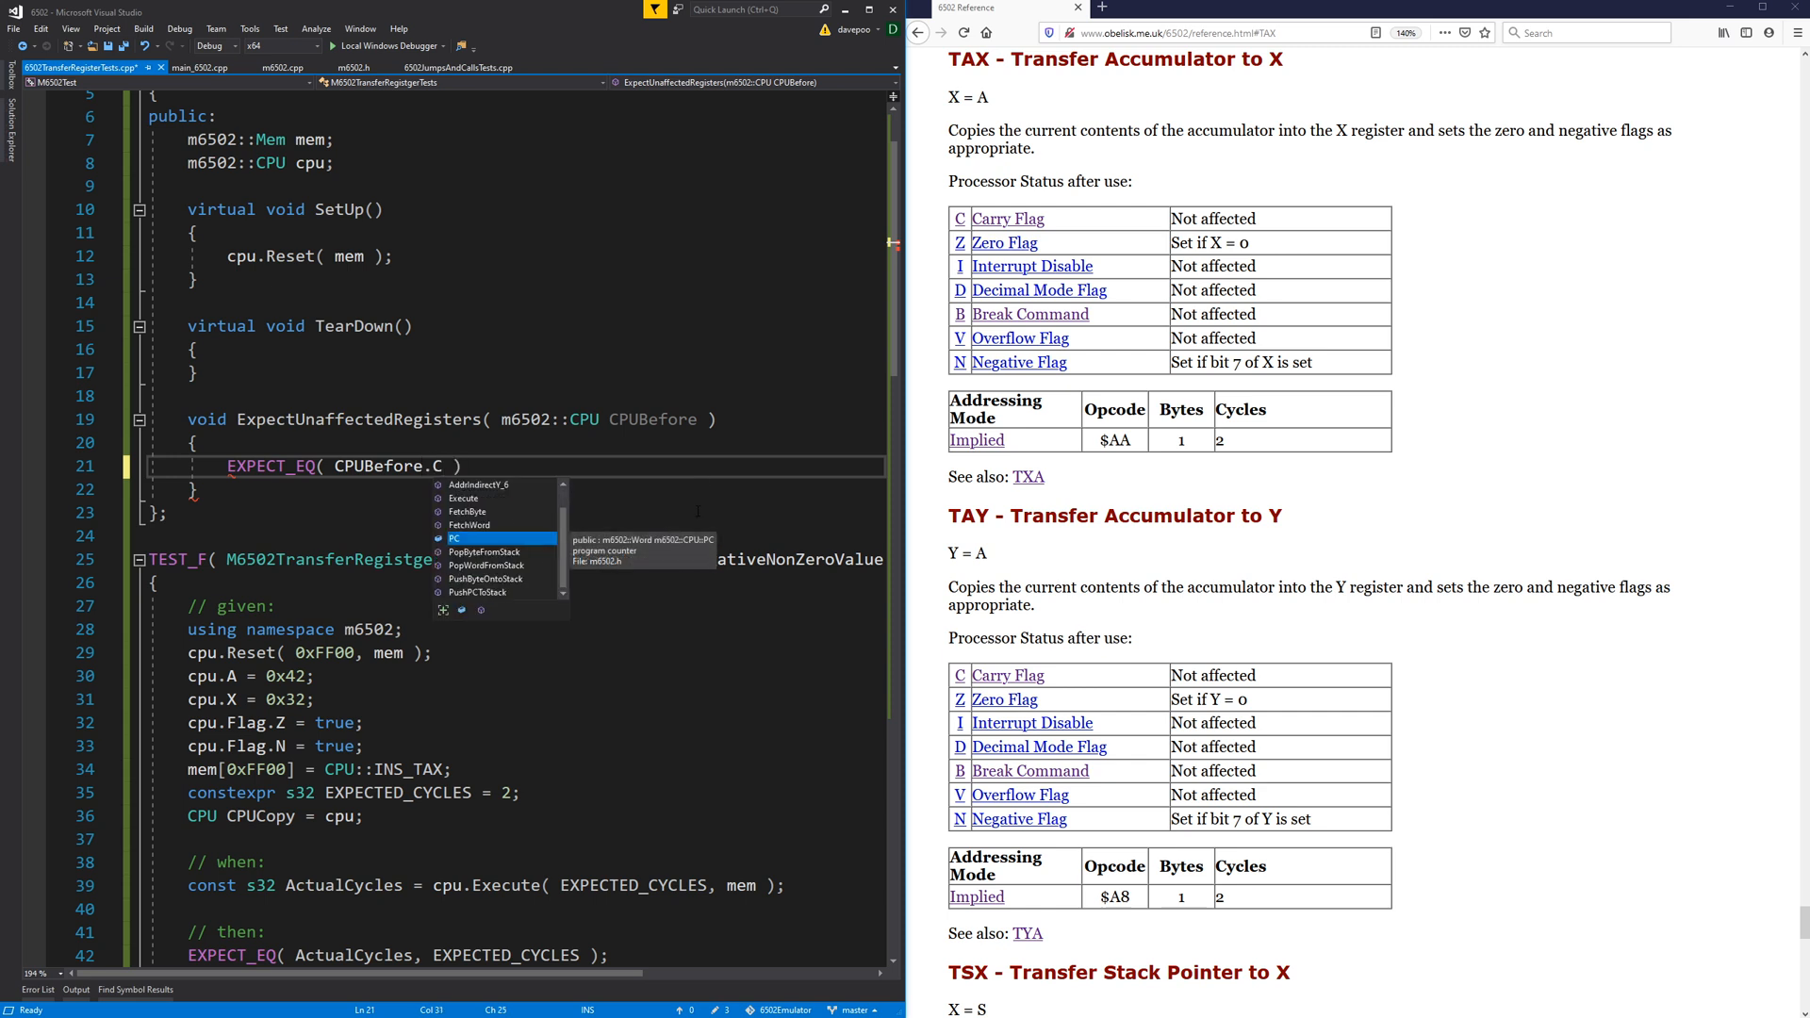
{"action": "type", "text": "Flag,"}
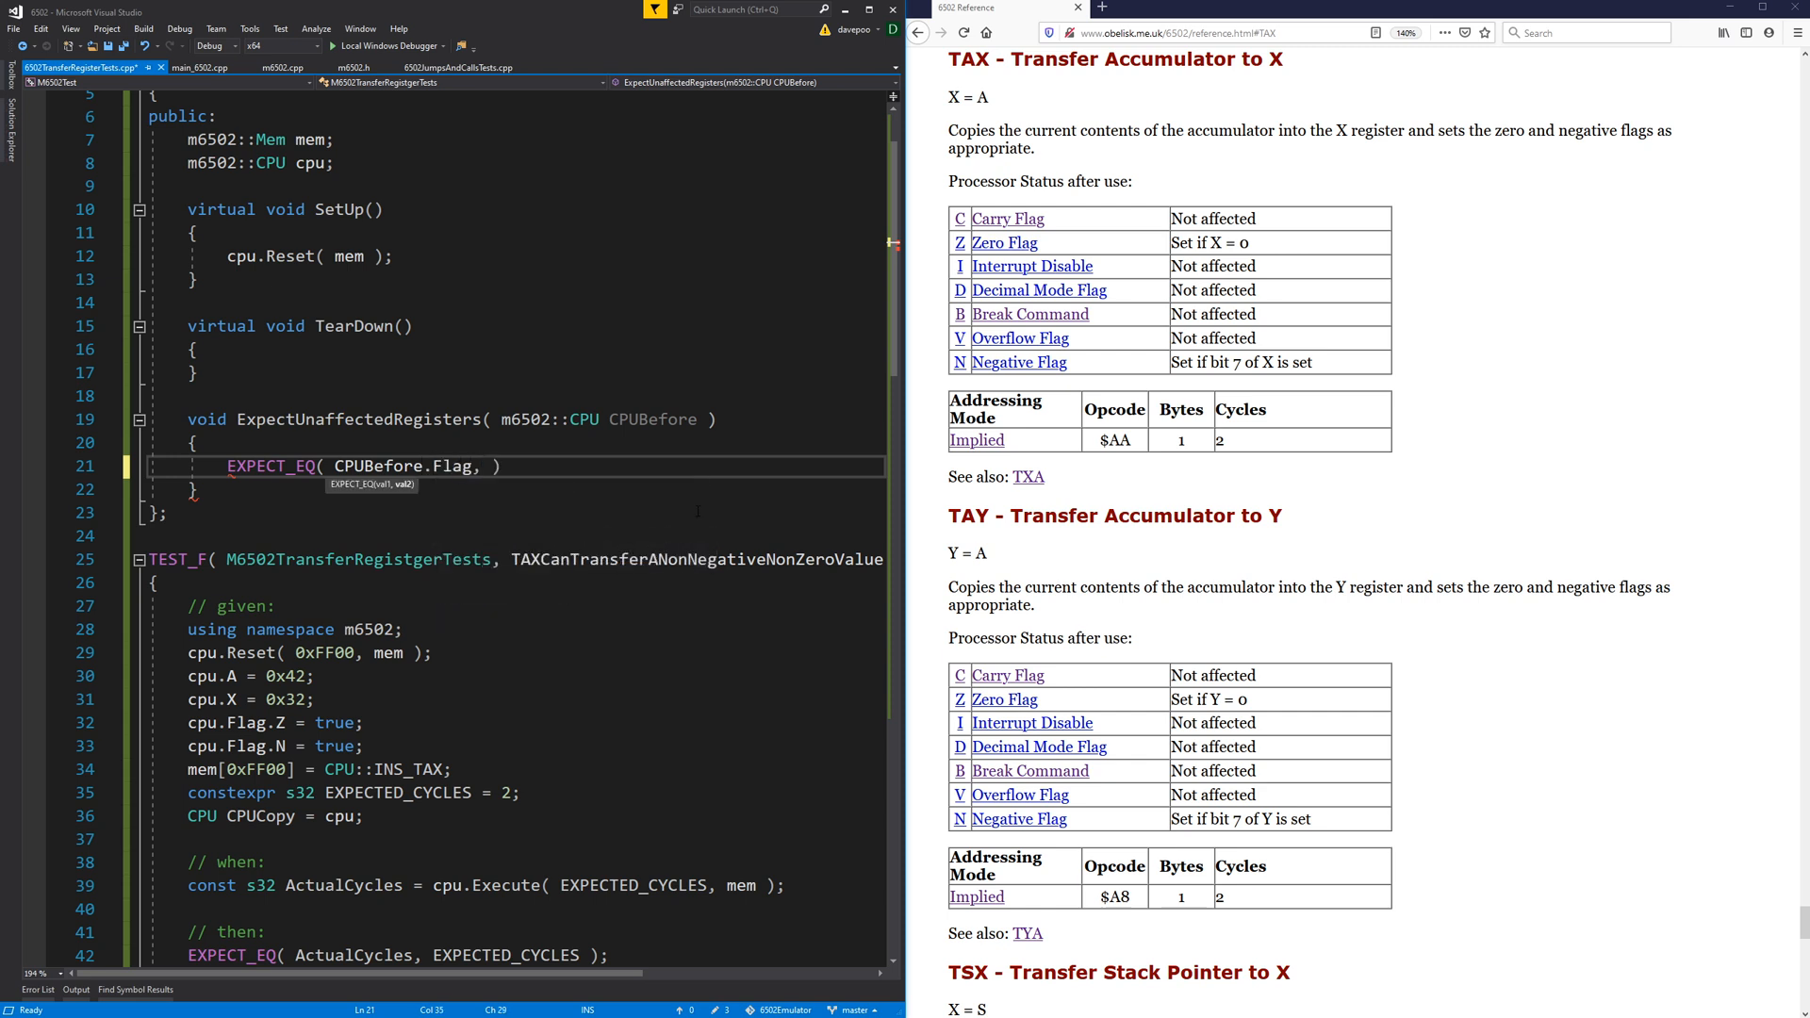
{"action": "type", "text": ".C"}
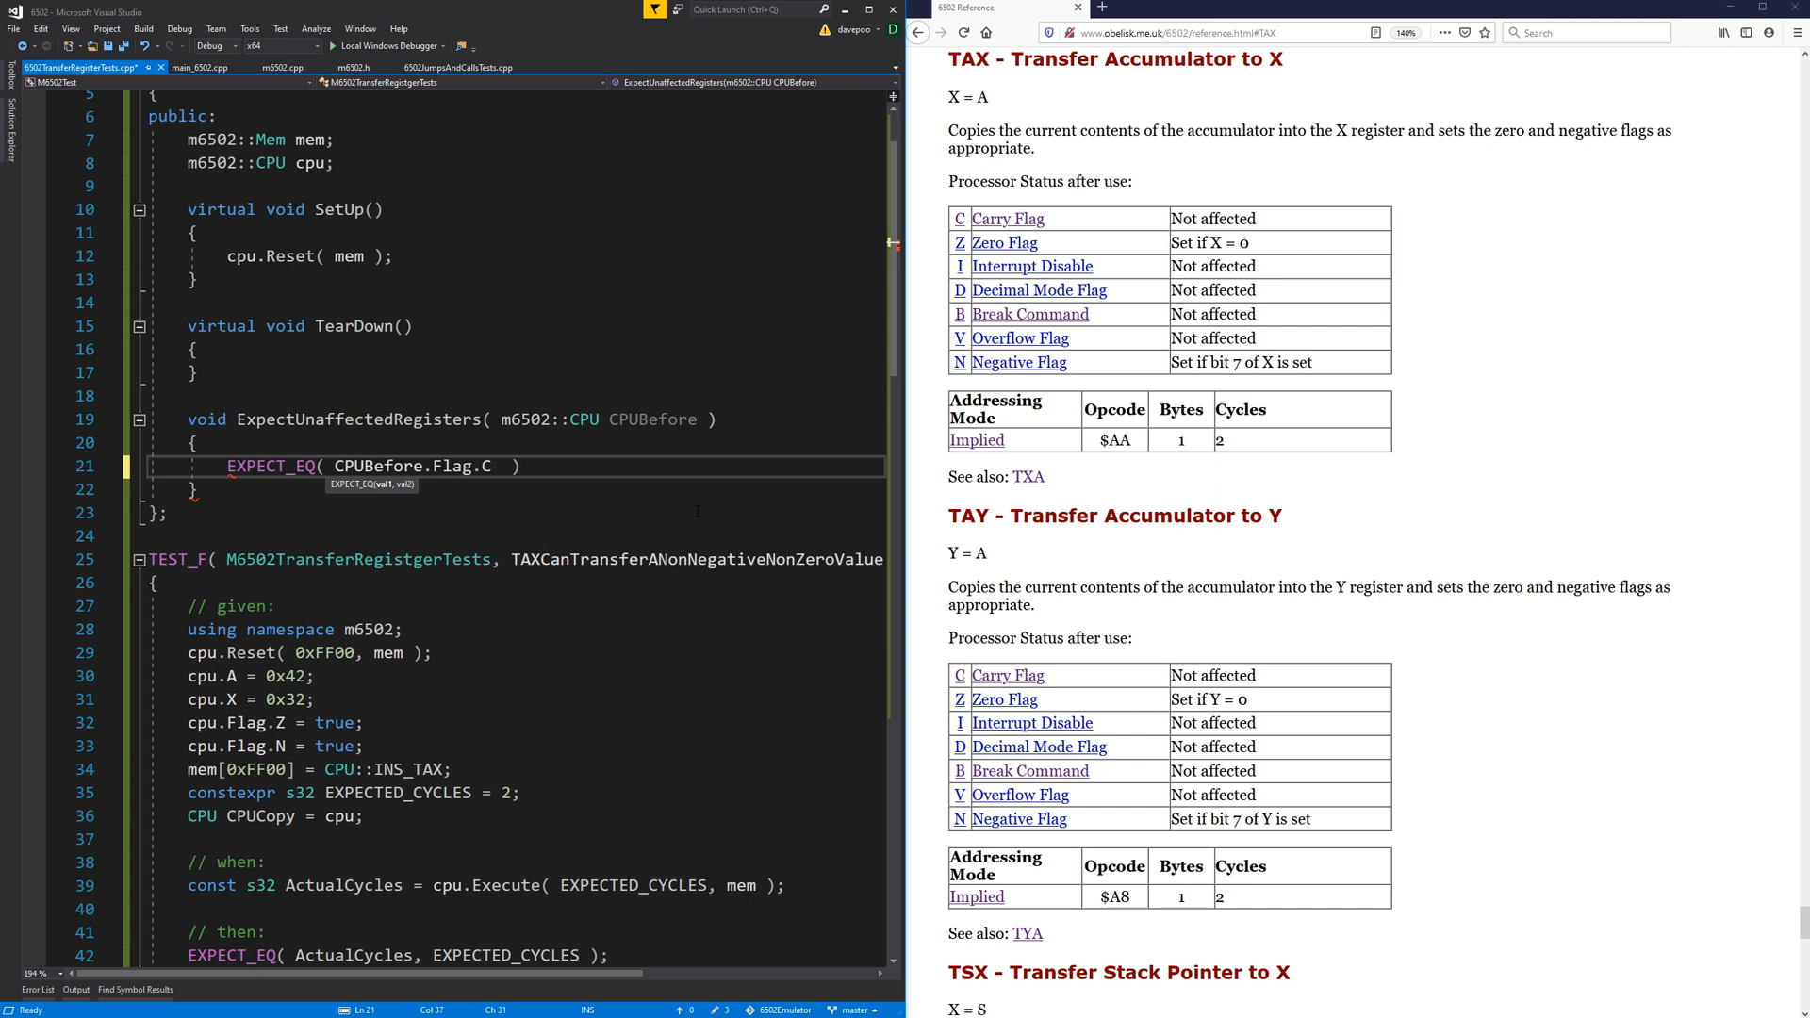
{"action": "type", "text": ","}
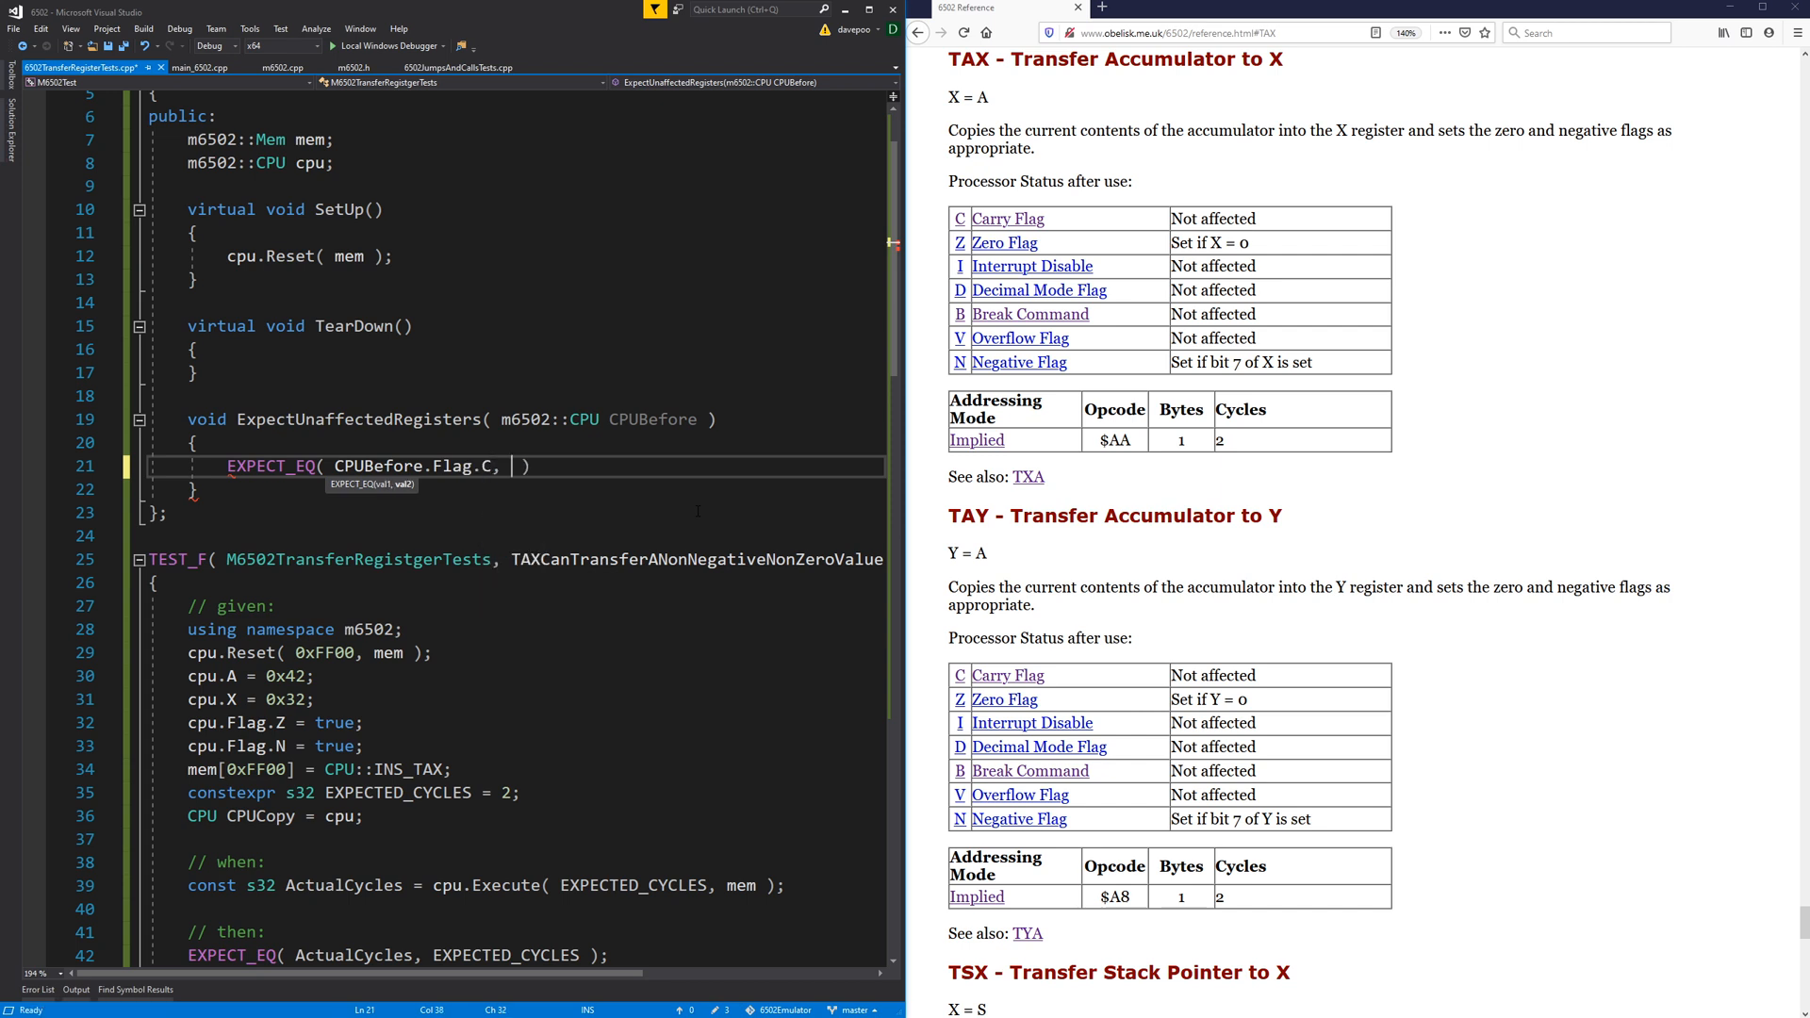
{"action": "type", "text": "cpu.Flag.C"}
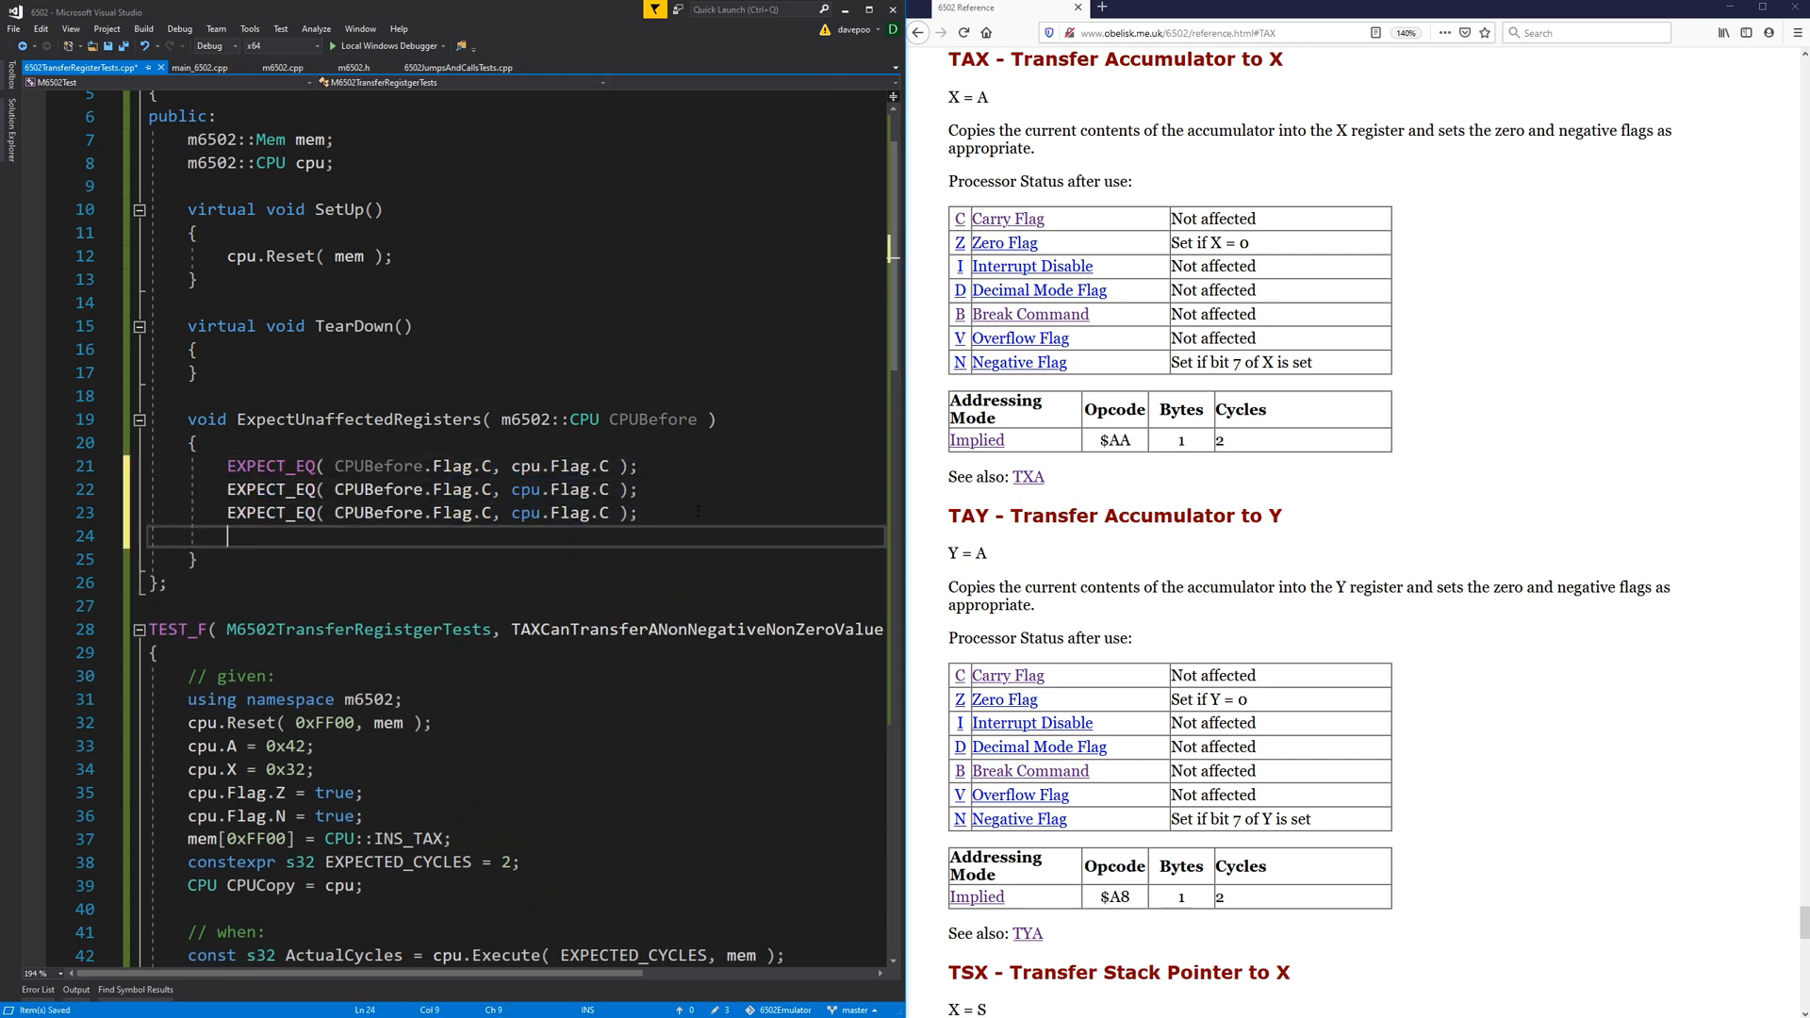
{"action": "type", "text": "EXPECT_EQ( CPUBefore.Flag.C, cpu.Flag.C );"}
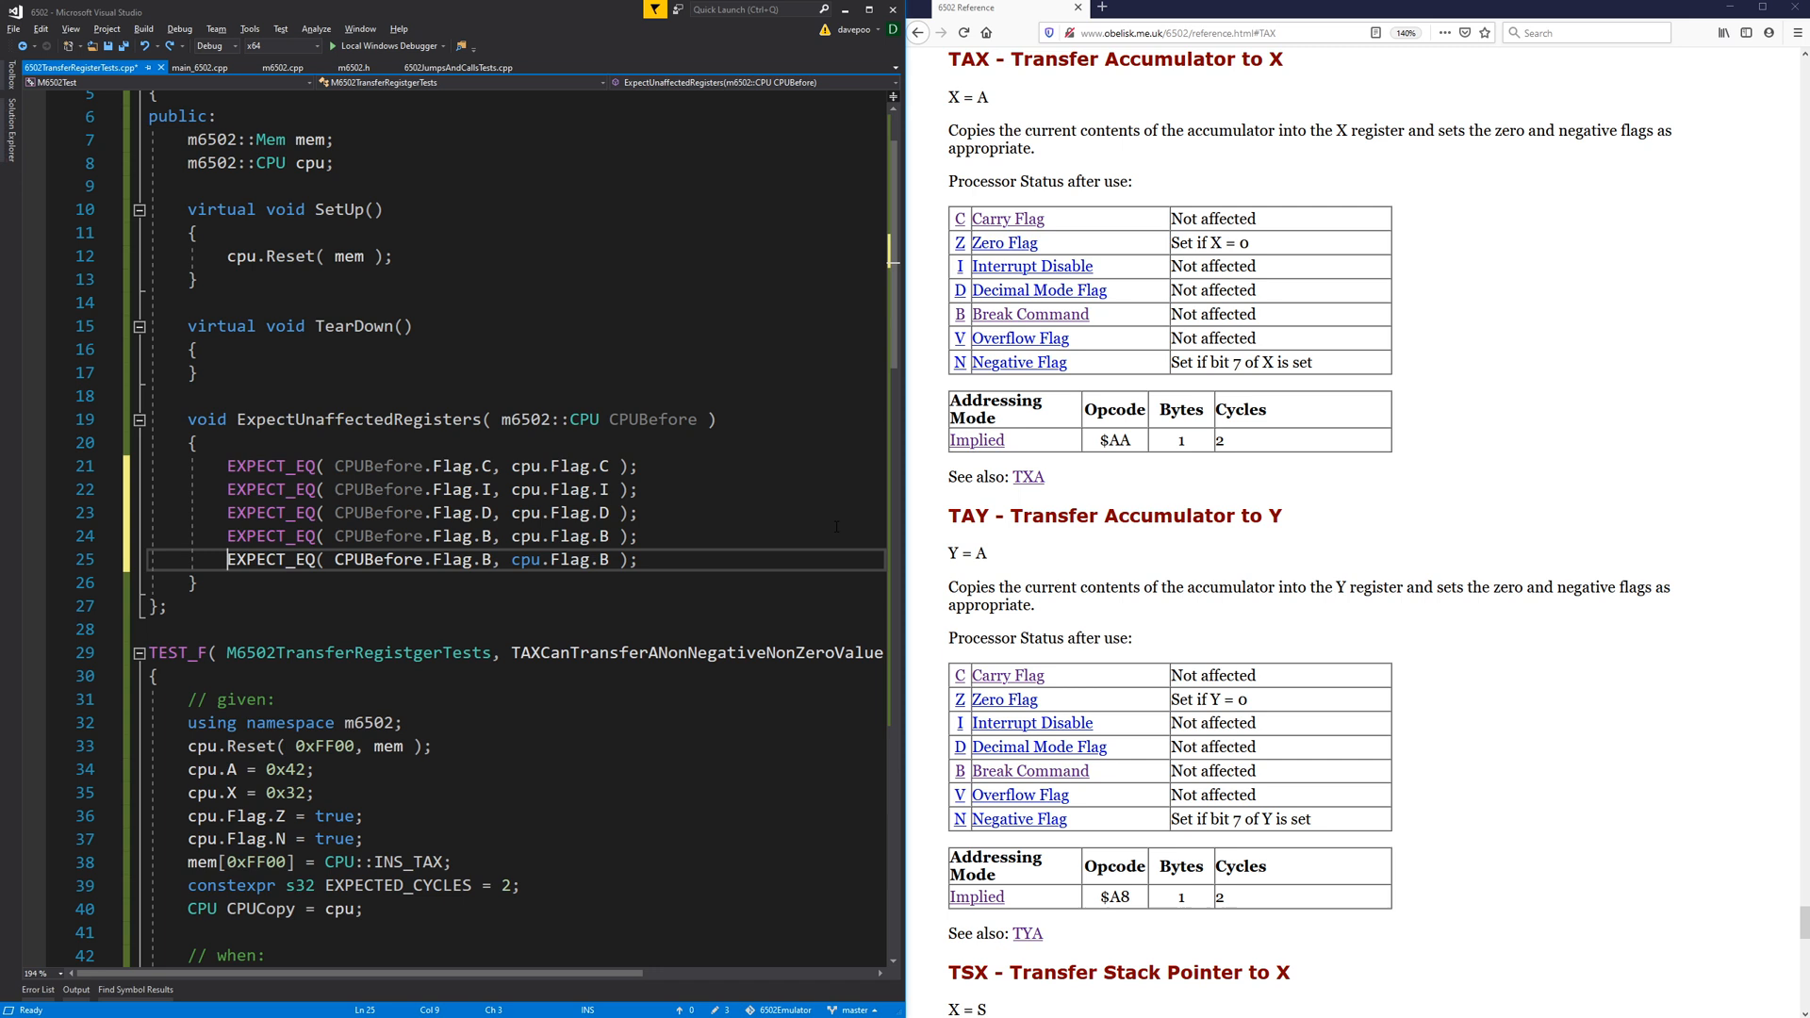
{"action": "double_click", "coordinate": [487, 535]}
{"action": "type", "text": "ExpectUnaffectedRegisters"}
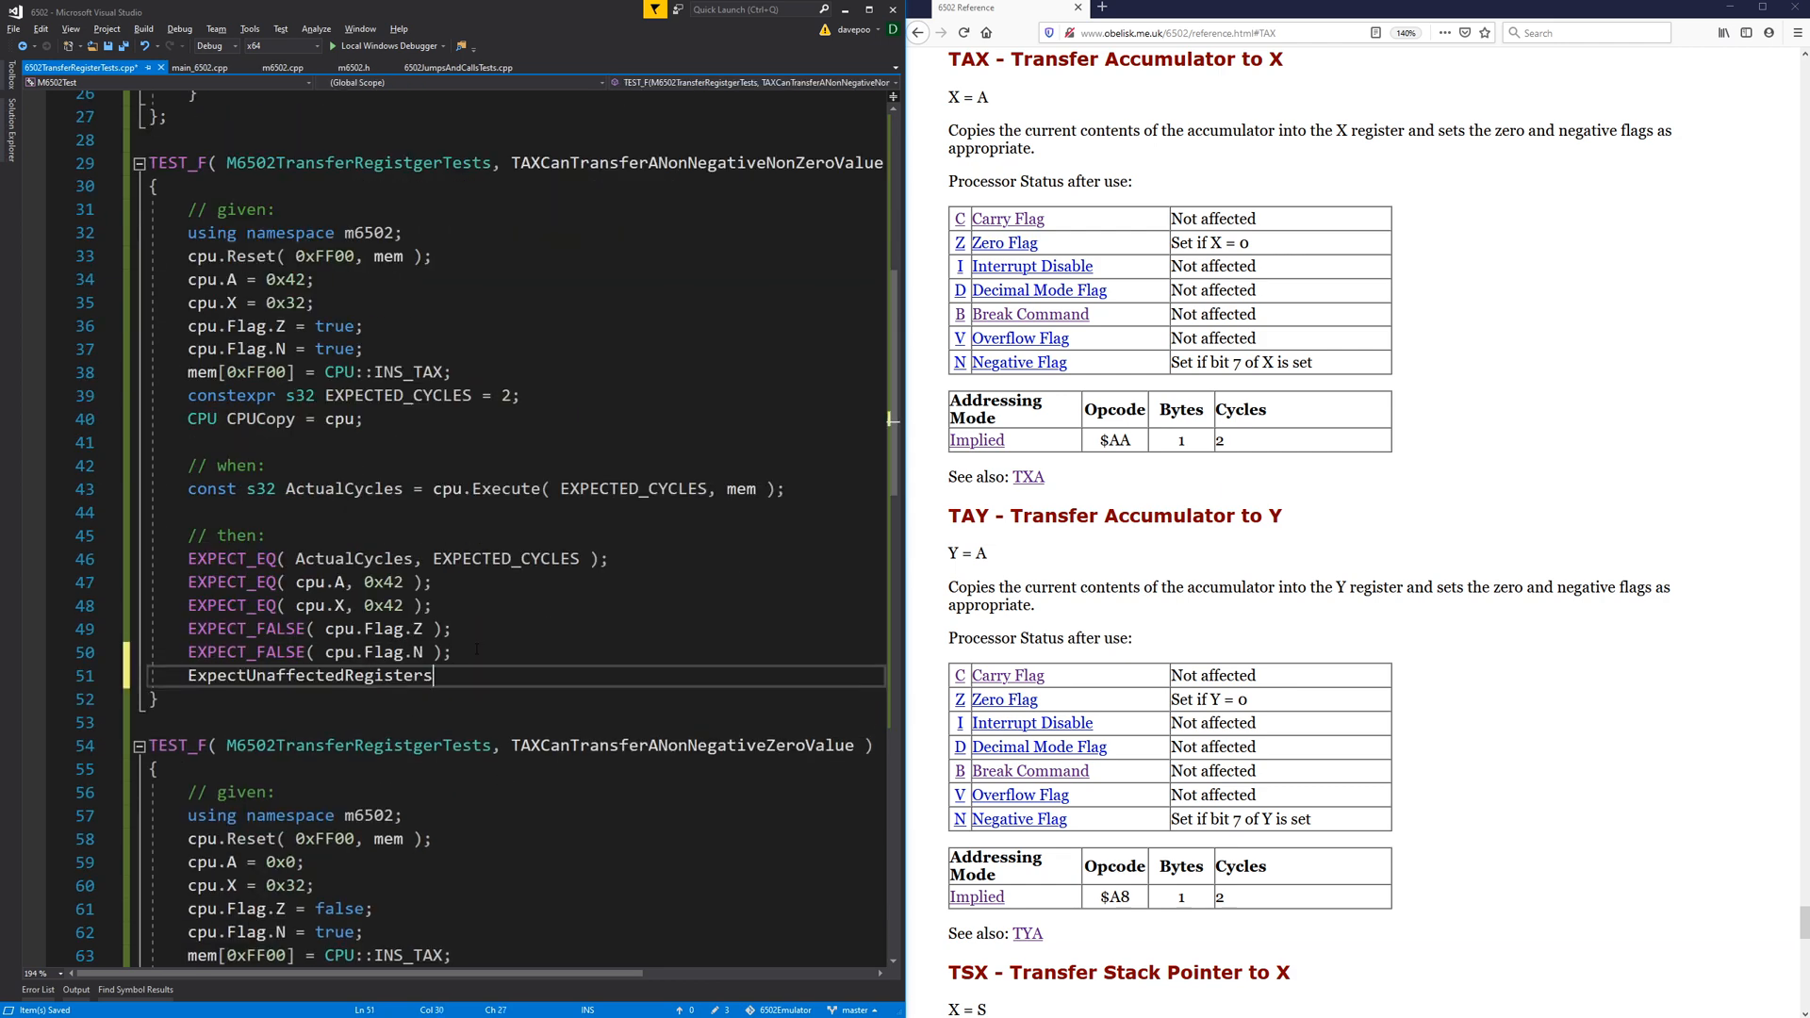
Finish ExpectUnaffectedRegisters( CPUCopy ) and add it to the remaining TAX tests, including the negative-value one.
{"action": "type", "text": "()"}
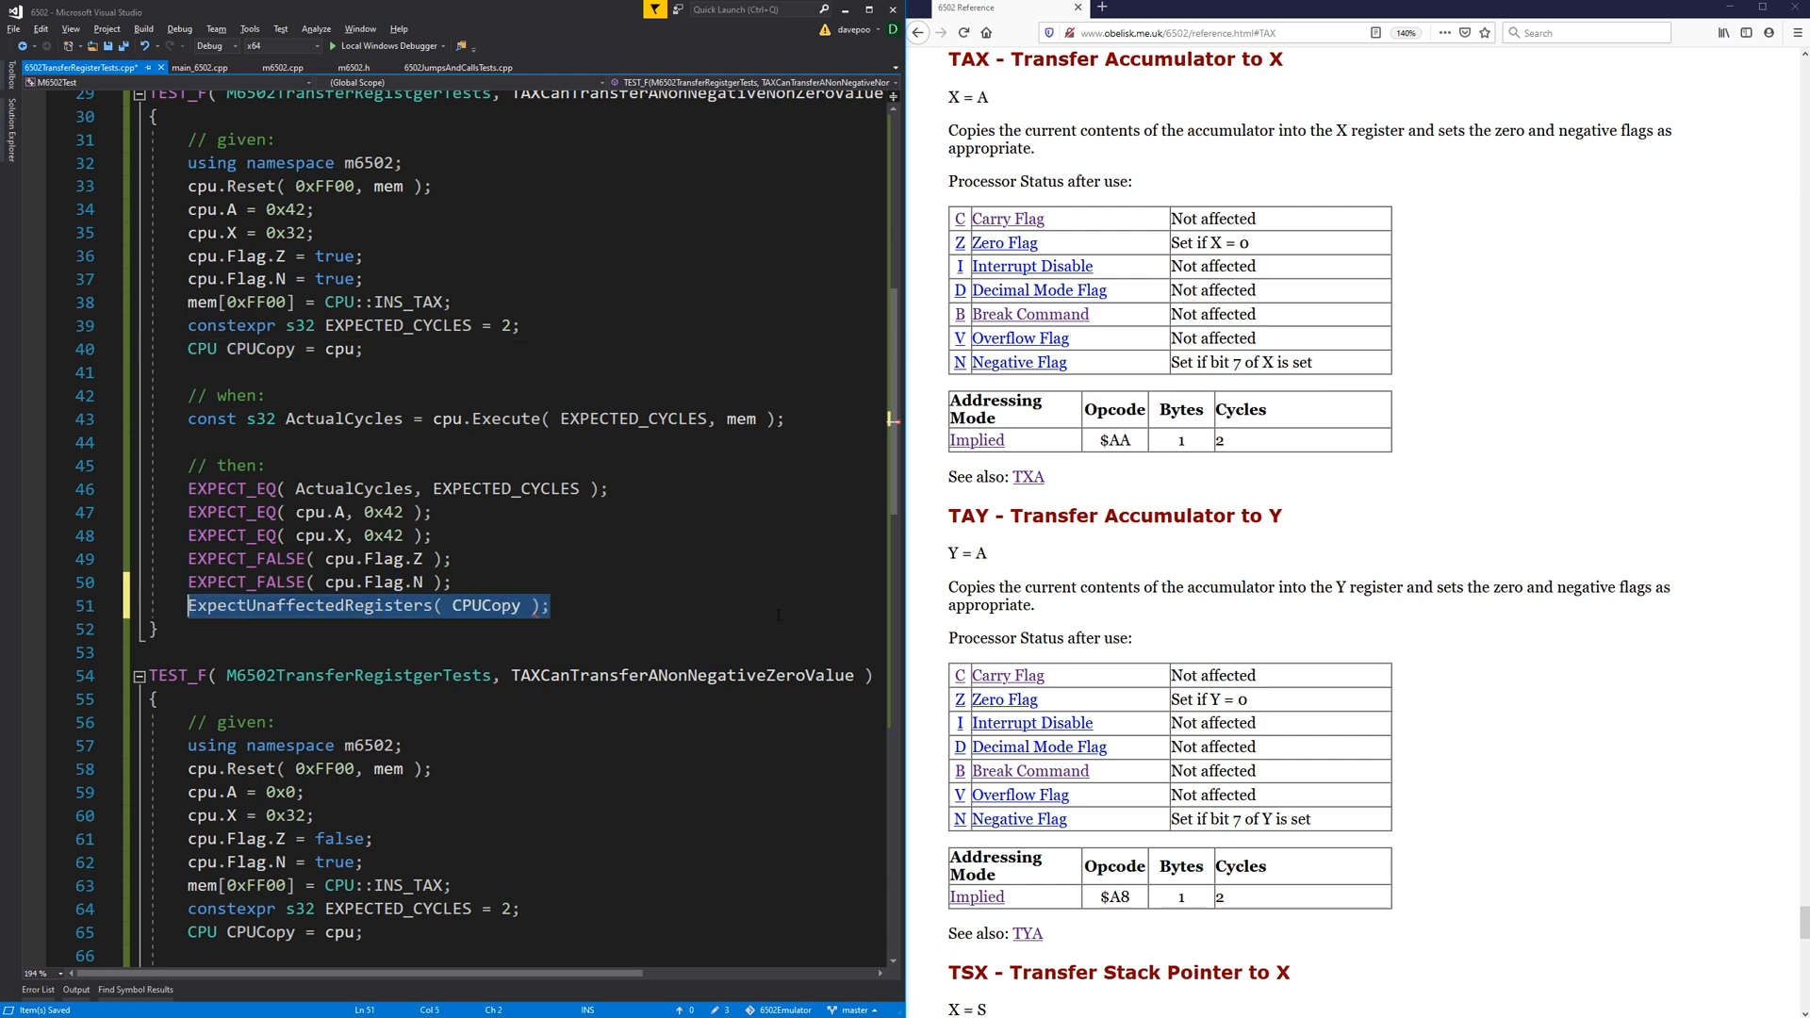
{"action": "scroll", "scroll_direction": "down", "scroll_amount": 3}
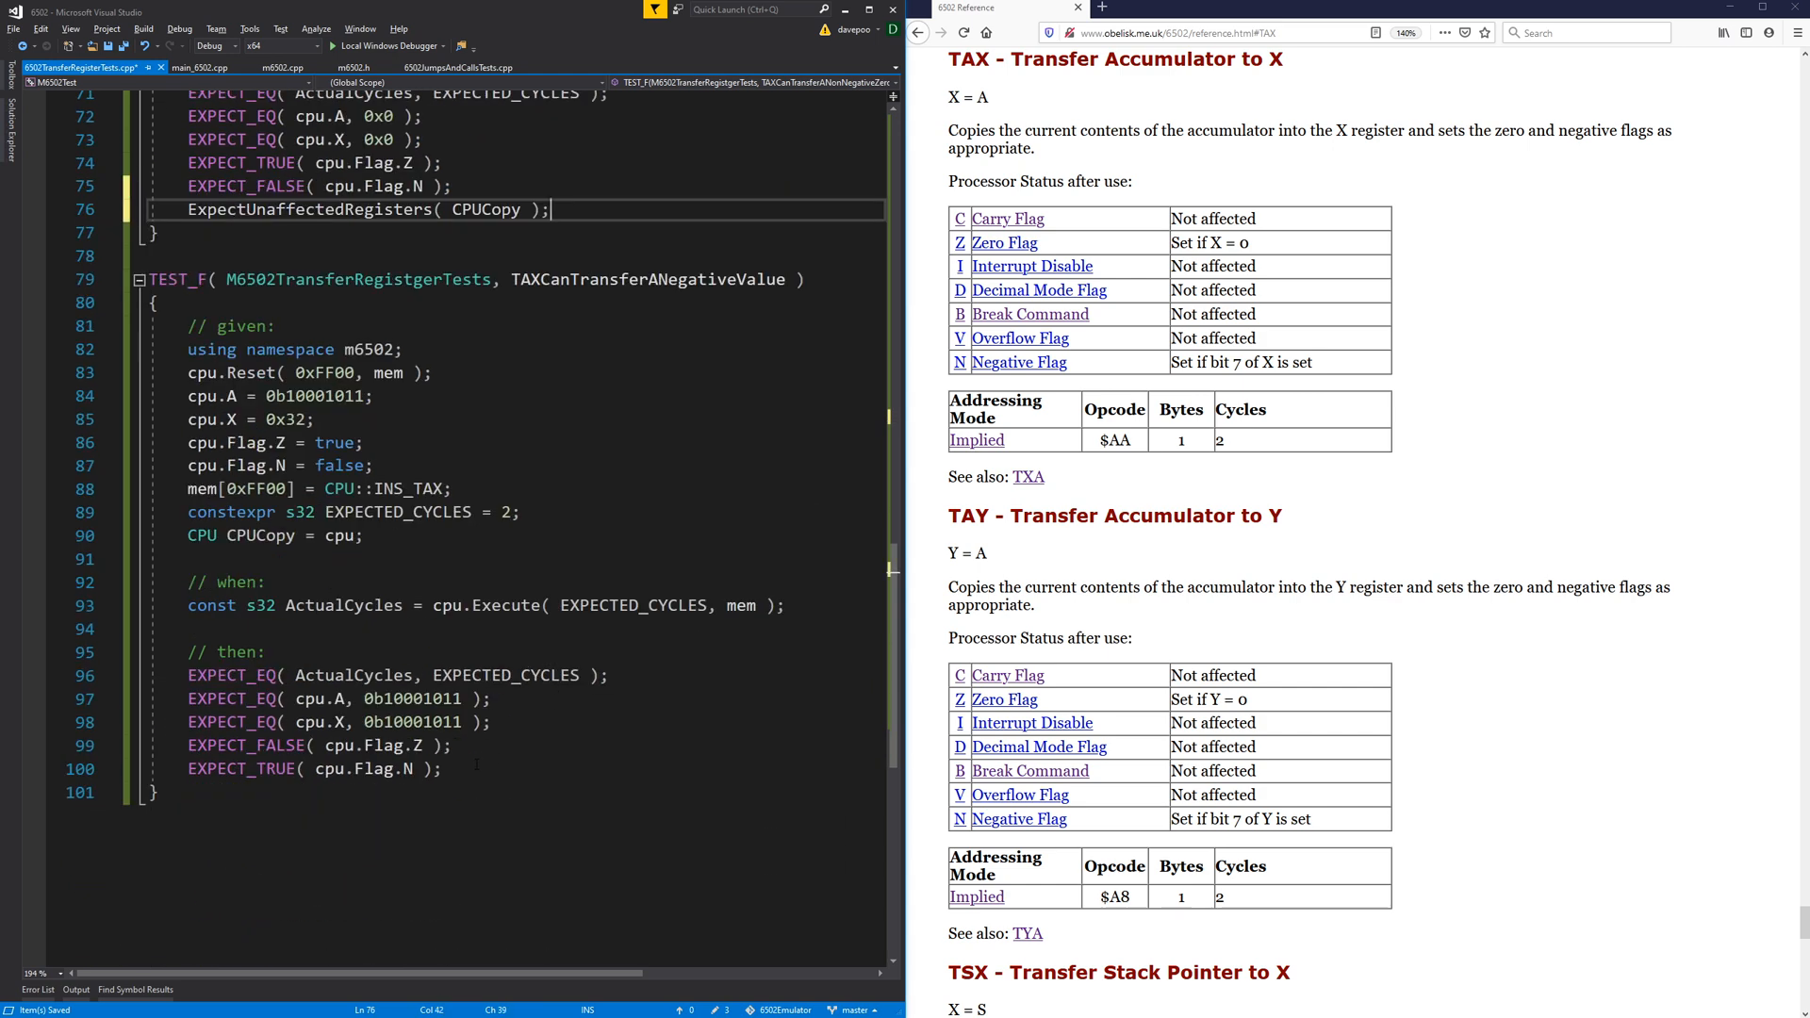
{"action": "key", "text": "F7"}
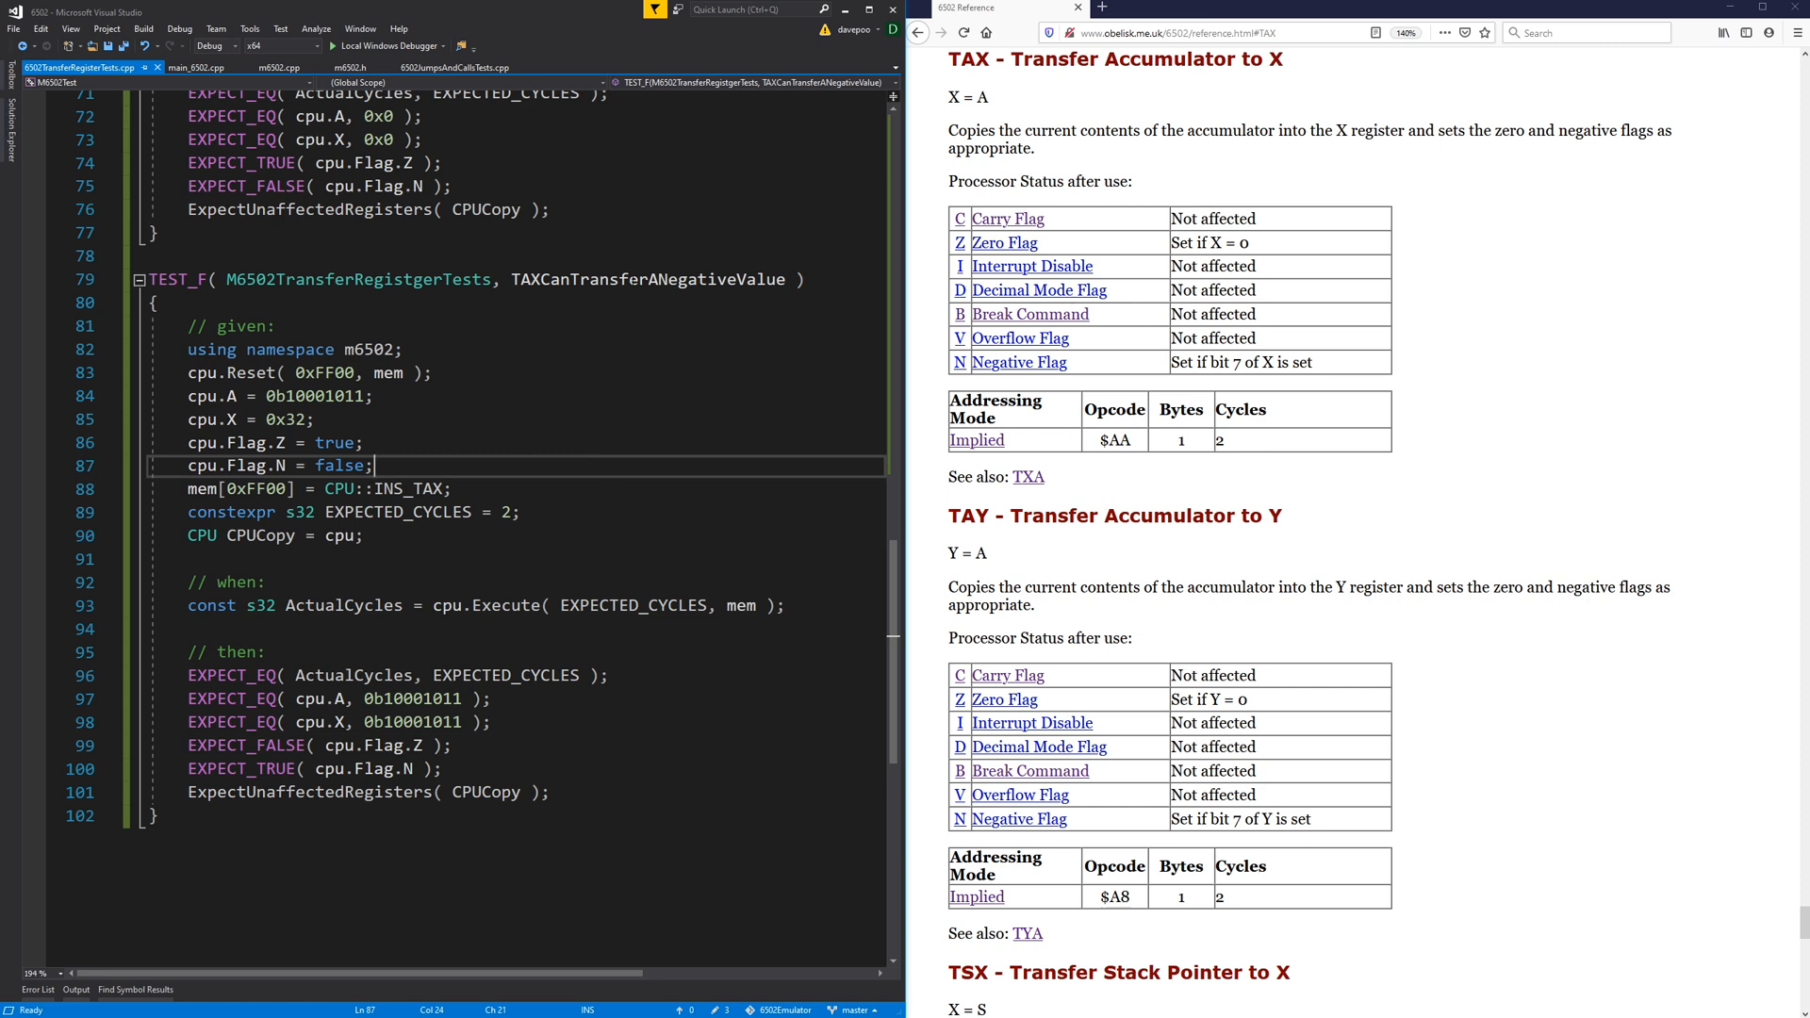
{"action": "left_click", "coordinate": [285, 66]}
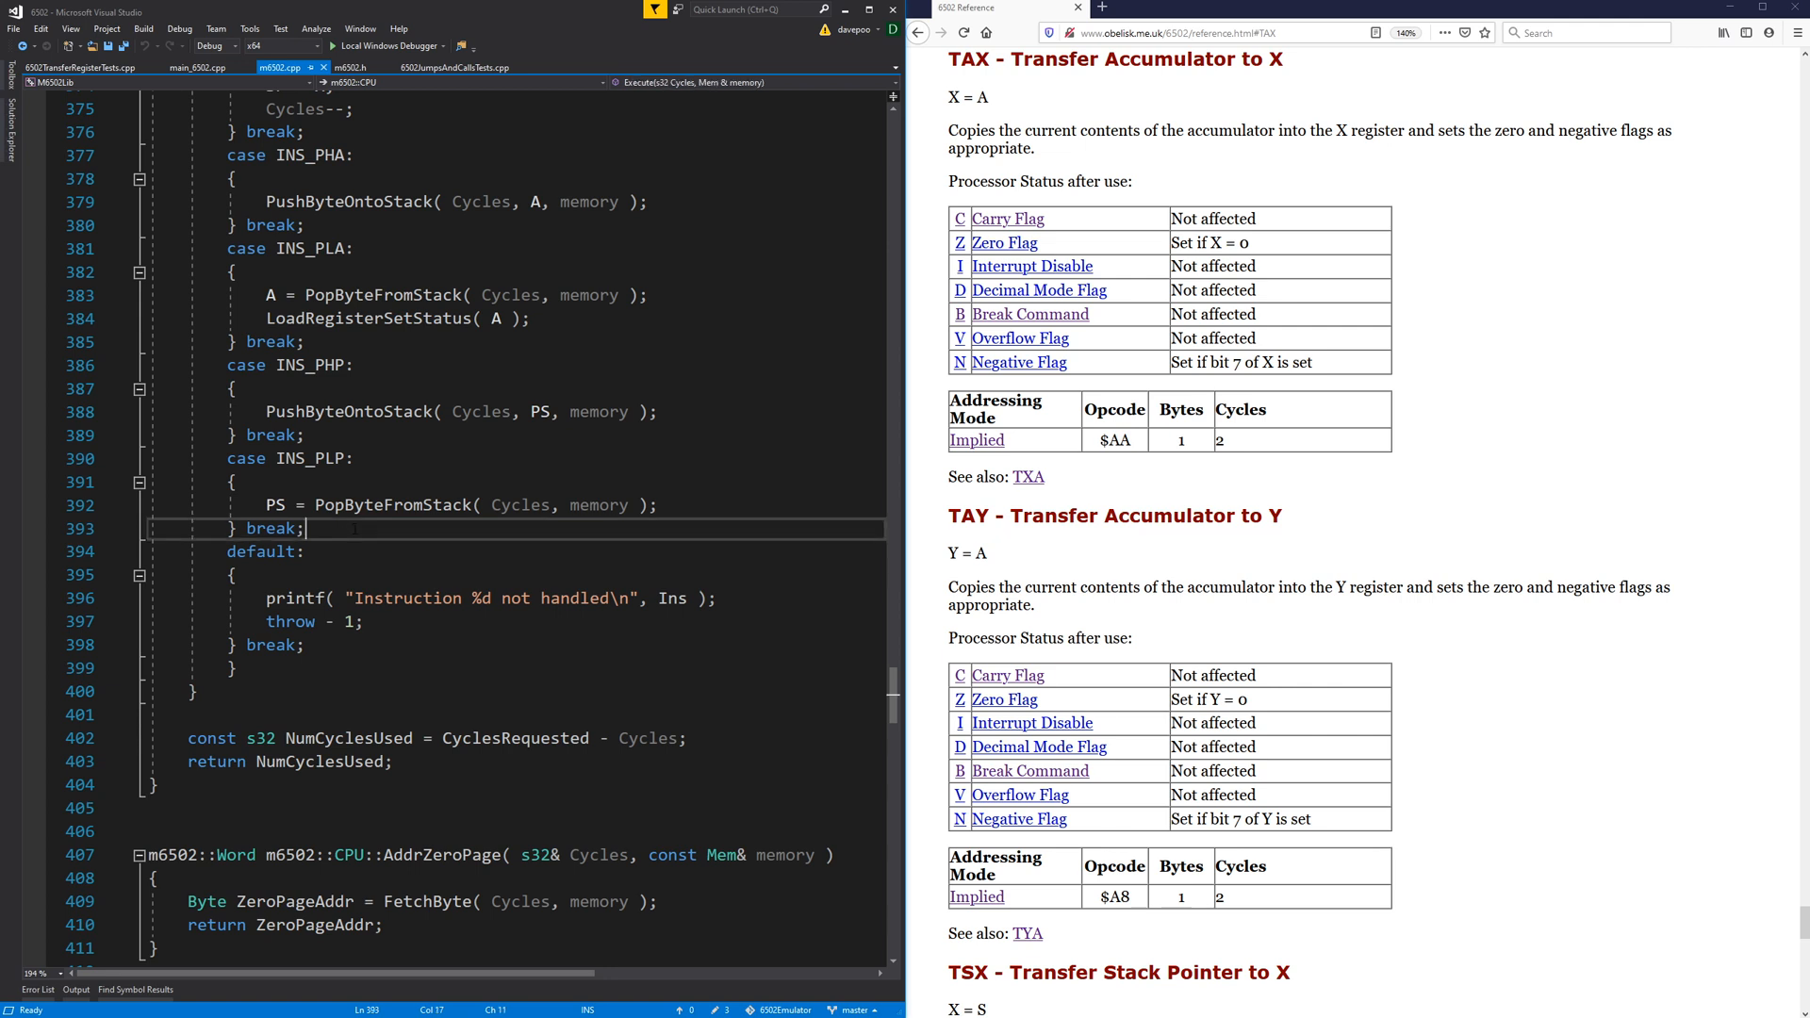
Start the INS_TAX case with break, X = A; and Cycles--;.
{"action": "type", "text": "case INS_TAX:"}
{"action": "type", "text": "}"}
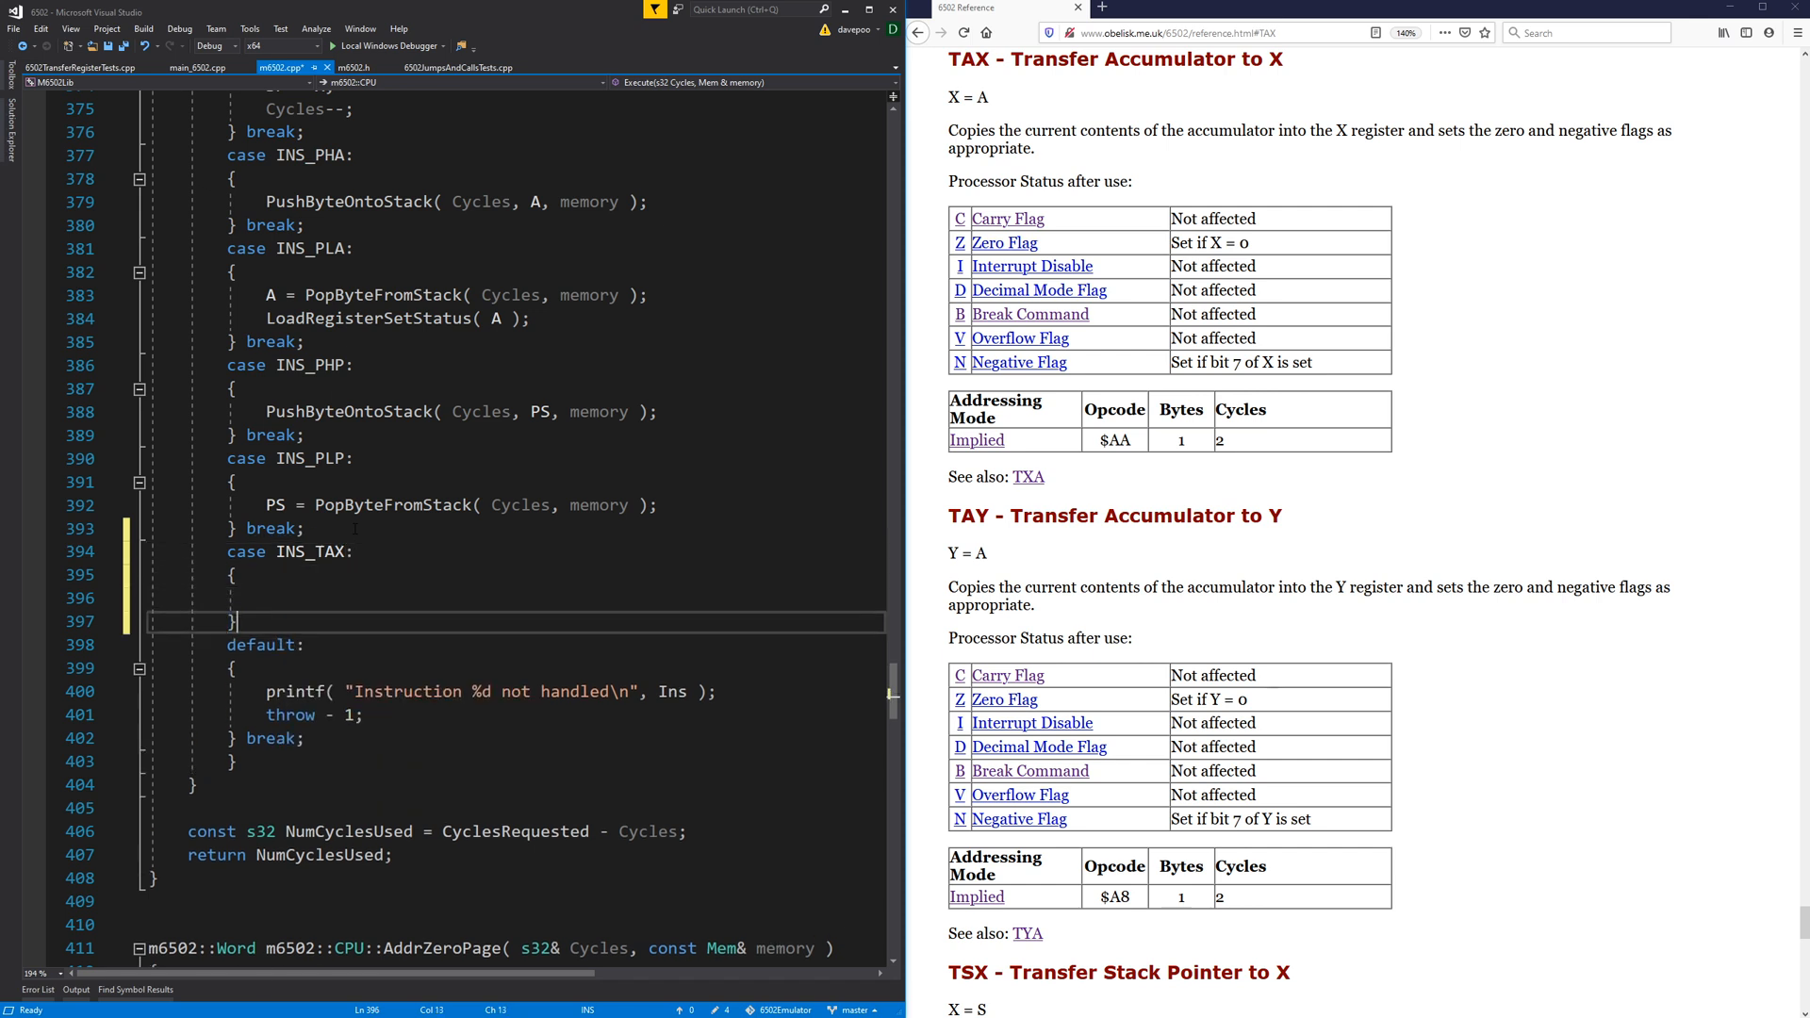
{"action": "type", "text": "brea"}
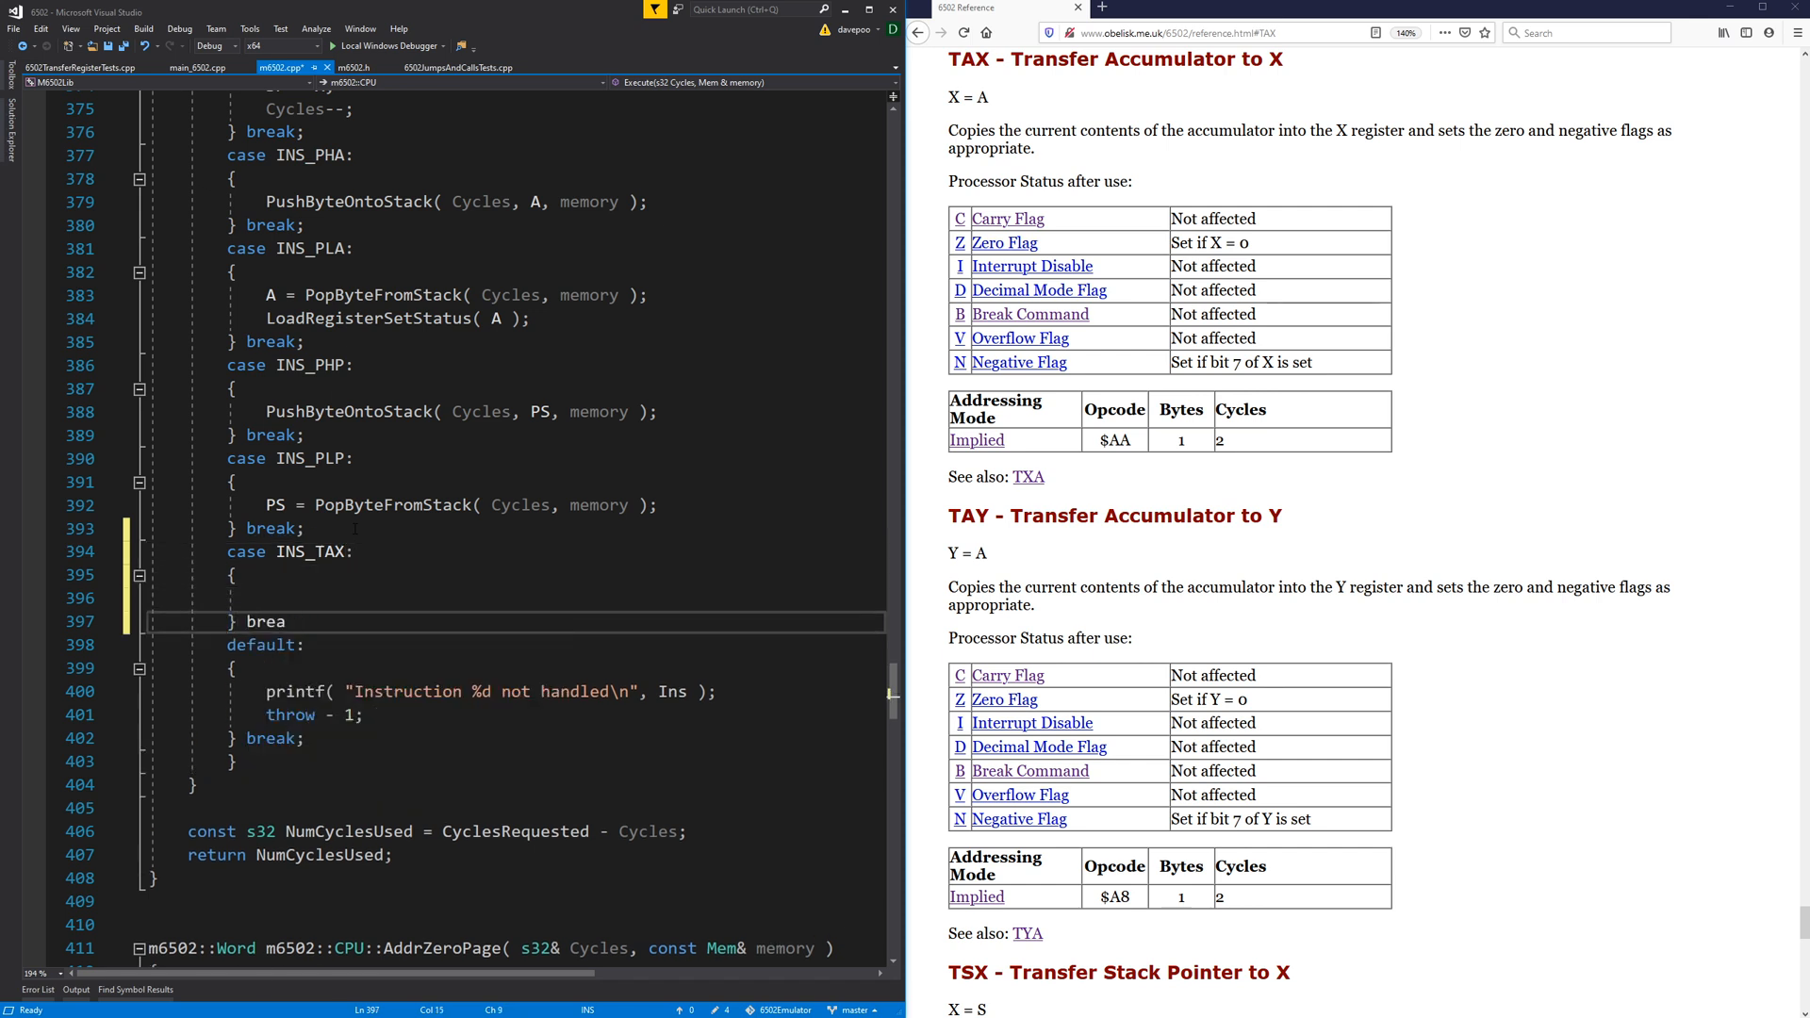
{"action": "type", "text": "k;"}
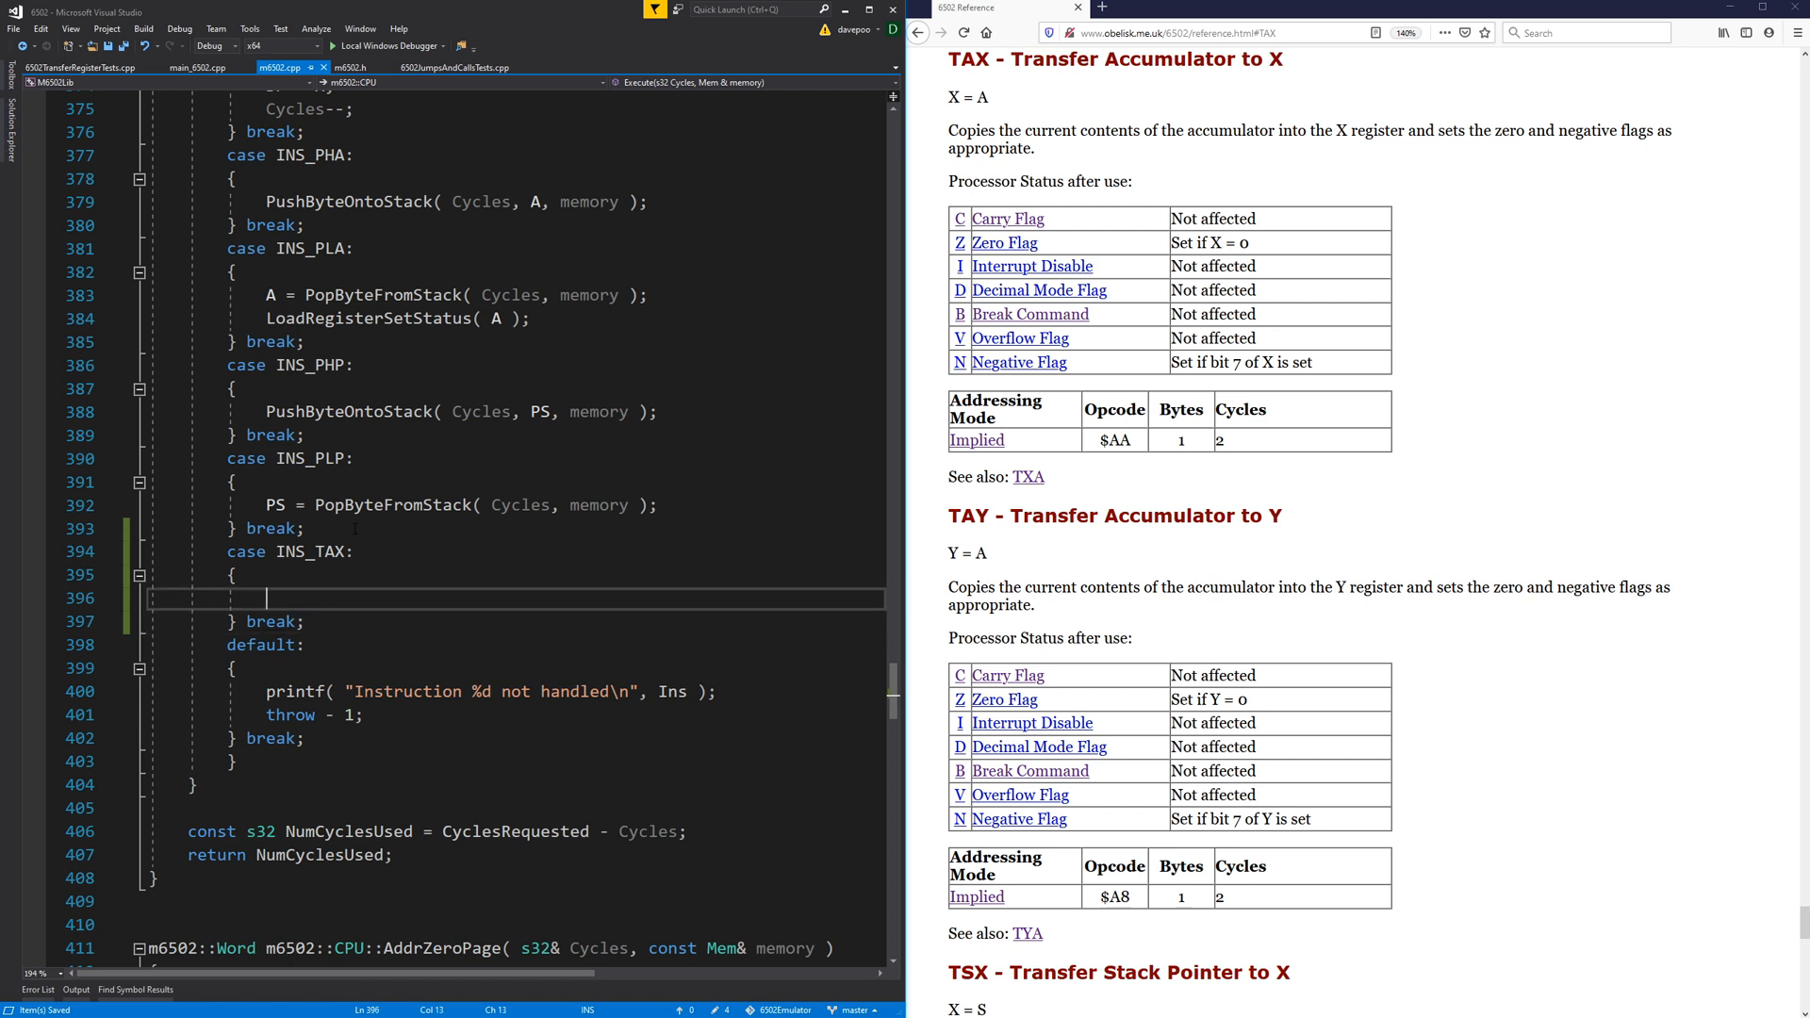
{"action": "type", "text": "X = A"}
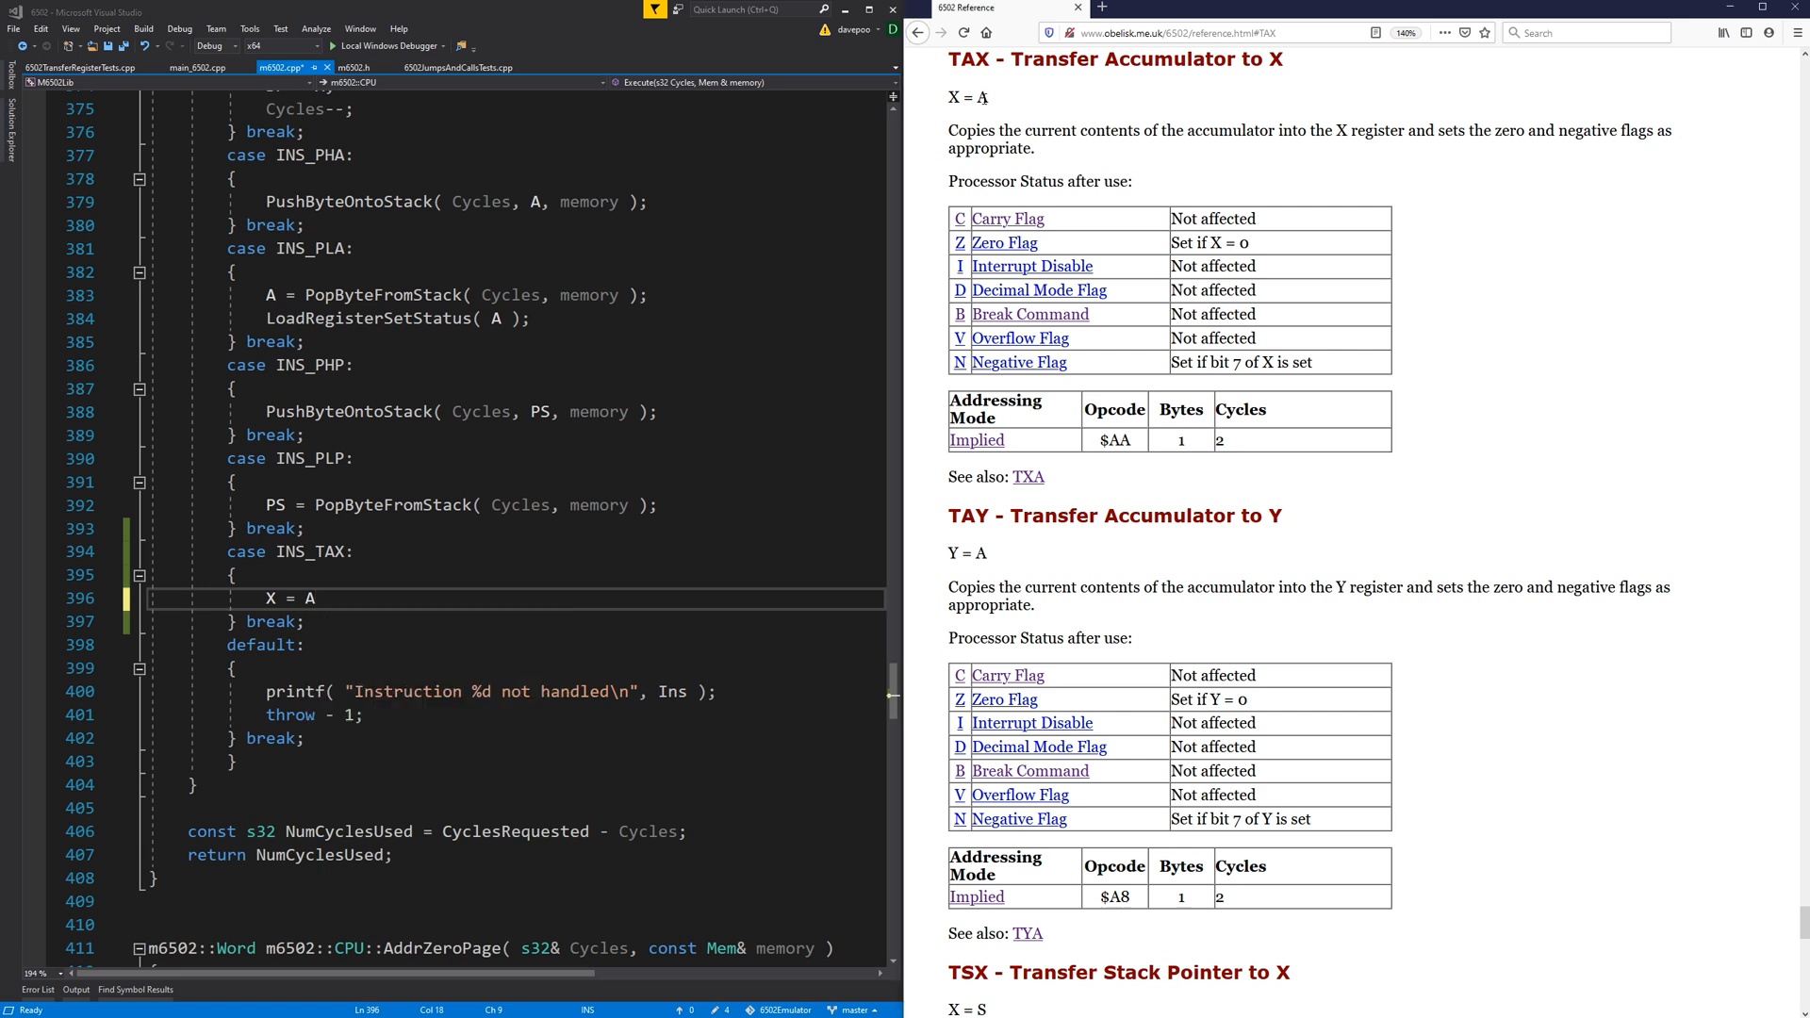
{"action": "double_click", "coordinate": [965, 96]}
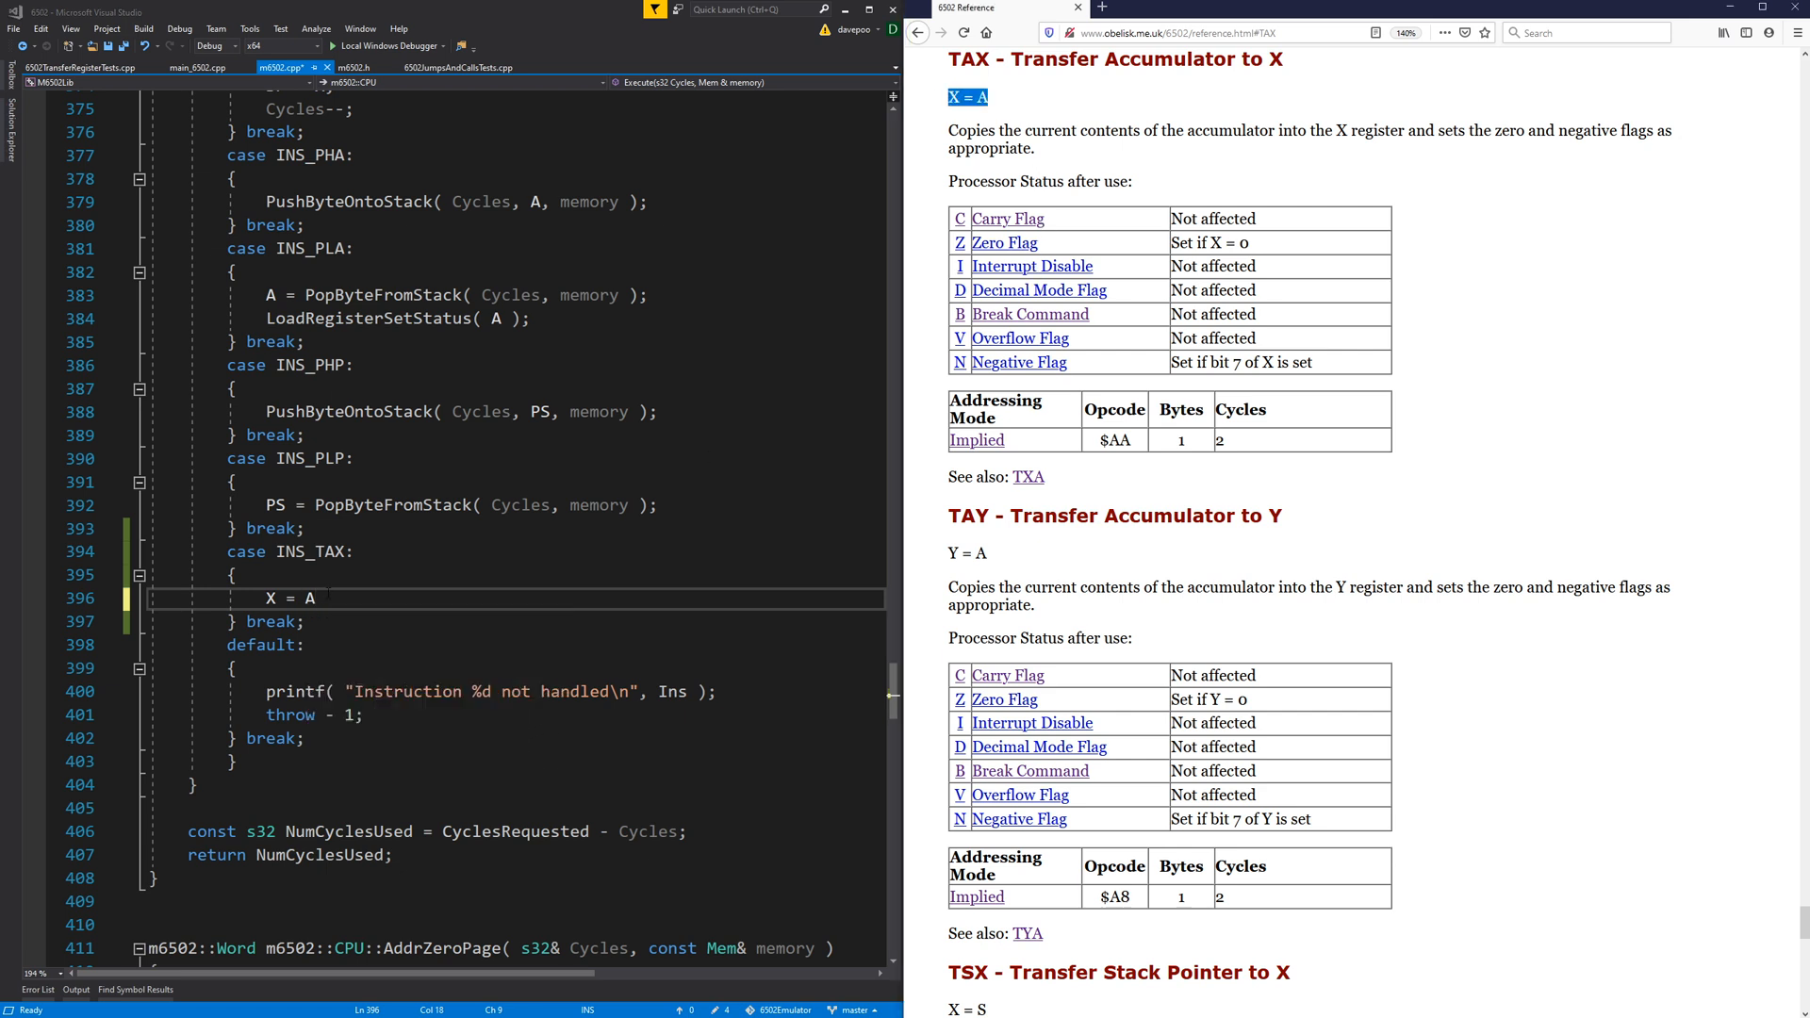
{"action": "type", "text": ";"}
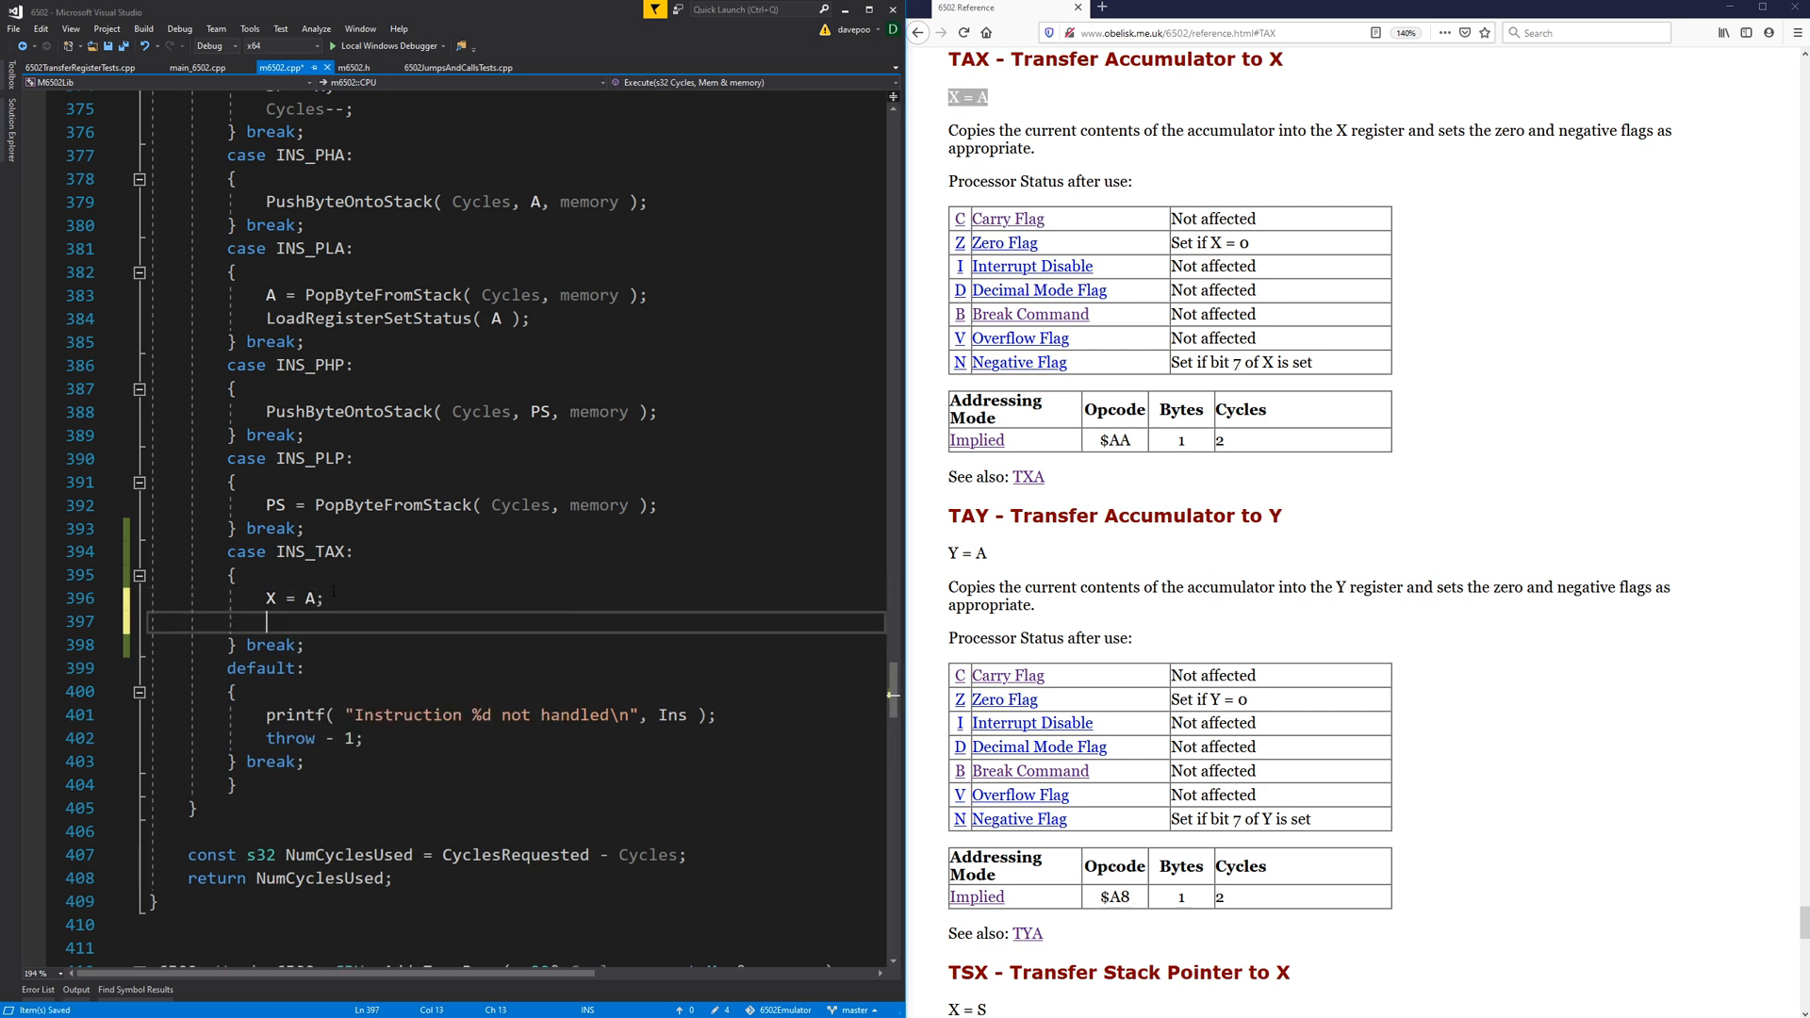
{"action": "type", "text": "C"}
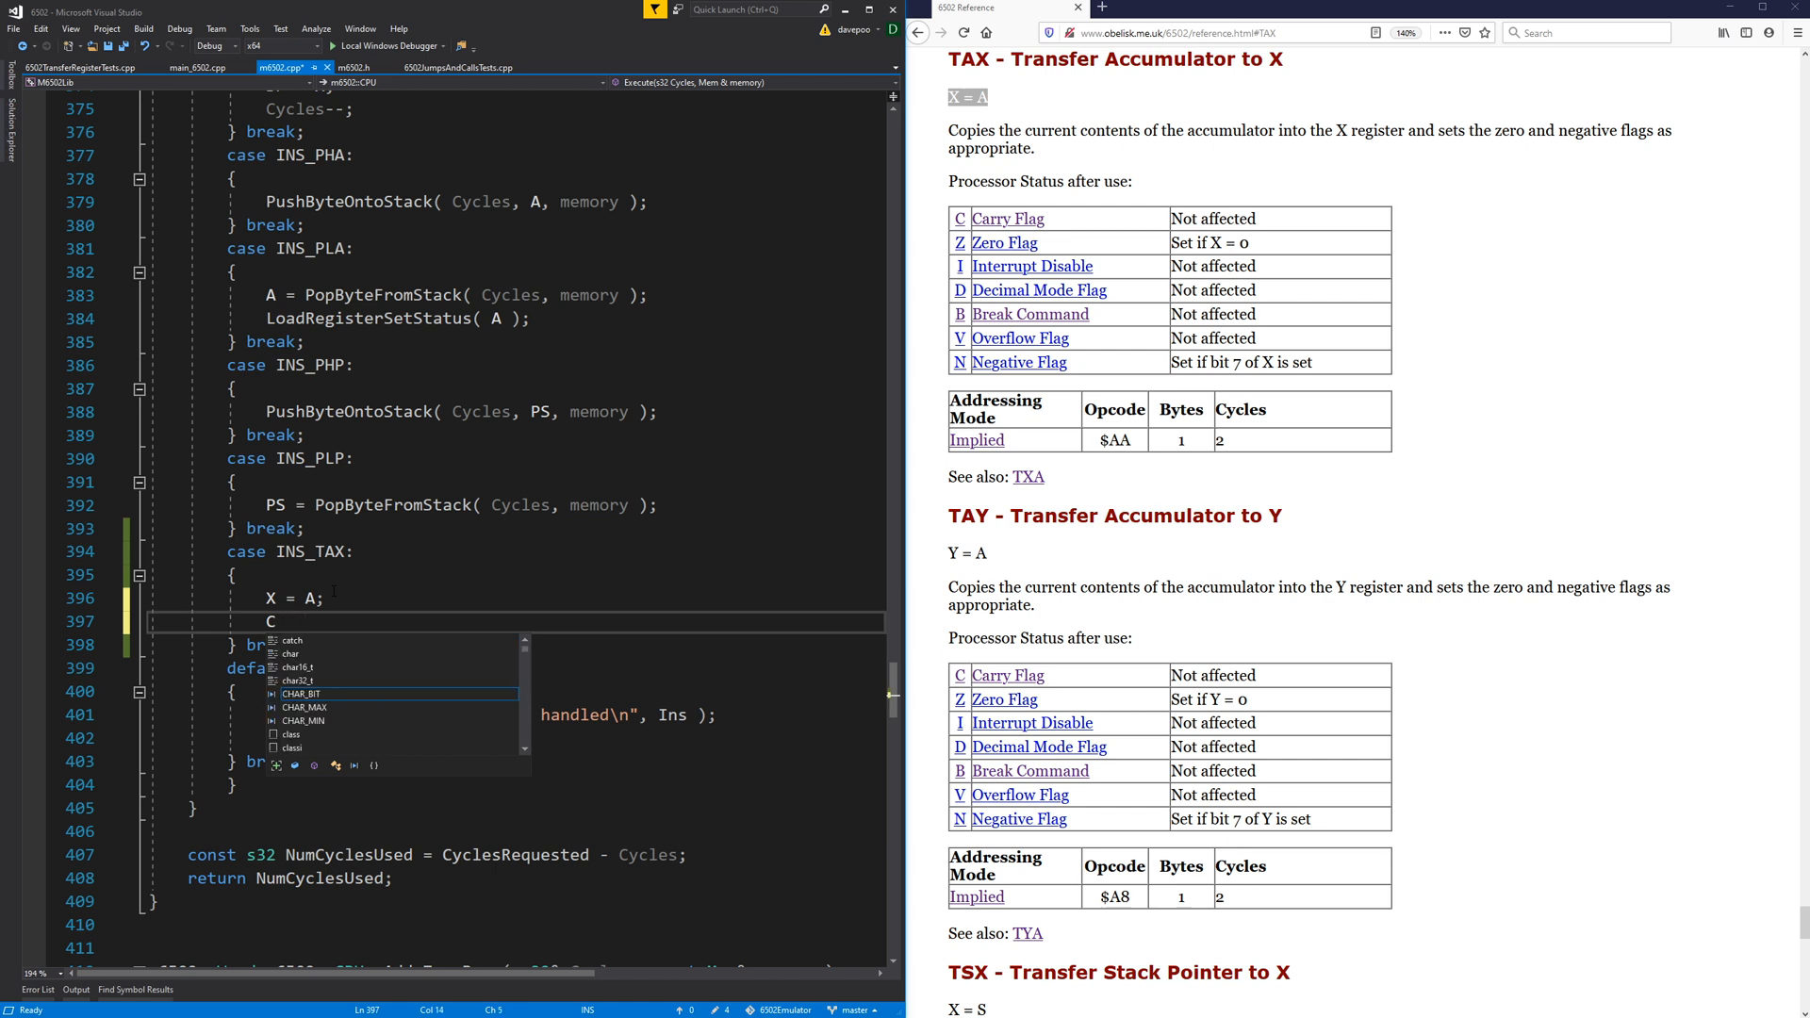
{"action": "type", "text": "ycles--"}
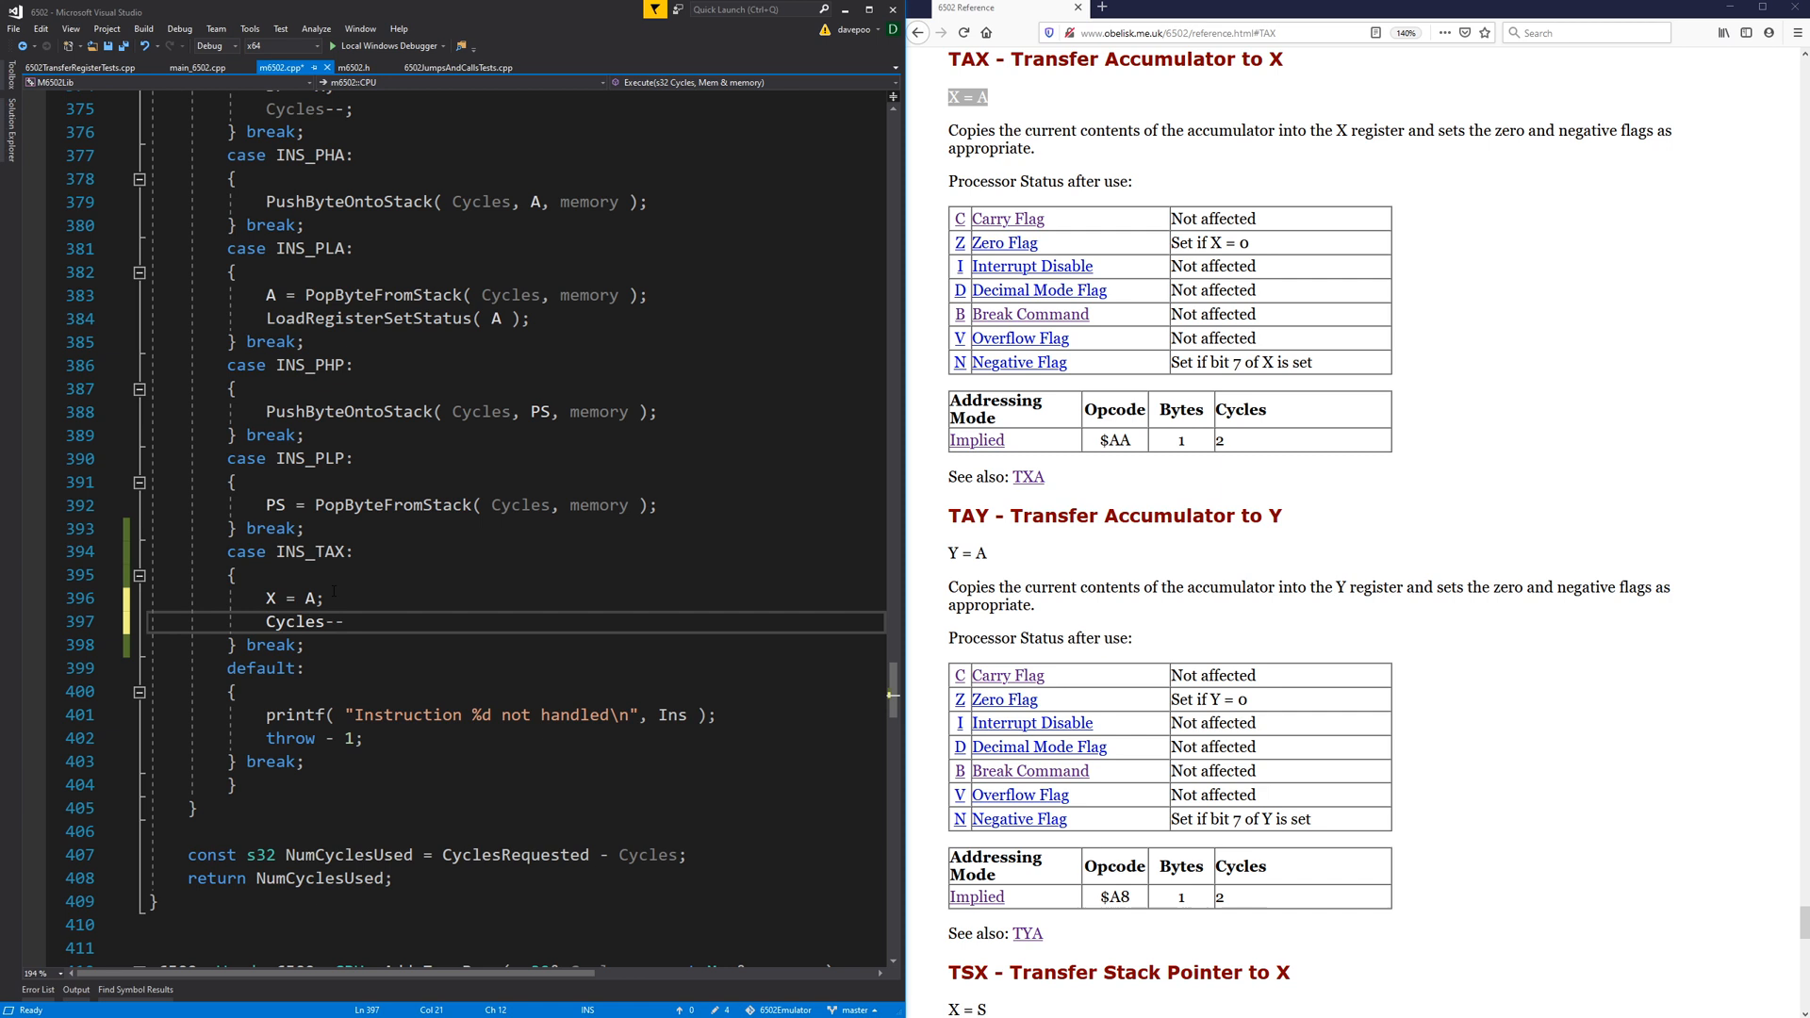
{"action": "type", "text": ";"}
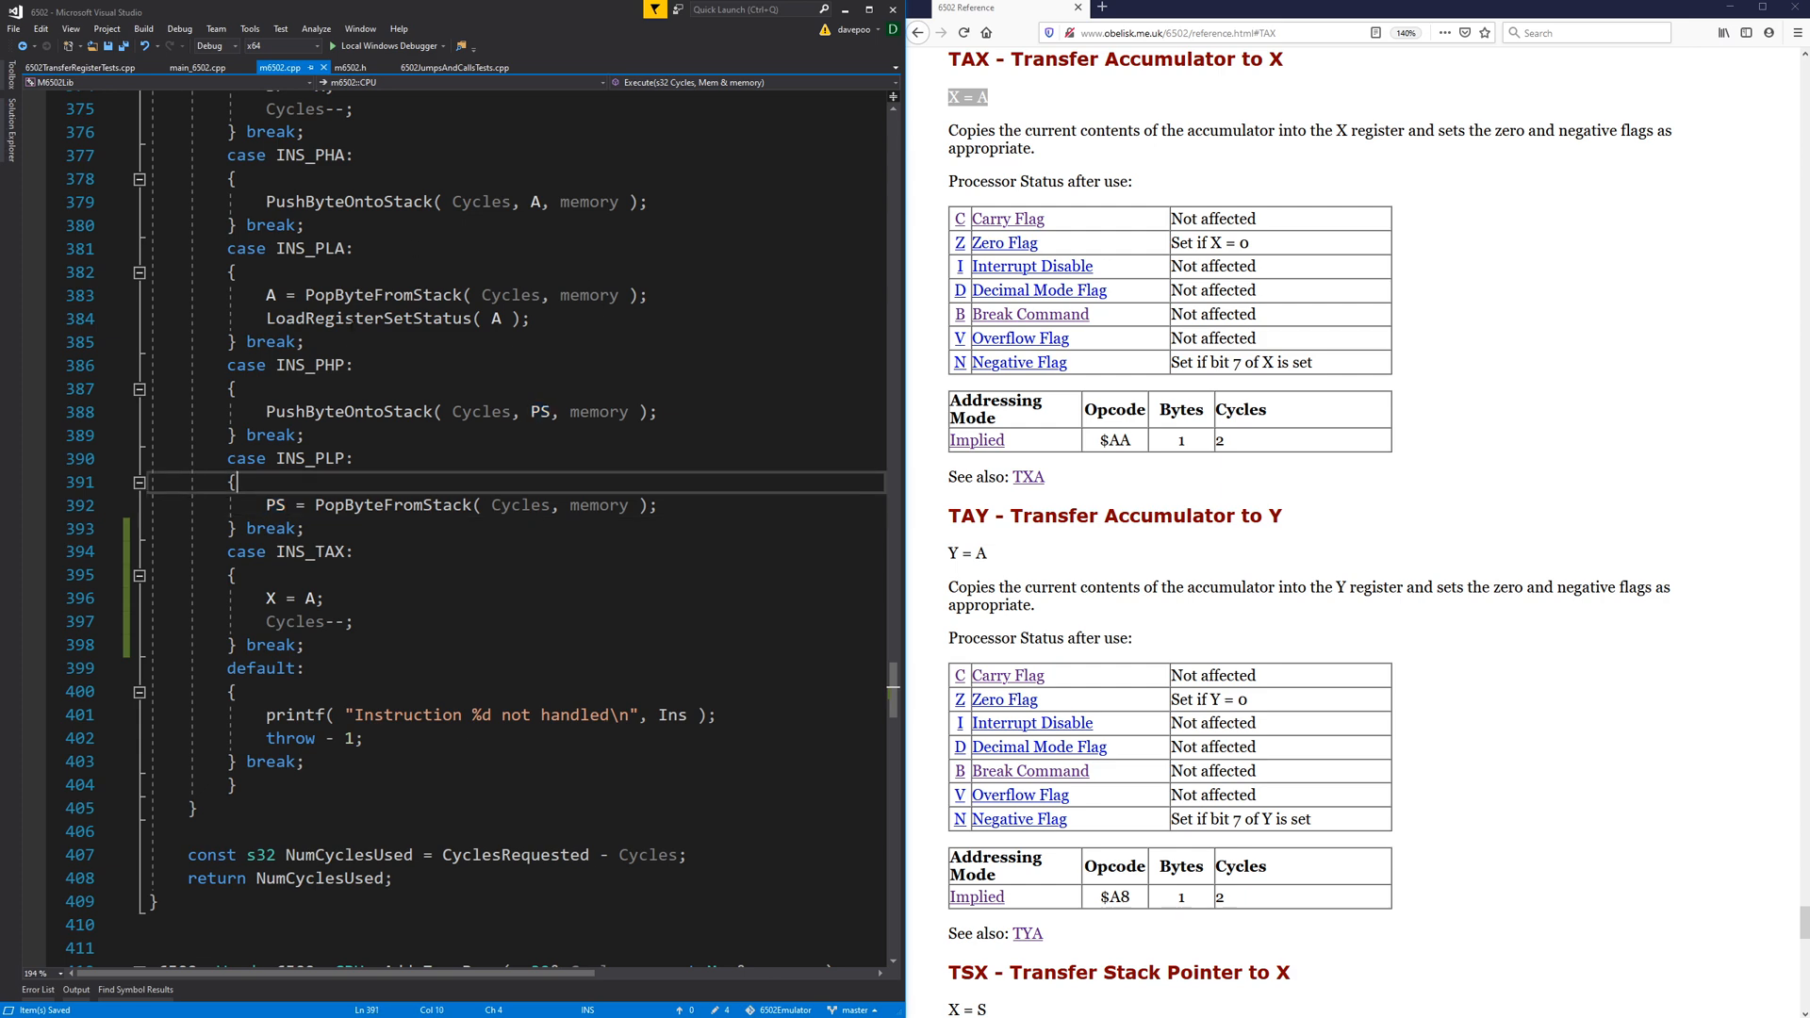
Add LoadRegisterSetStatus( X ); after the cycle decrement to complete INS_TAX.
{"action": "left_click", "coordinate": [358, 68]}
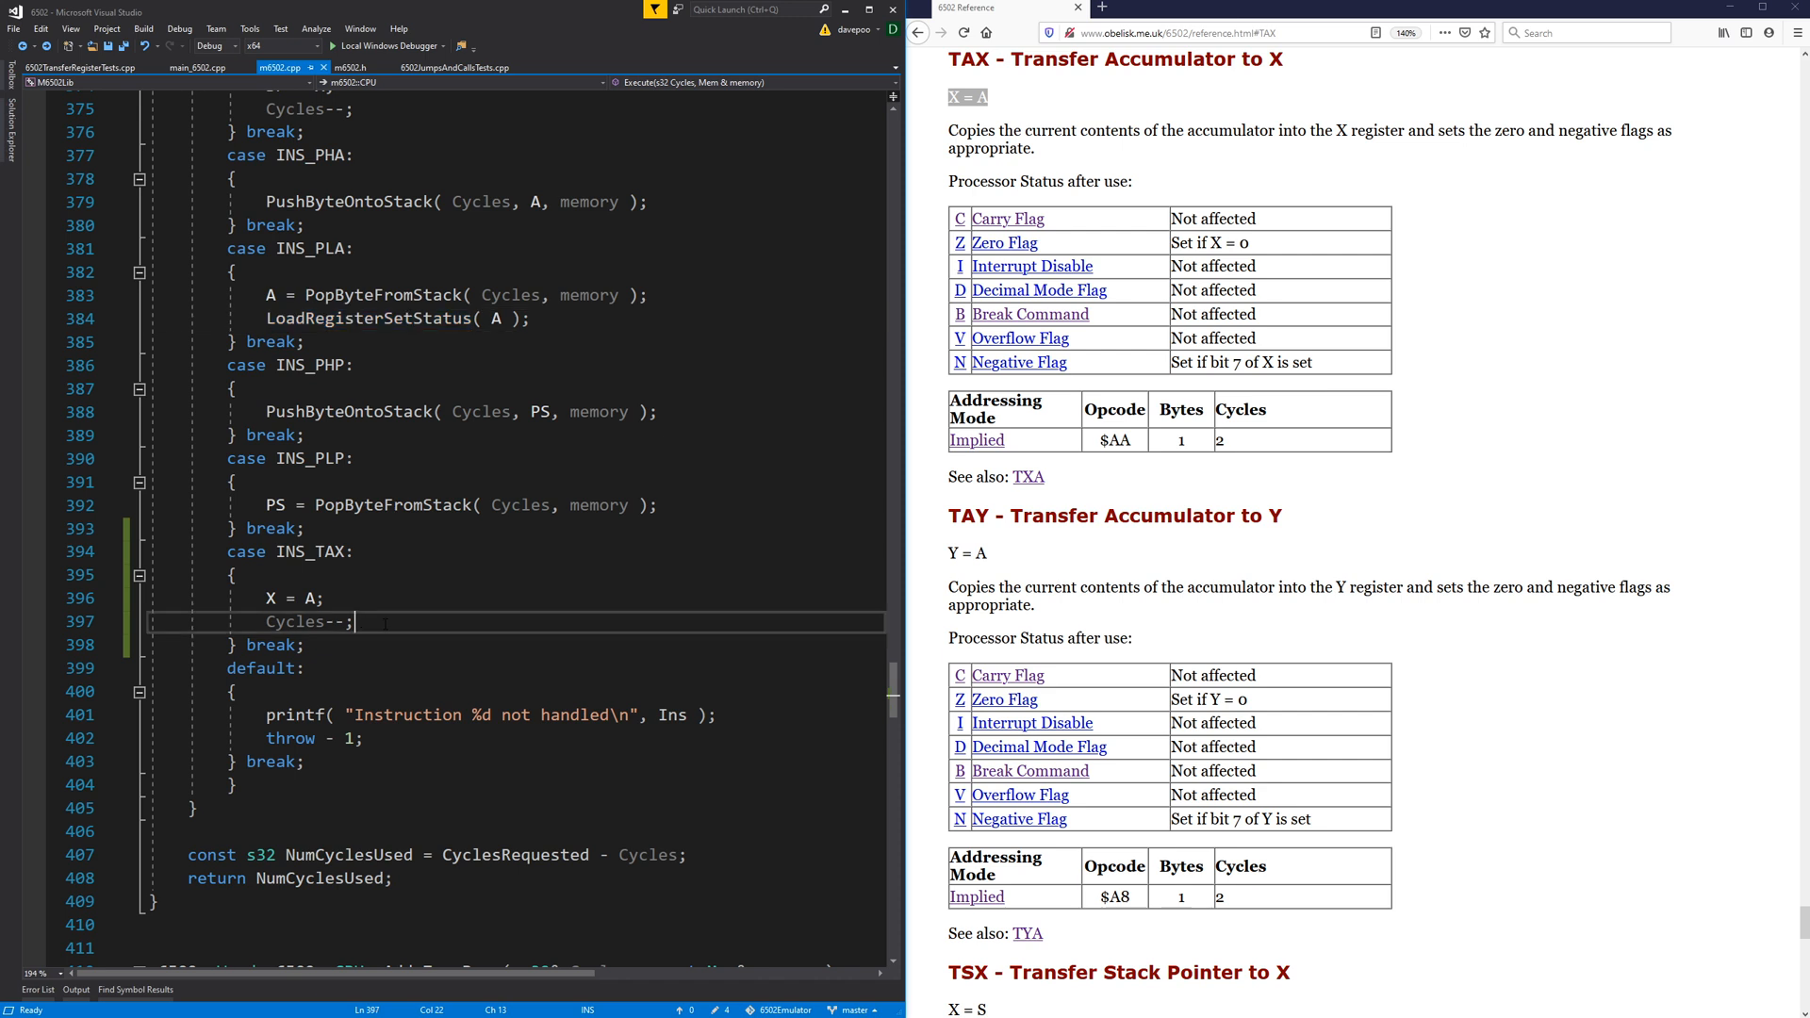
{"action": "type", "text": "LoadRegisterSetStatus("}
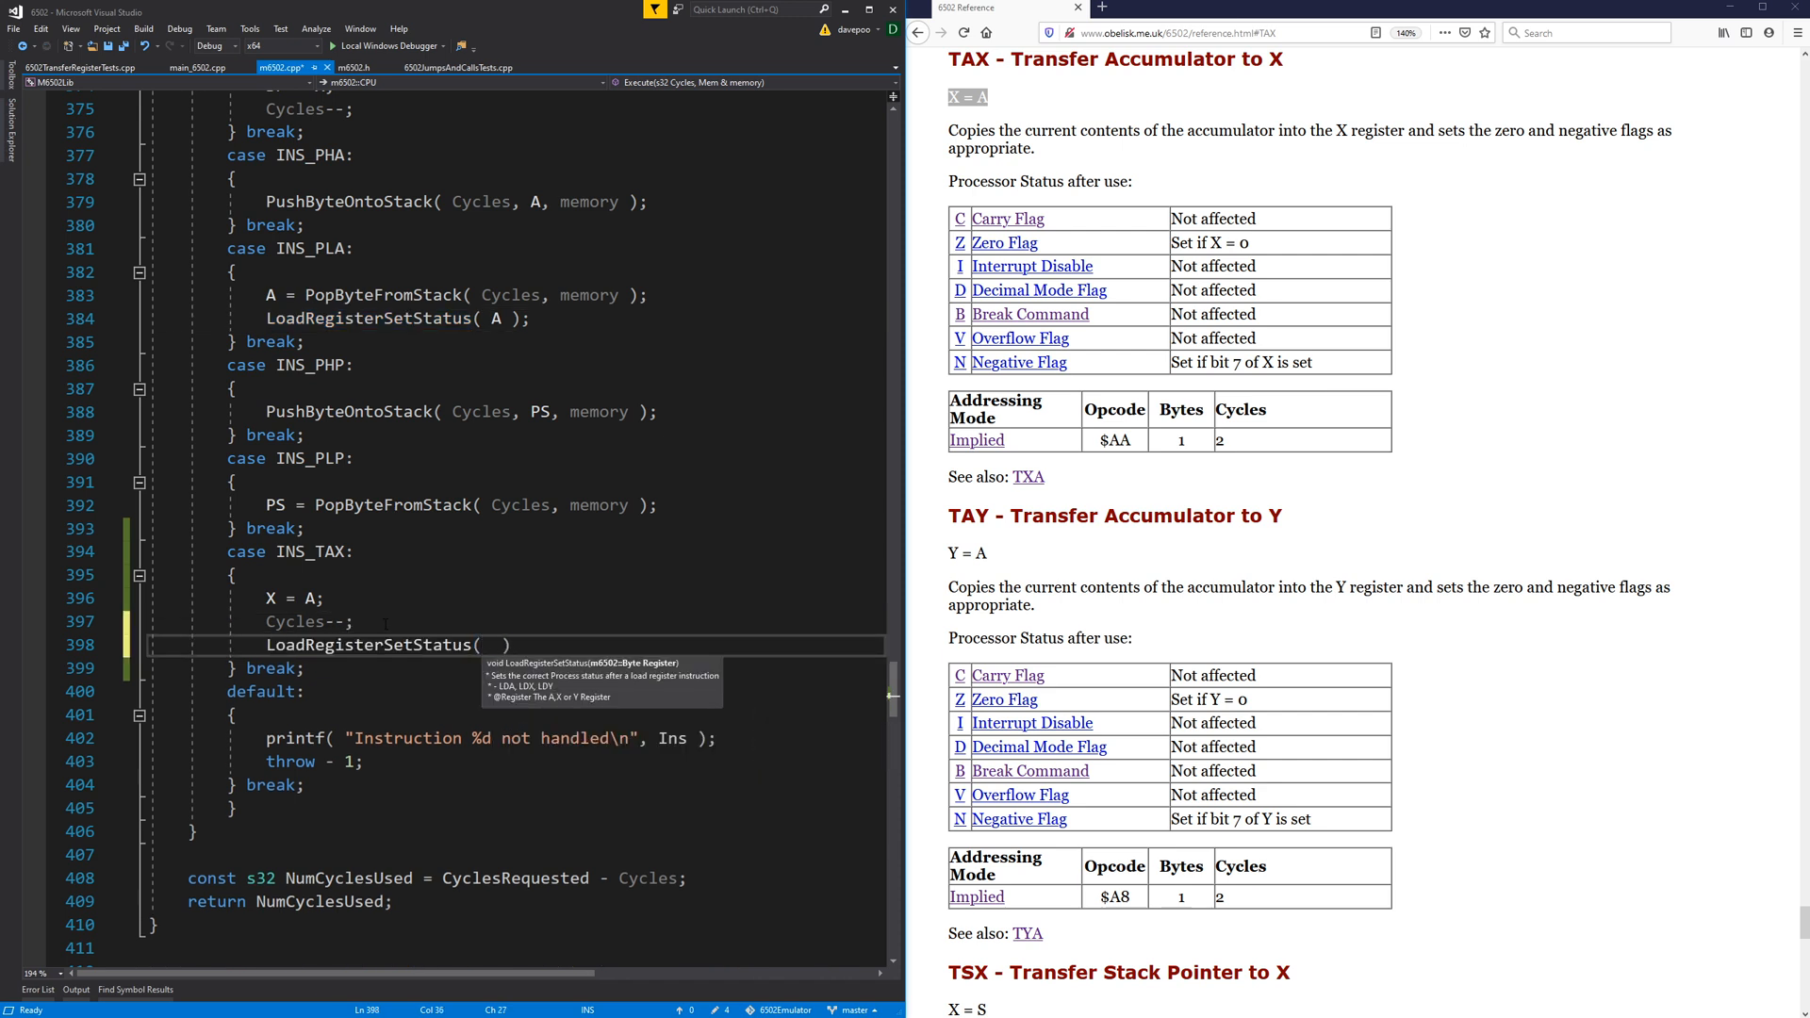
{"action": "type", "text": "X"}
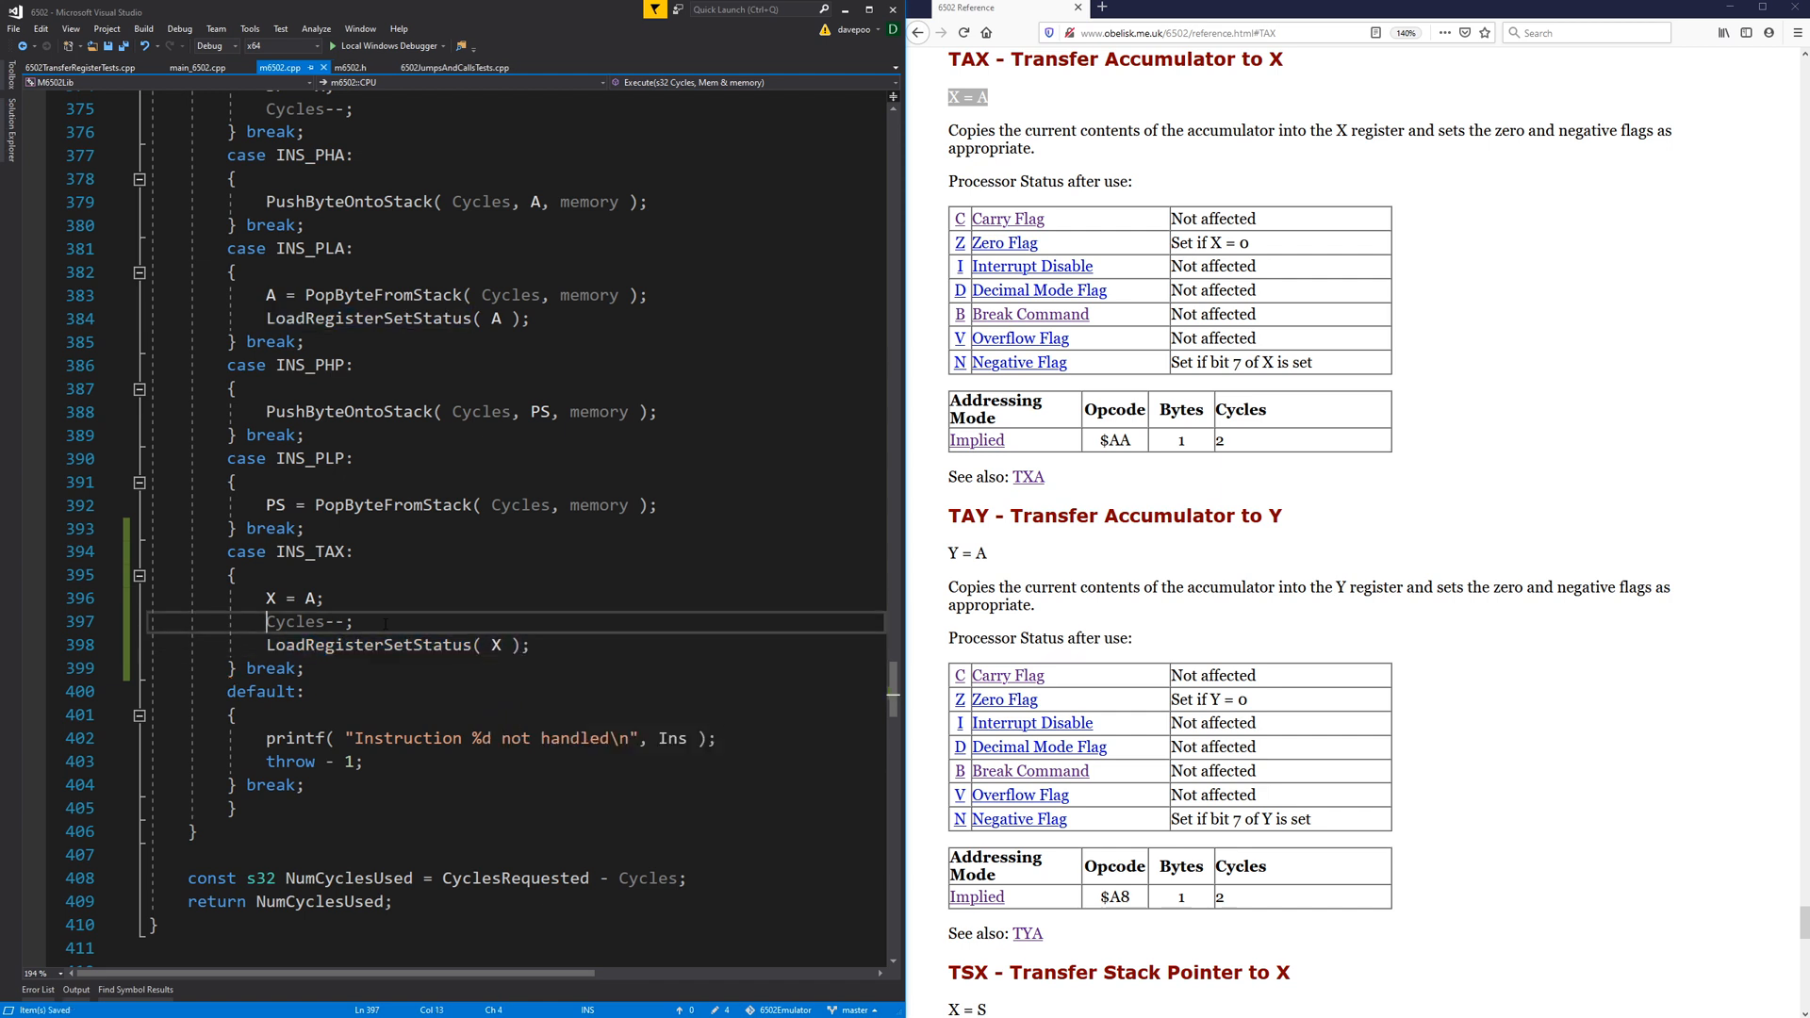
{"action": "double_click", "coordinate": [294, 621]}
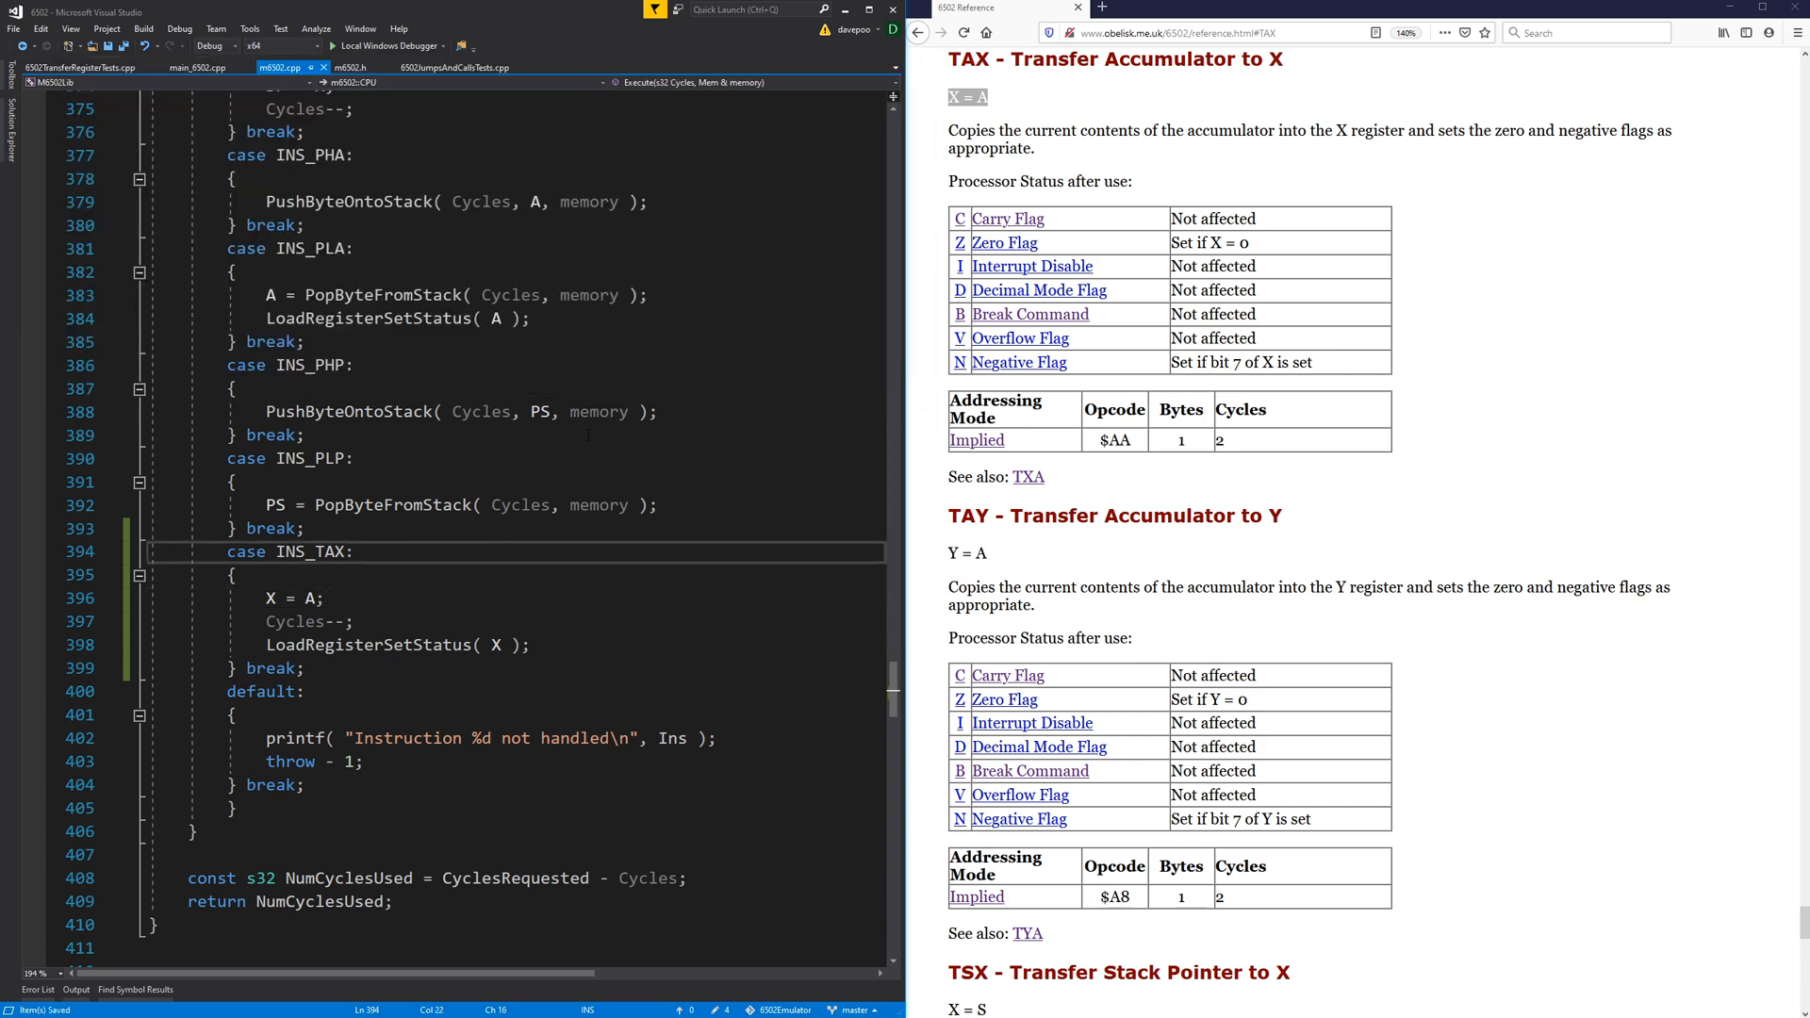
{"action": "left_click", "coordinate": [81, 66]}
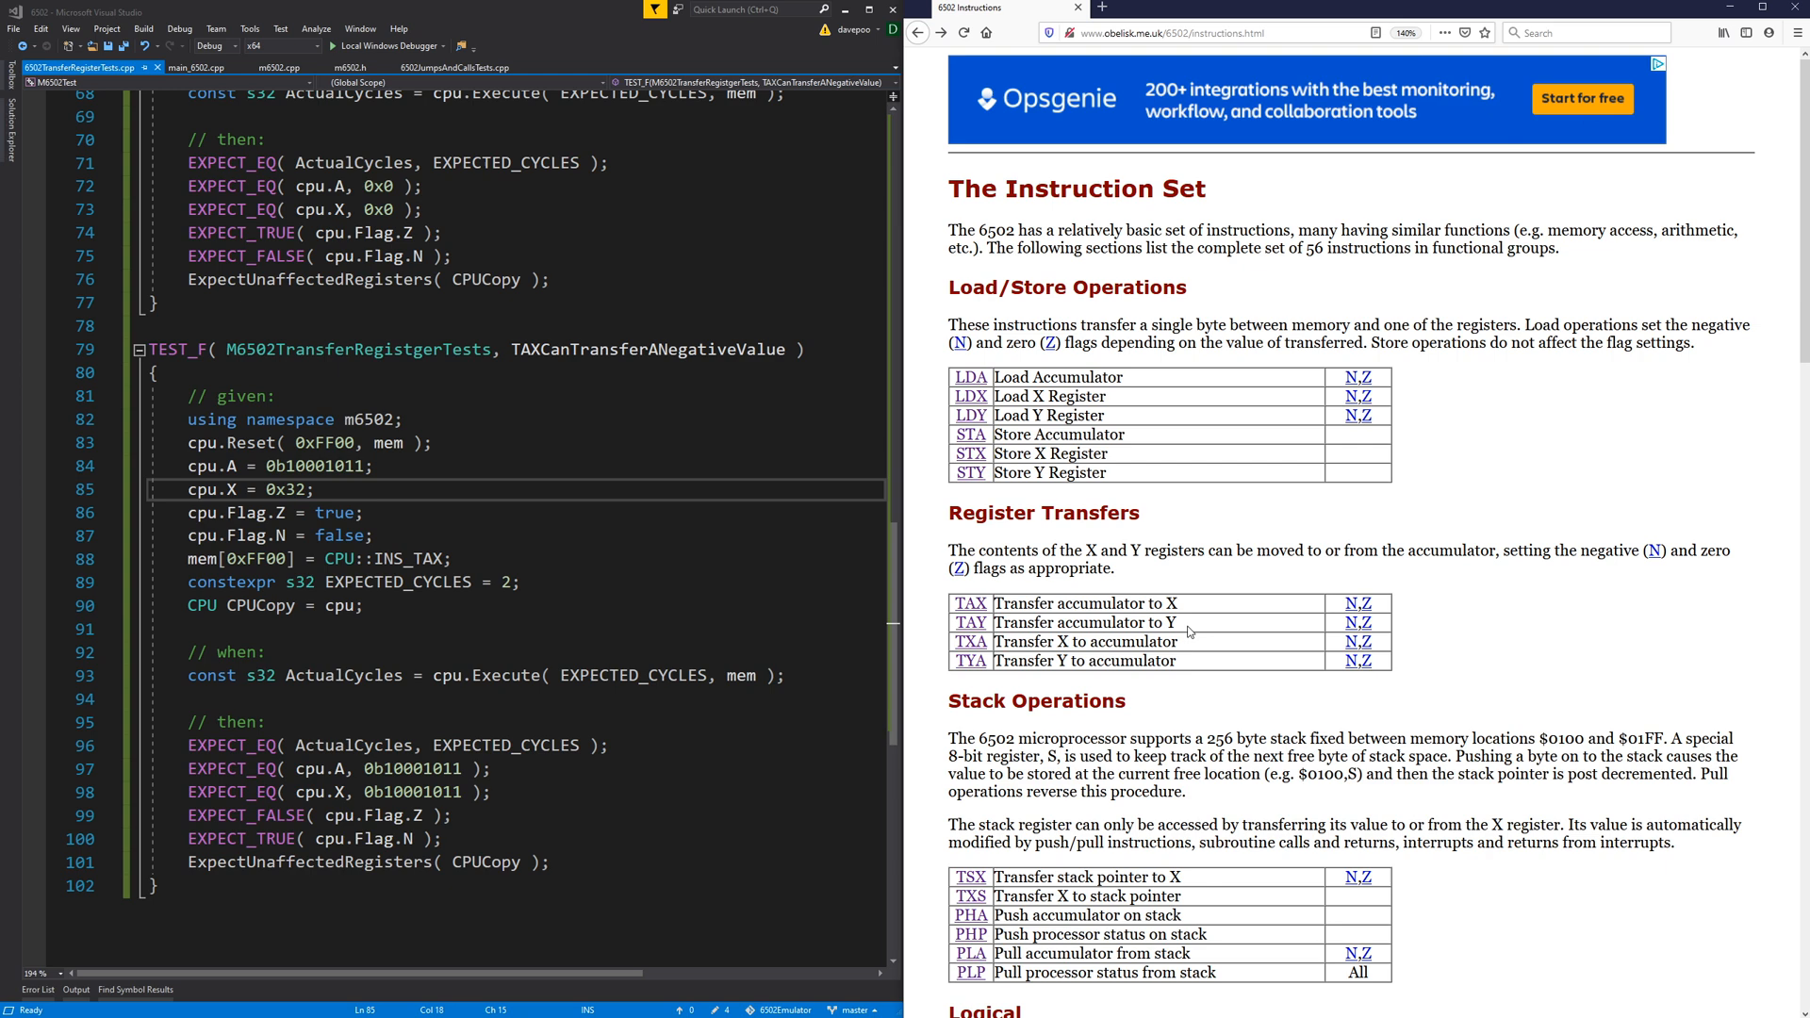
{"action": "mouse_move", "coordinate": [971, 622]}
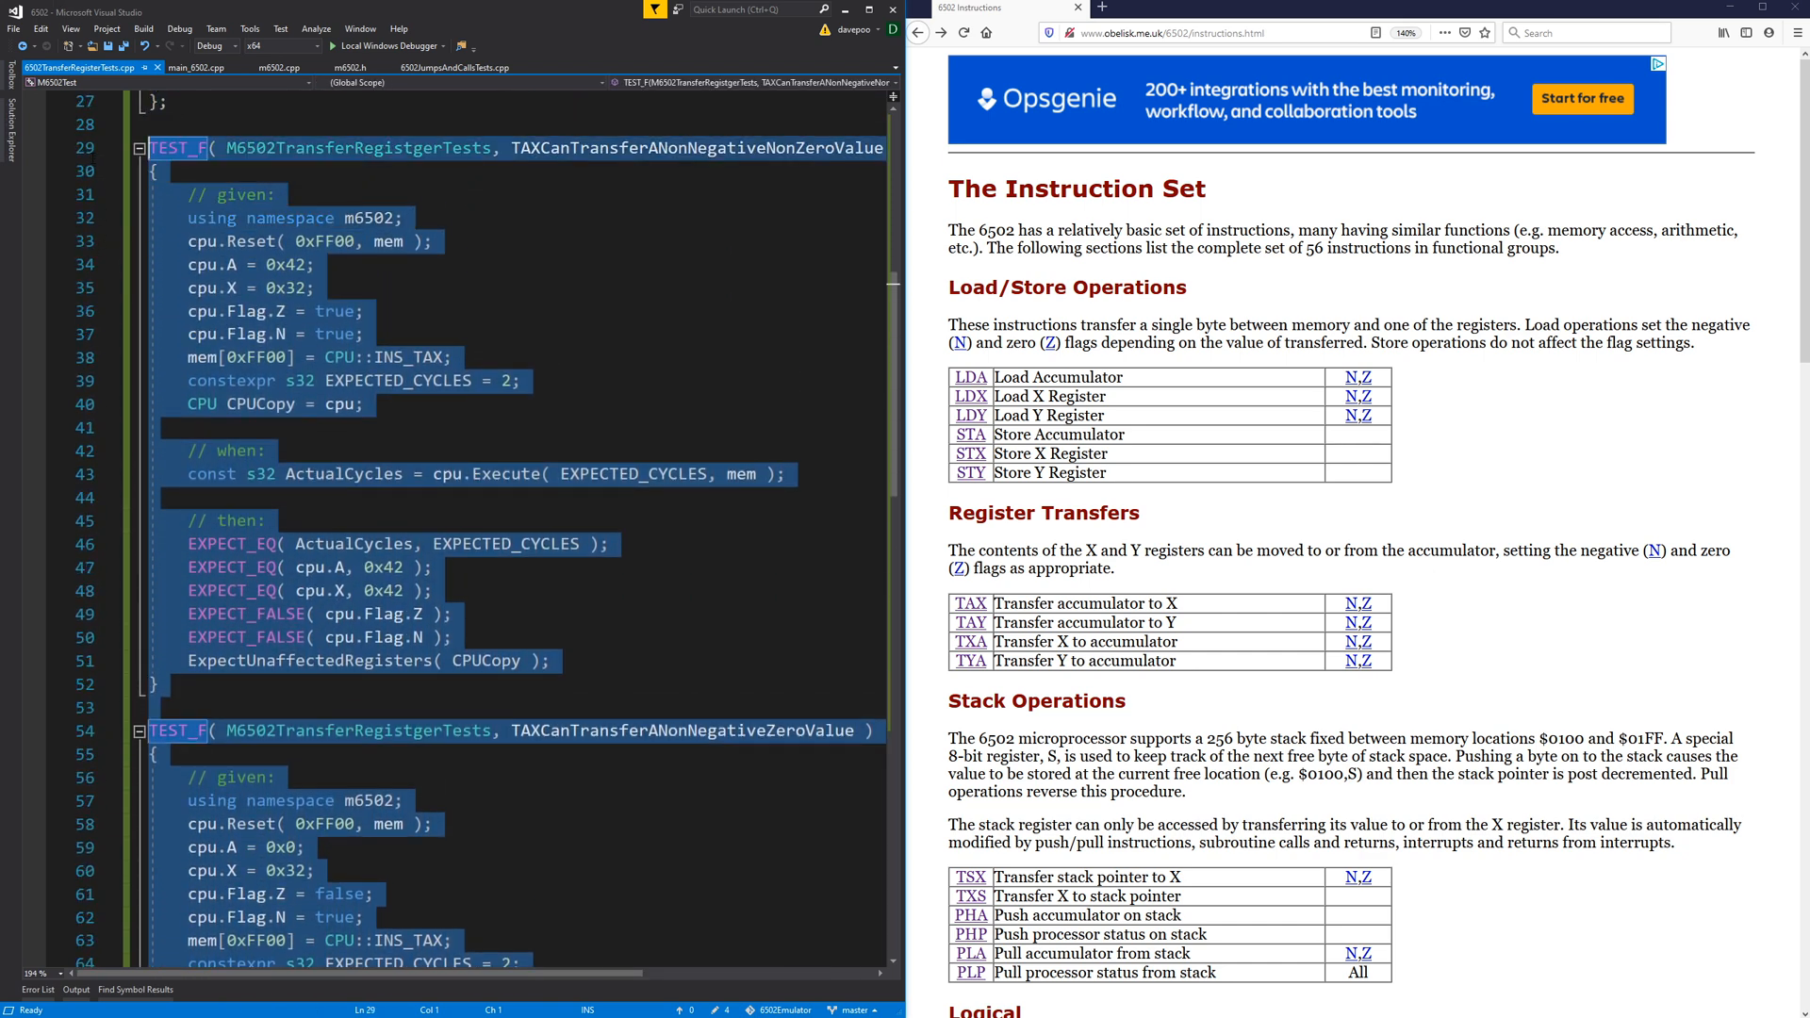
Duplicate the TAX TEST_F blocks as TAY tests using cpu.Y and INS_TAY.
{"action": "scroll", "scroll_direction": "down", "scroll_amount": 3}
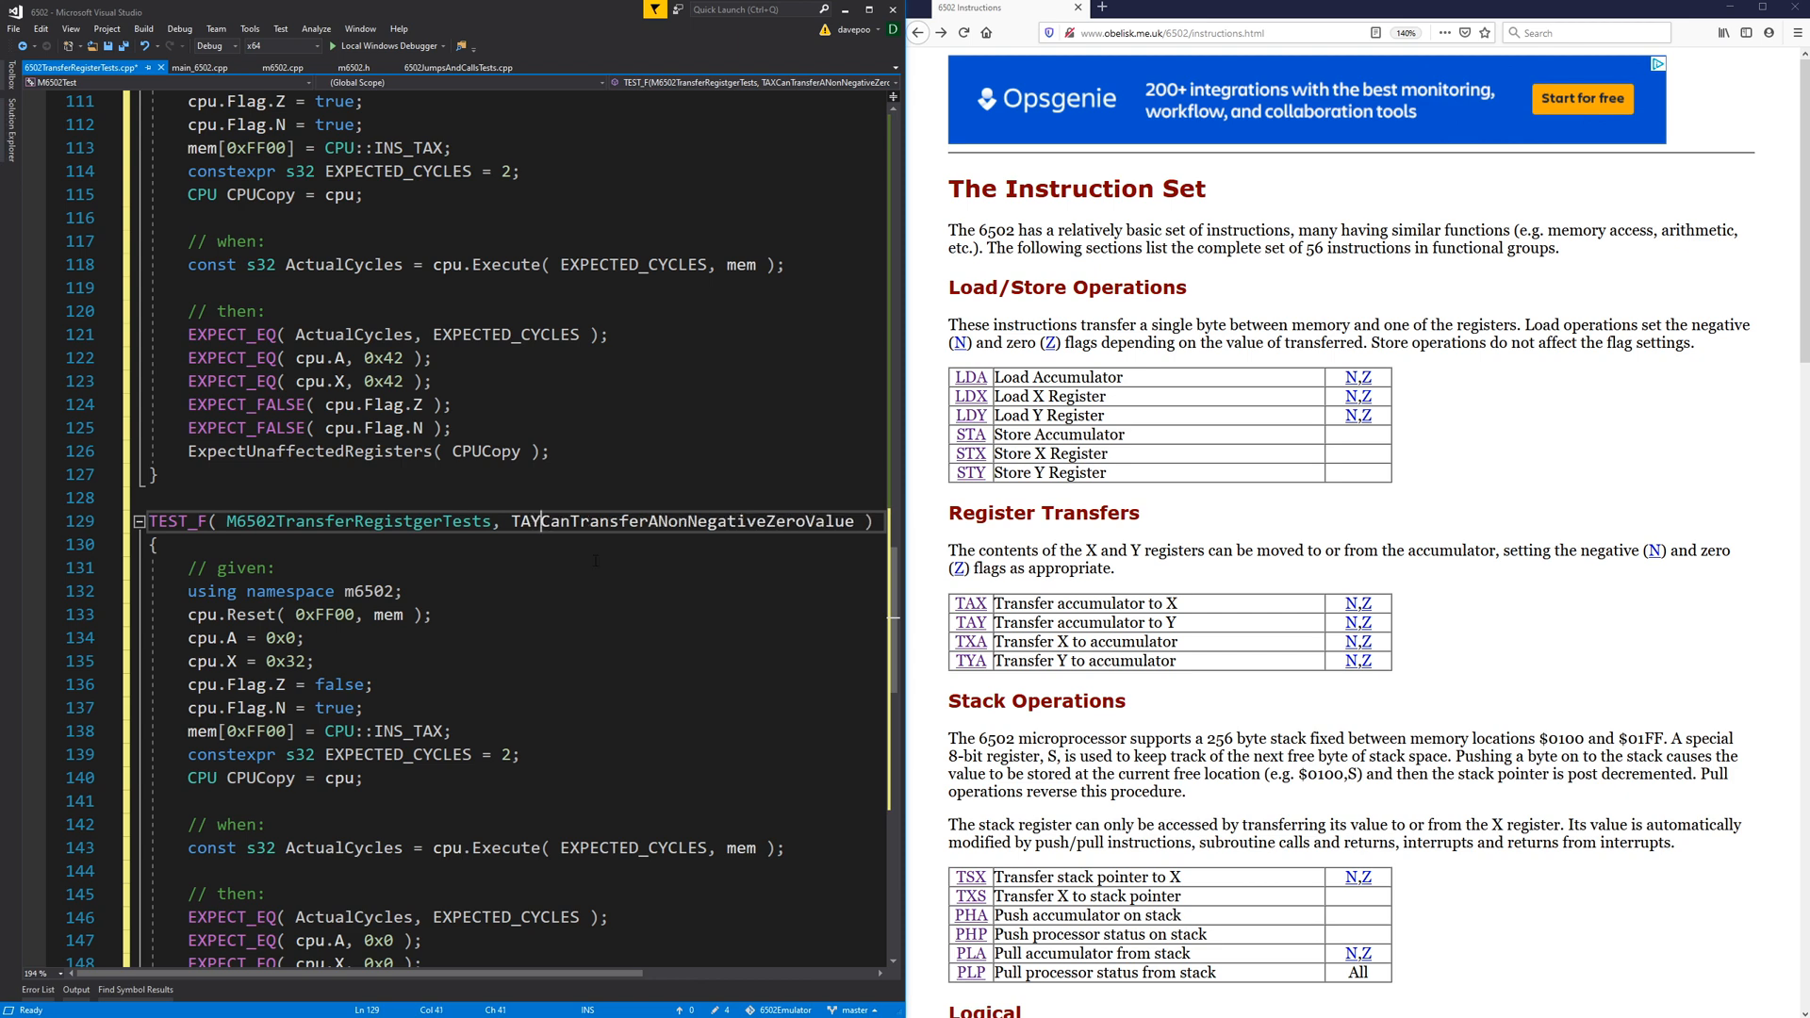
{"action": "scroll", "scroll_direction": "down", "scroll_amount": 3}
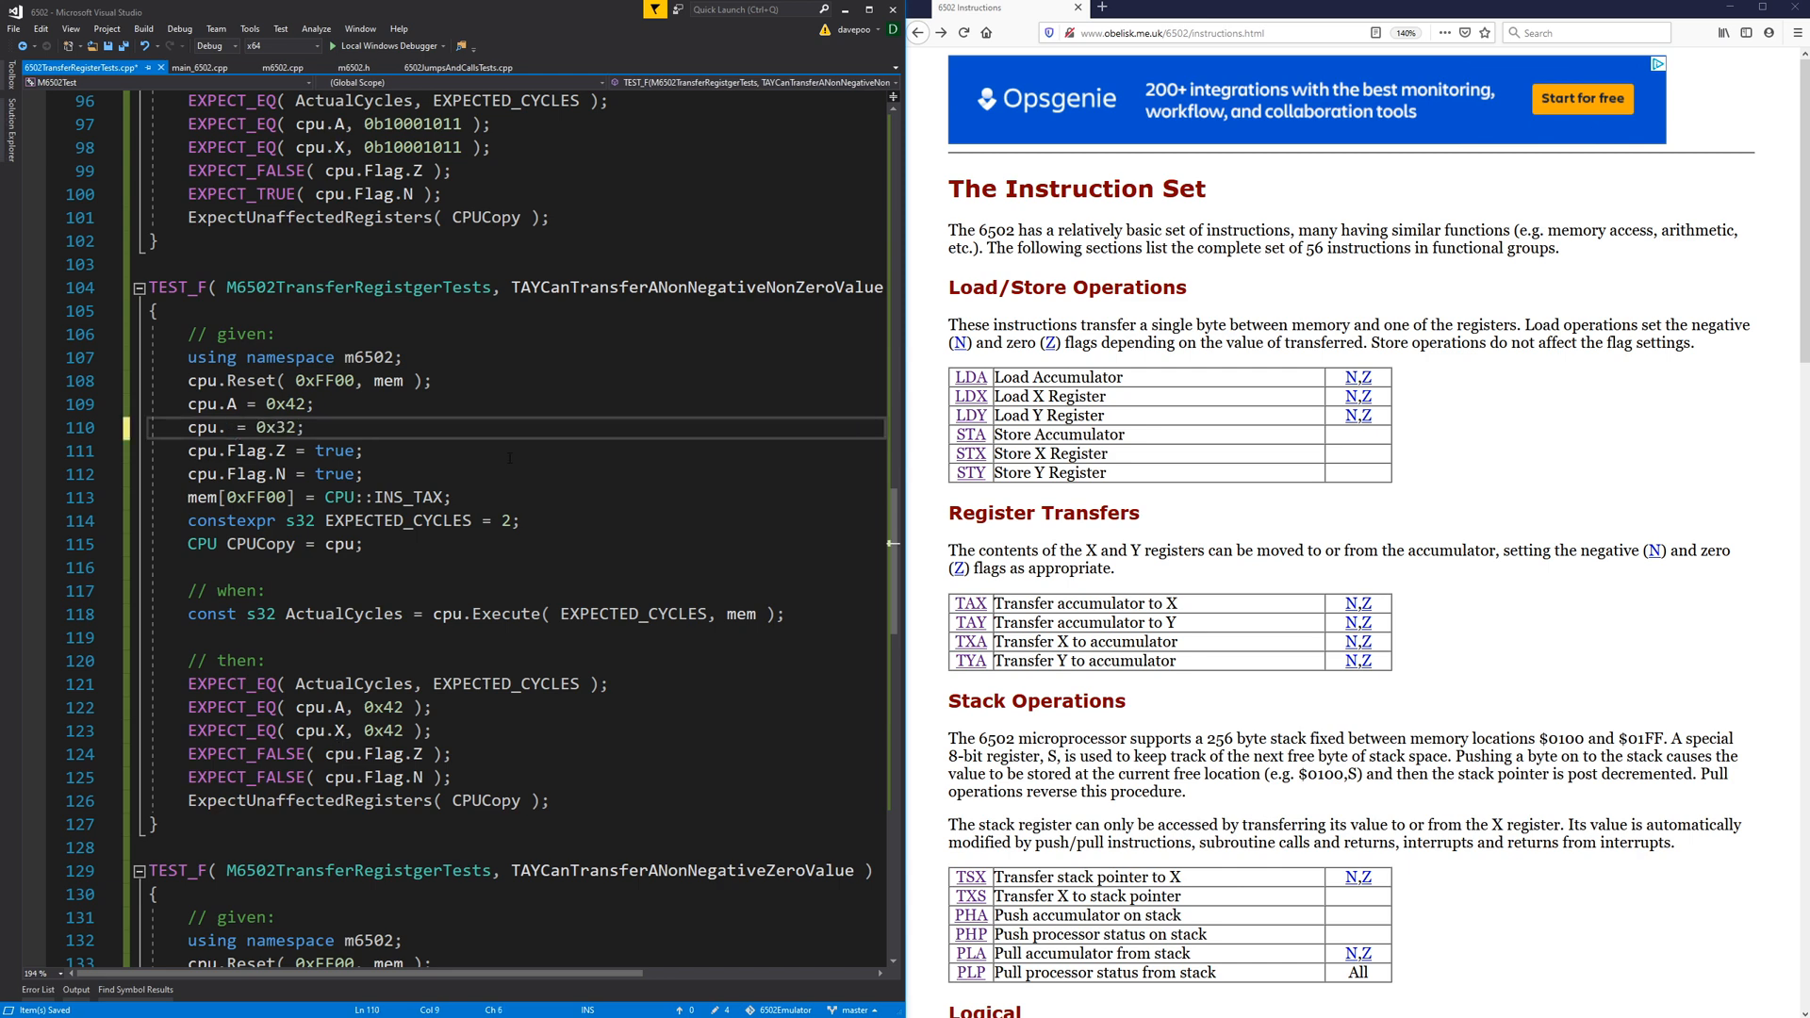
{"action": "type", "text": "Y"}
{"action": "left_click", "coordinate": [519, 732]}
{"action": "type", "text": "Y"}
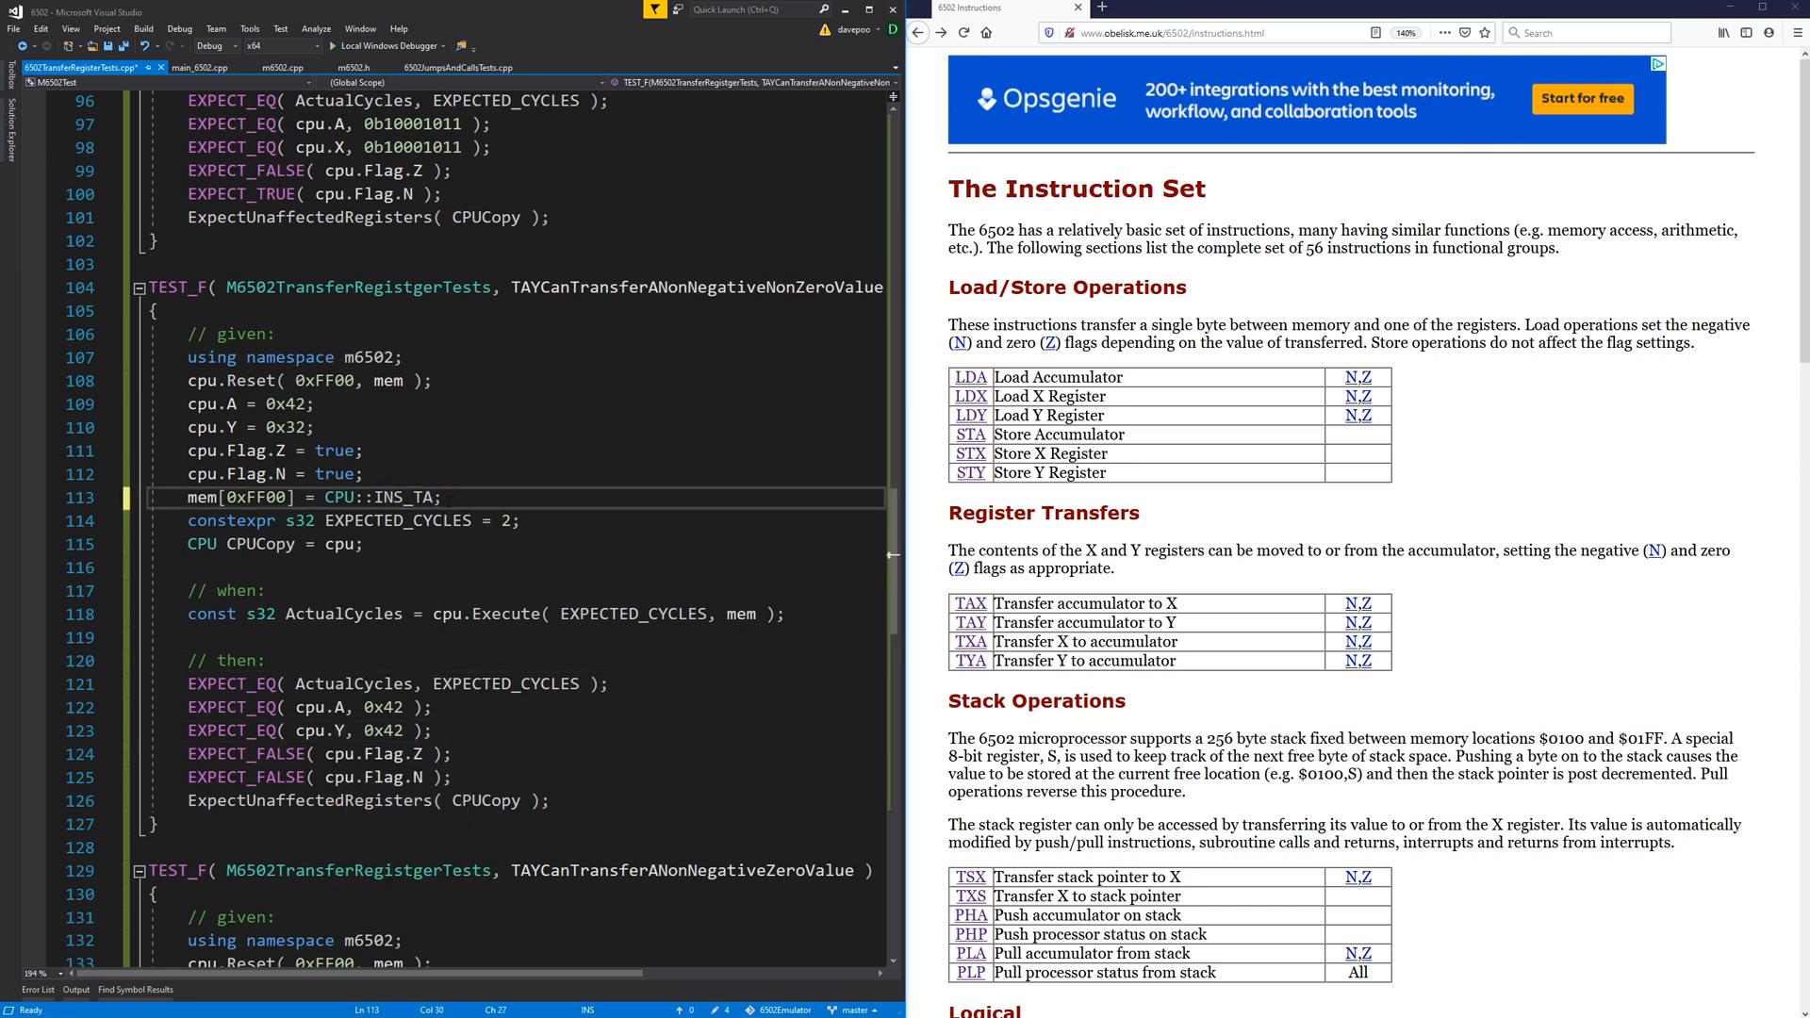
{"action": "scroll", "scroll_direction": "down", "scroll_amount": 3}
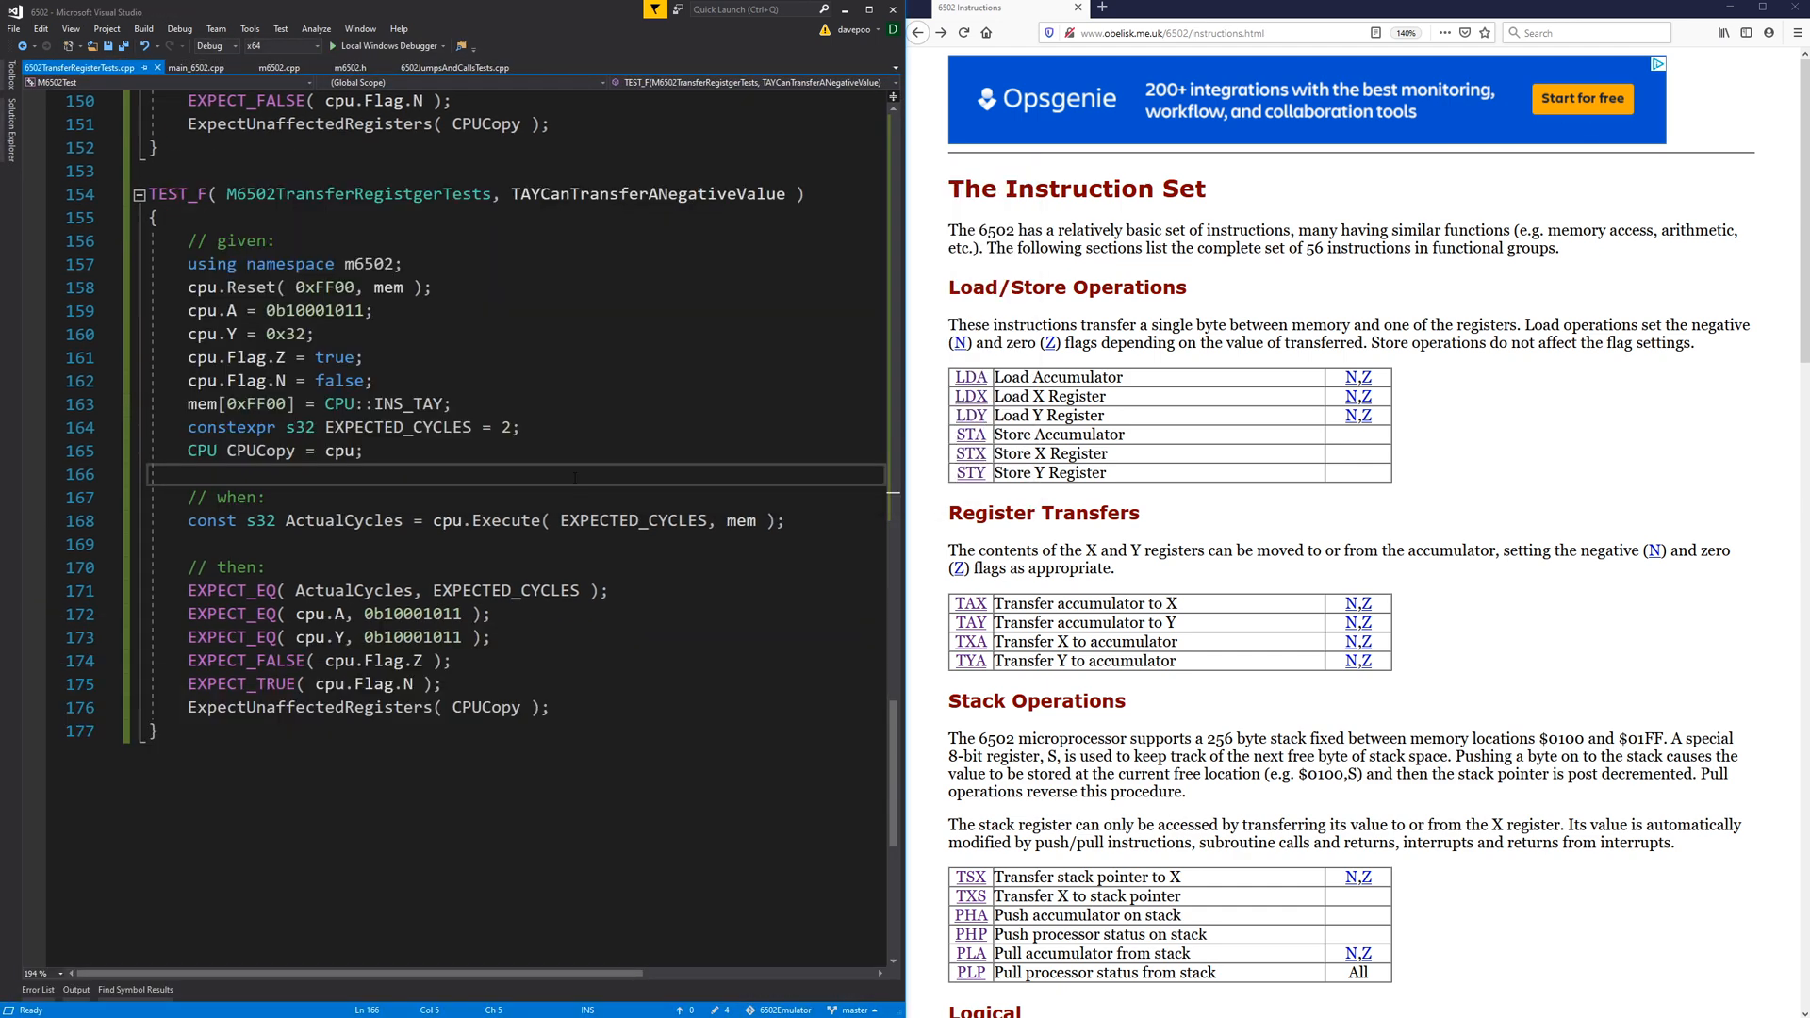
{"action": "left_click", "coordinate": [273, 66]}
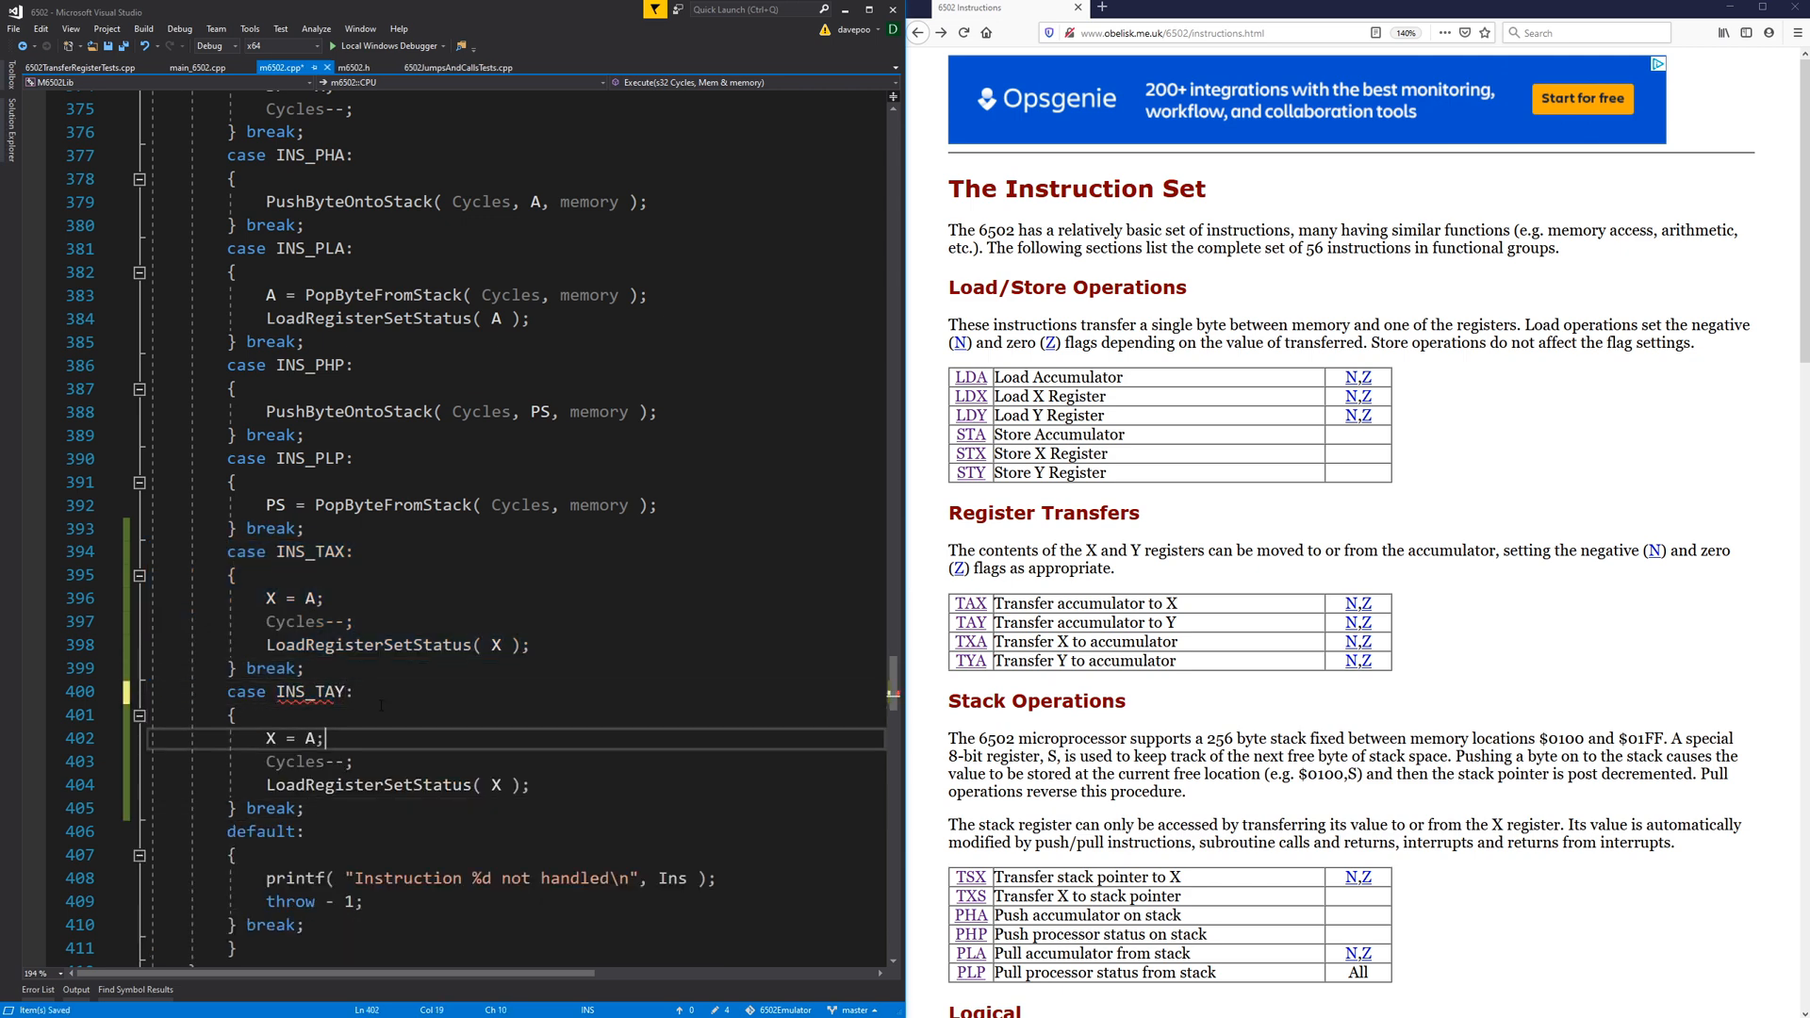
Make the duplicated INS_TAY case copy A into Y with LoadRegisterSetStatus( Y ), and save.
{"action": "type", "text": "Y"}
{"action": "left_click", "coordinate": [517, 784]}
{"action": "type", "text": "Y"}
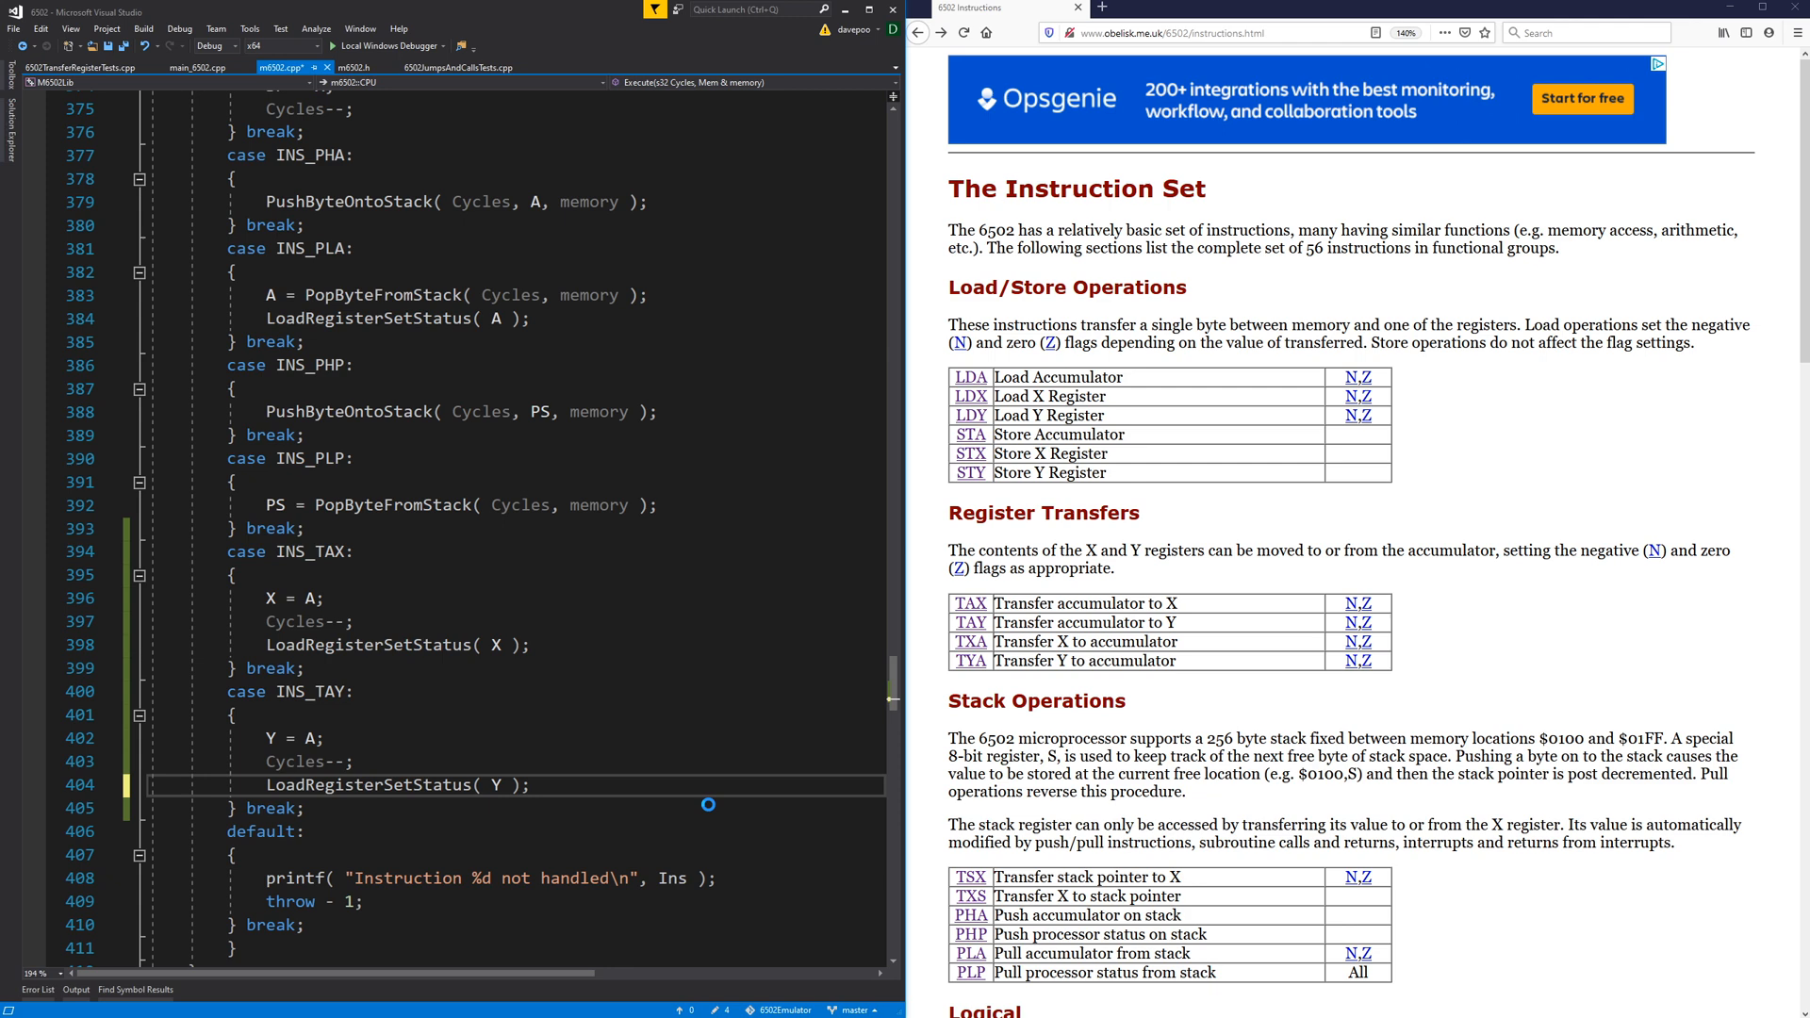
{"action": "key", "text": "F7"}
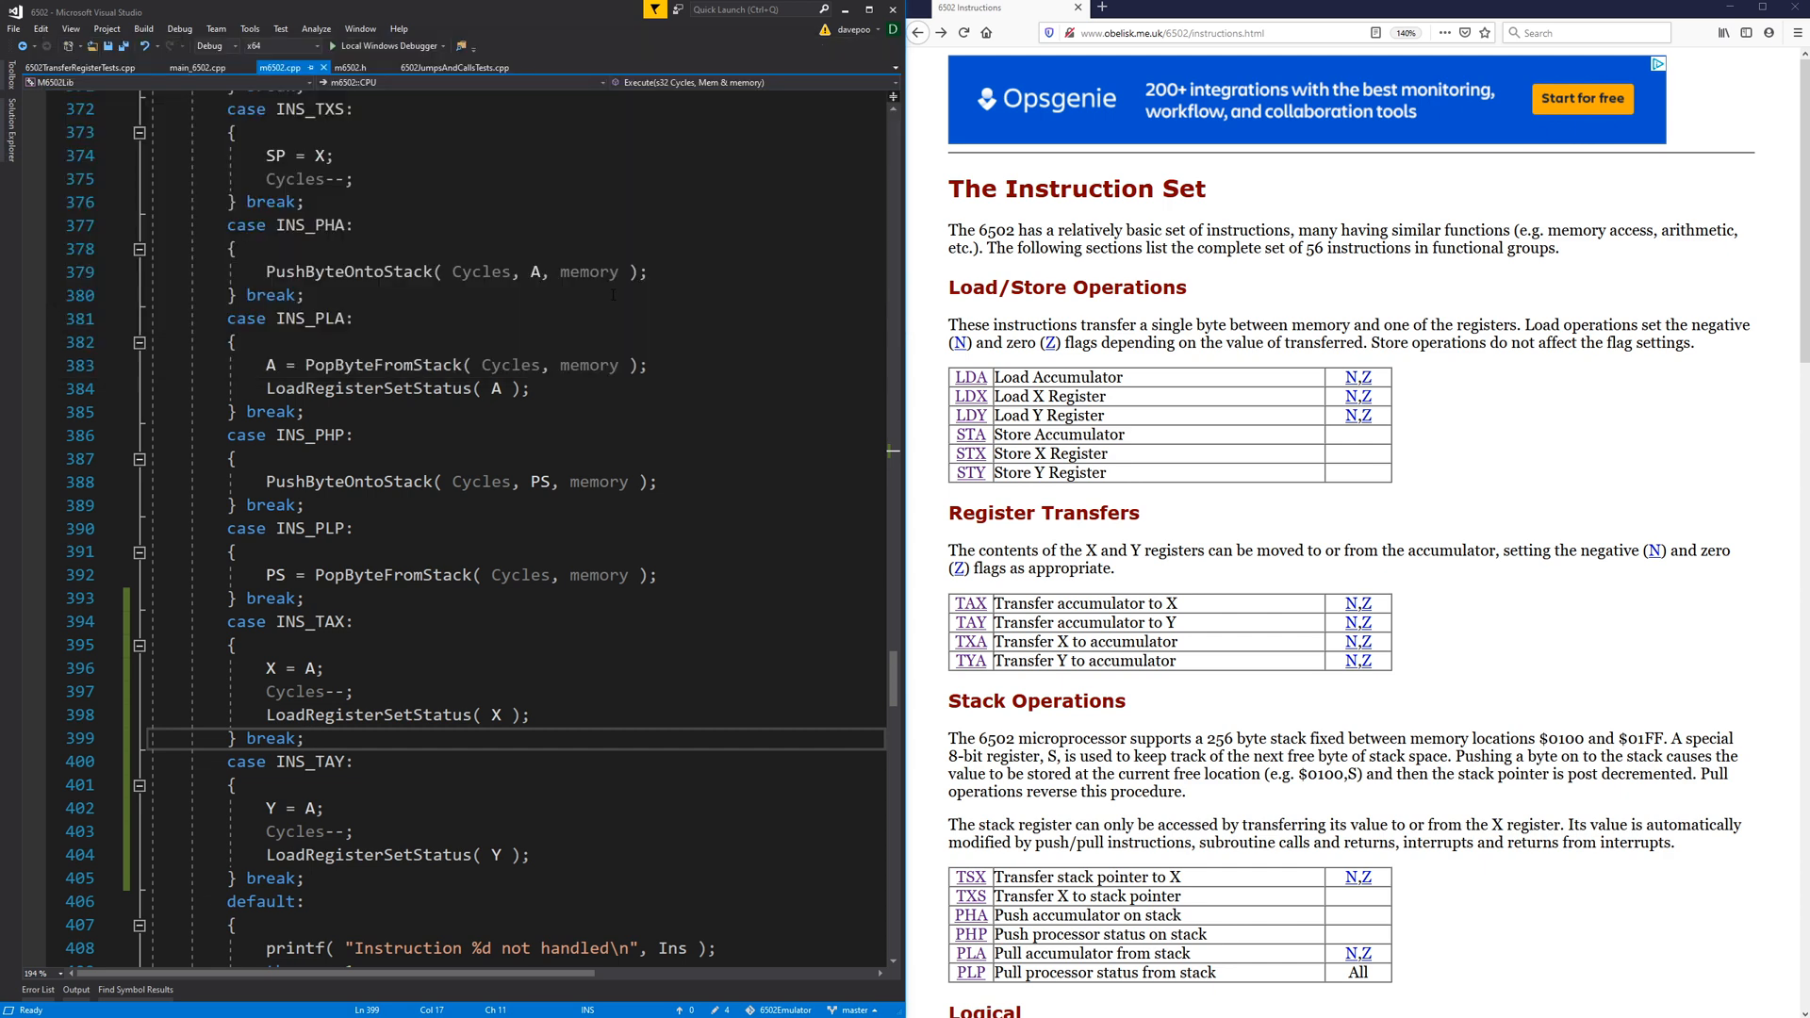
{"action": "mouse_move", "coordinate": [1294, 558]}
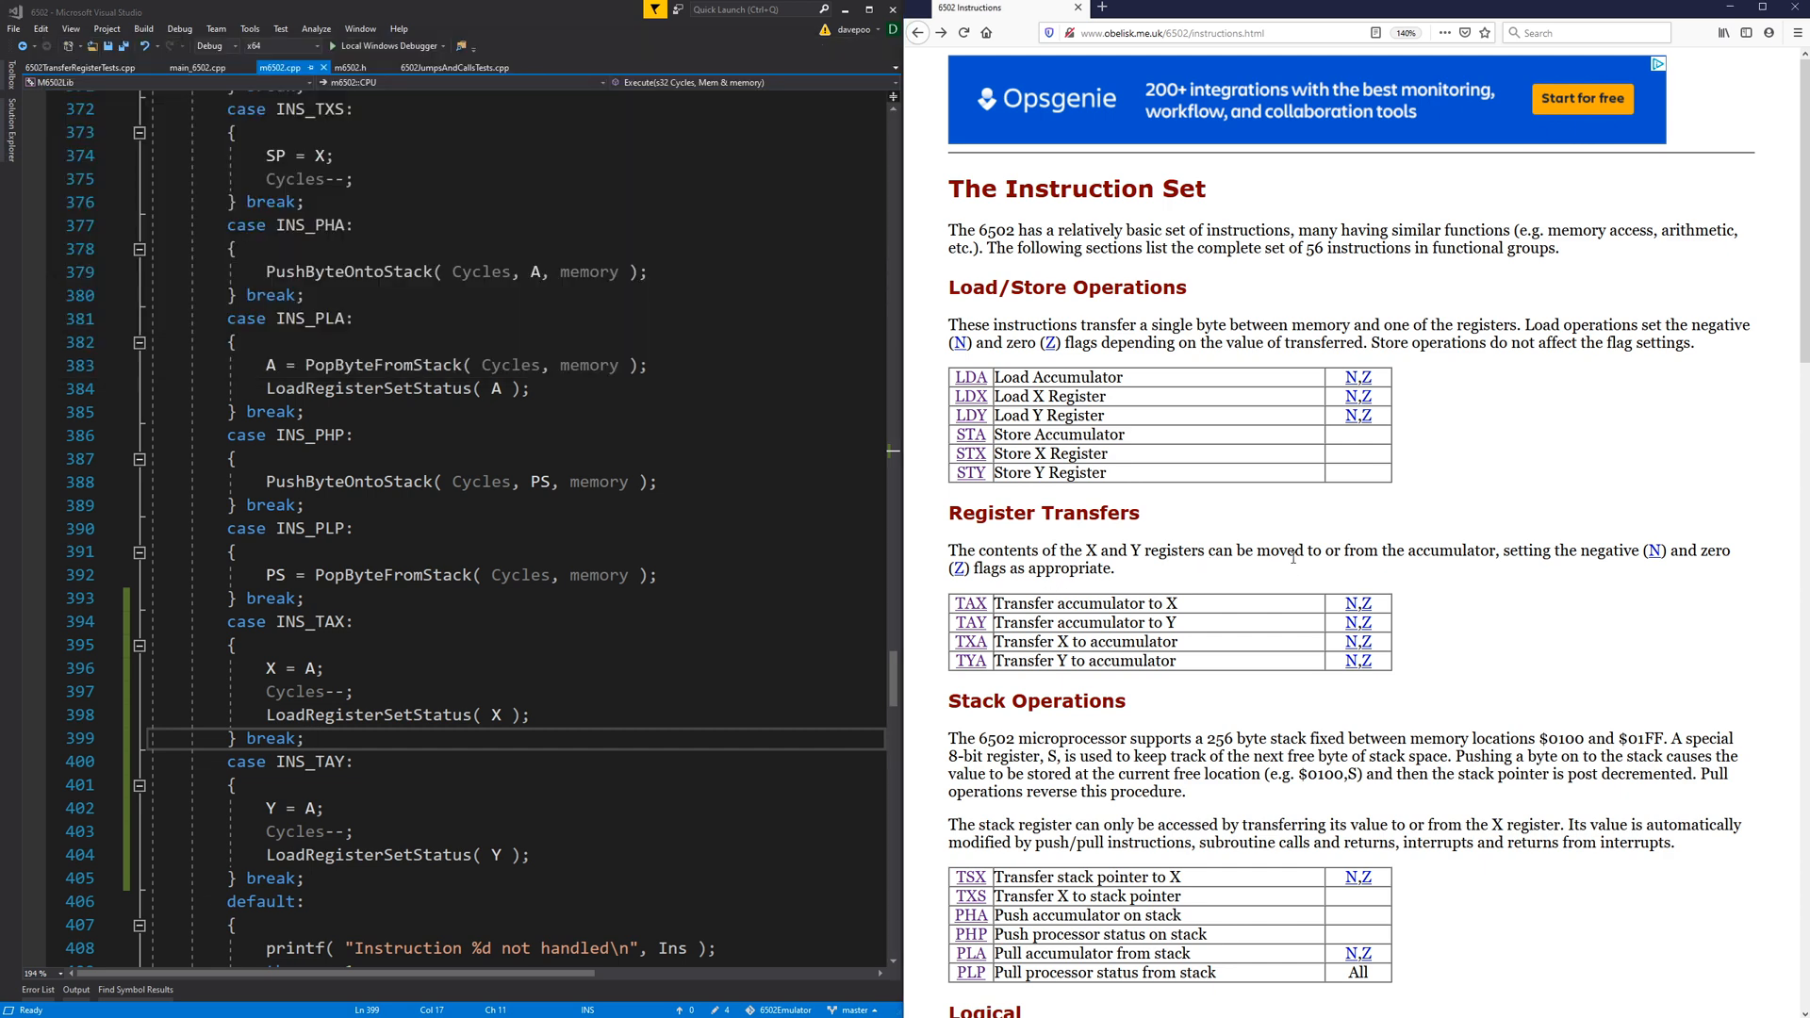
{"action": "scroll", "scroll_direction": "down", "scroll_amount": 3}
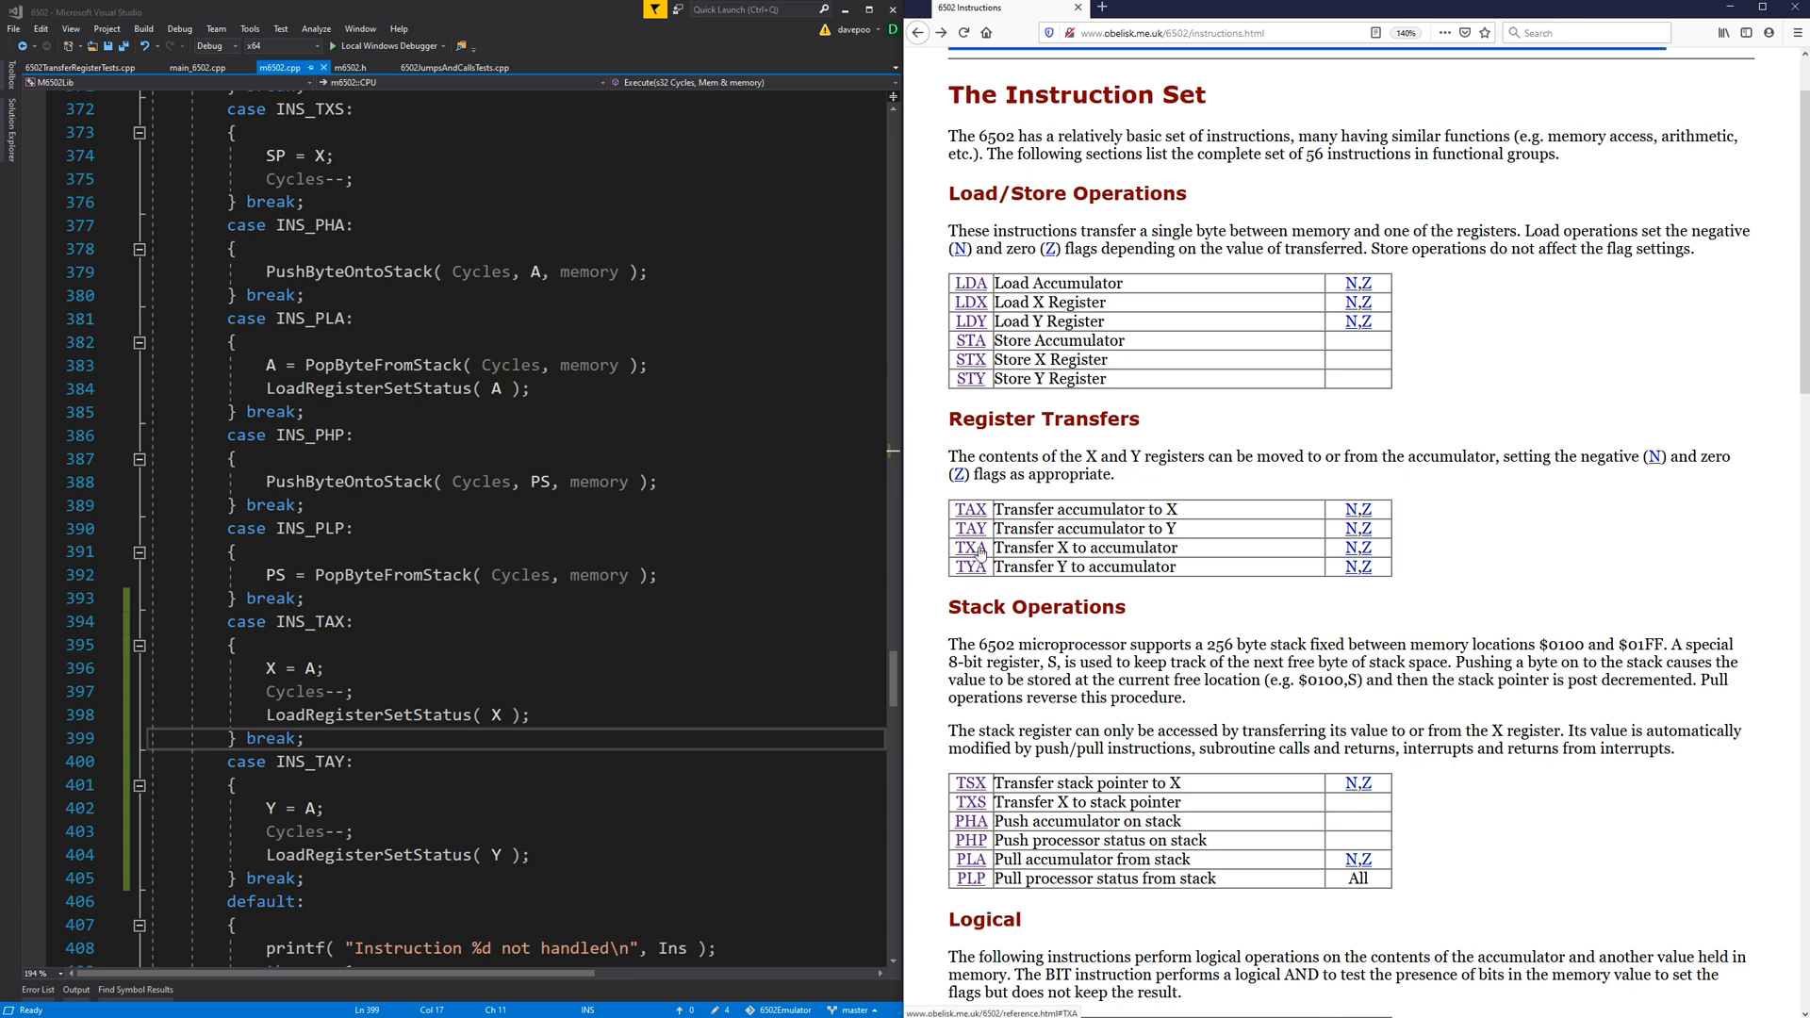
{"action": "mouse_move", "coordinate": [980, 554]}
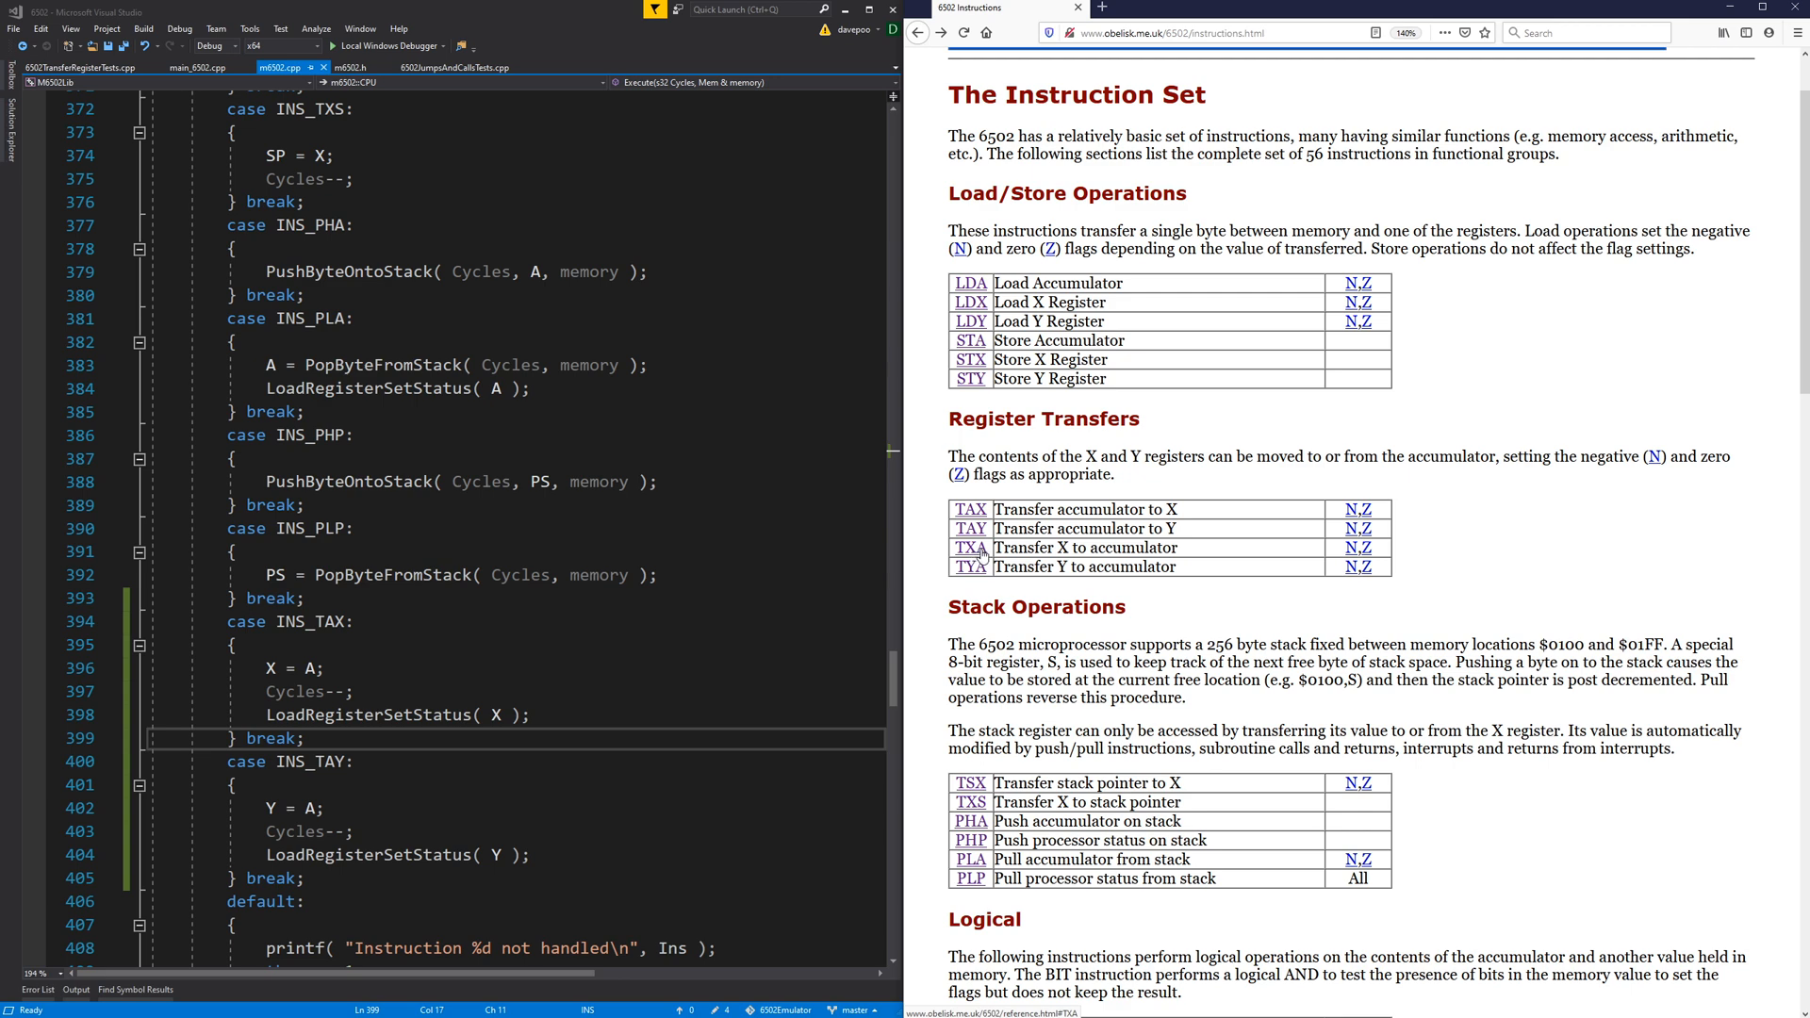
{"action": "left_click", "coordinate": [82, 68]}
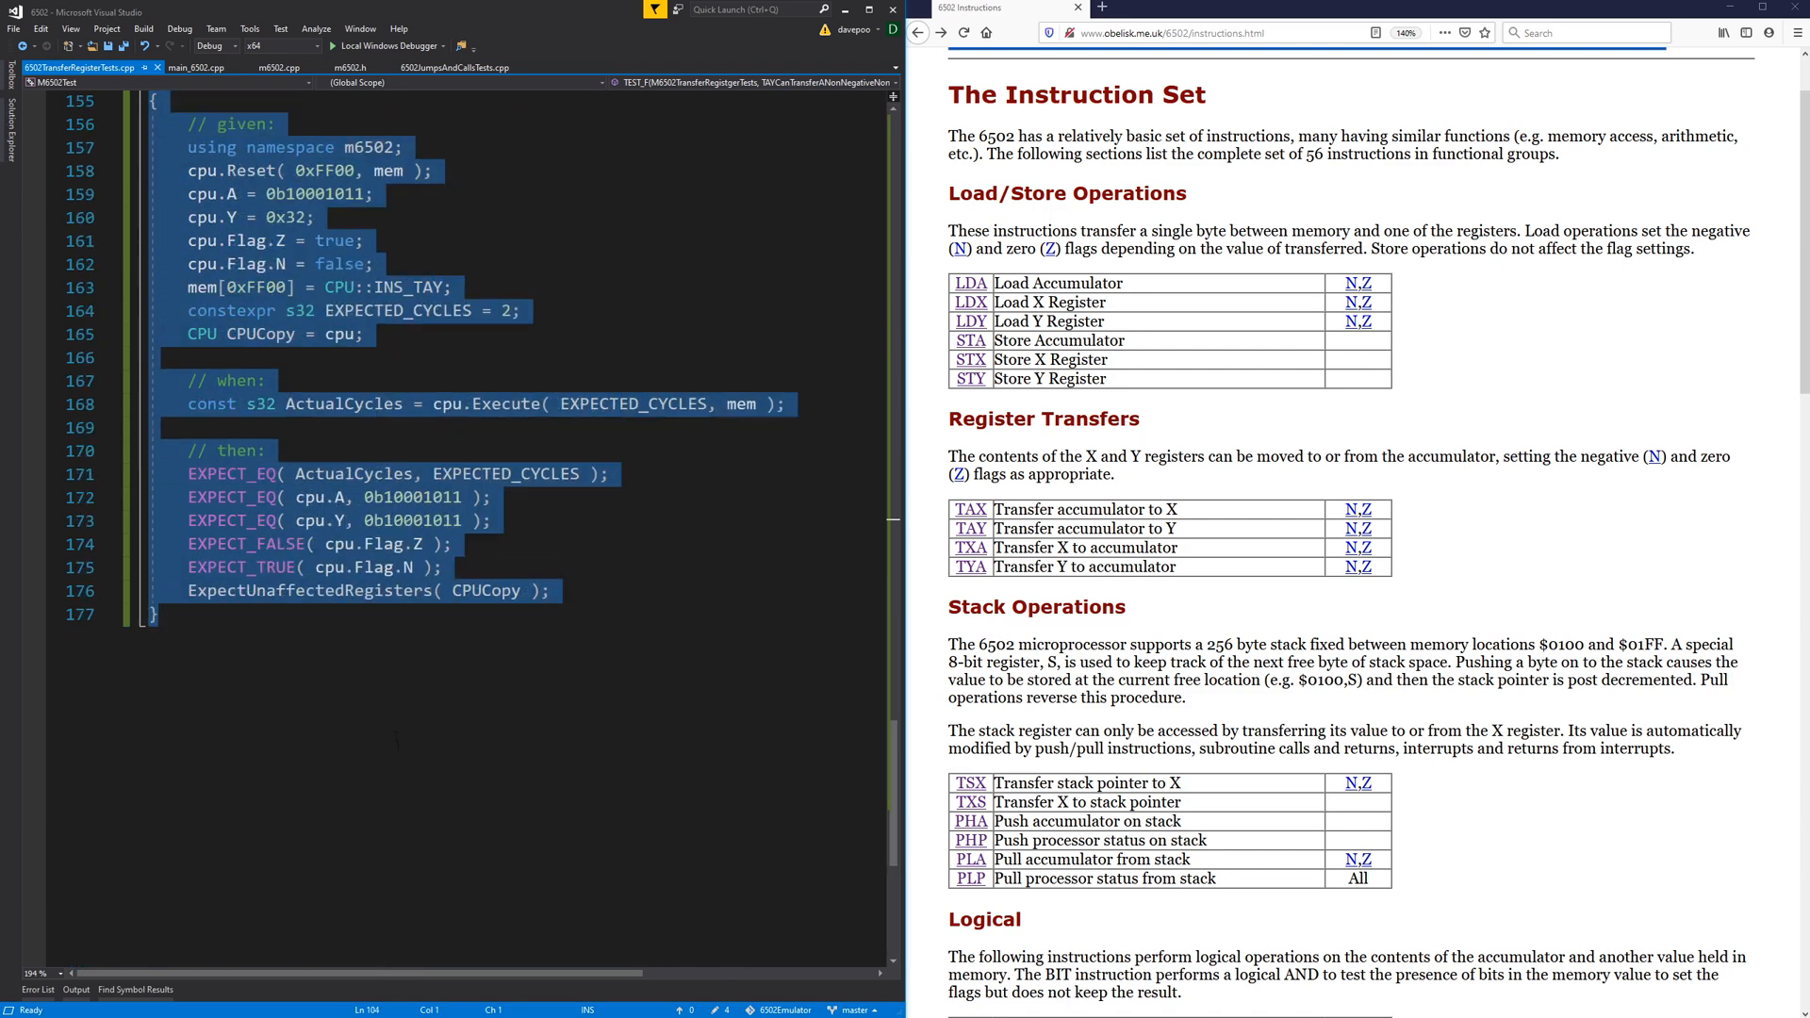
Rework the copied tests into TXA tests loading X with 0b10001011, cpu.A = 0x32, expecting A to match with N set.
{"action": "scroll", "scroll_direction": "down", "scroll_amount": 3}
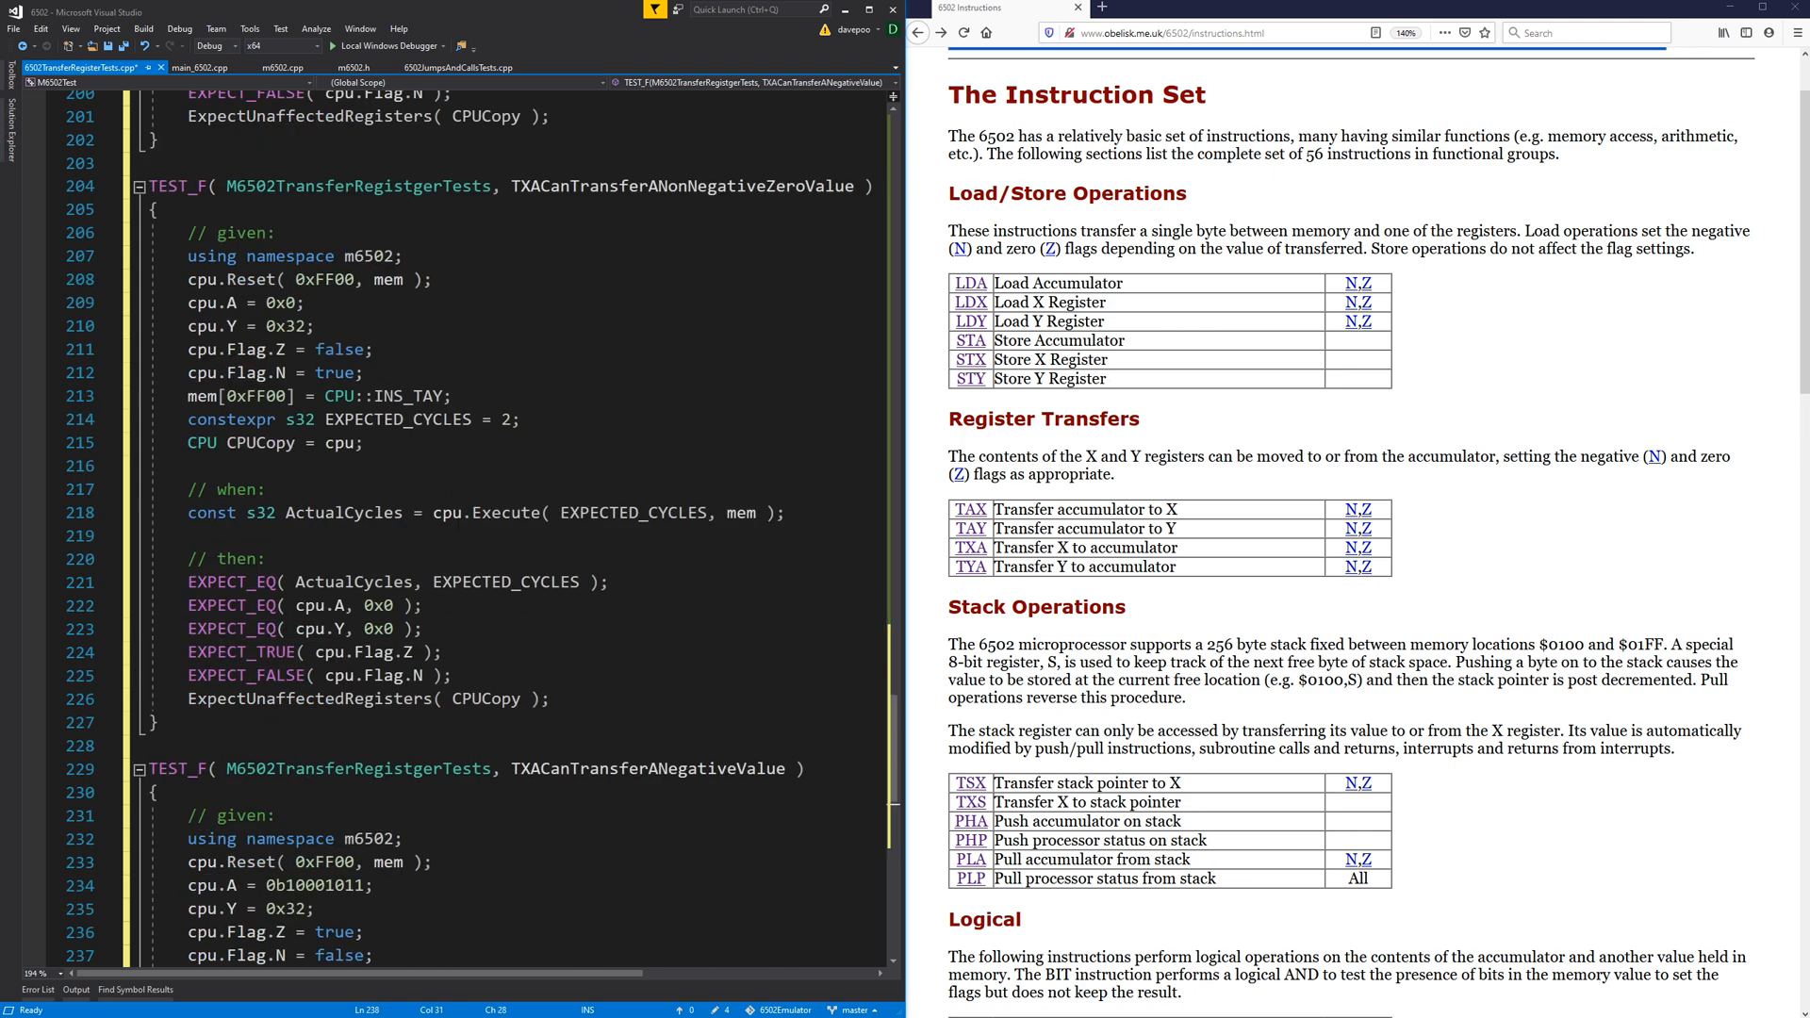
{"action": "scroll", "scroll_direction": "down", "scroll_amount": 3}
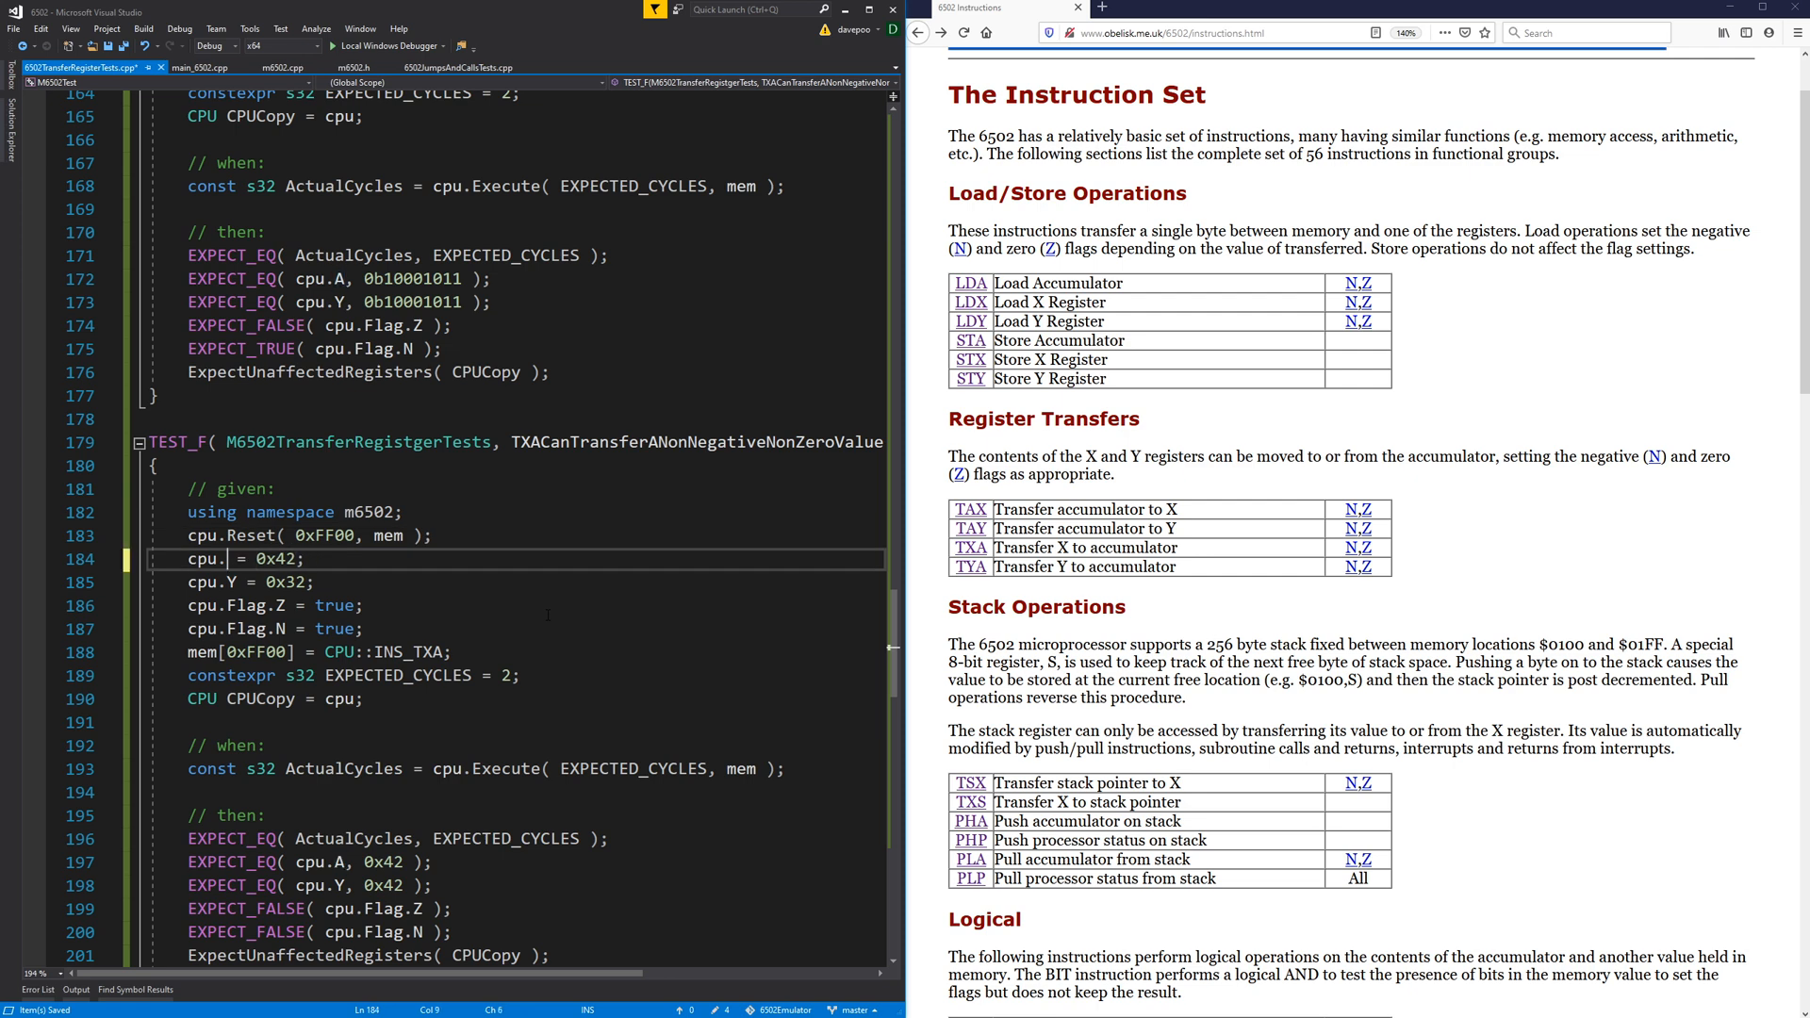
{"action": "type", "text": "X"}
{"action": "left_click", "coordinate": [513, 580]}
{"action": "type", "text": "A"}
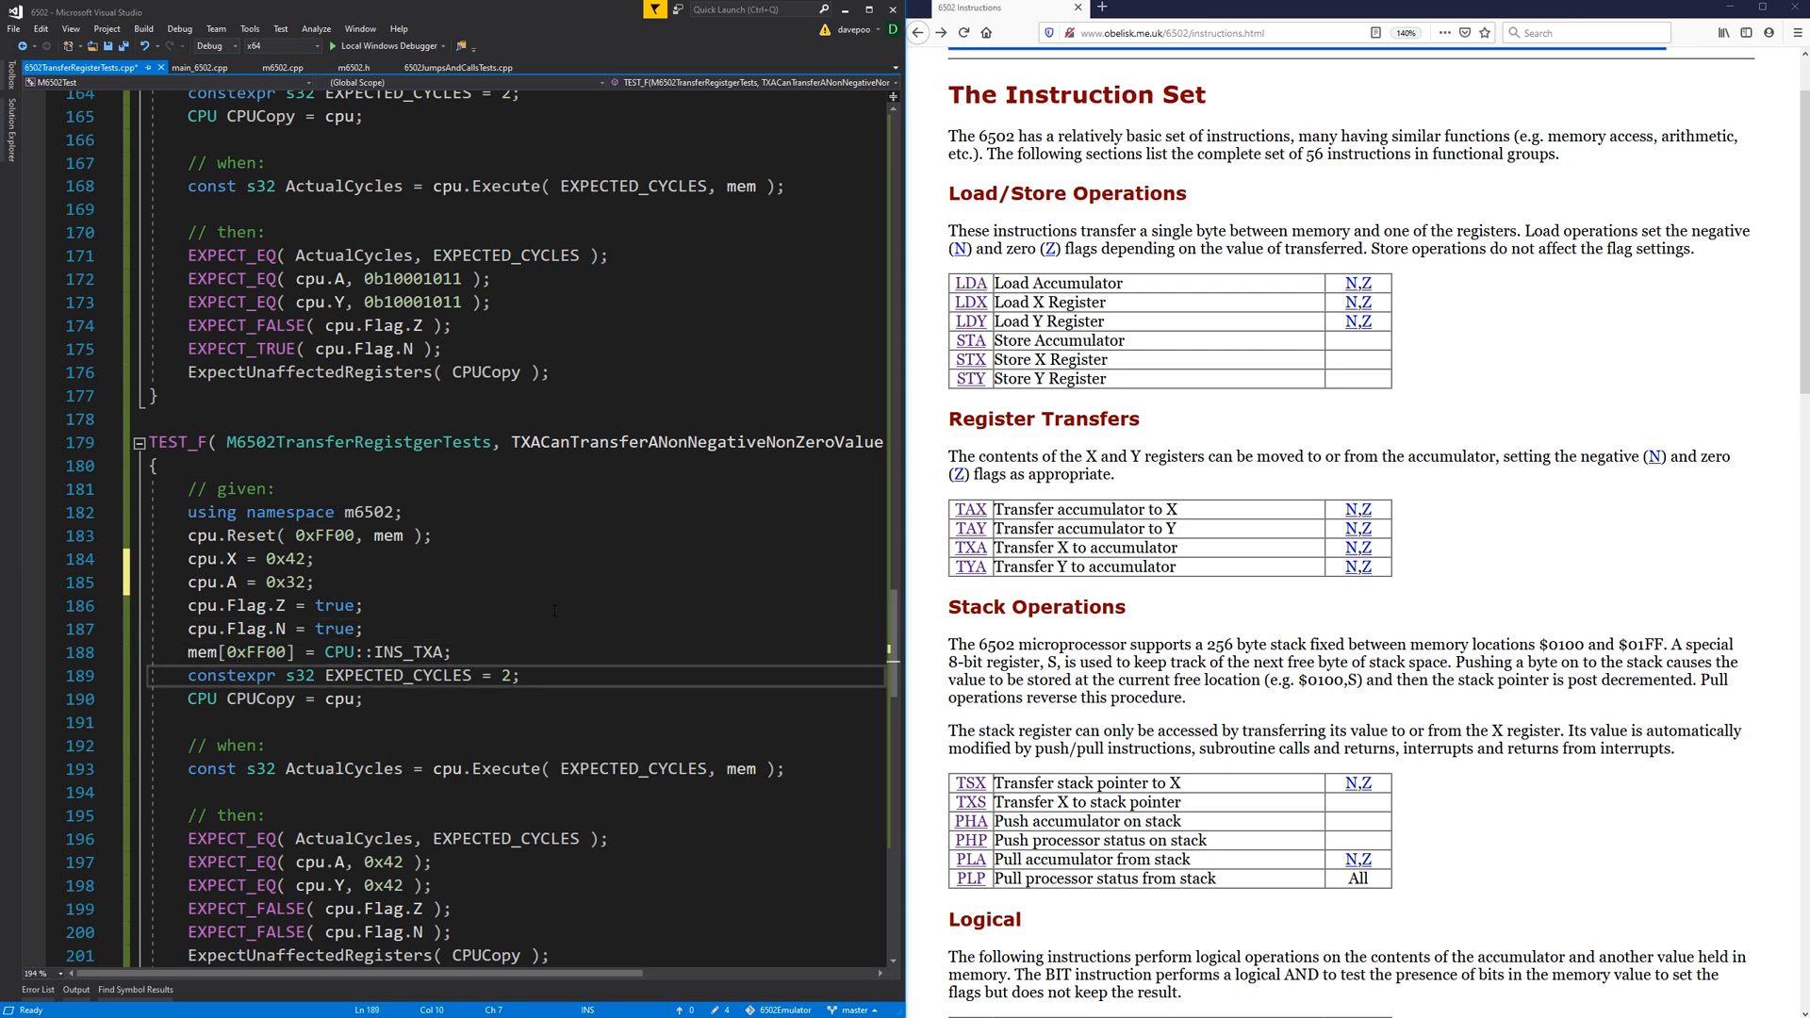
{"action": "scroll", "scroll_direction": "down", "scroll_amount": 3}
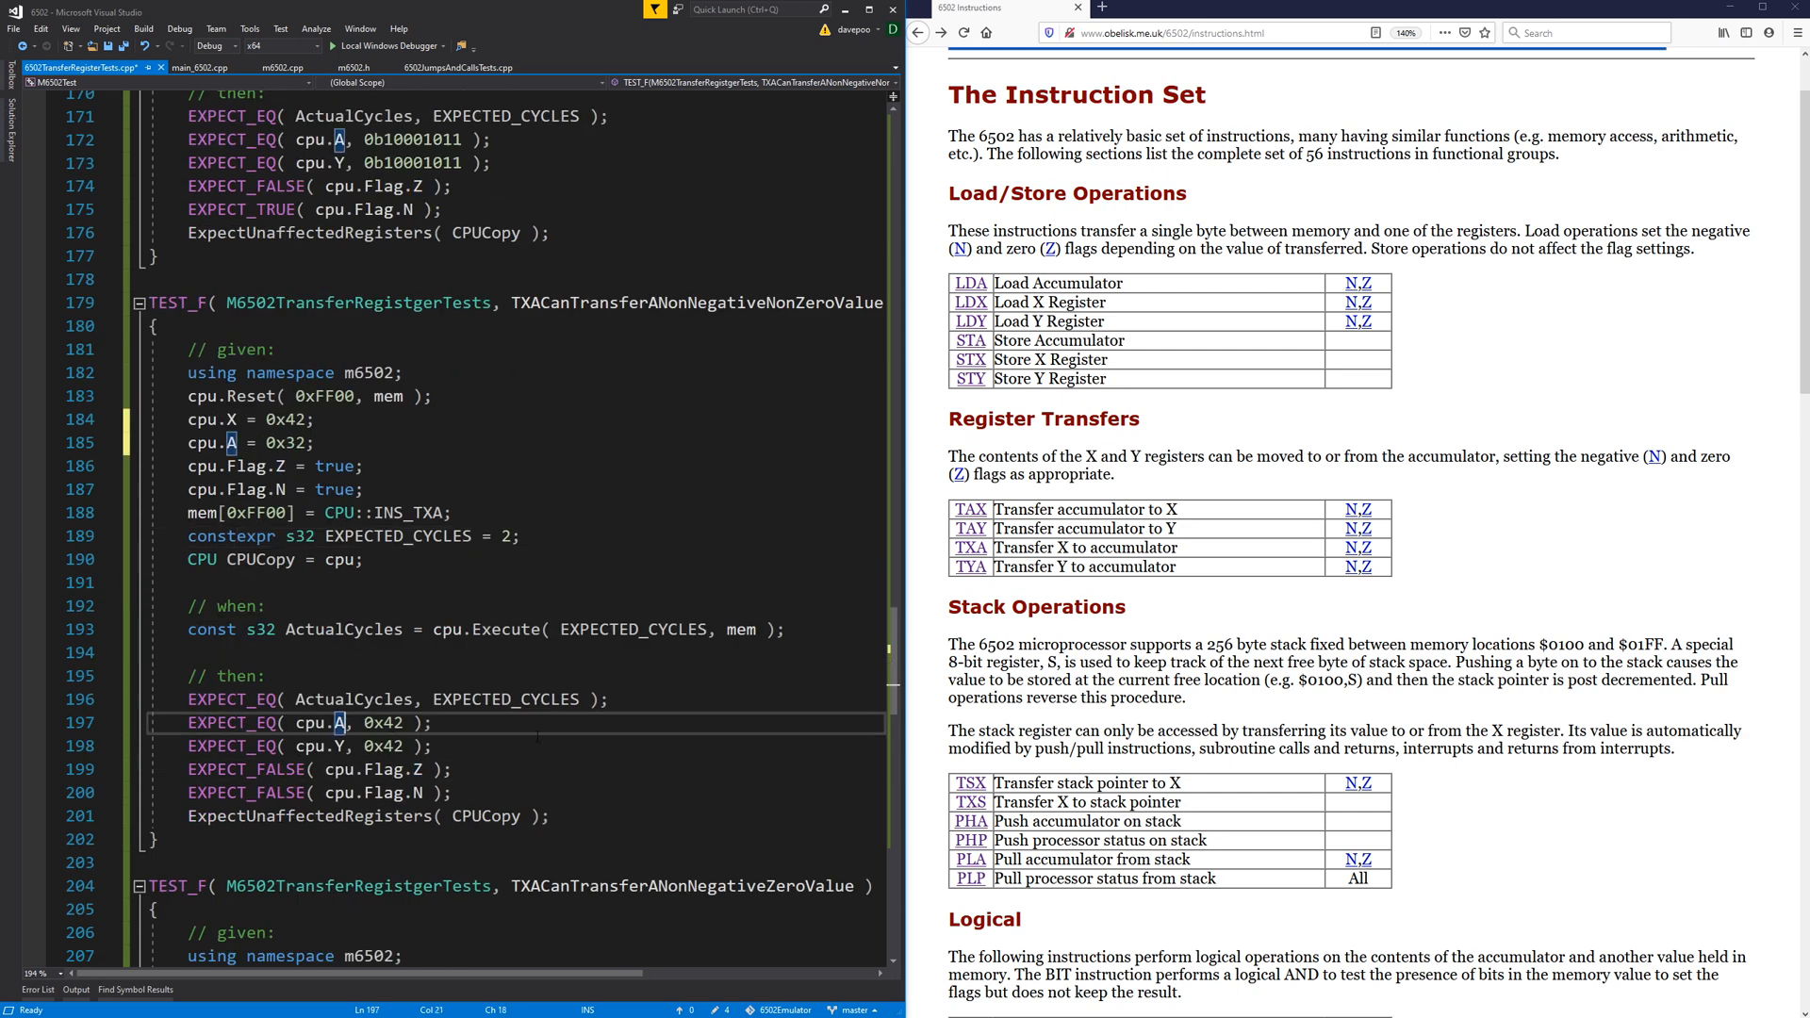
{"action": "type", "text": "X"}
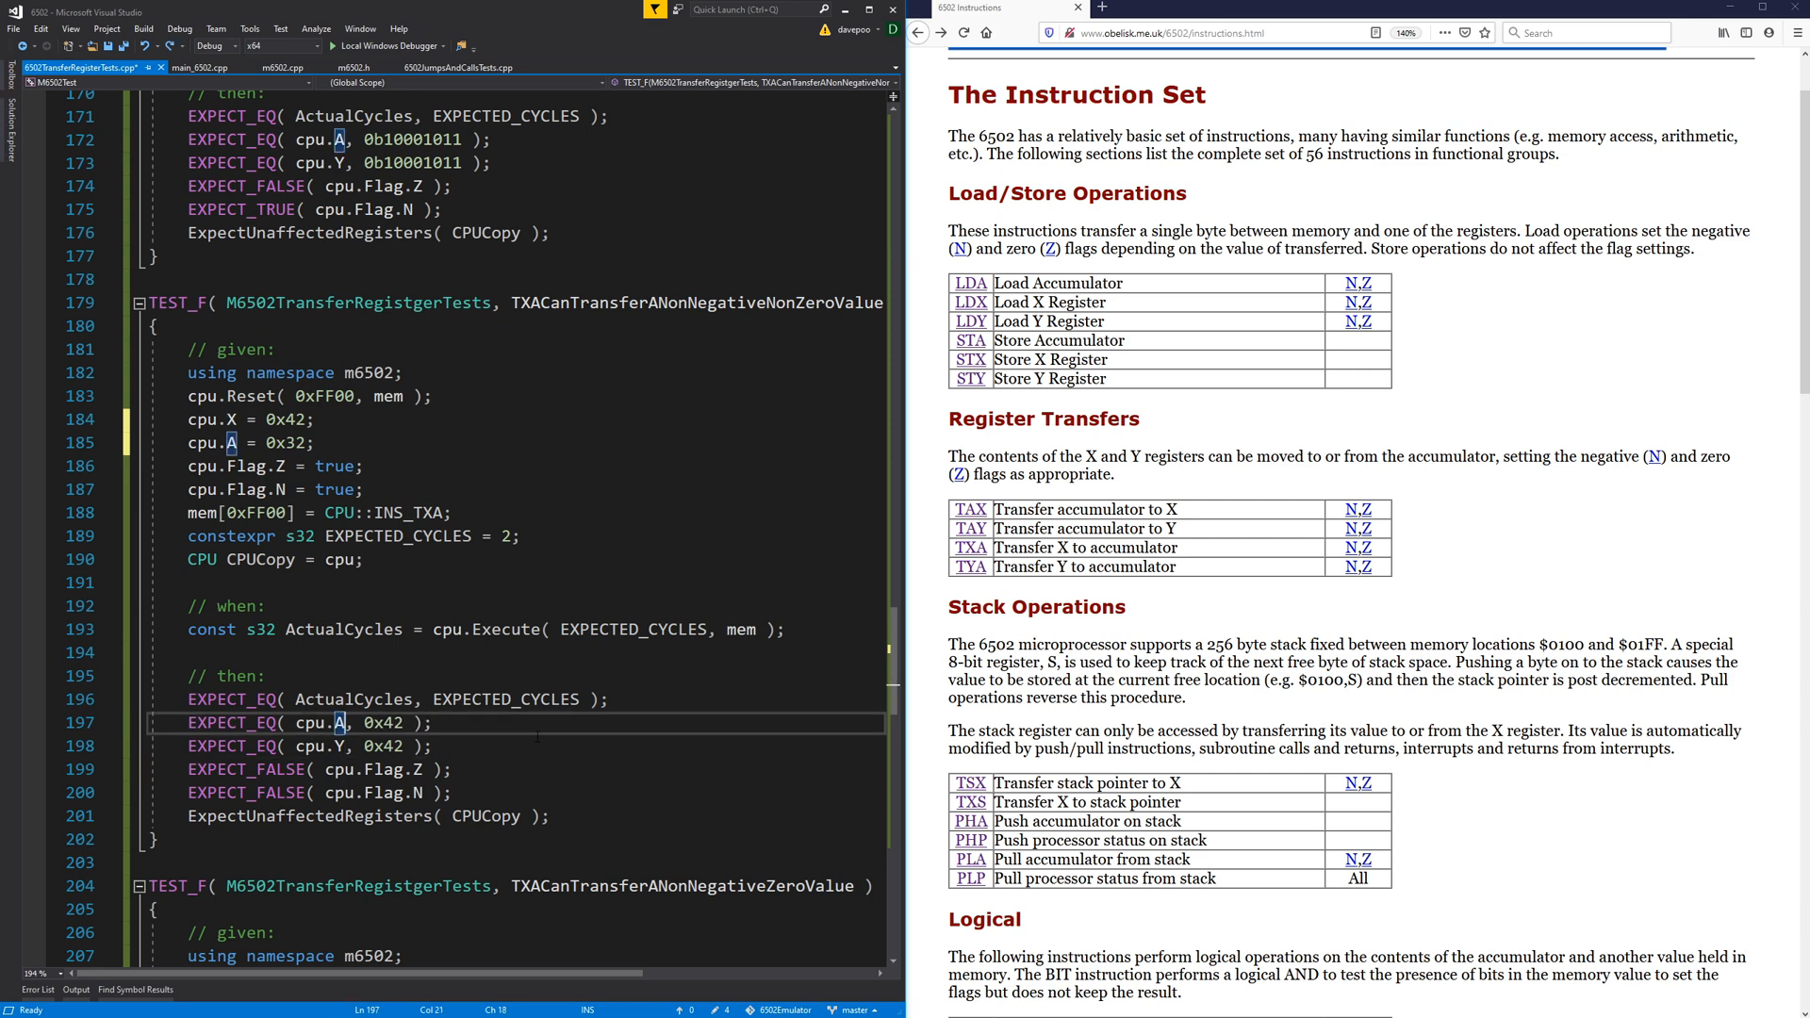
{"action": "type", "text": "X"}
{"action": "left_click", "coordinate": [517, 744]}
{"action": "type", "text": "A"}
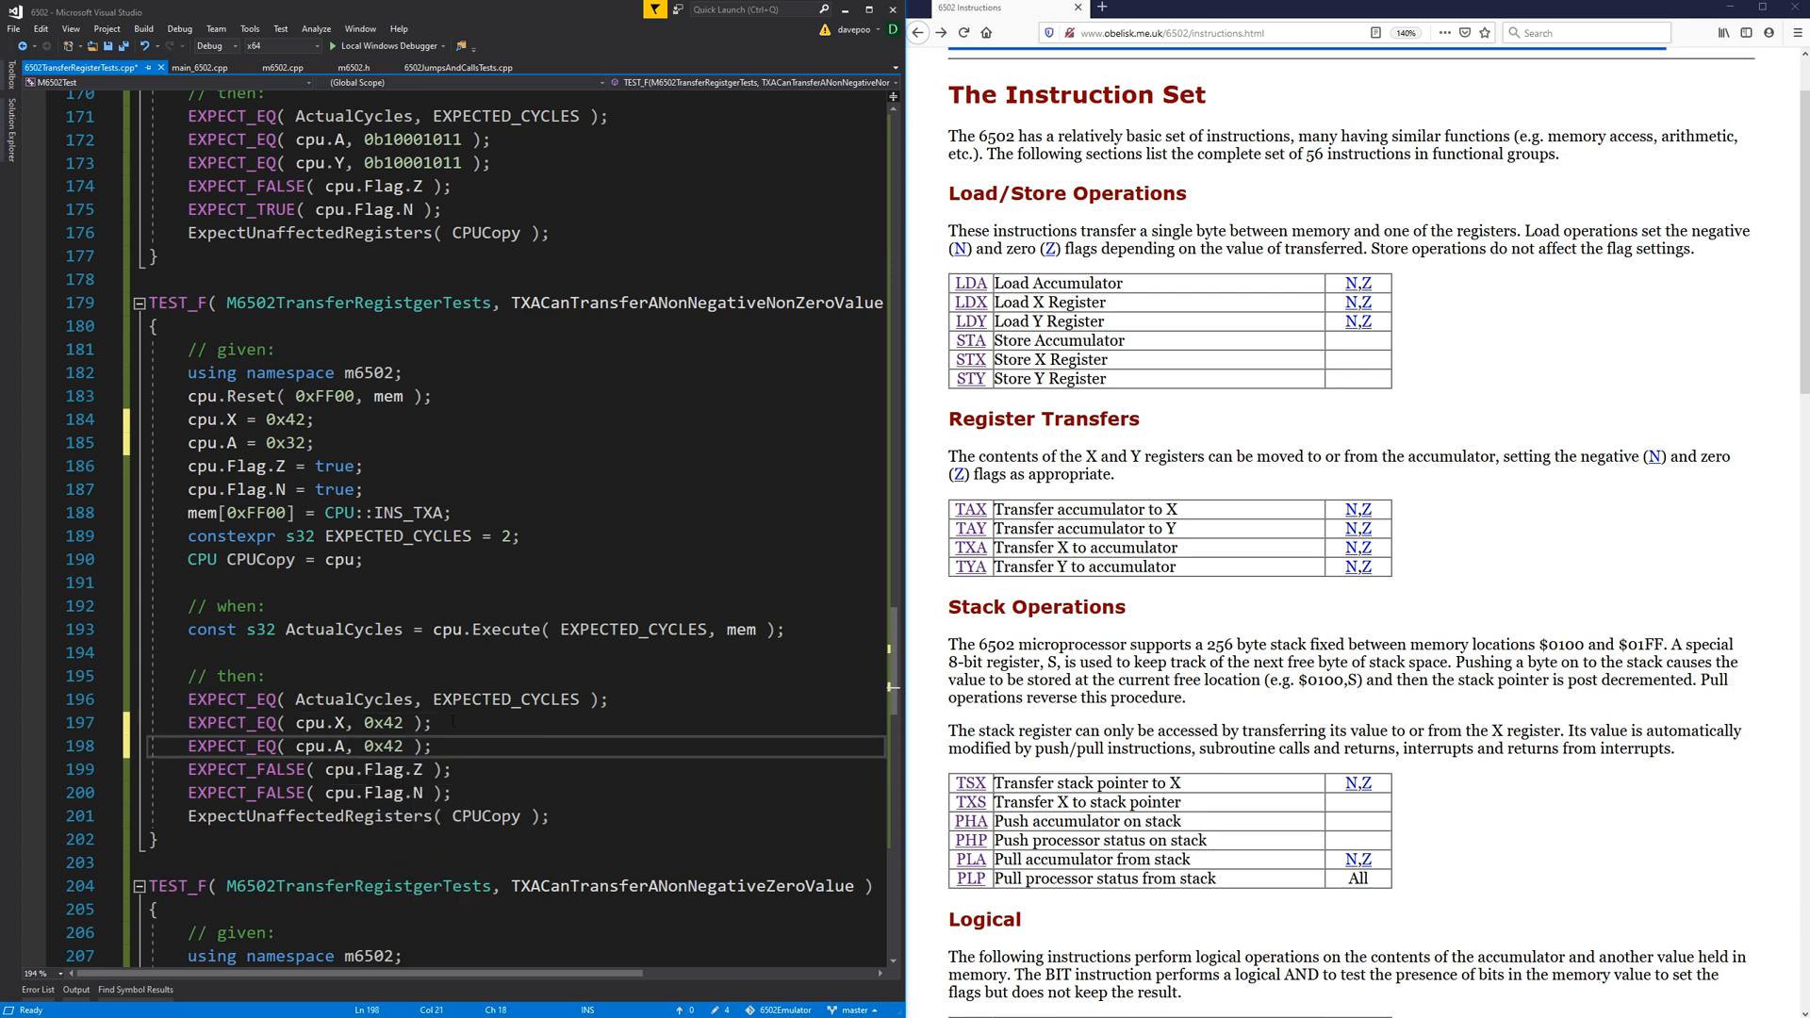
{"action": "scroll", "scroll_direction": "down", "scroll_amount": 3}
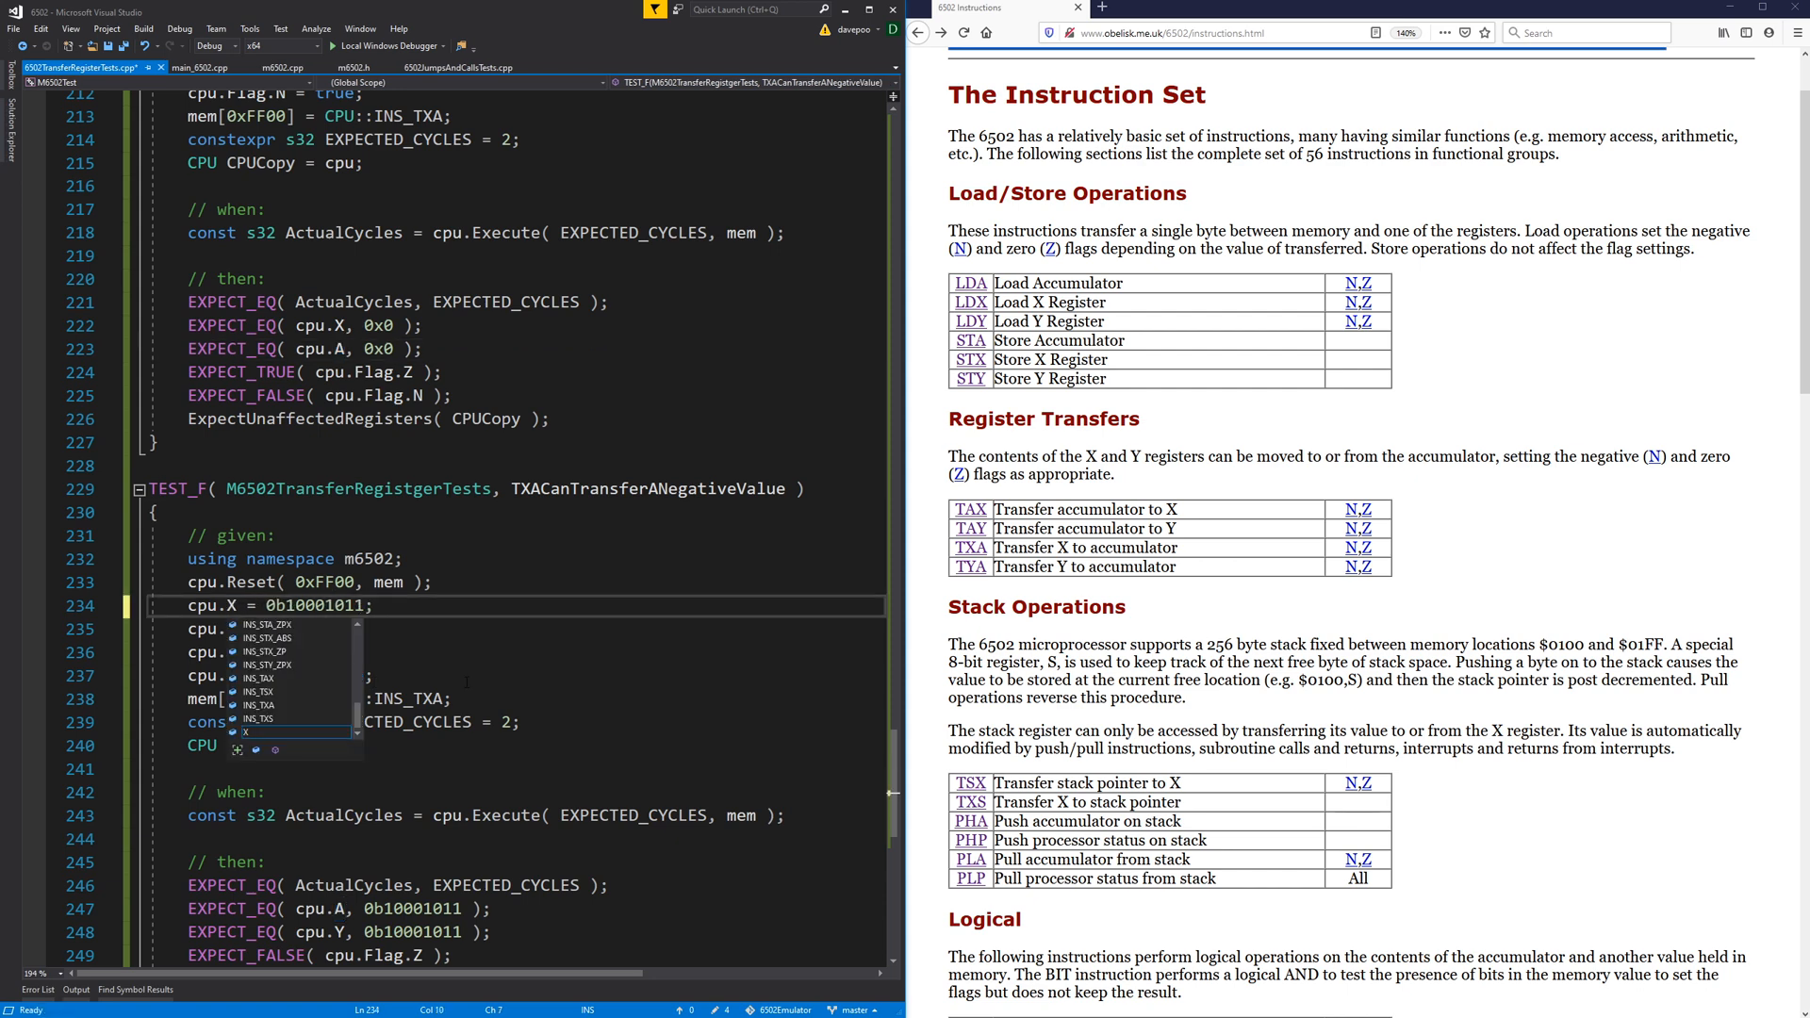
{"action": "type", "text": "cpu.A = 0x32;"}
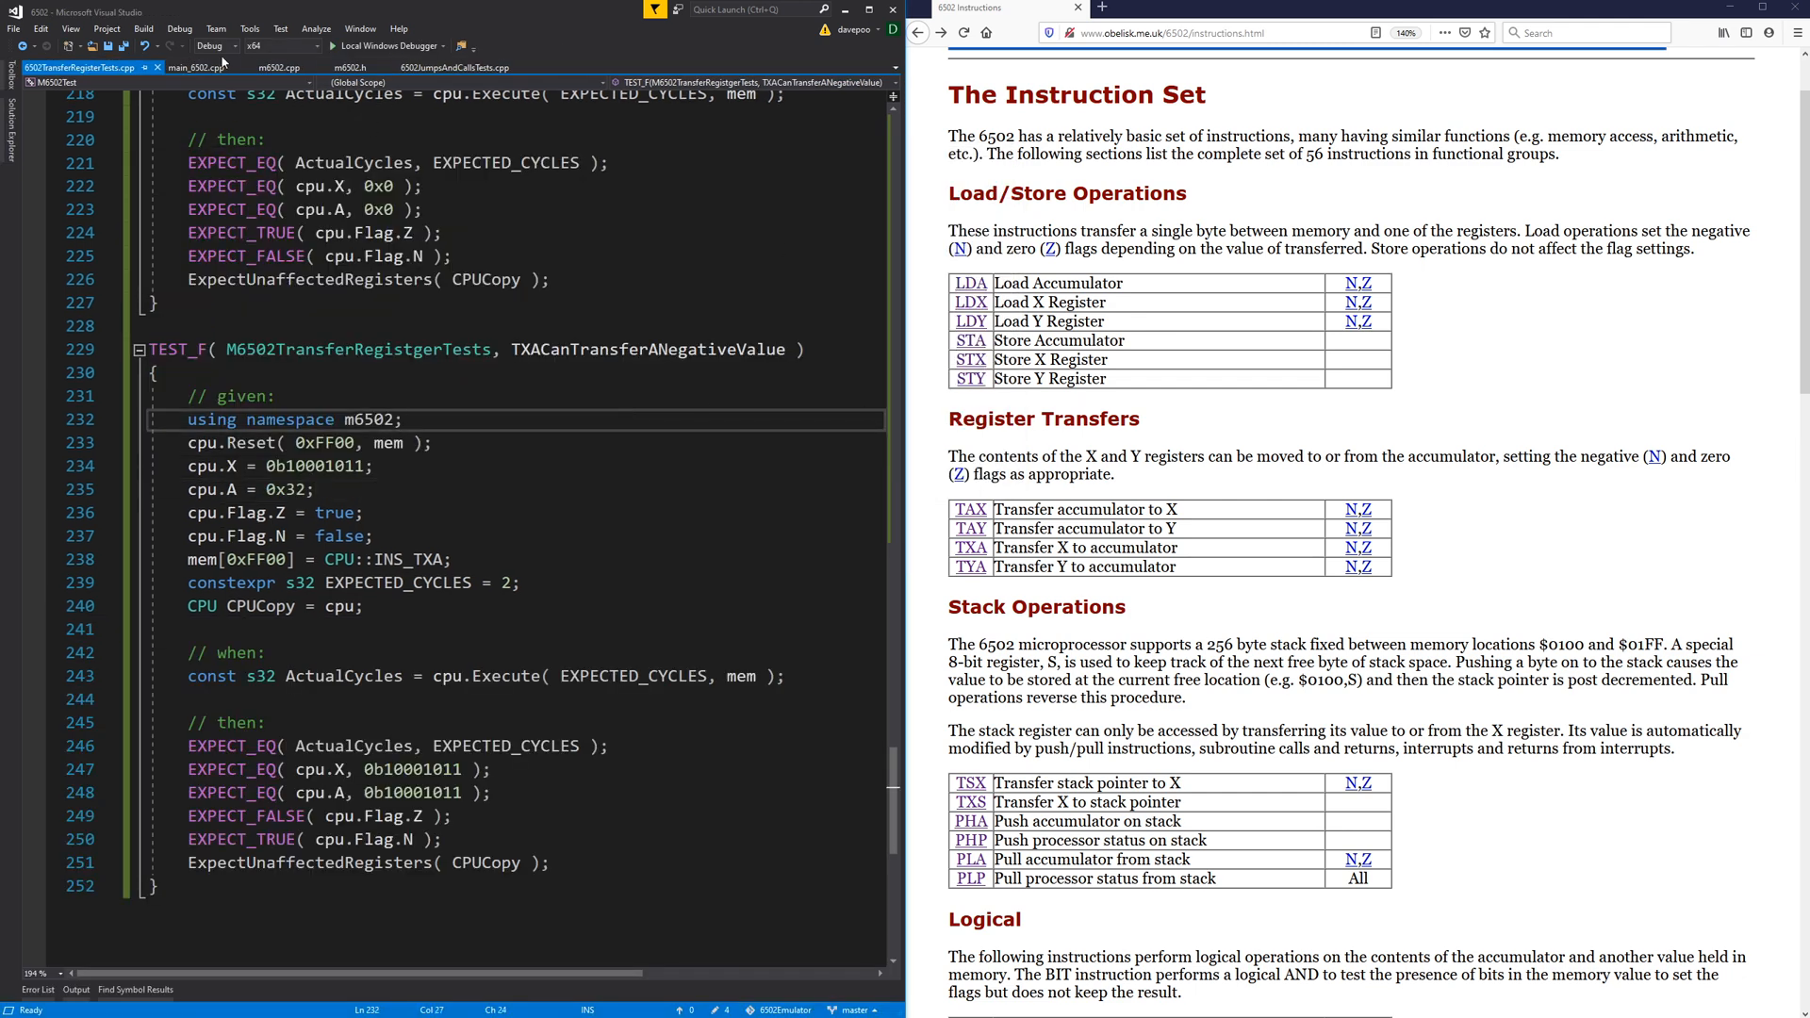
Duplicate the INS_TAY case as INS_TXA with A = X; and LoadRegisterSetStatus( A );.
{"action": "left_click", "coordinate": [196, 68]}
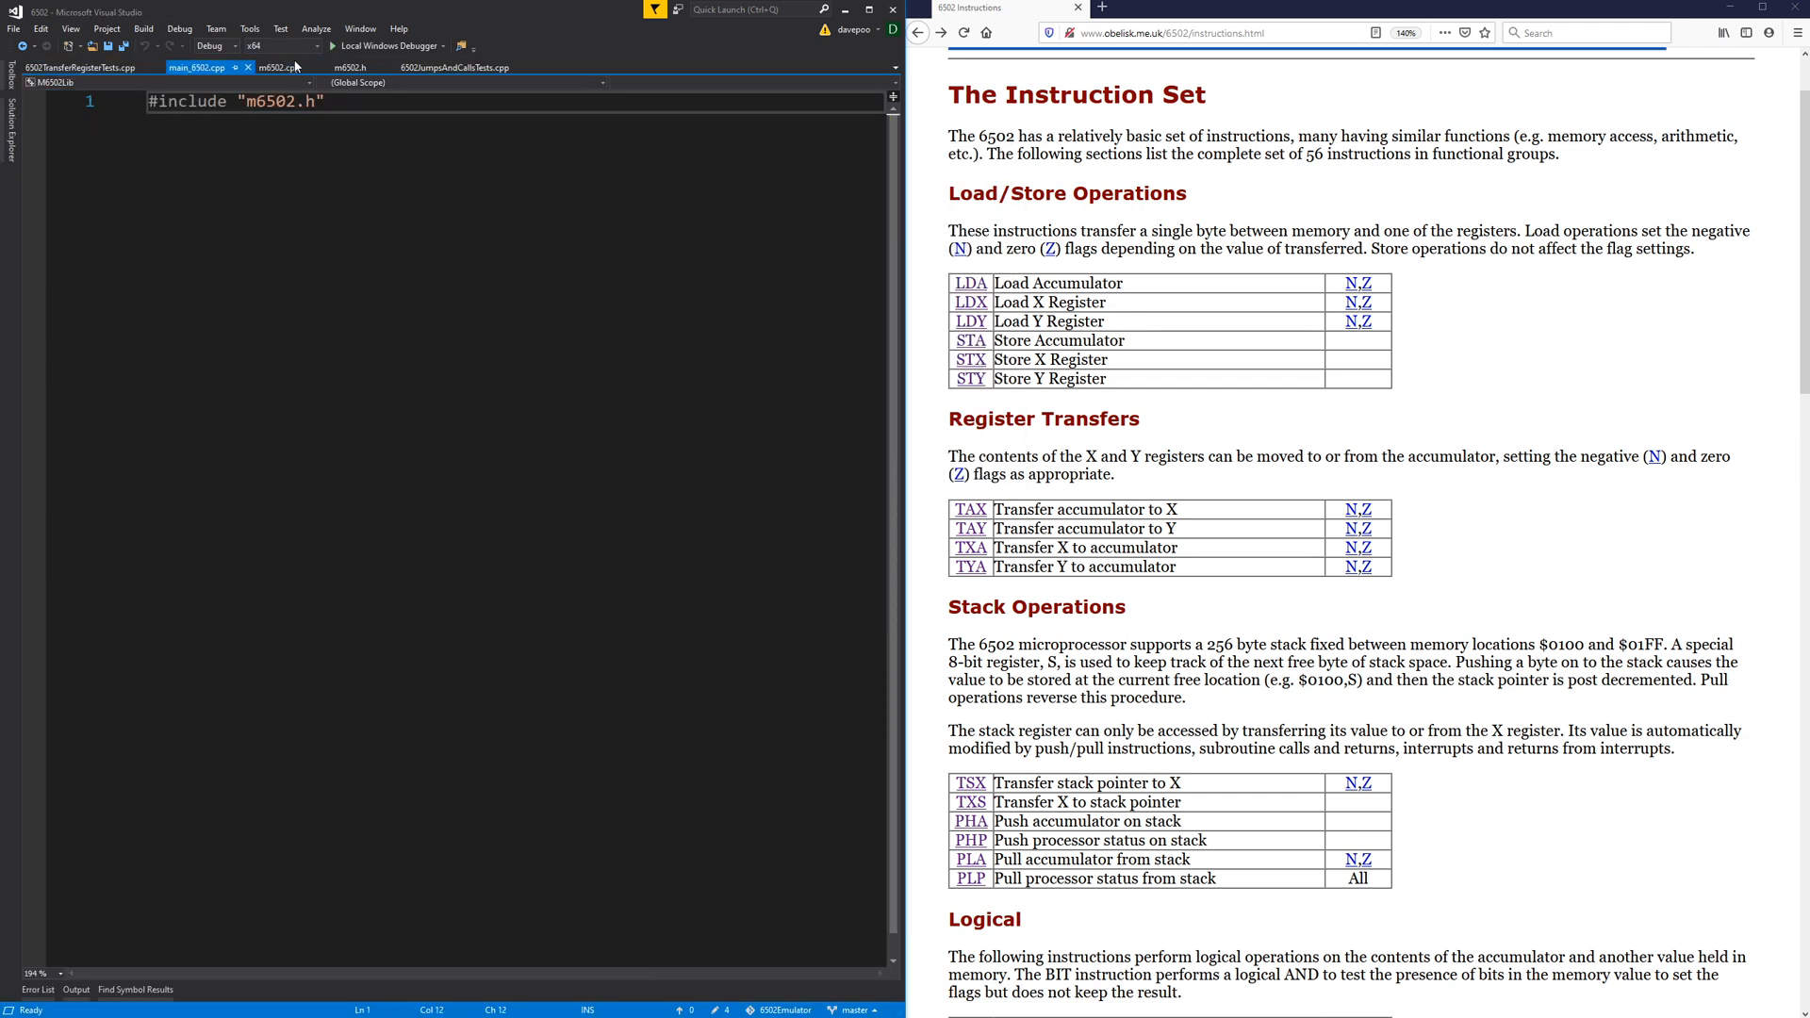
{"action": "left_click", "coordinate": [277, 67]}
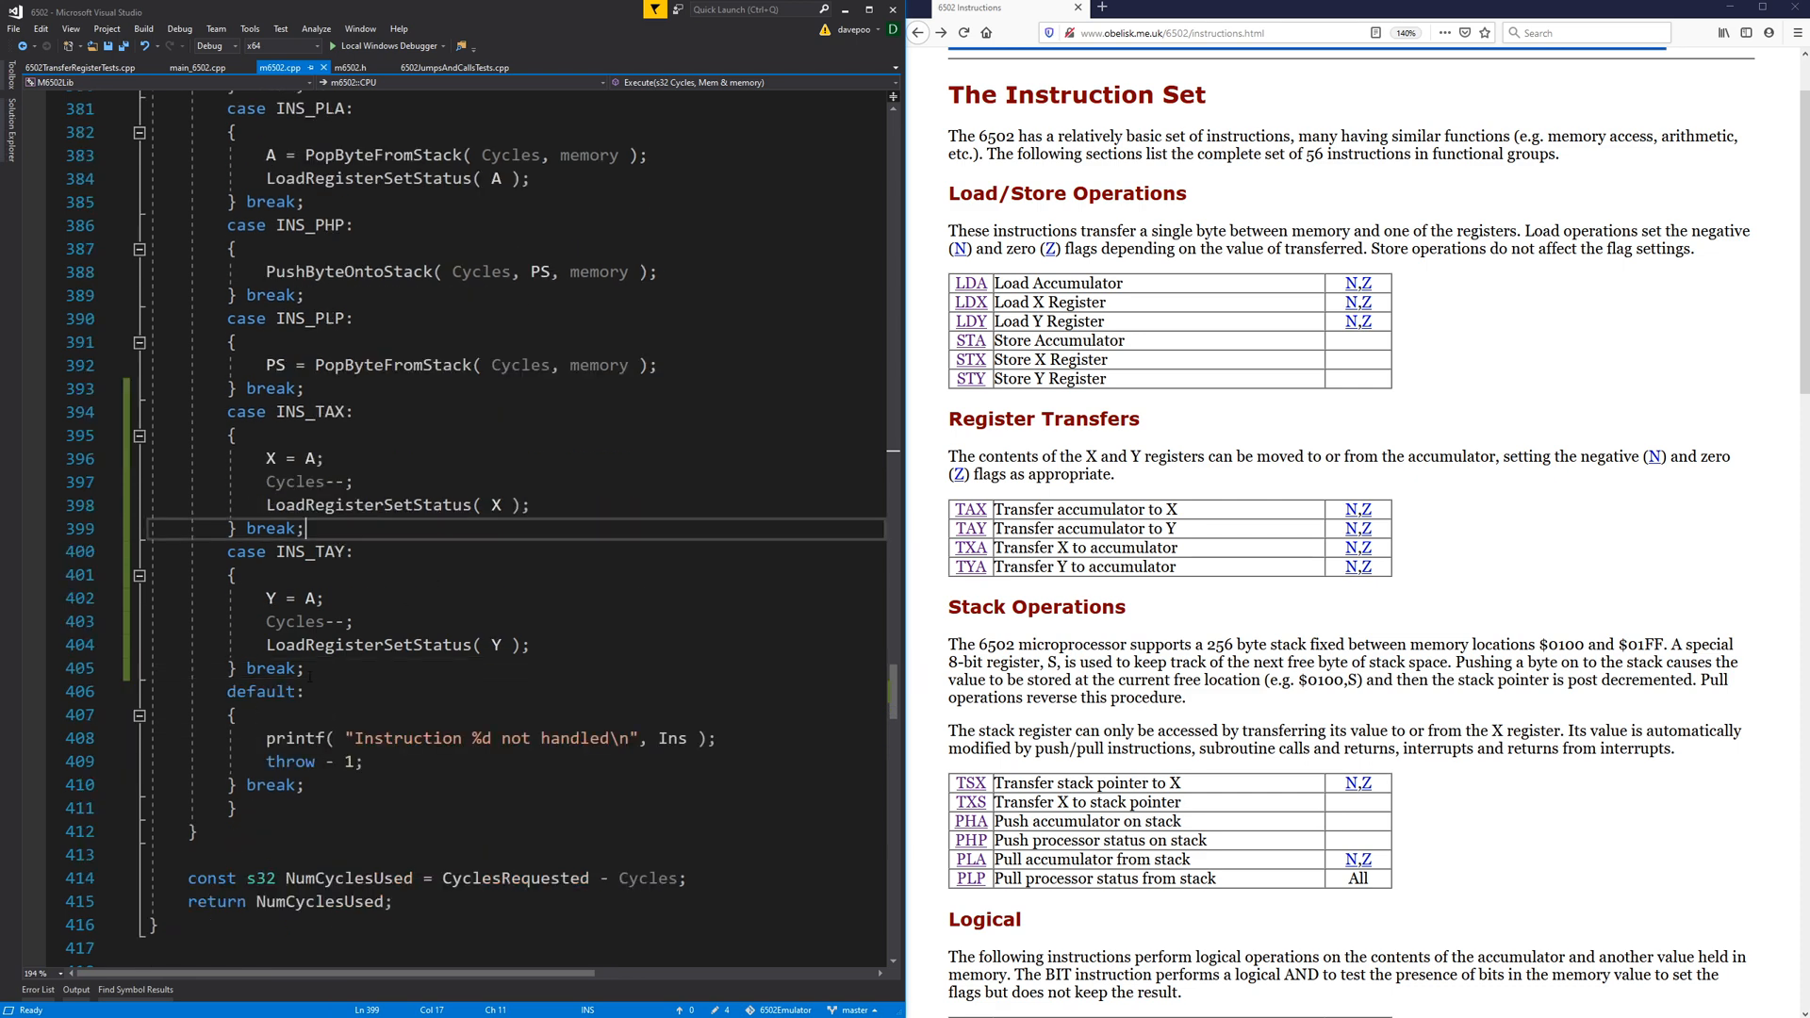
{"action": "left_click_drag", "start_coordinate": [230, 551], "coordinate": [305, 668]}
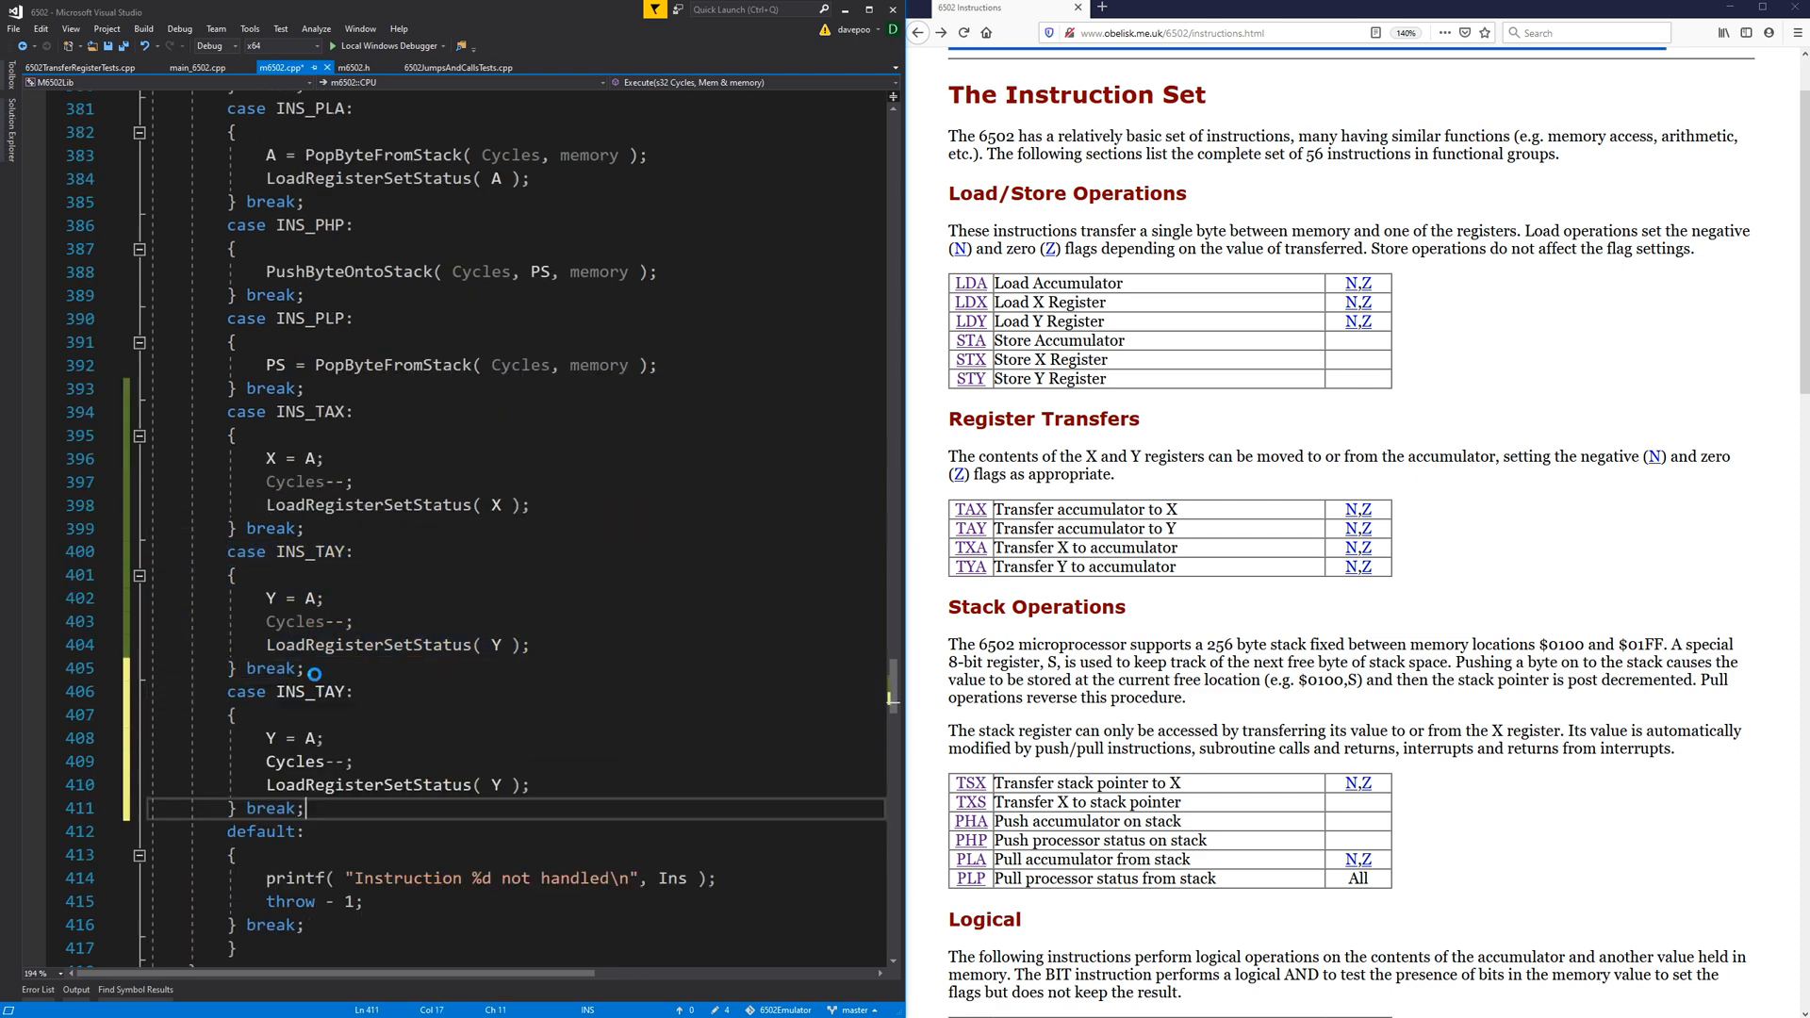
{"action": "type", "text": "X"}
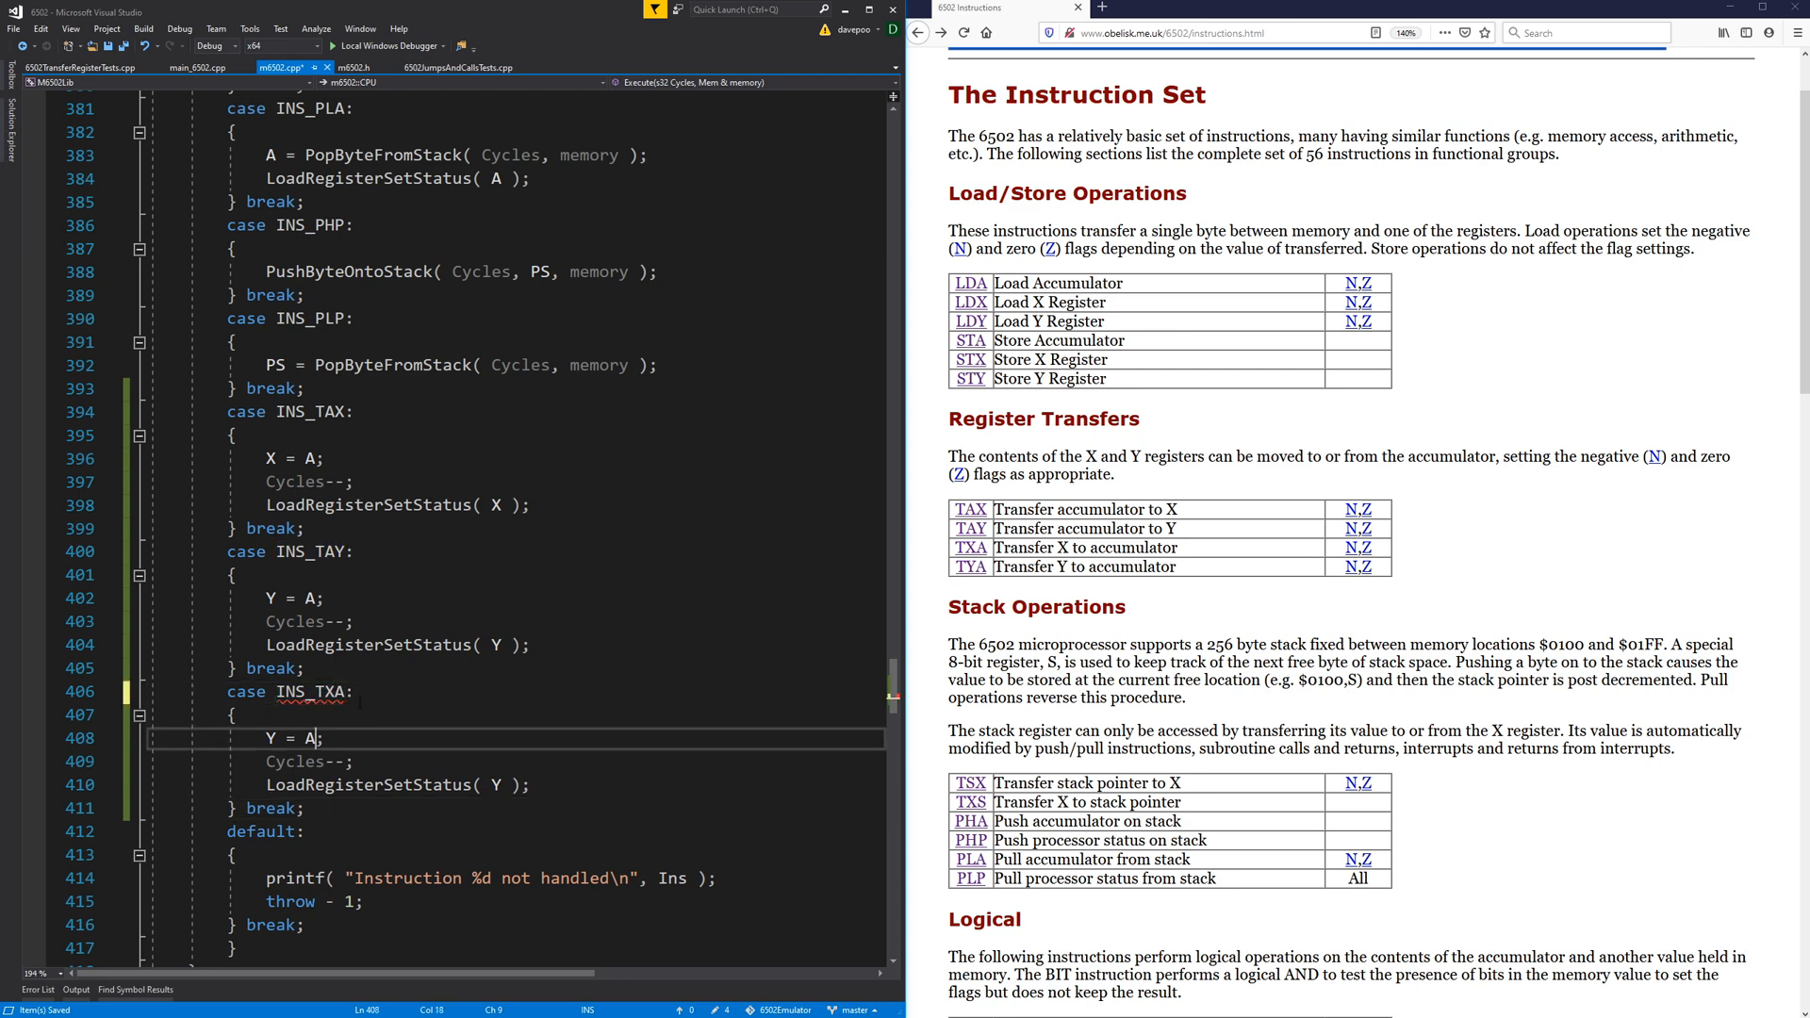
{"action": "type", "text": "A"}
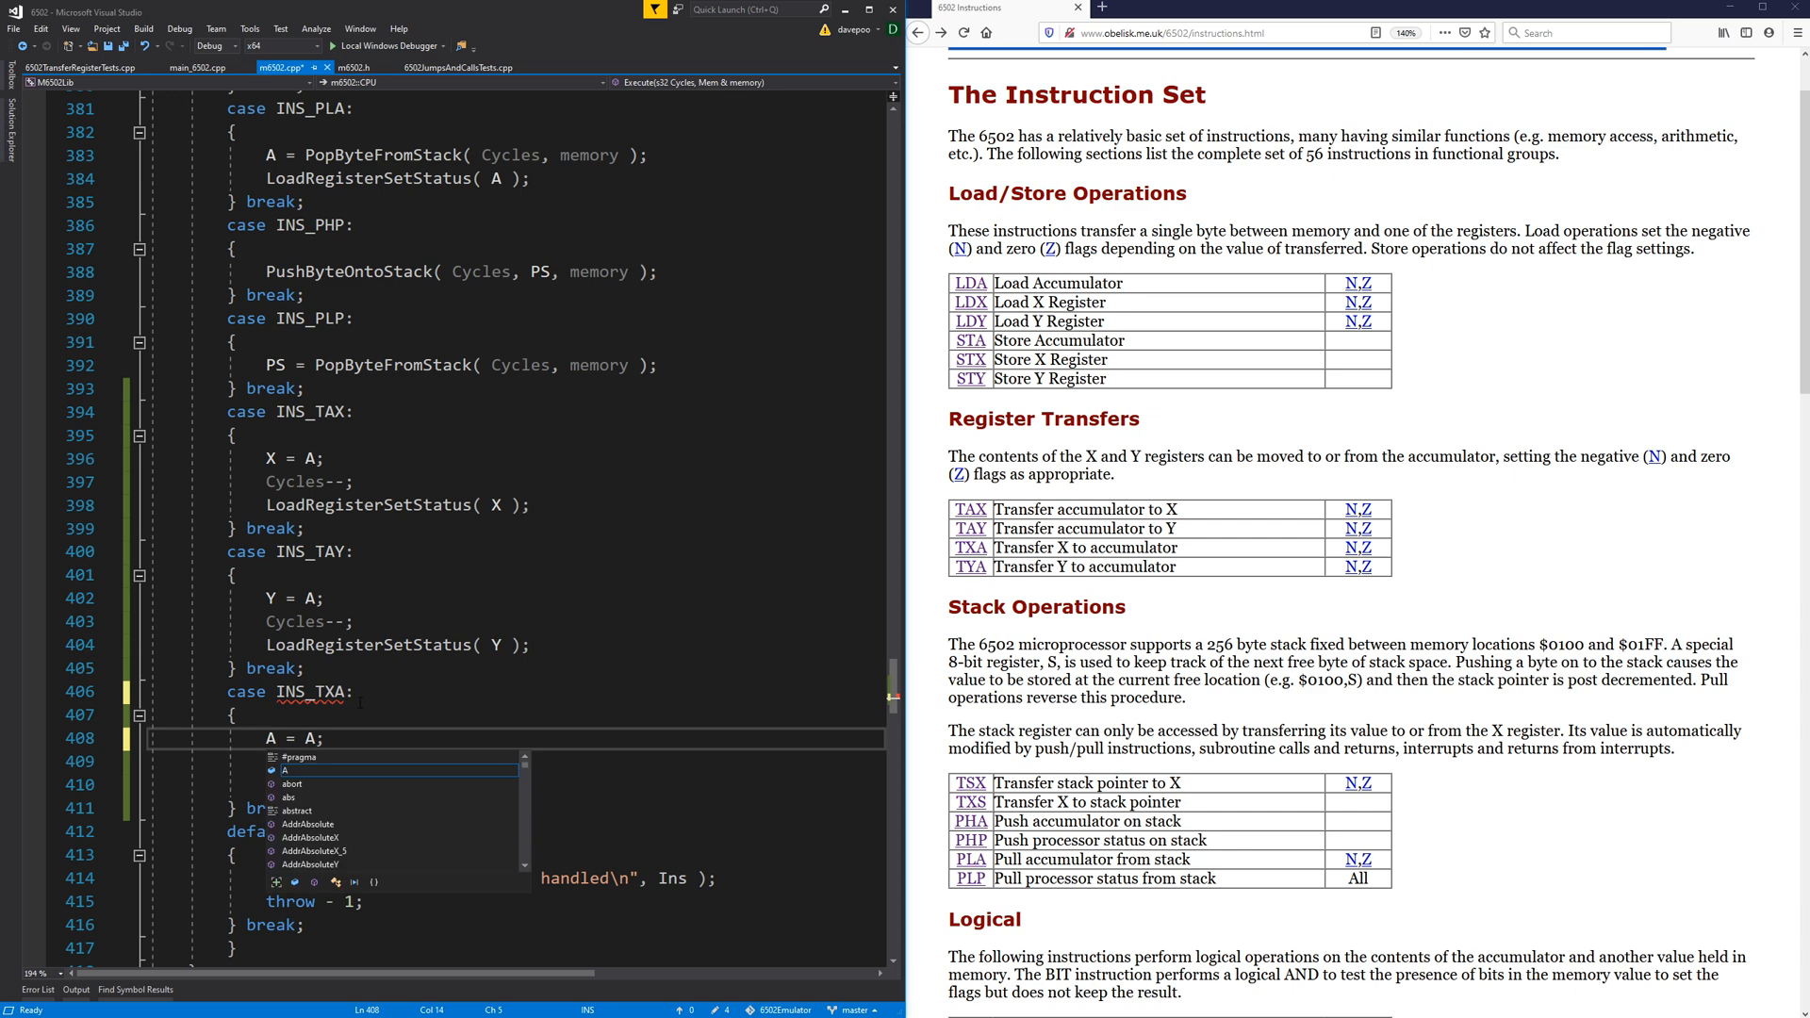
{"action": "type", "text": "X"}
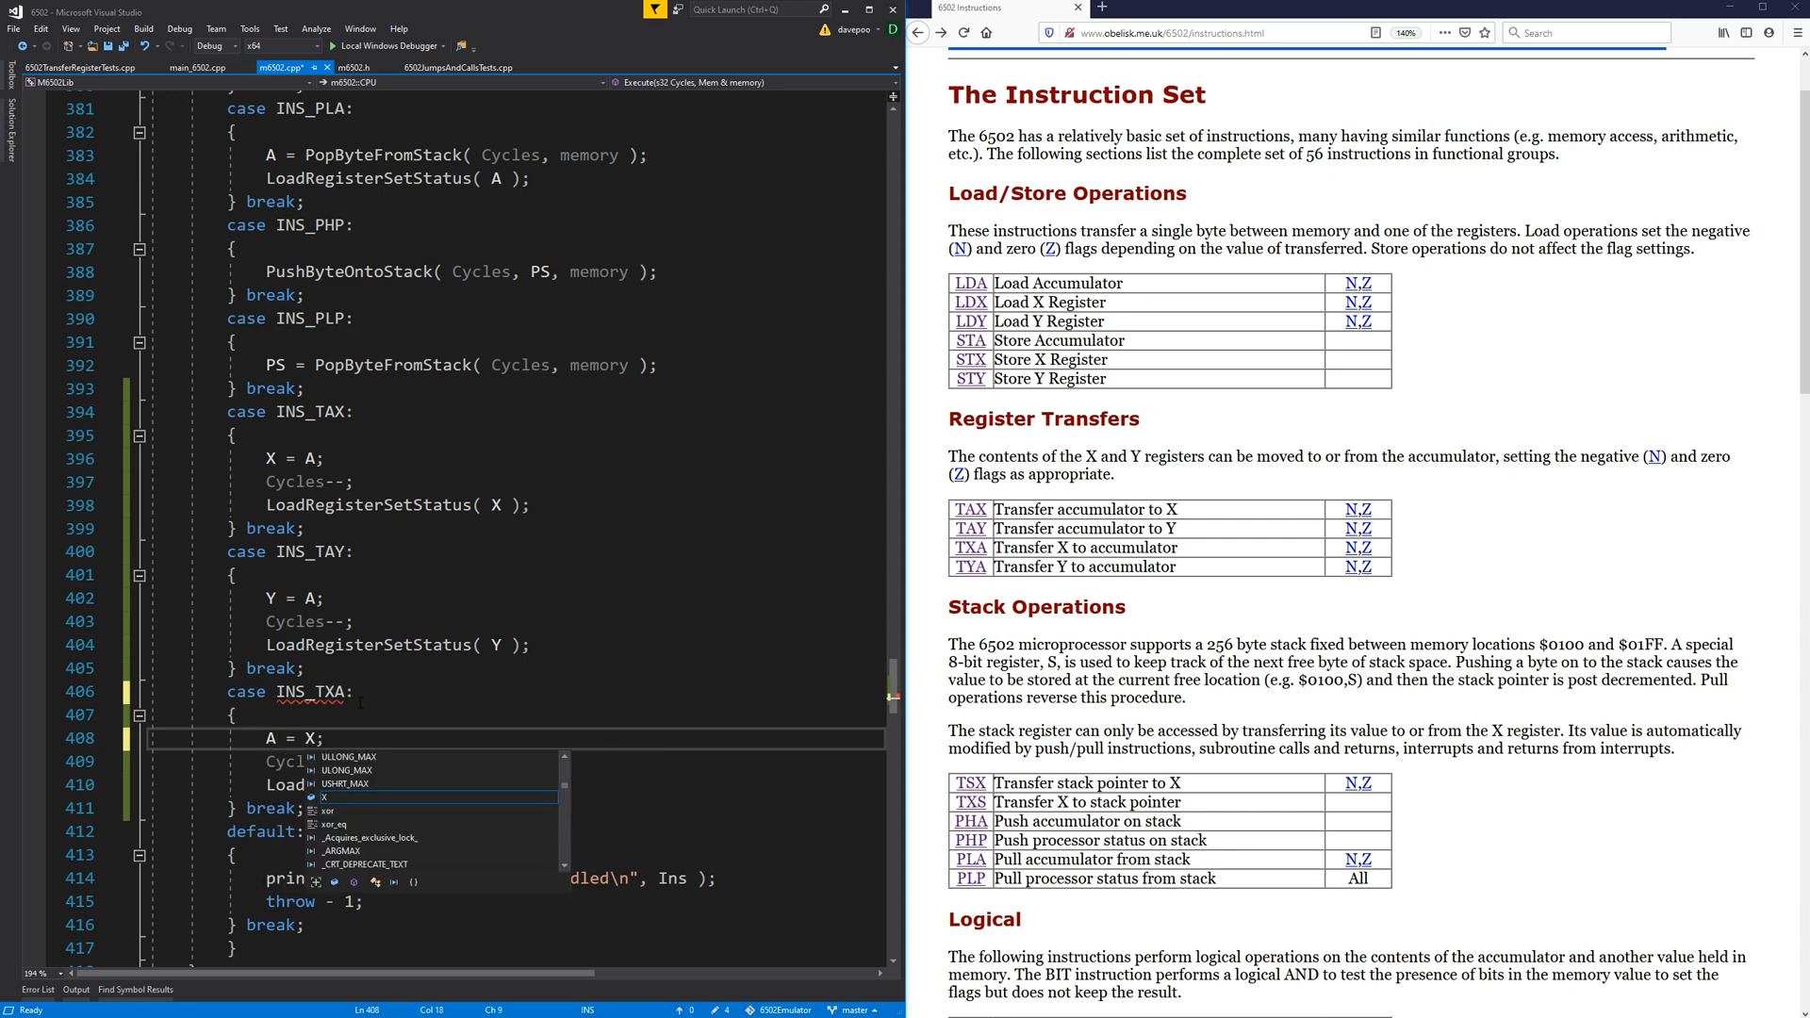
{"action": "type", "text": "LoadRegisterSetStatus( A );"}
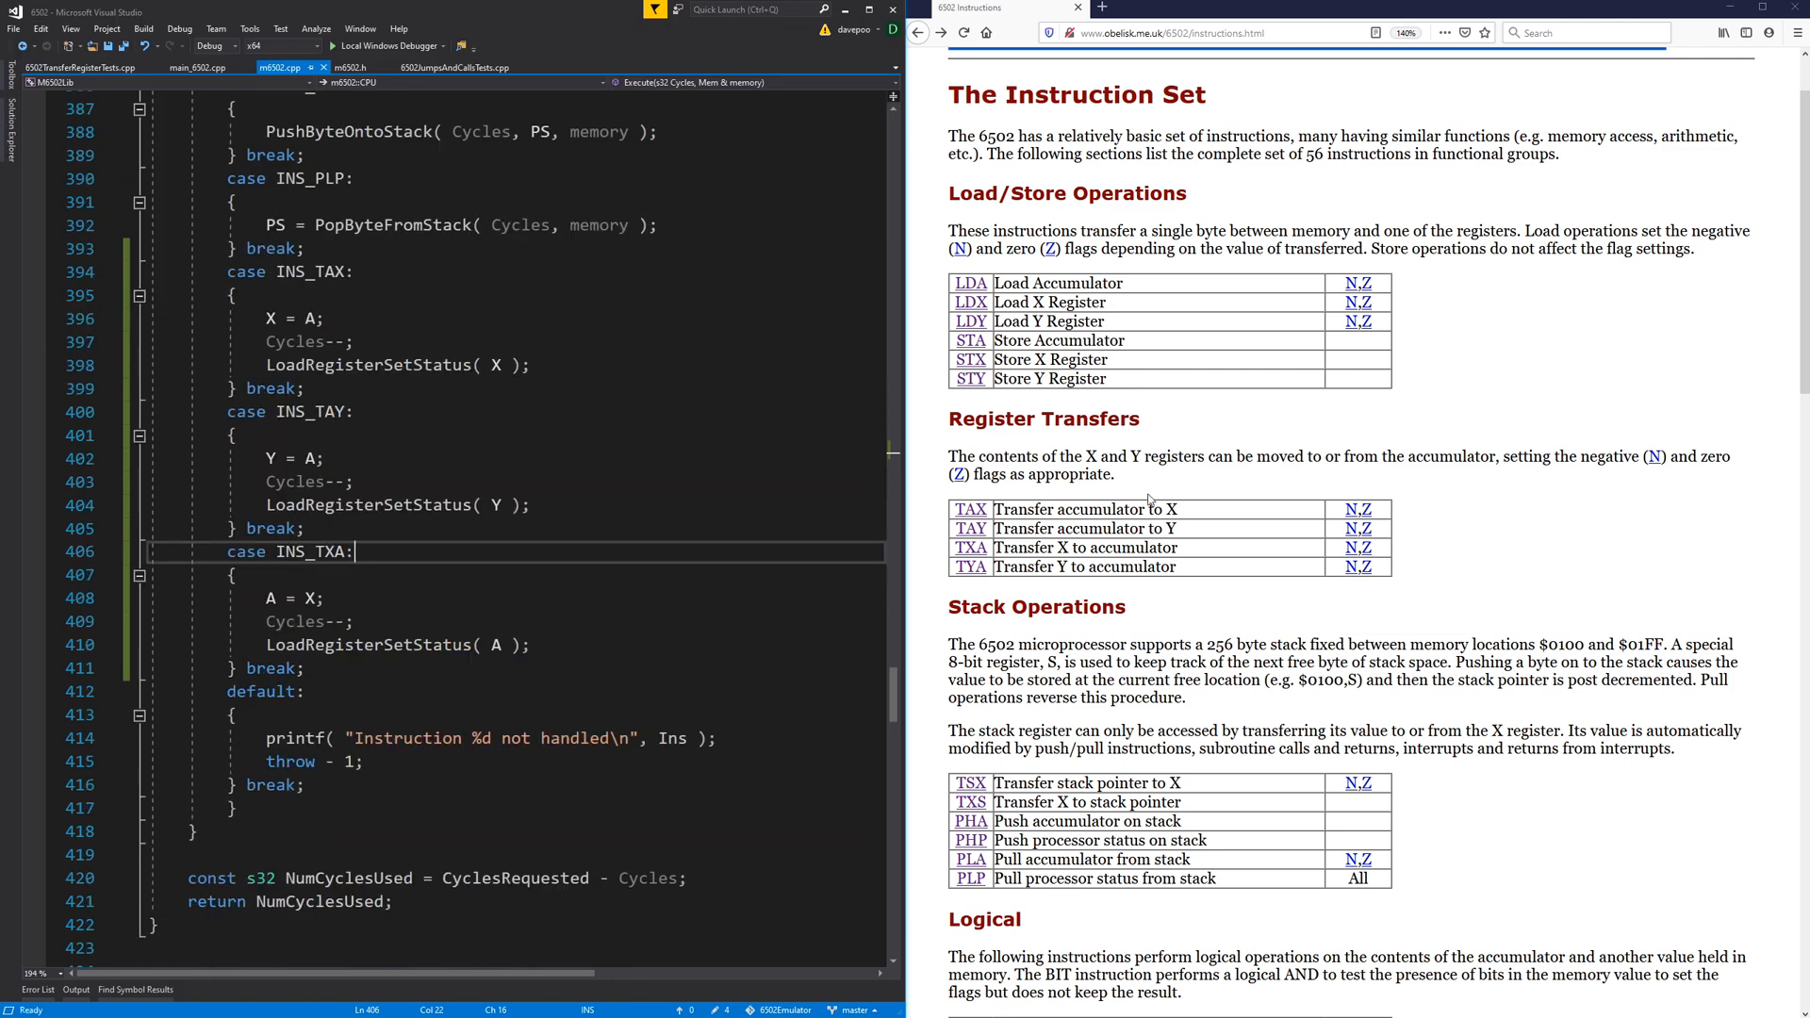
Copy the TXA tests as TYA tests using cpu.Y and INS_TYA, then paste a new INS_TYA case.
{"action": "left_click", "coordinate": [81, 68]}
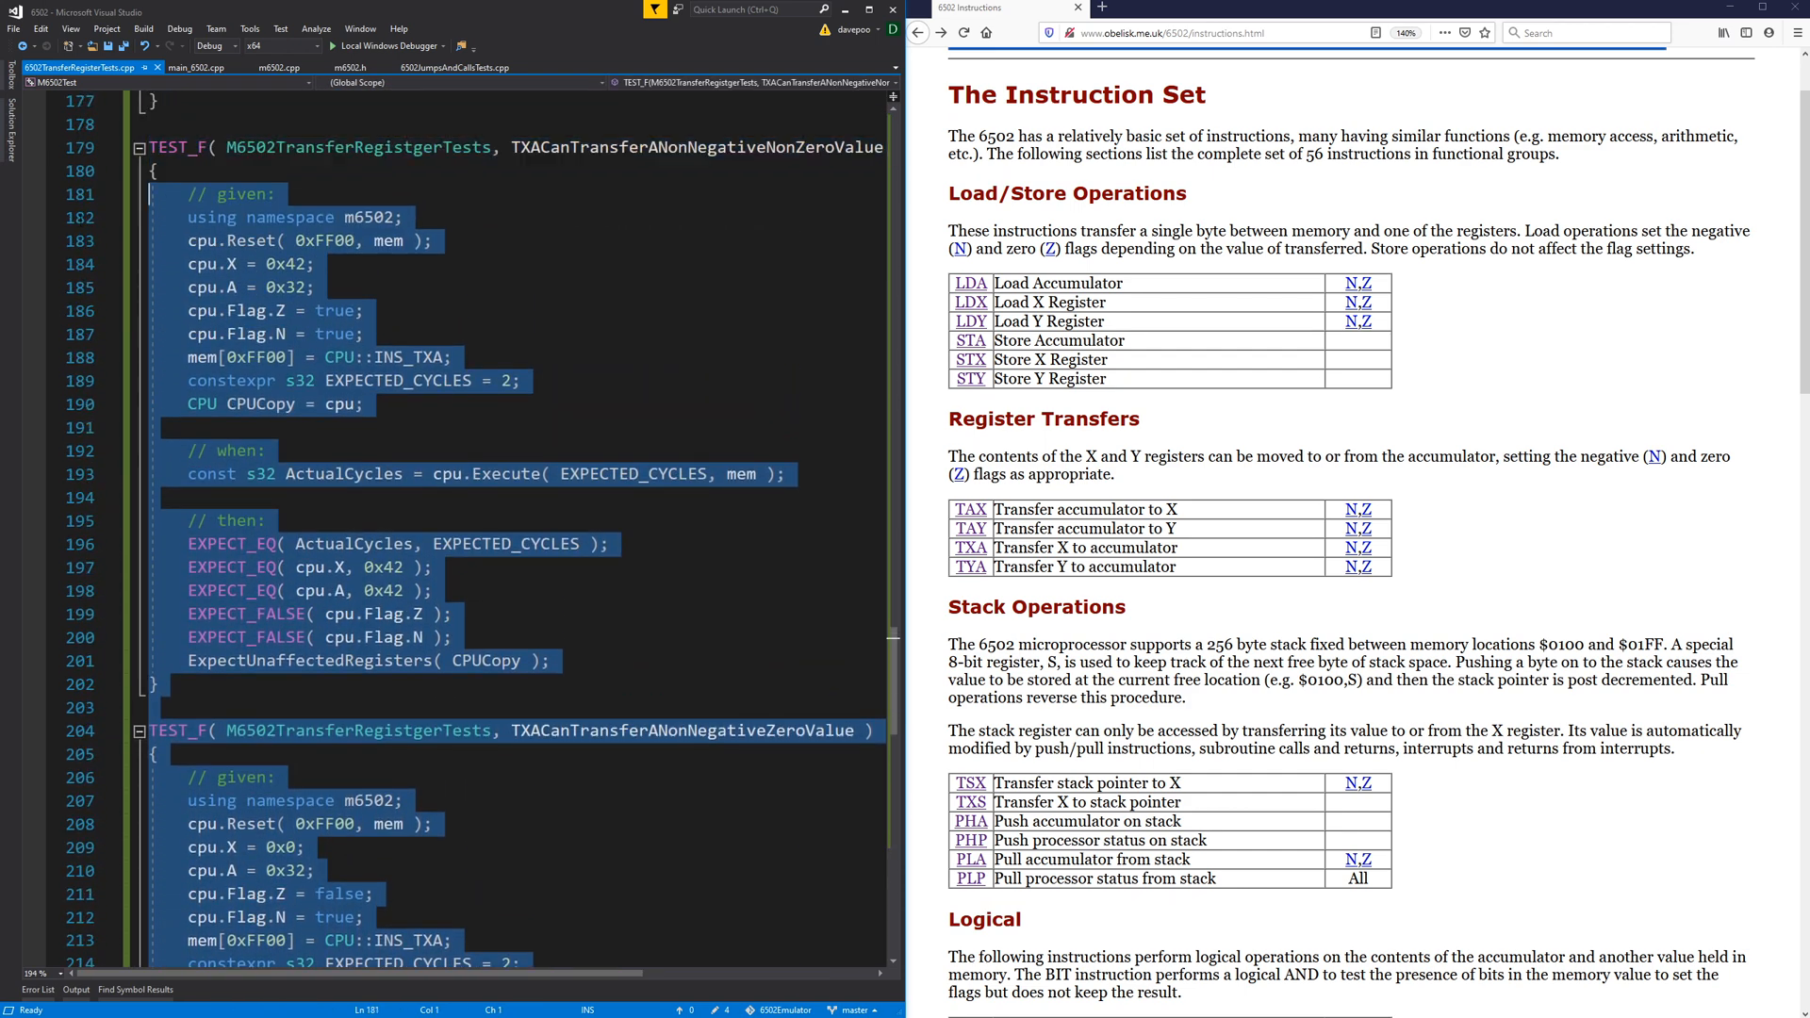
{"action": "scroll", "scroll_direction": "down", "scroll_amount": 3}
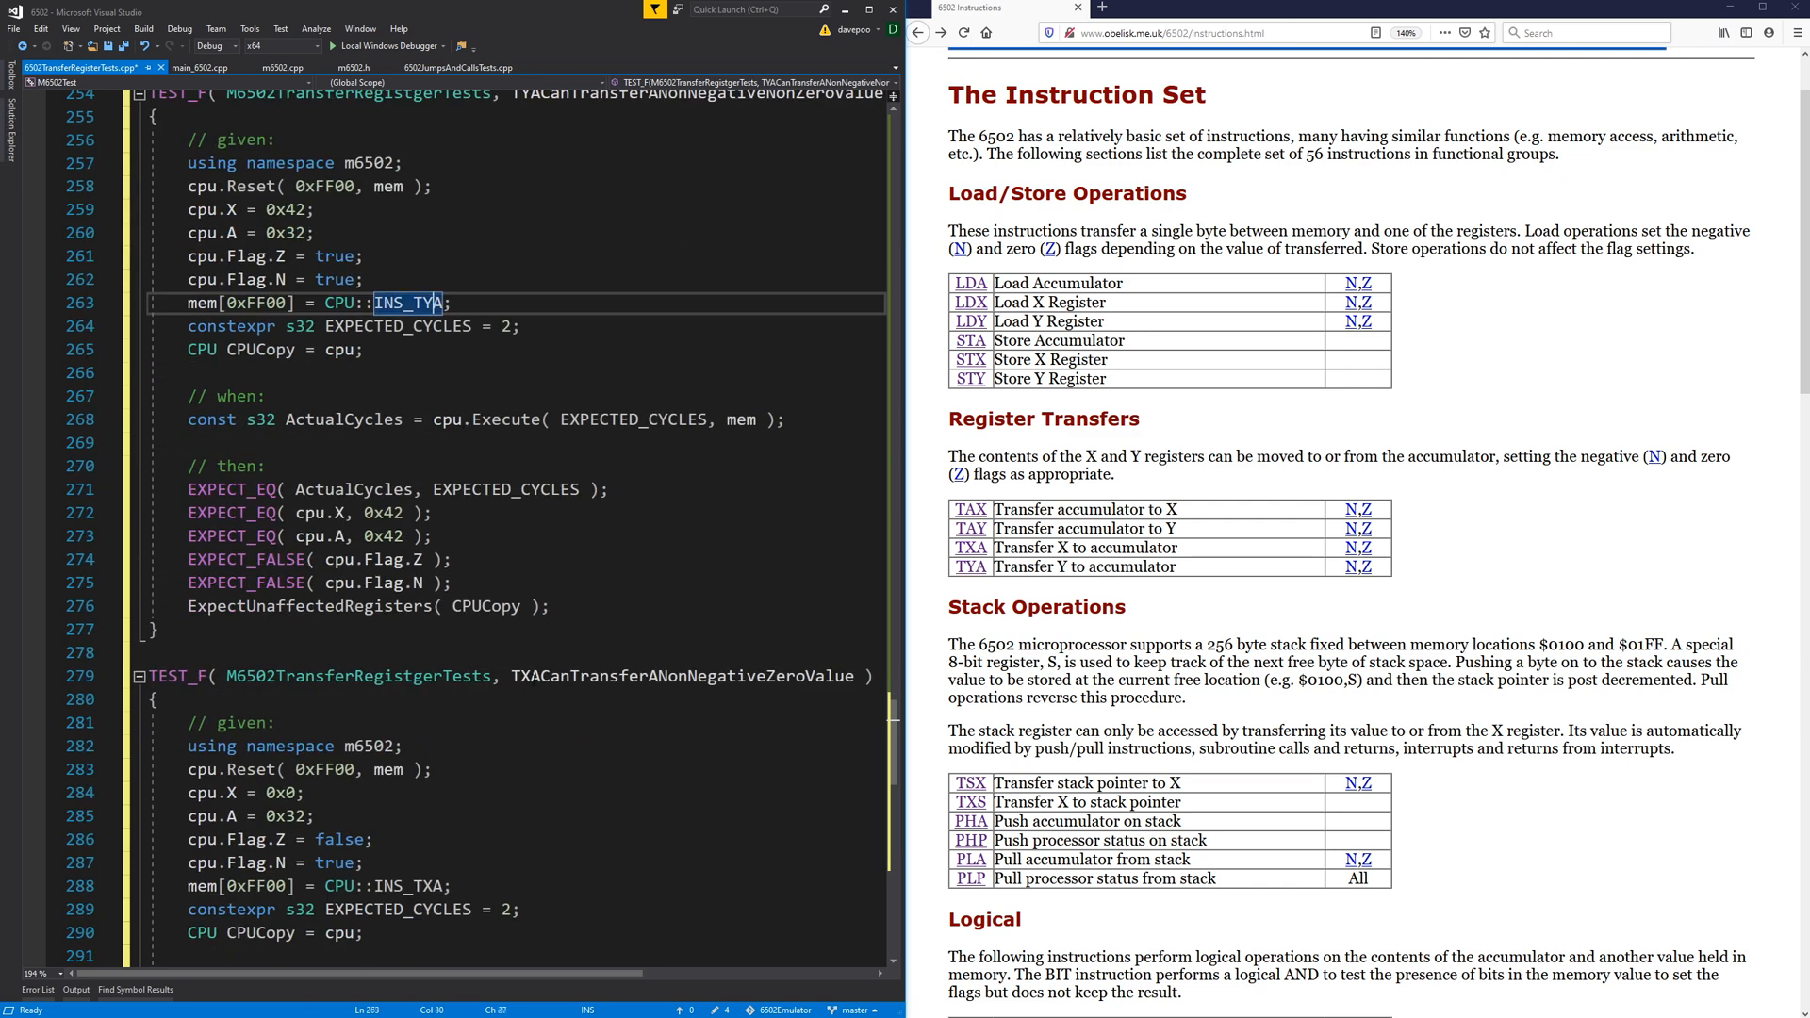
{"action": "scroll", "scroll_direction": "down", "scroll_amount": 3}
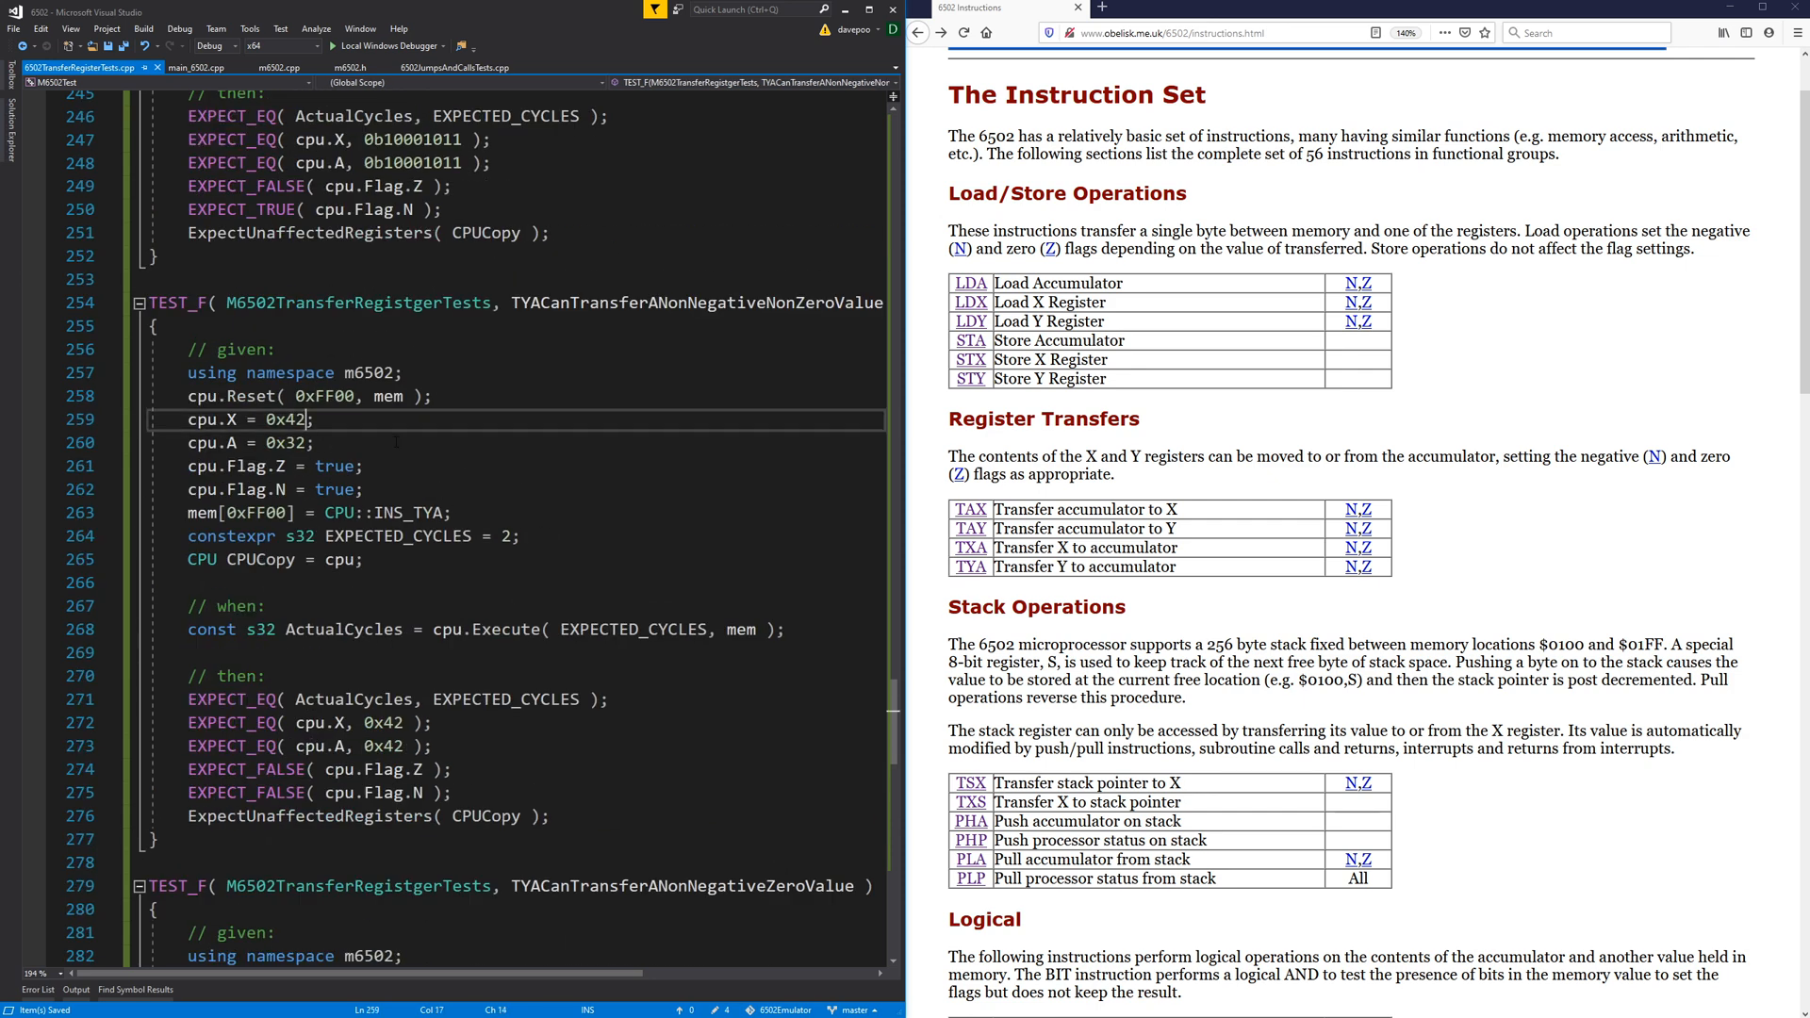
{"action": "type", "text": "Y"}
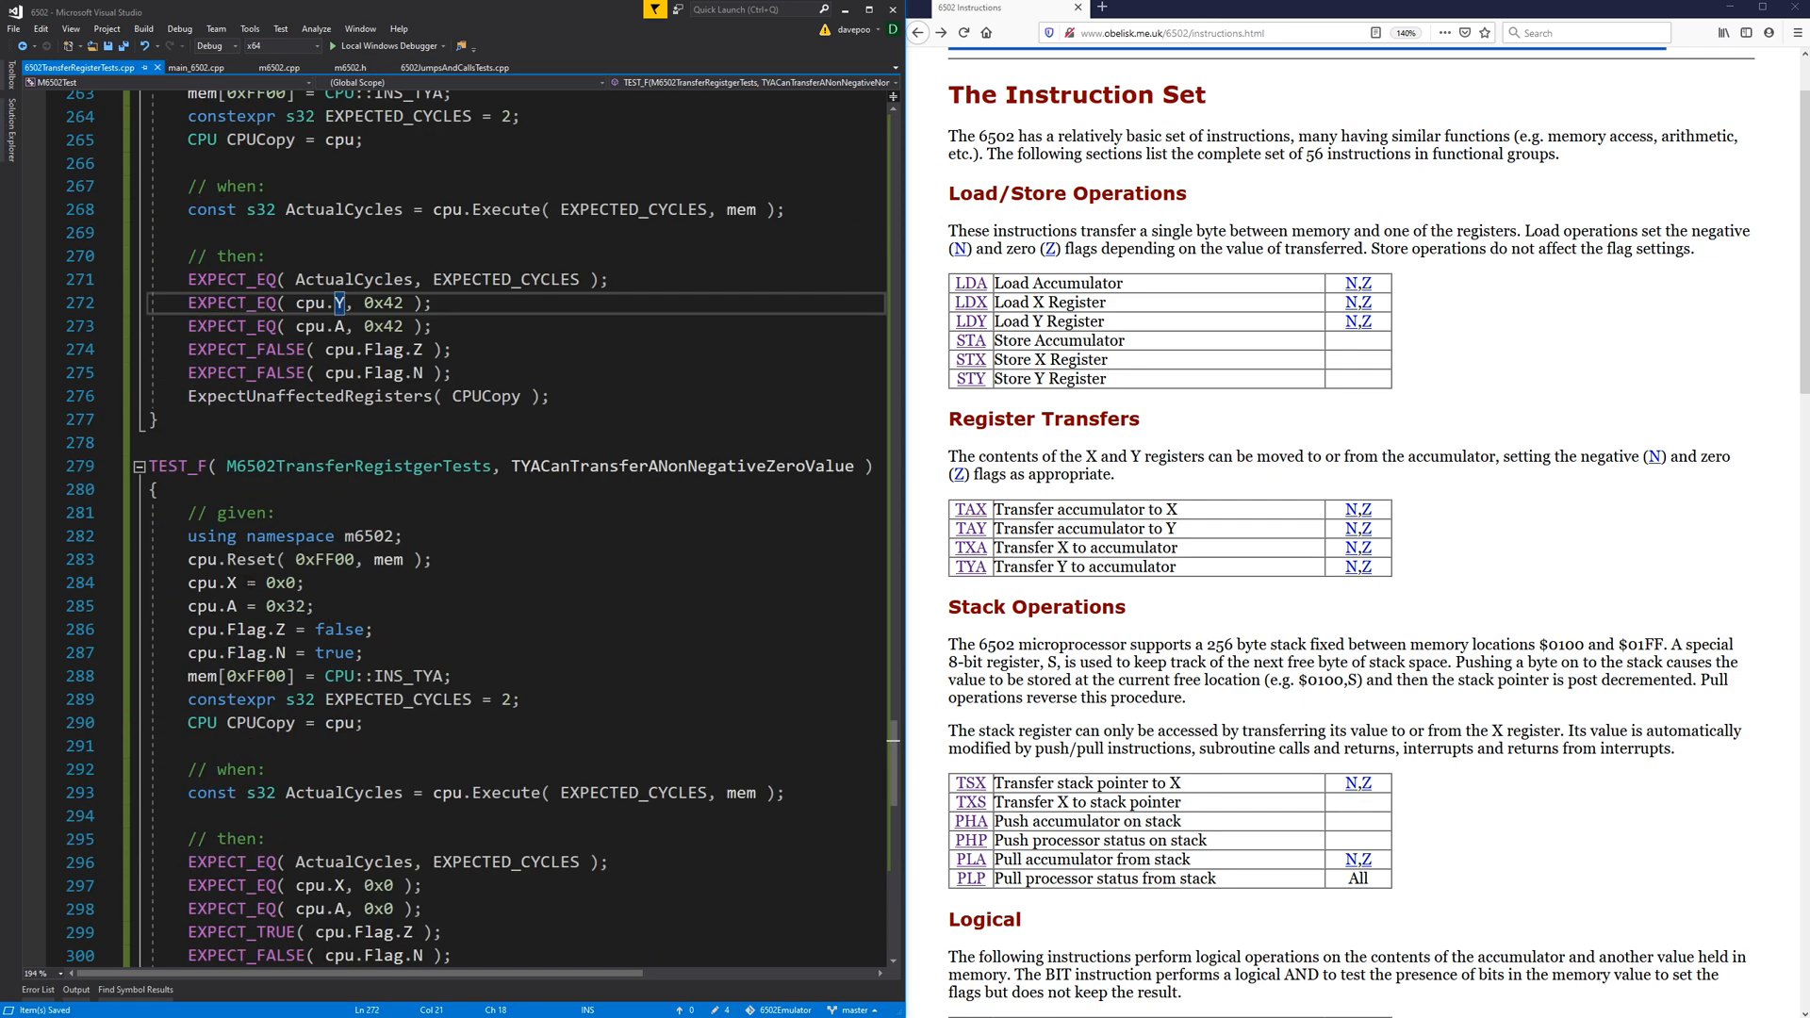
{"action": "scroll", "scroll_direction": "down", "scroll_amount": 3}
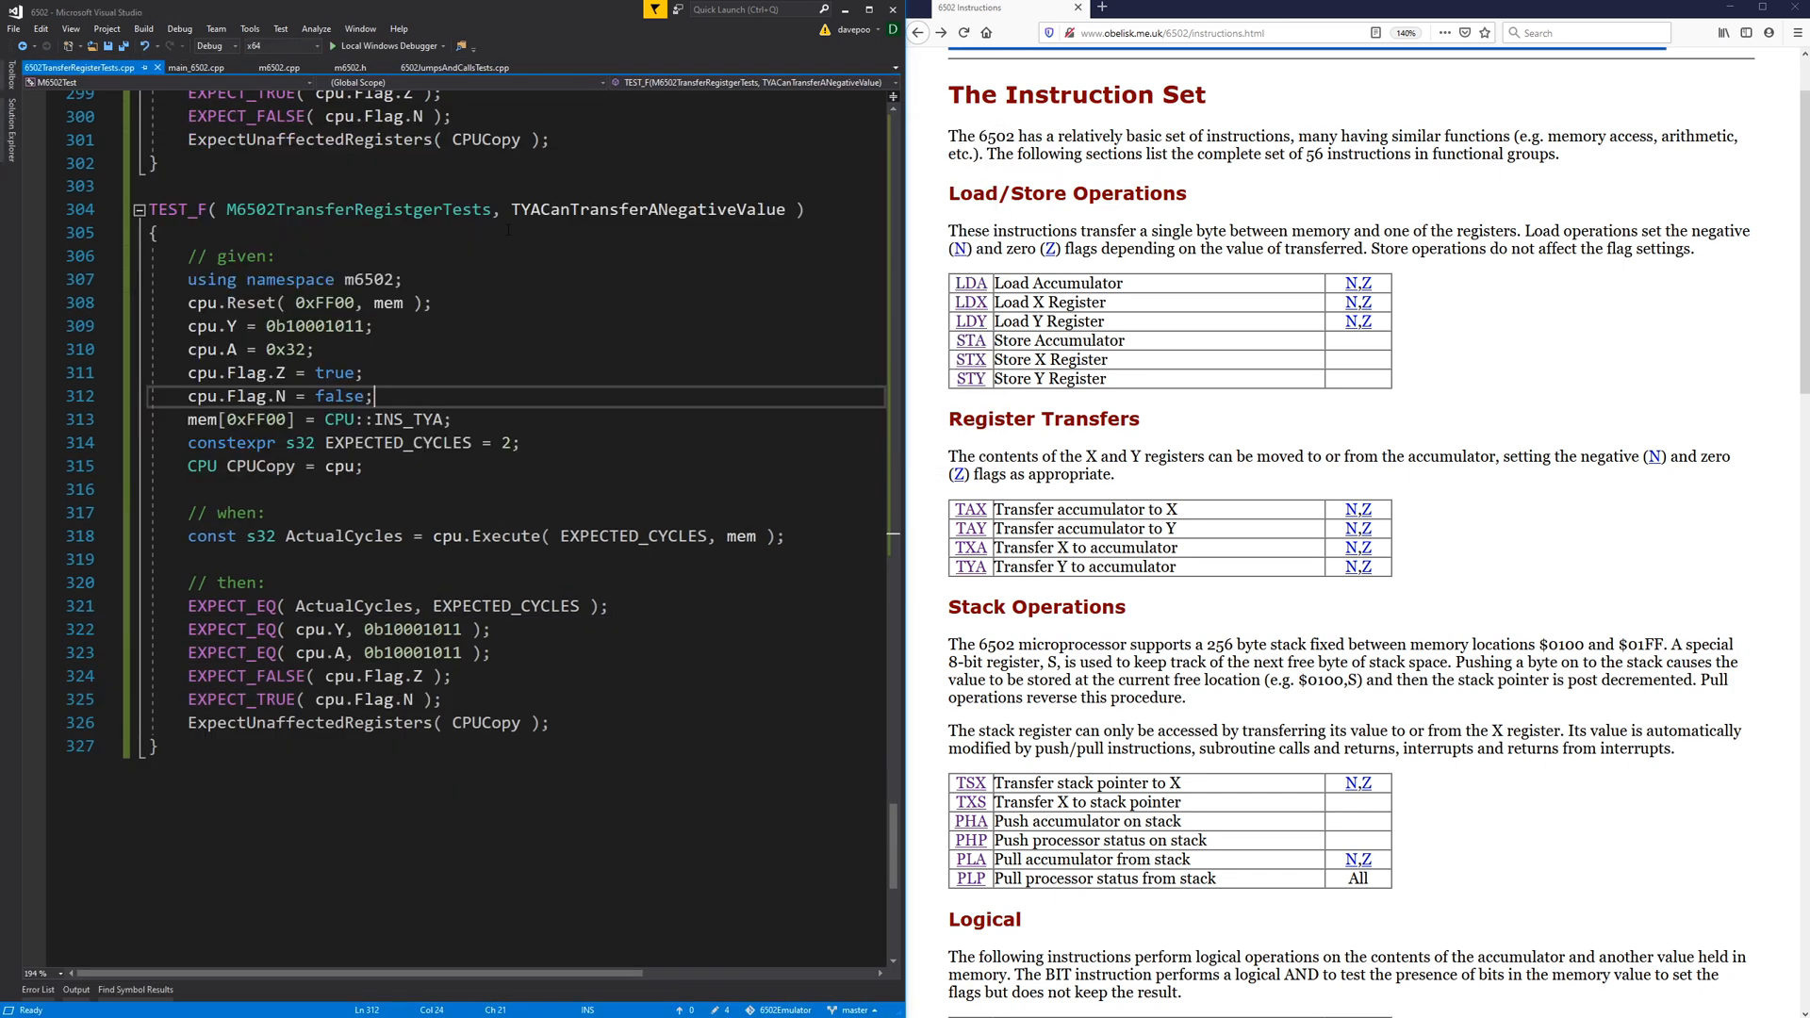
{"action": "left_click", "coordinate": [279, 68]}
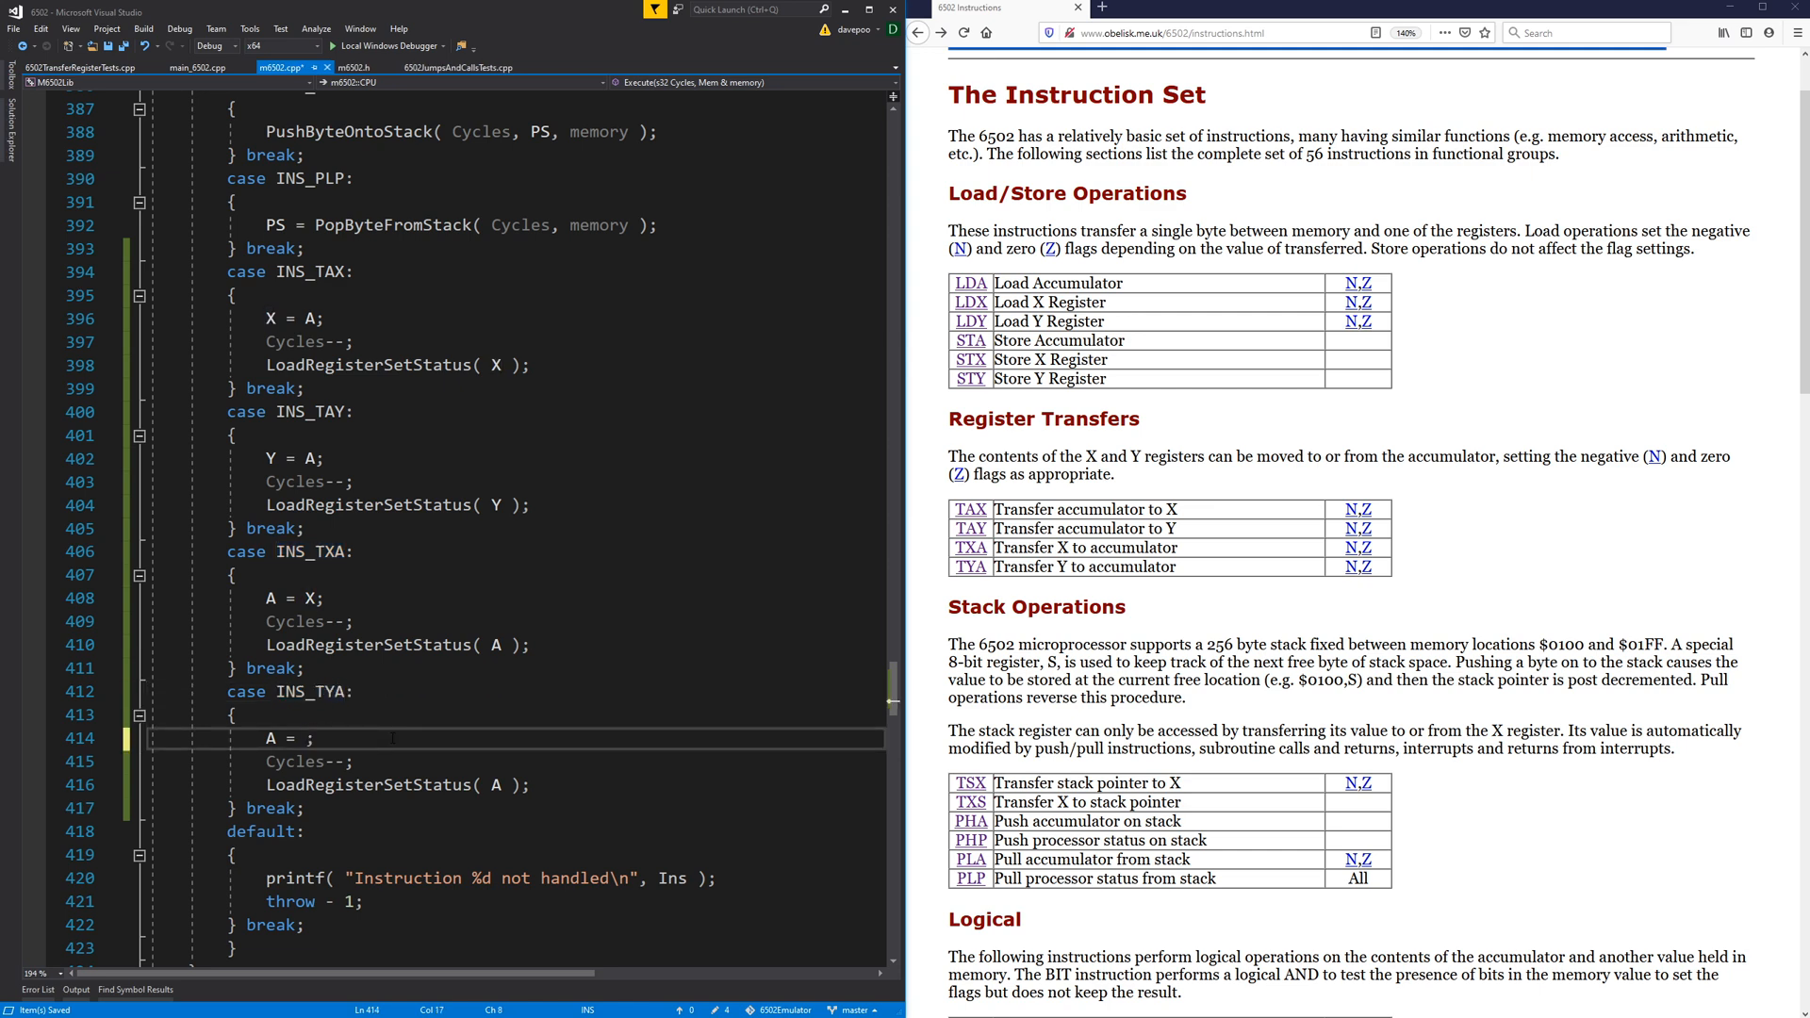
Complete INS_TYA with A = Y;, run the suite and confirm all 113 tests pass.
{"action": "type", "text": "Y"}
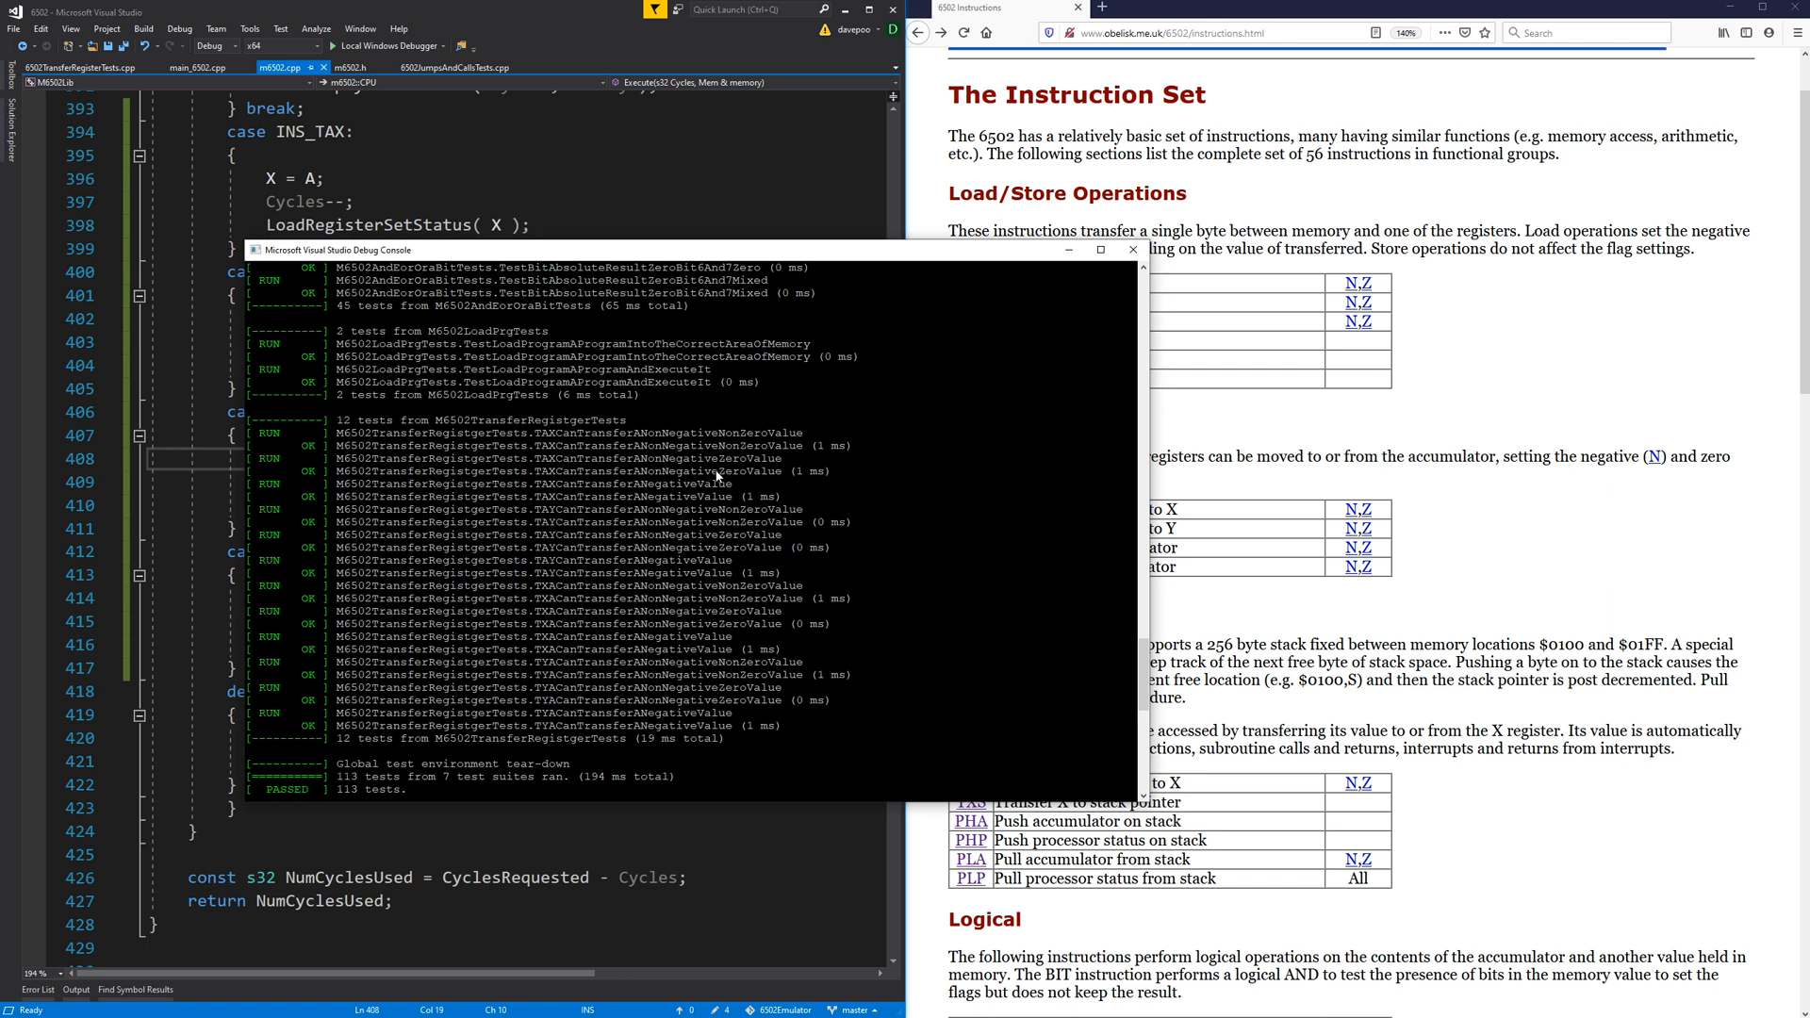
{"action": "left_click", "coordinate": [1131, 249]}
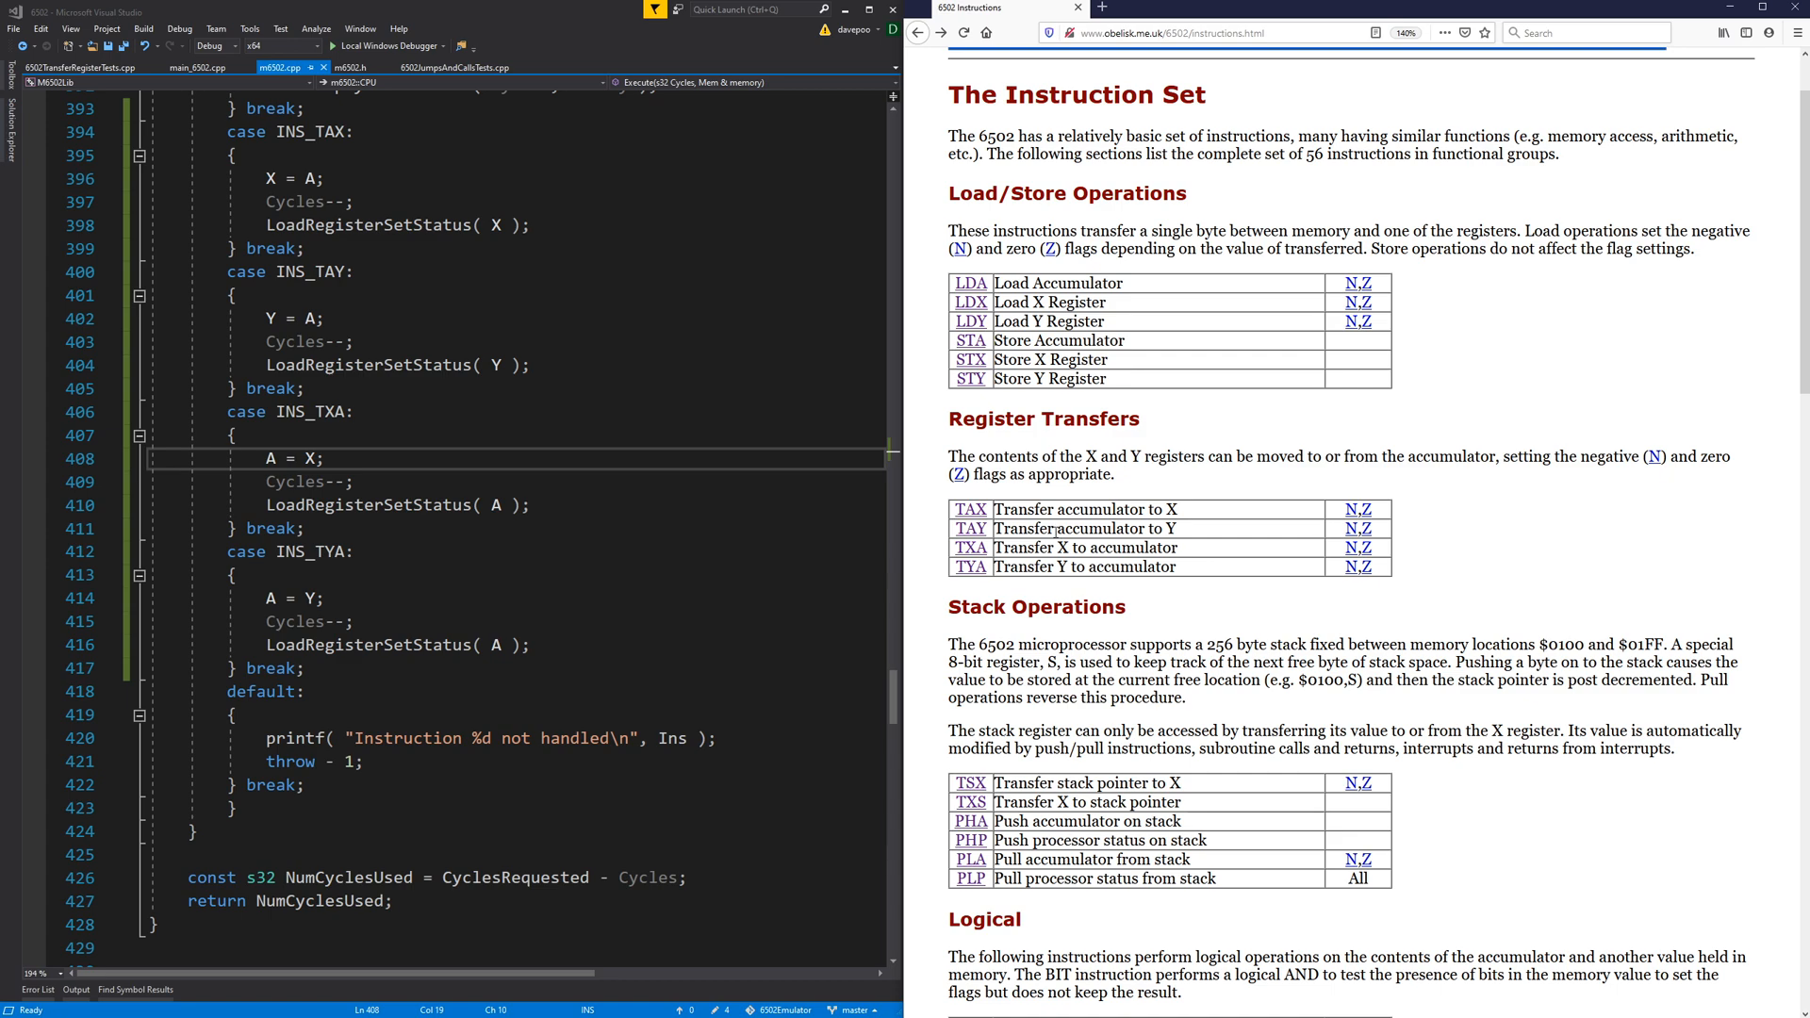
{"action": "scroll", "scroll_direction": "down", "scroll_amount": 3}
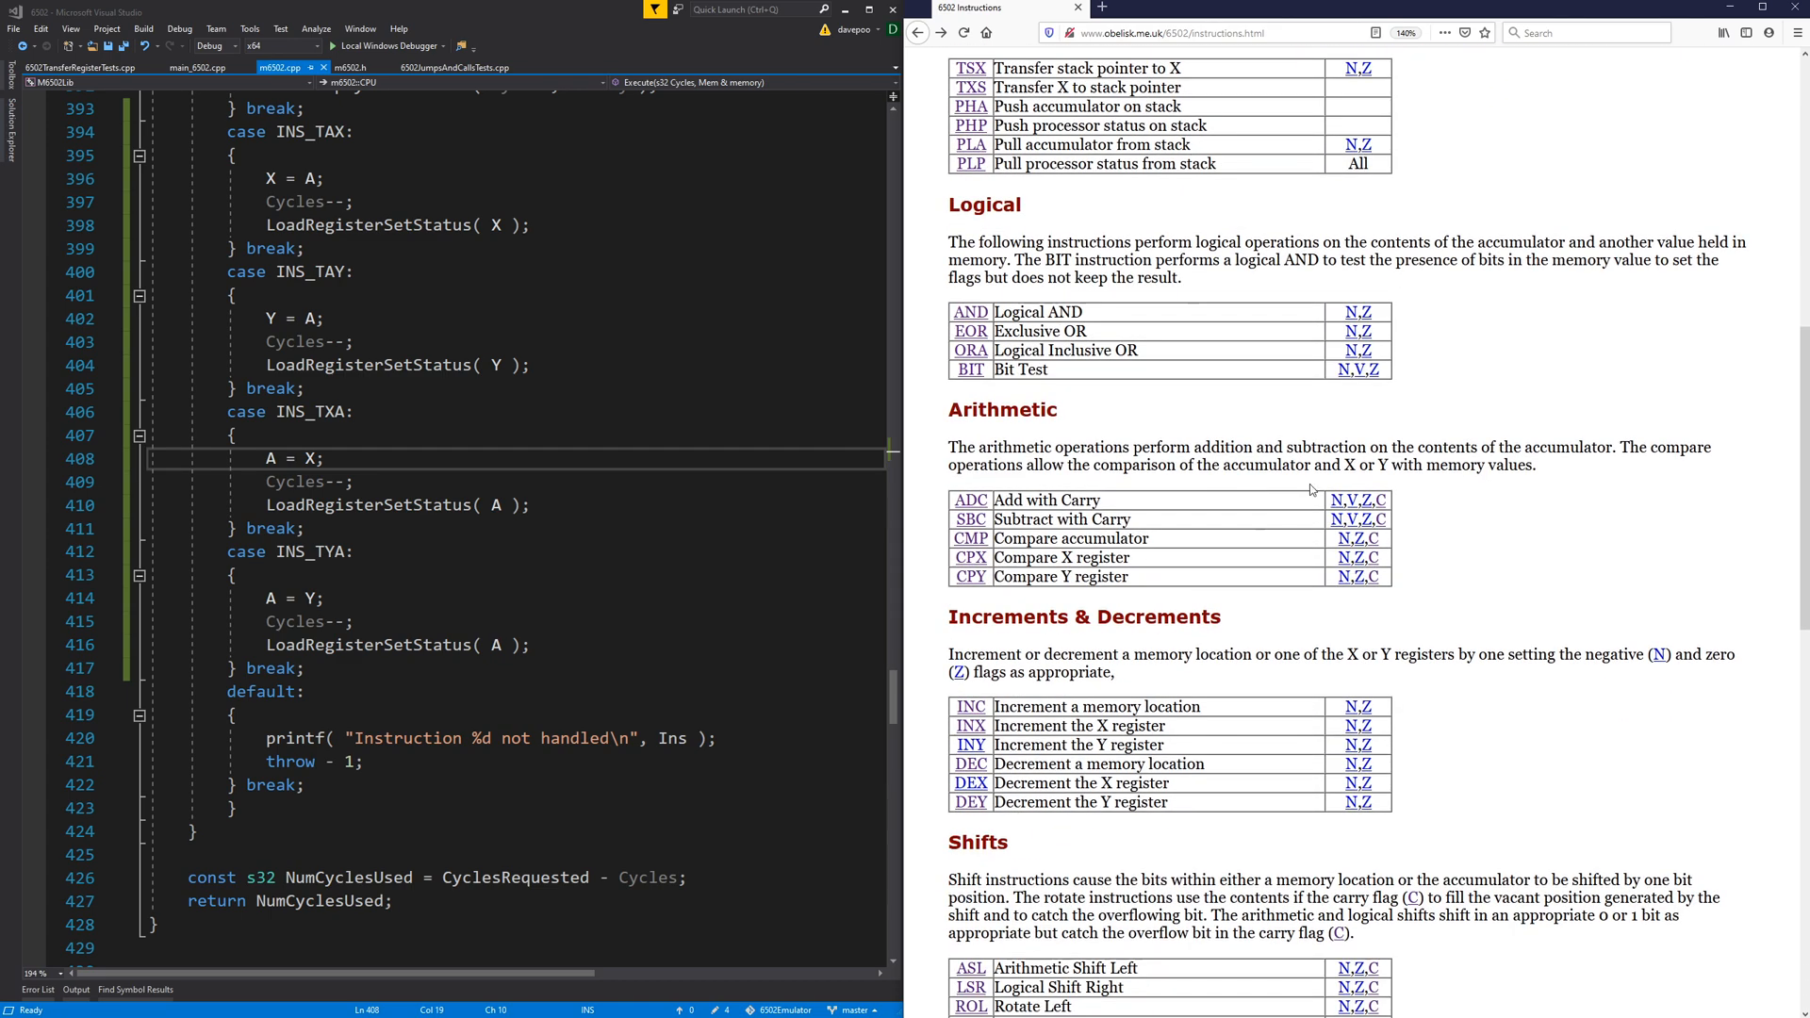
{"action": "mouse_move", "coordinate": [1414, 409]}
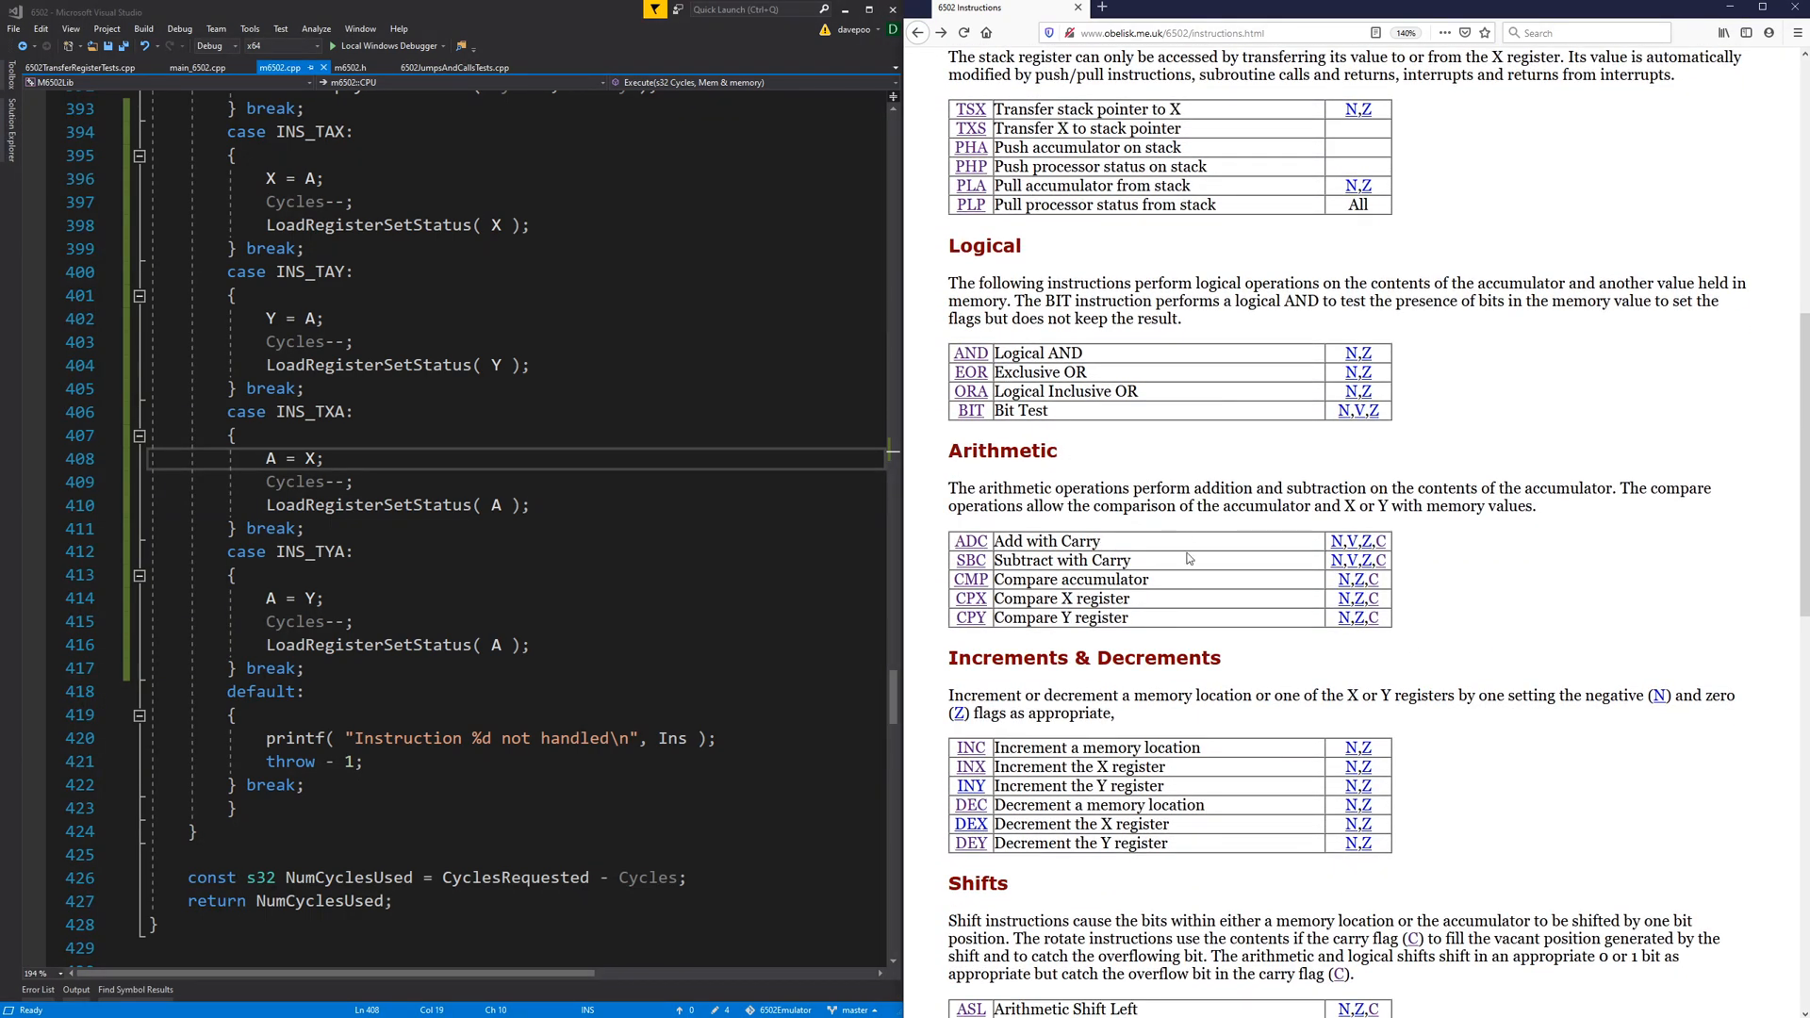
{"action": "scroll", "scroll_direction": "down", "scroll_amount": 3}
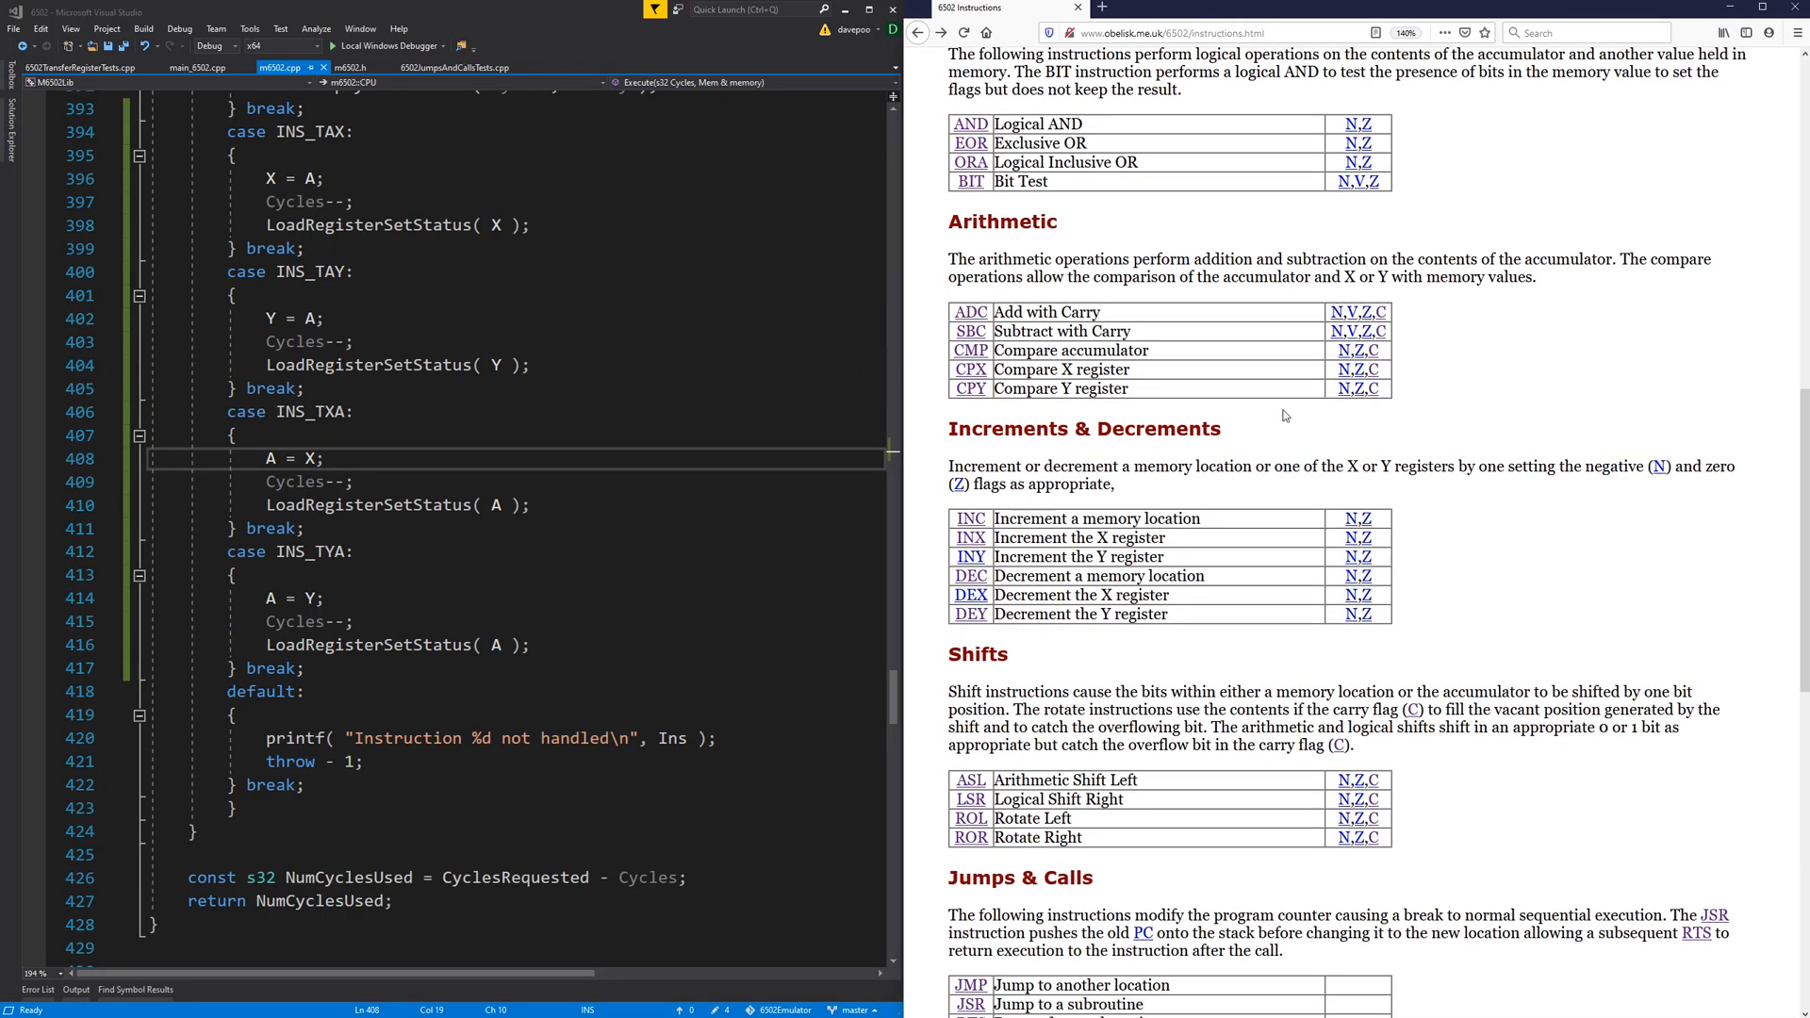
{"action": "scroll", "scroll_direction": "down", "scroll_amount": 3}
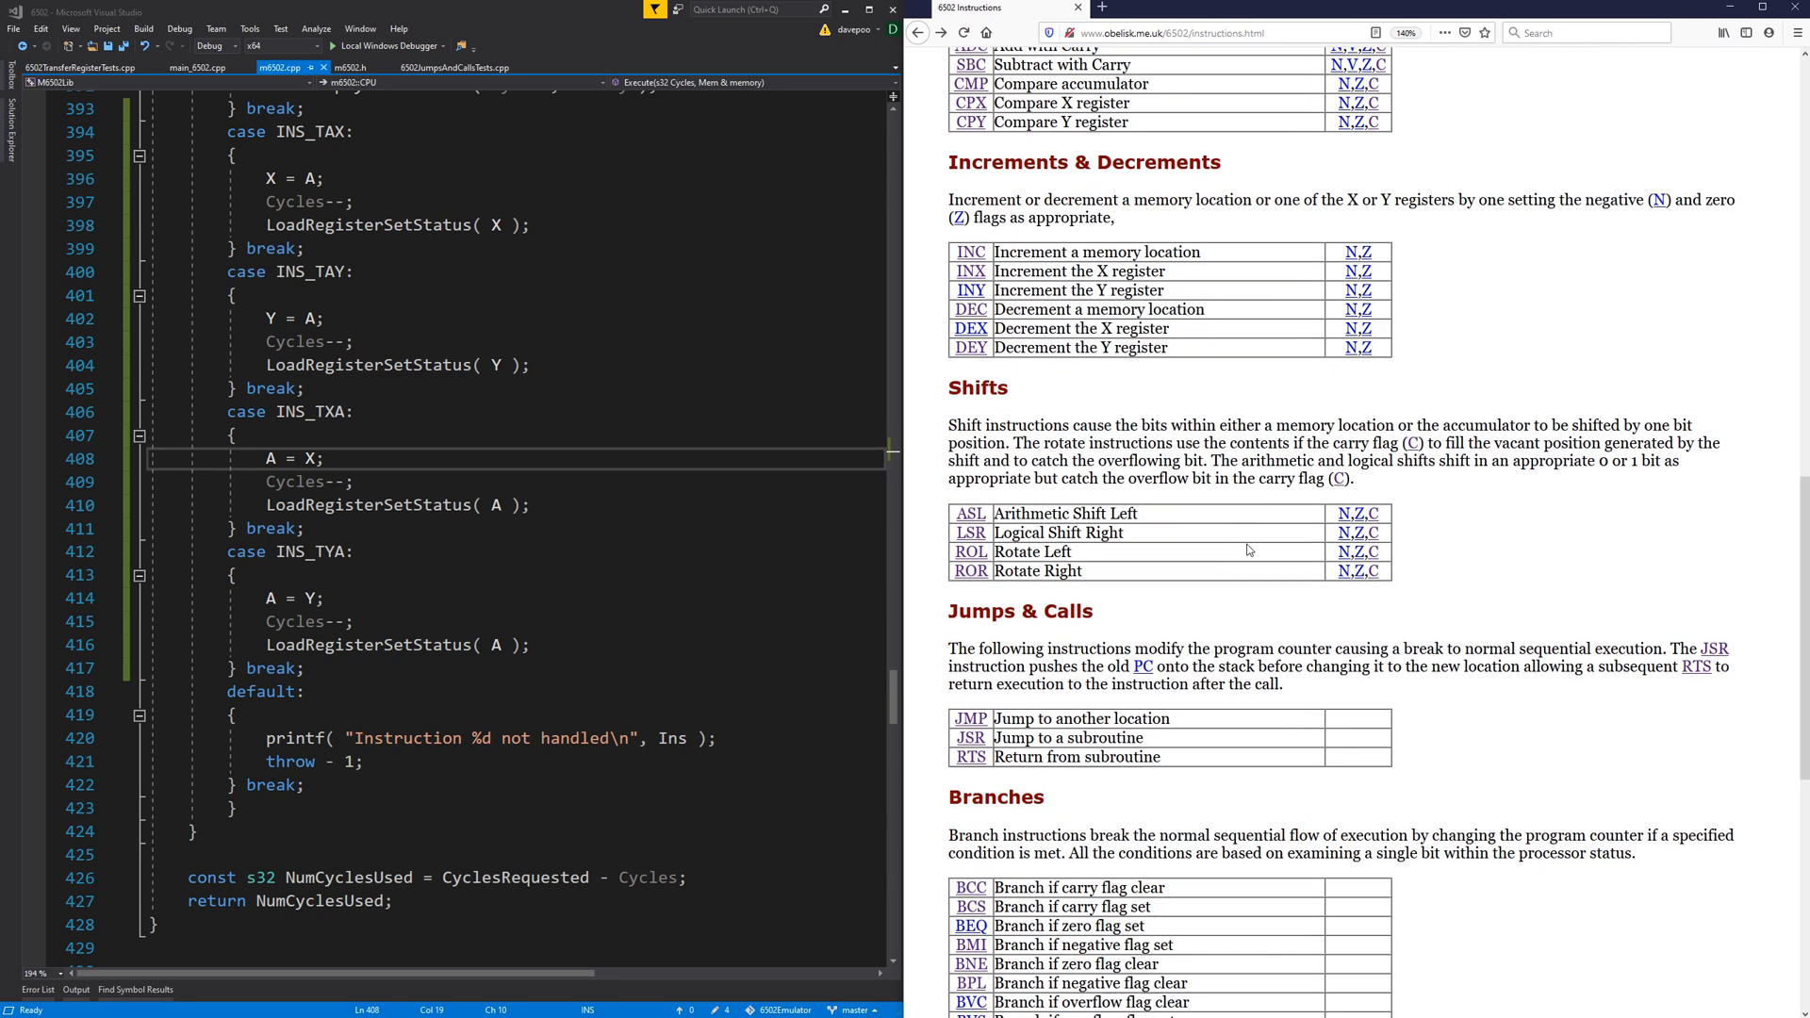
{"action": "scroll", "scroll_direction": "down", "scroll_amount": 3}
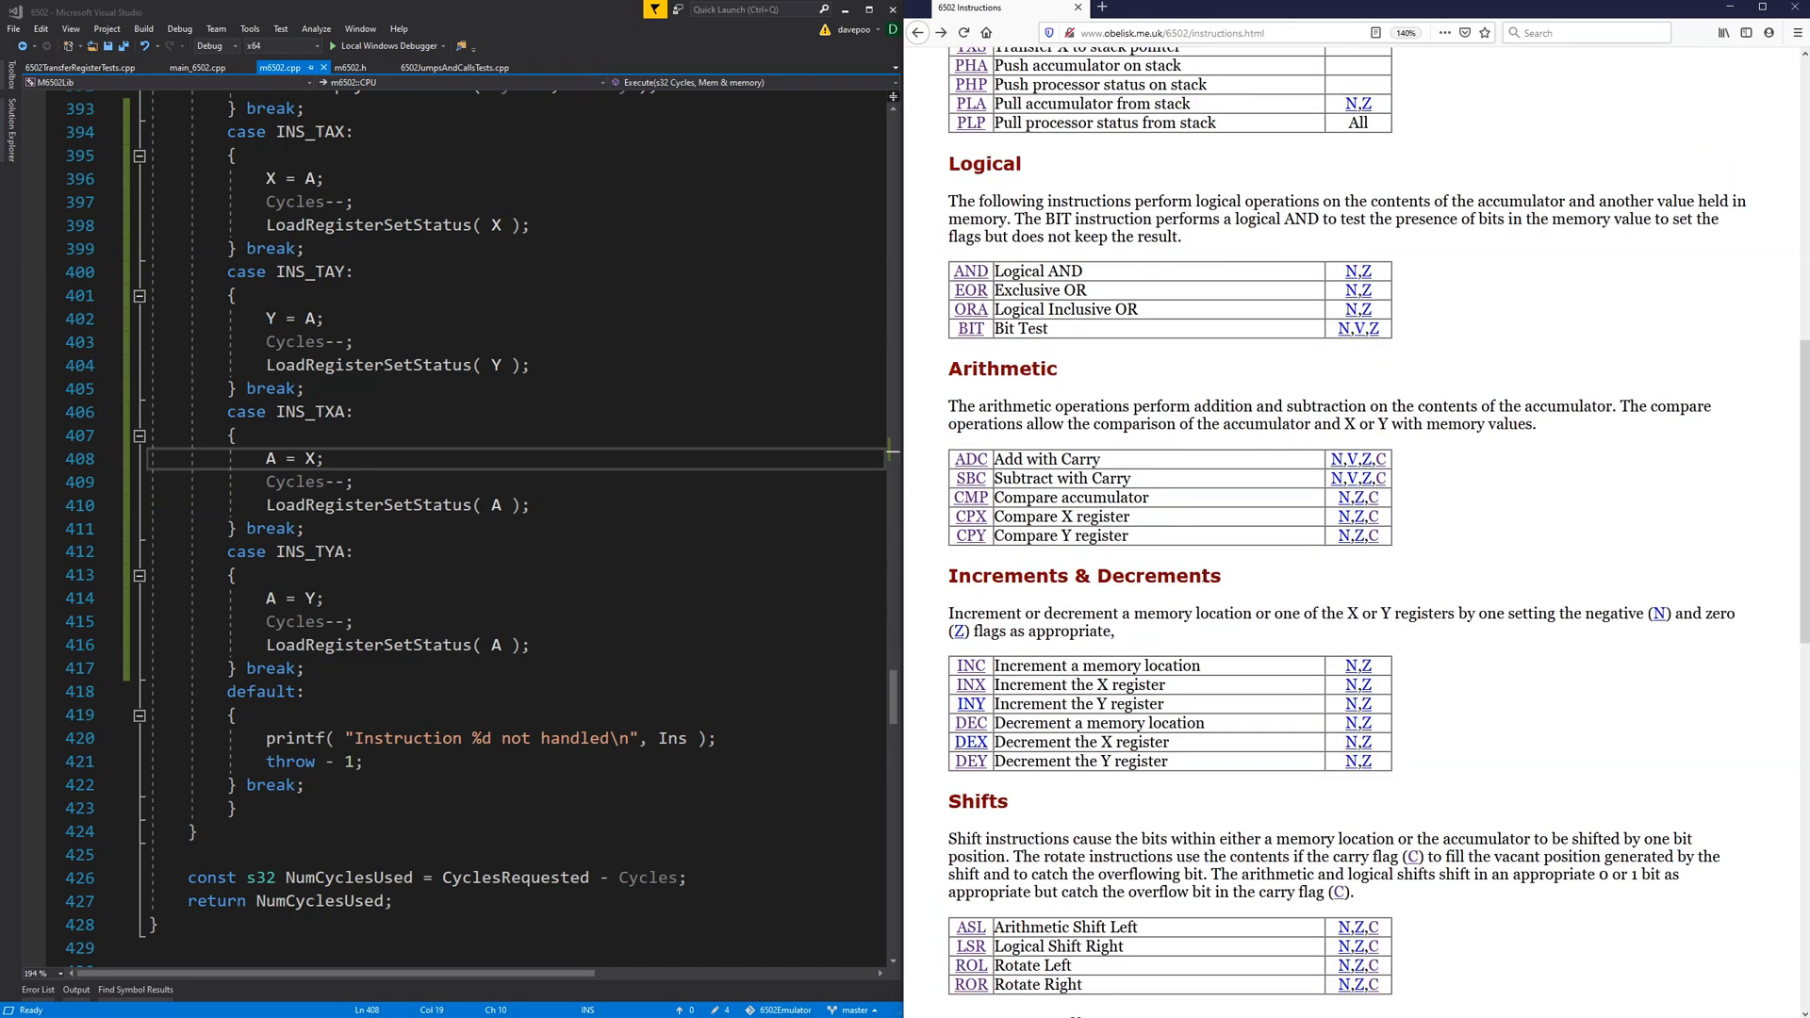
{"action": "scroll", "scroll_direction": "down", "scroll_amount": 3}
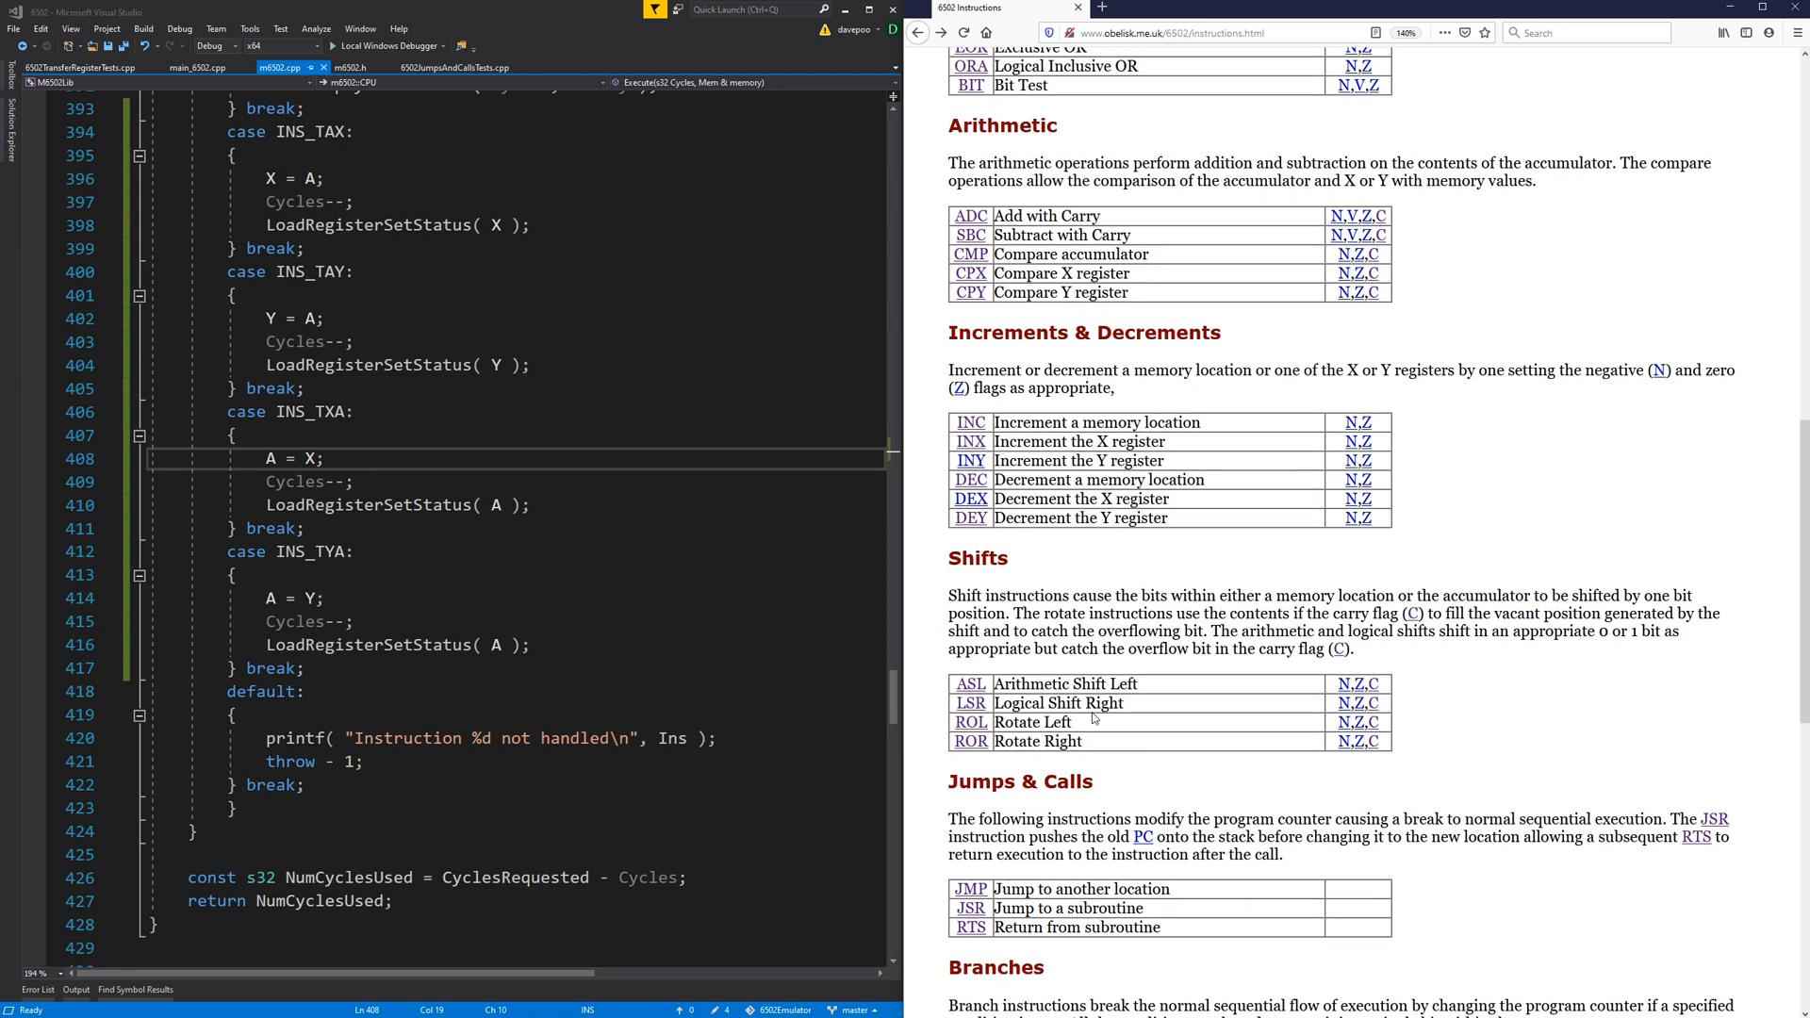
{"action": "mouse_move", "coordinate": [994, 500]}
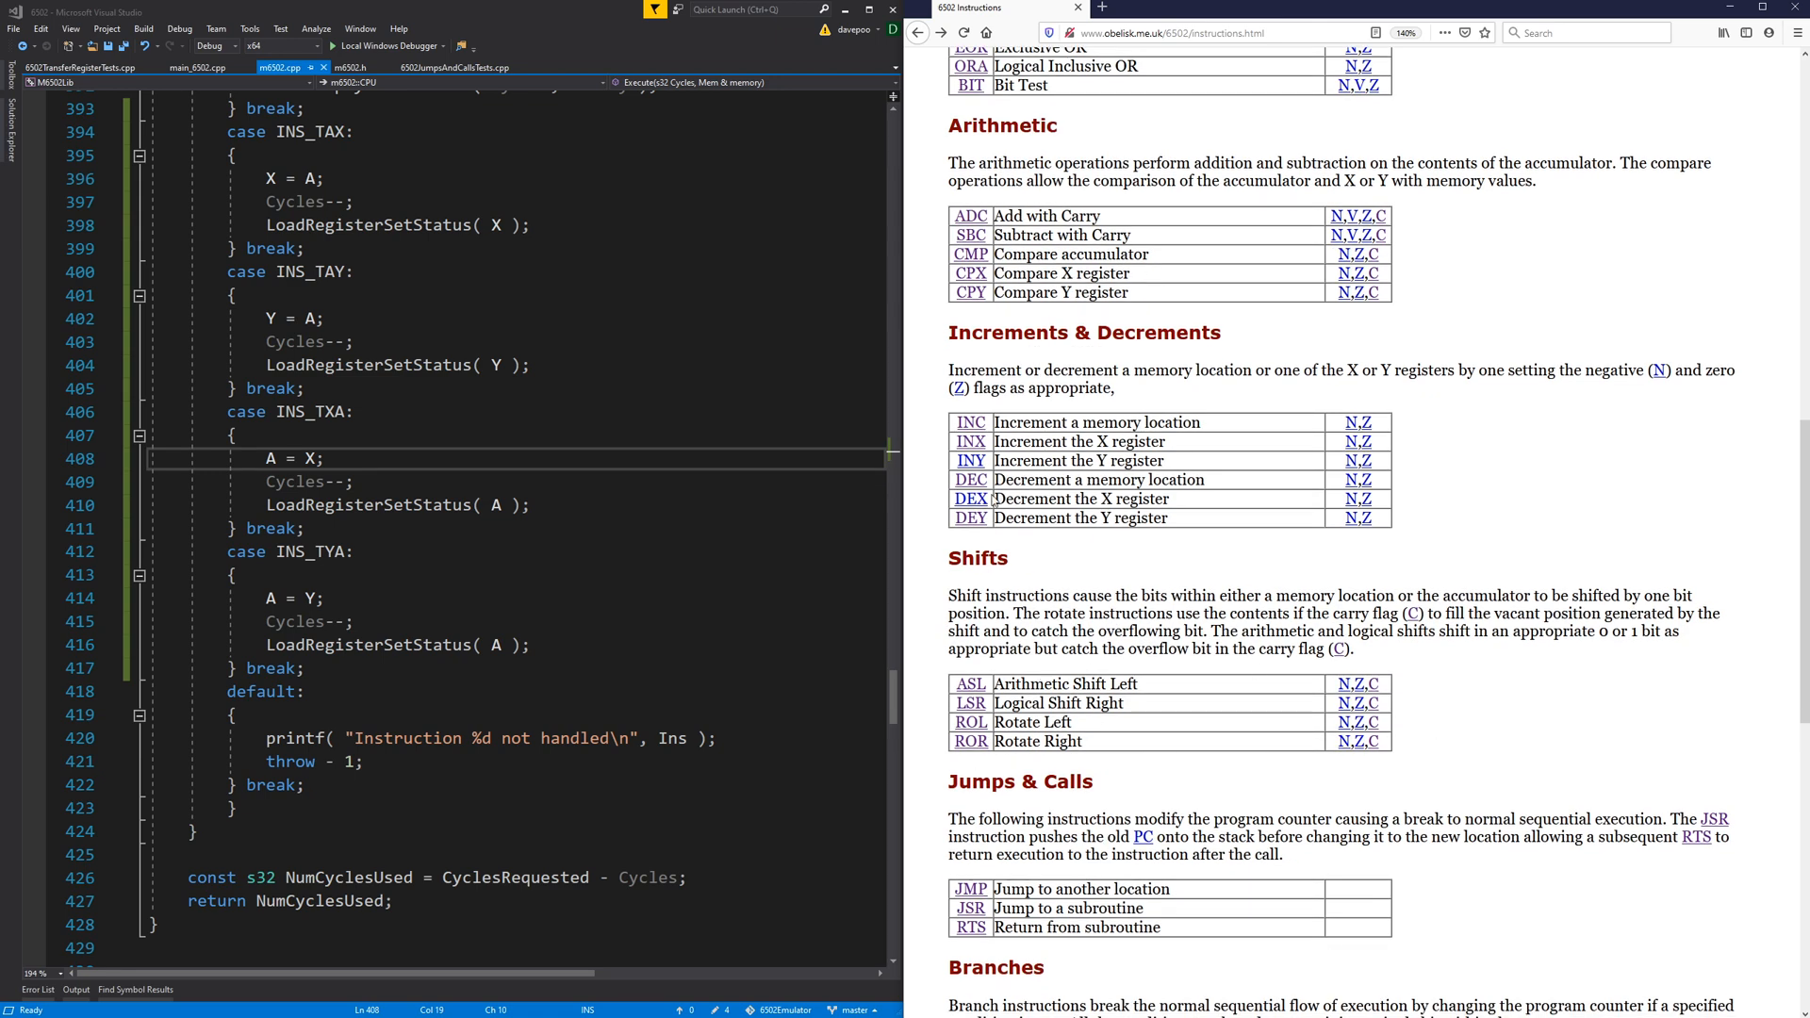